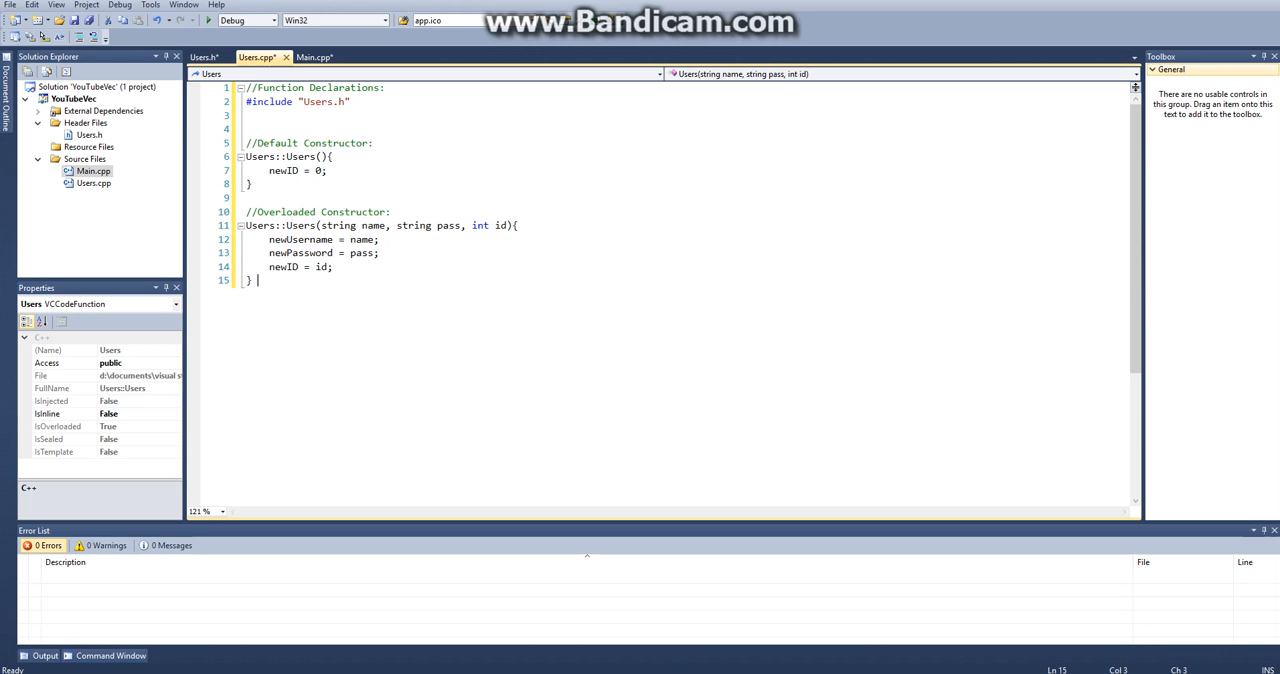
Step: Add a //Deconstructor: comment and an empty Users::~Users() definition in Users.cpp, checking Users.h
{"action": "left_click", "coordinate": [204, 58]}
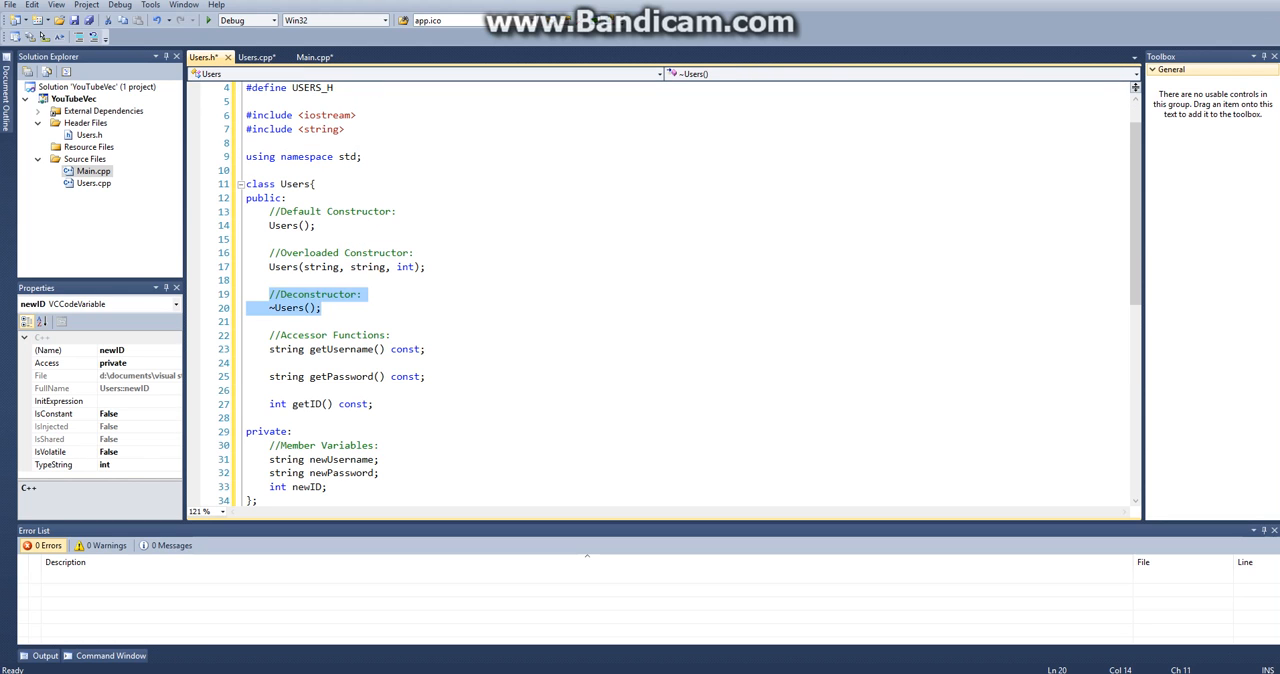
{"action": "left_click", "coordinate": [256, 58]}
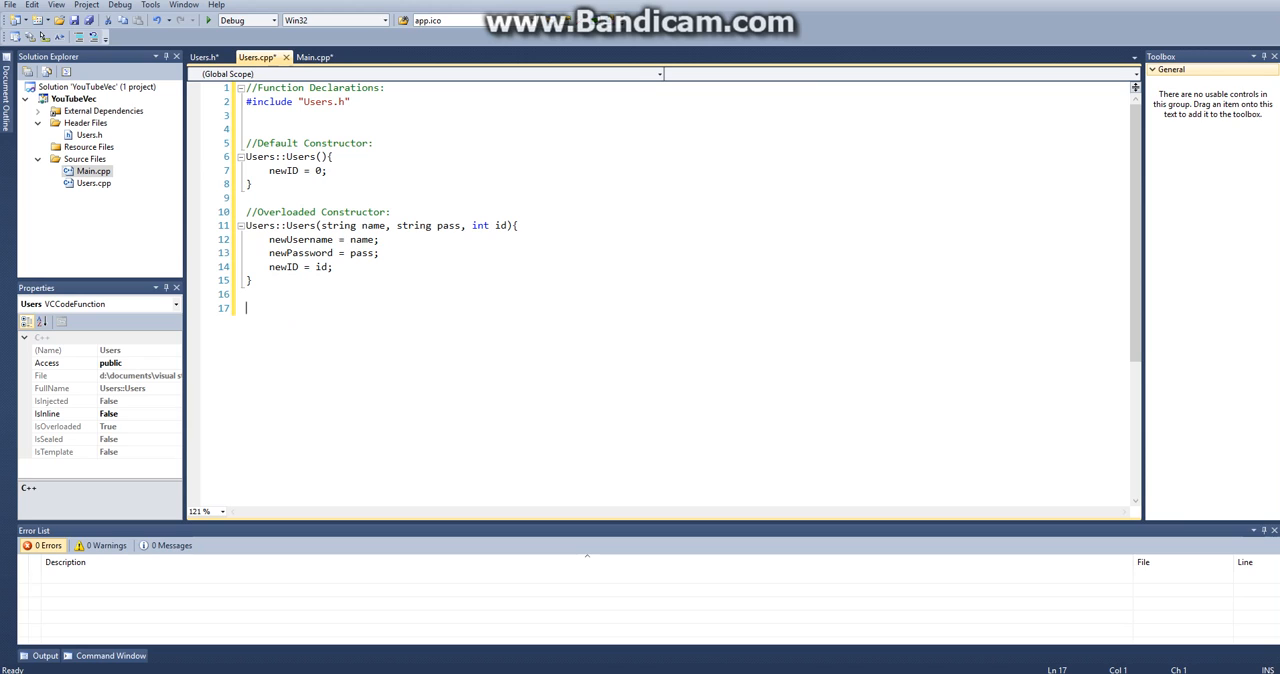
{"action": "type", "text": "//Decons"}
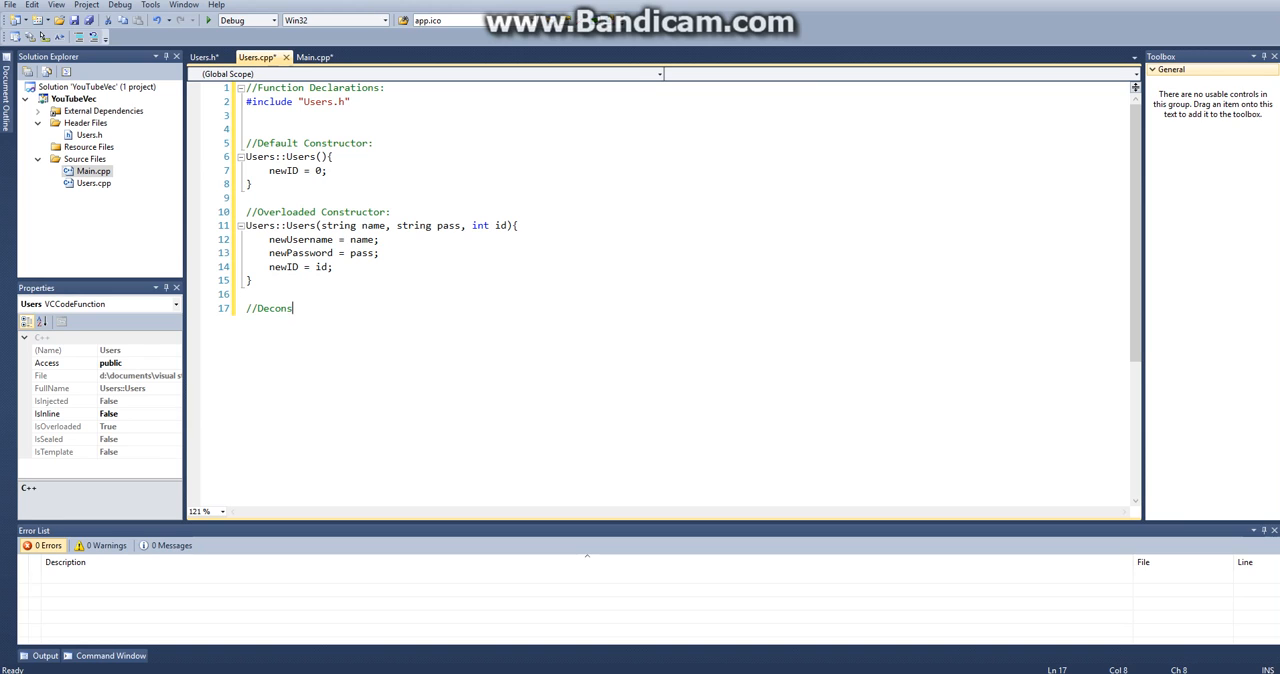
{"action": "type", "text": "tructor:"}
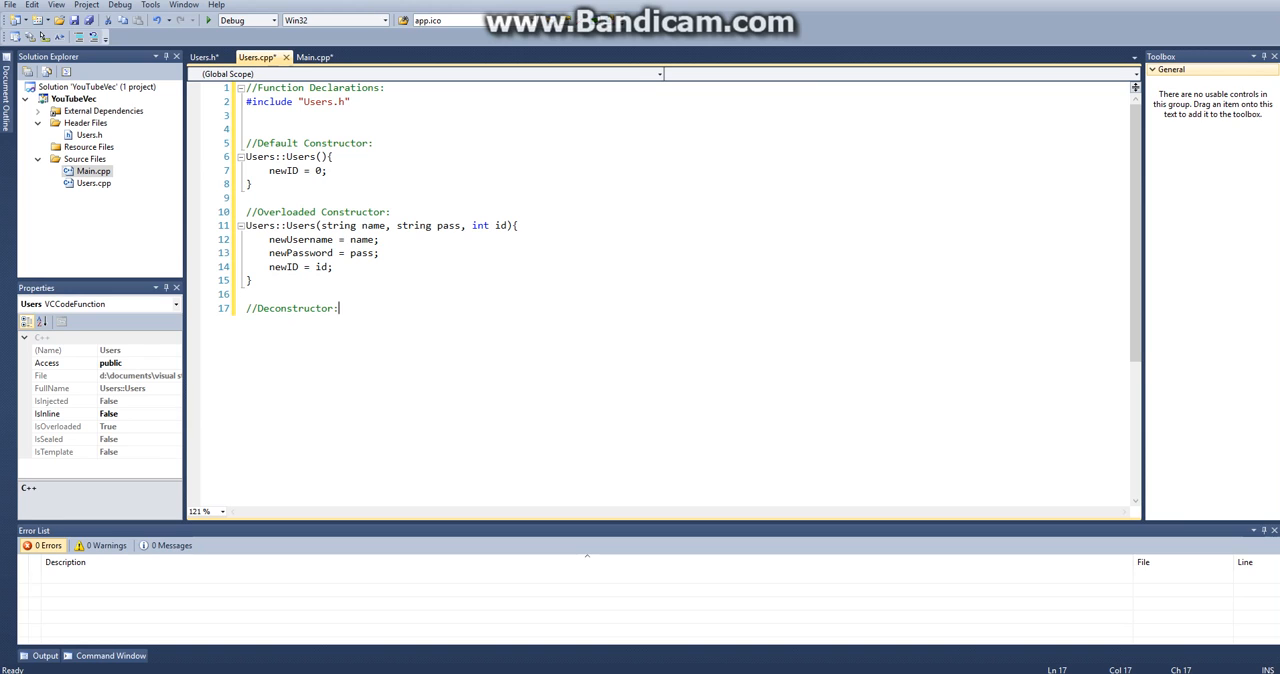
{"action": "type", "text": "Users:"}
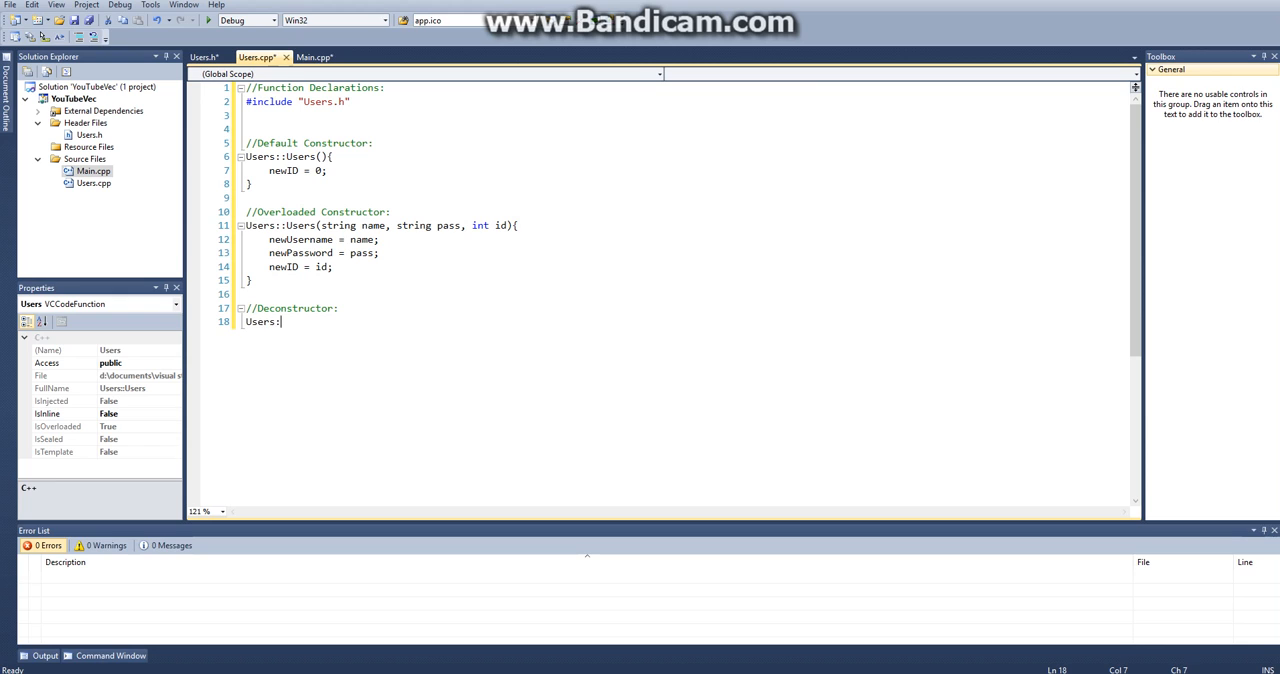
{"action": "type", "text": ":~Users"}
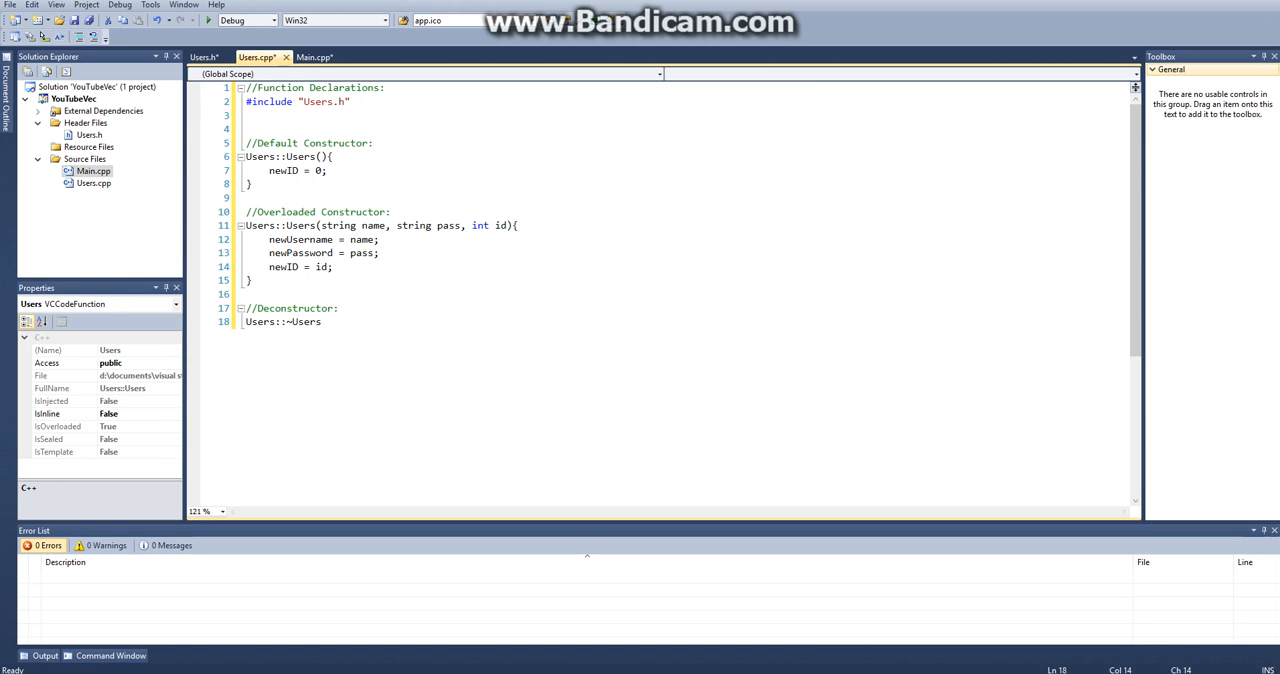
{"action": "type", "text": "(){"}
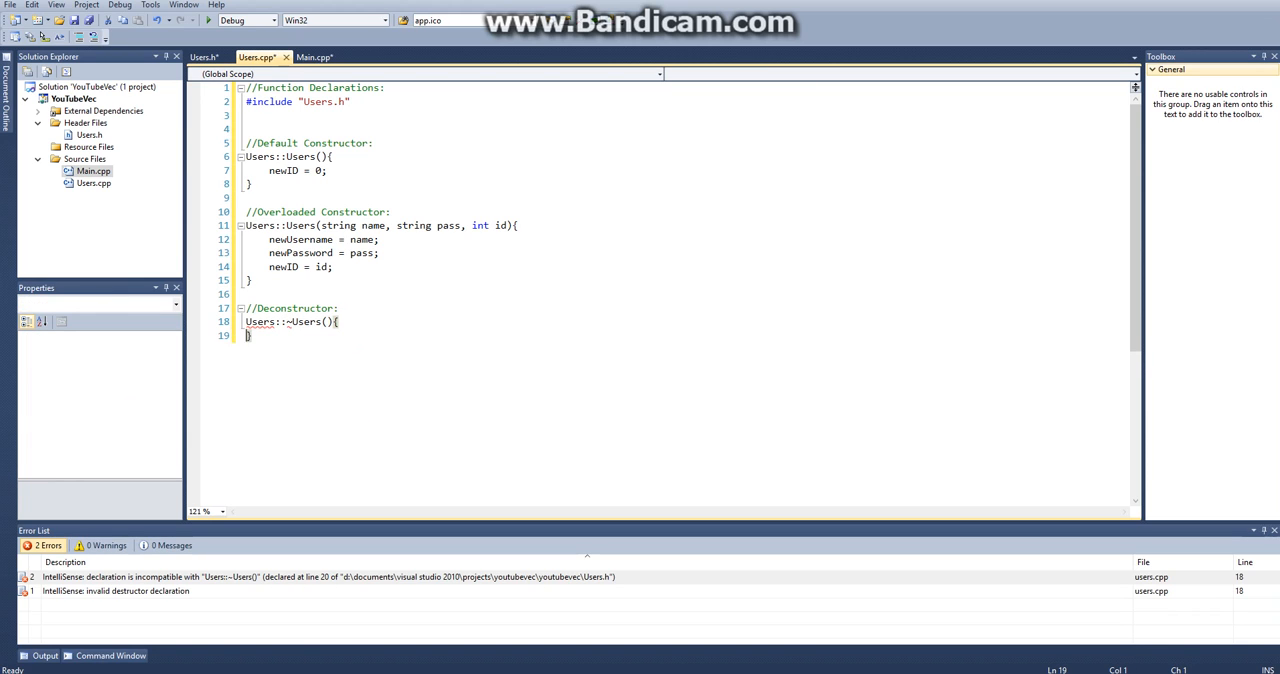
{"action": "key", "text": "enter"}
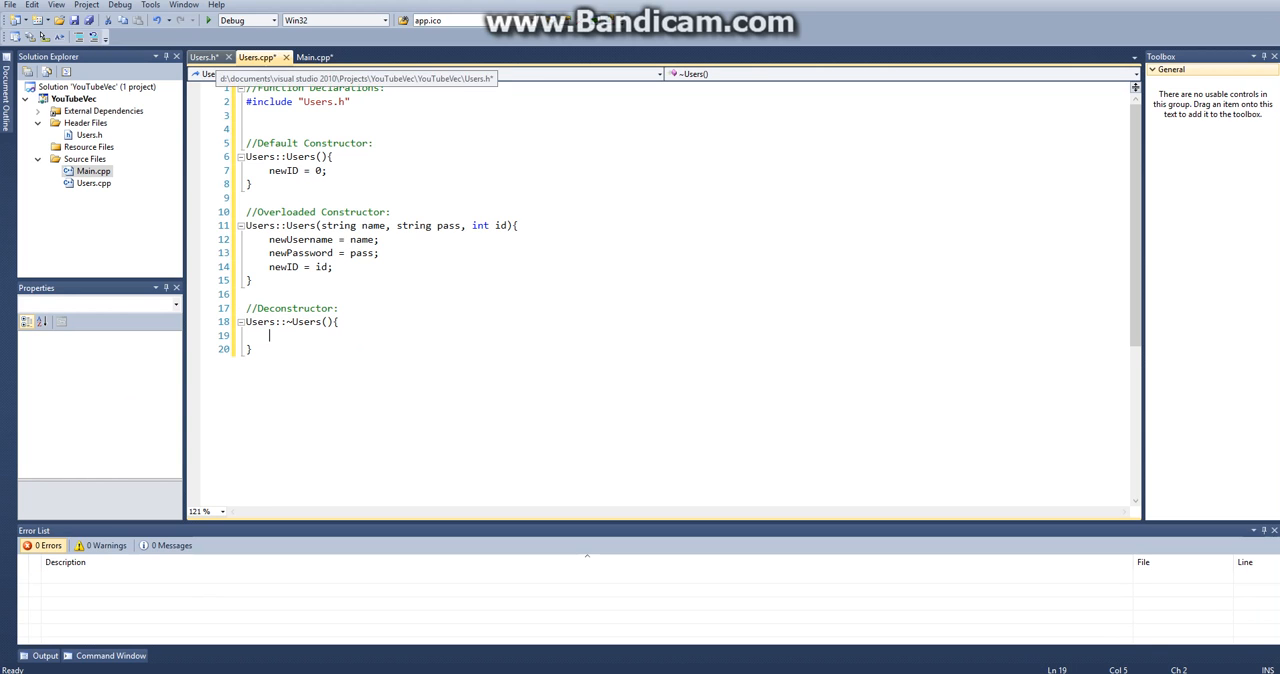
{"action": "left_click", "coordinate": [204, 58]}
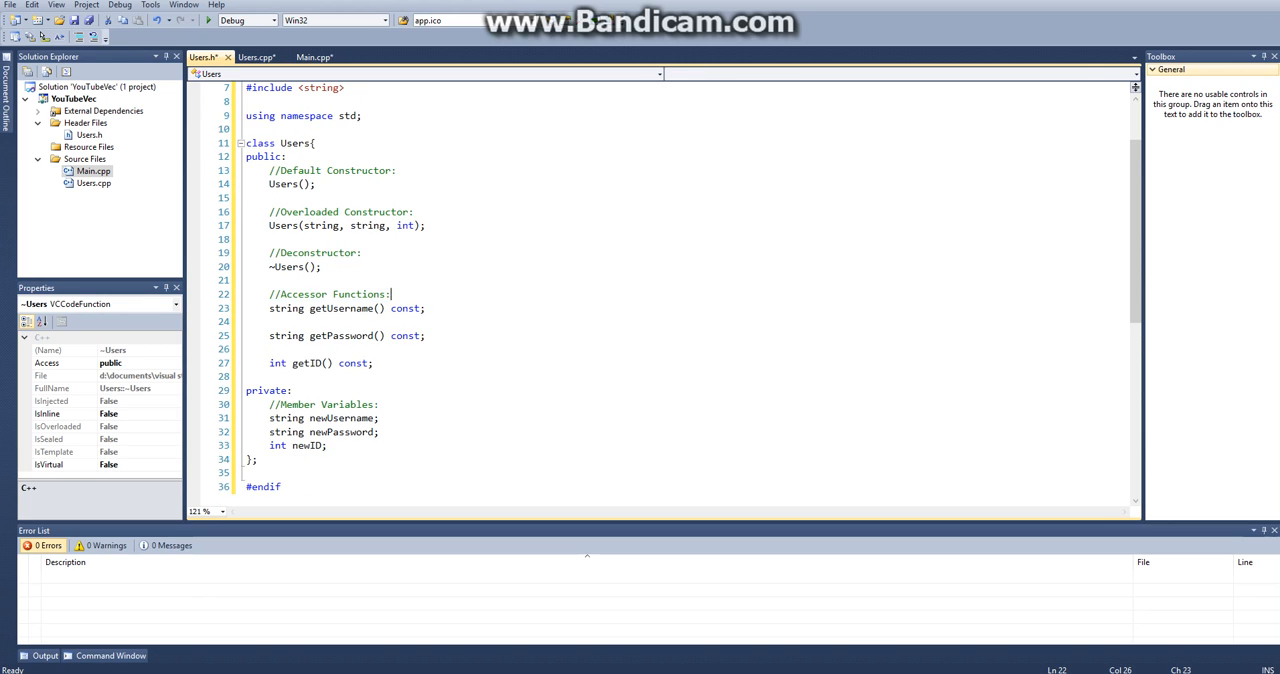
Step: Define the const getter Users::getUsername() returning newUsername
{"action": "left_click", "coordinate": [256, 58]}
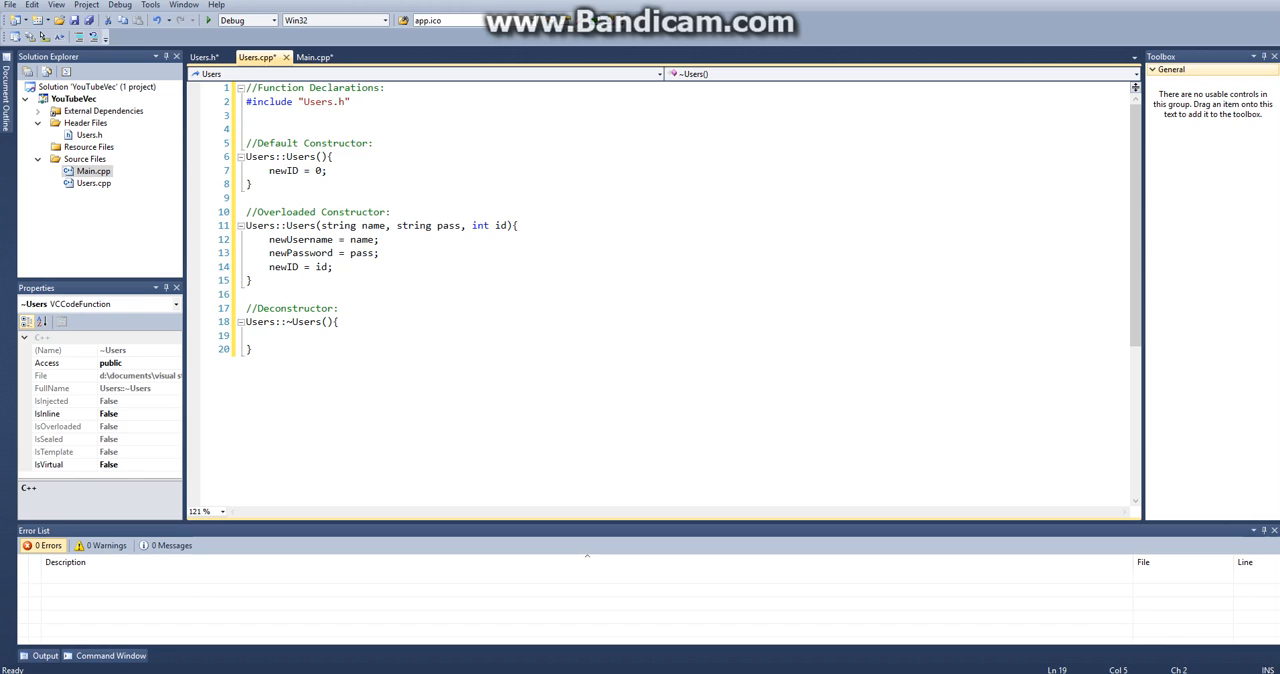
{"action": "key", "text": "enter"}
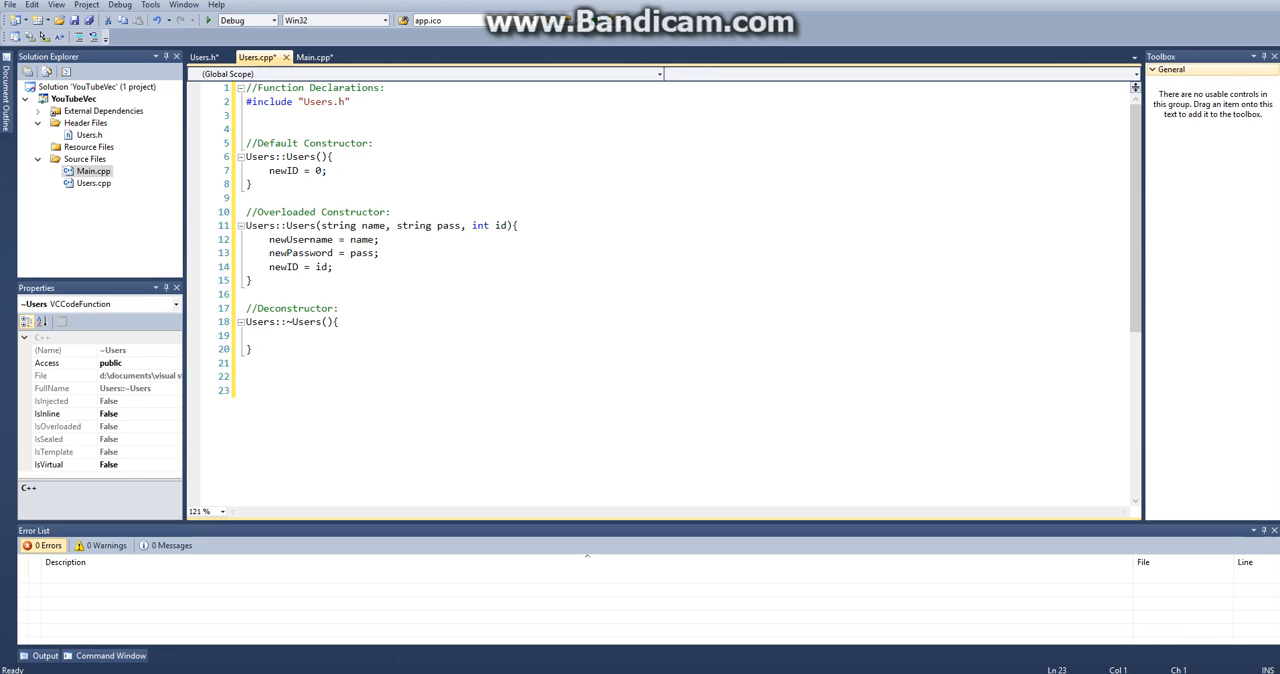
{"action": "type", "text": "strintg"}
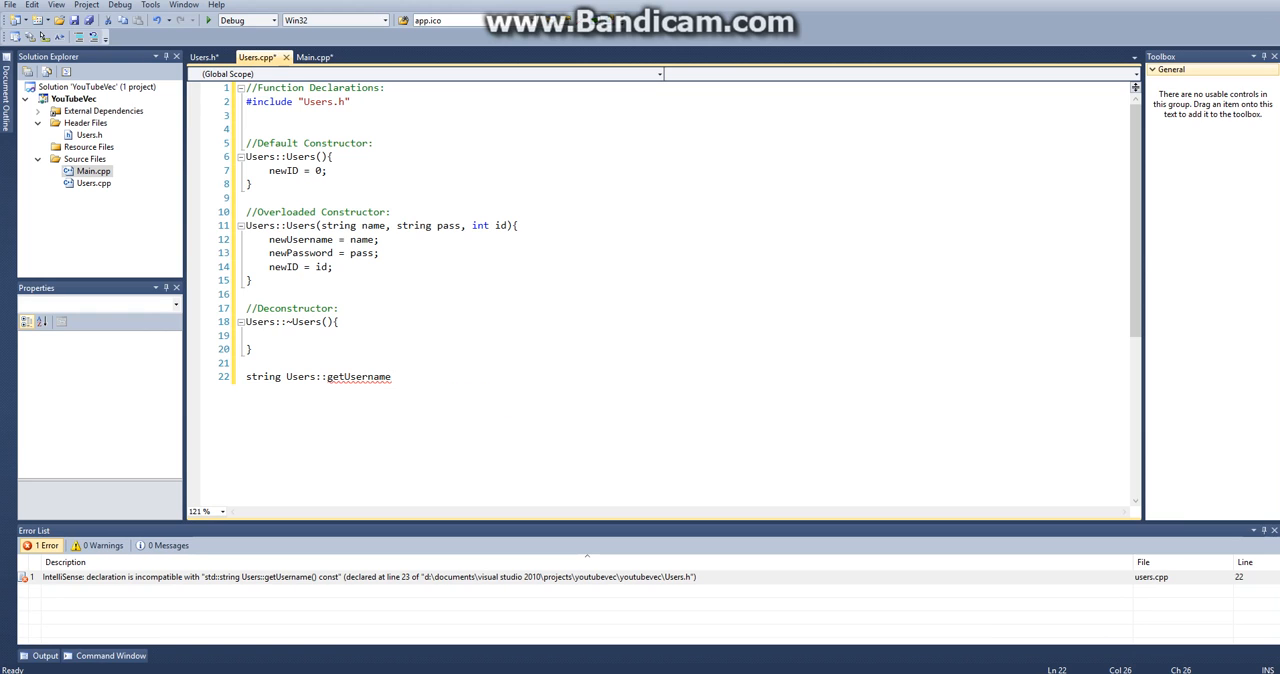
{"action": "type", "text": "()"}
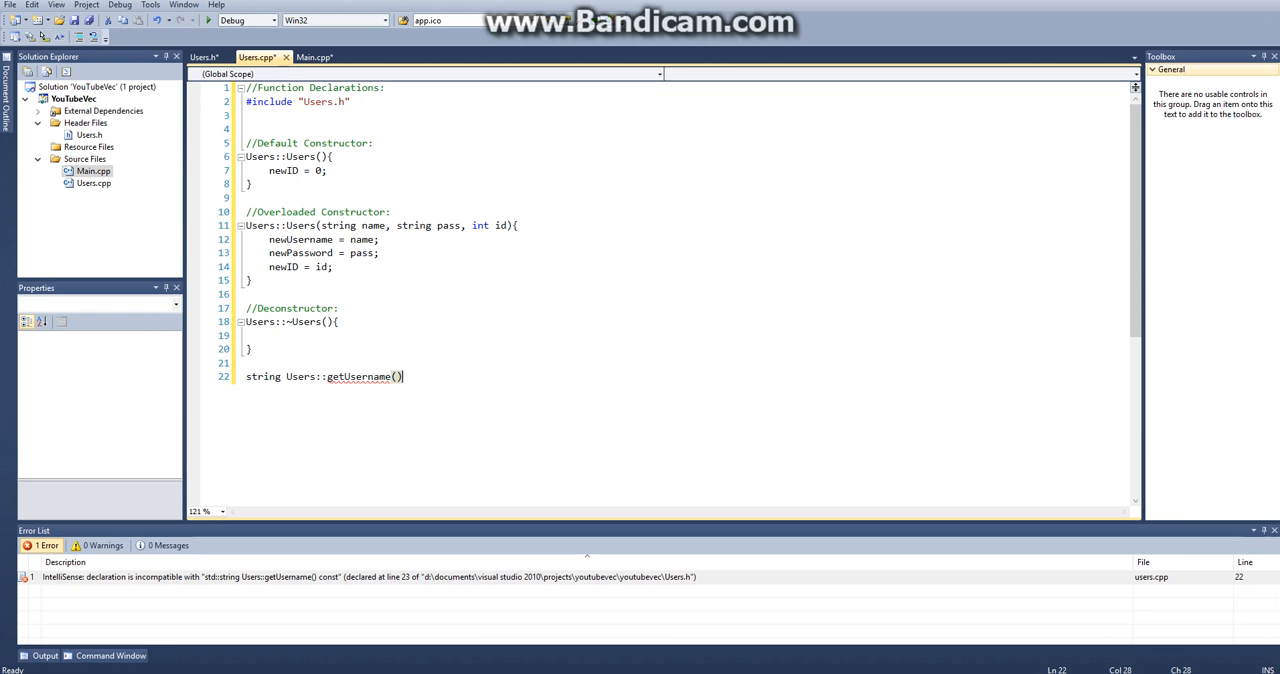
{"action": "type", "text": "const{"}
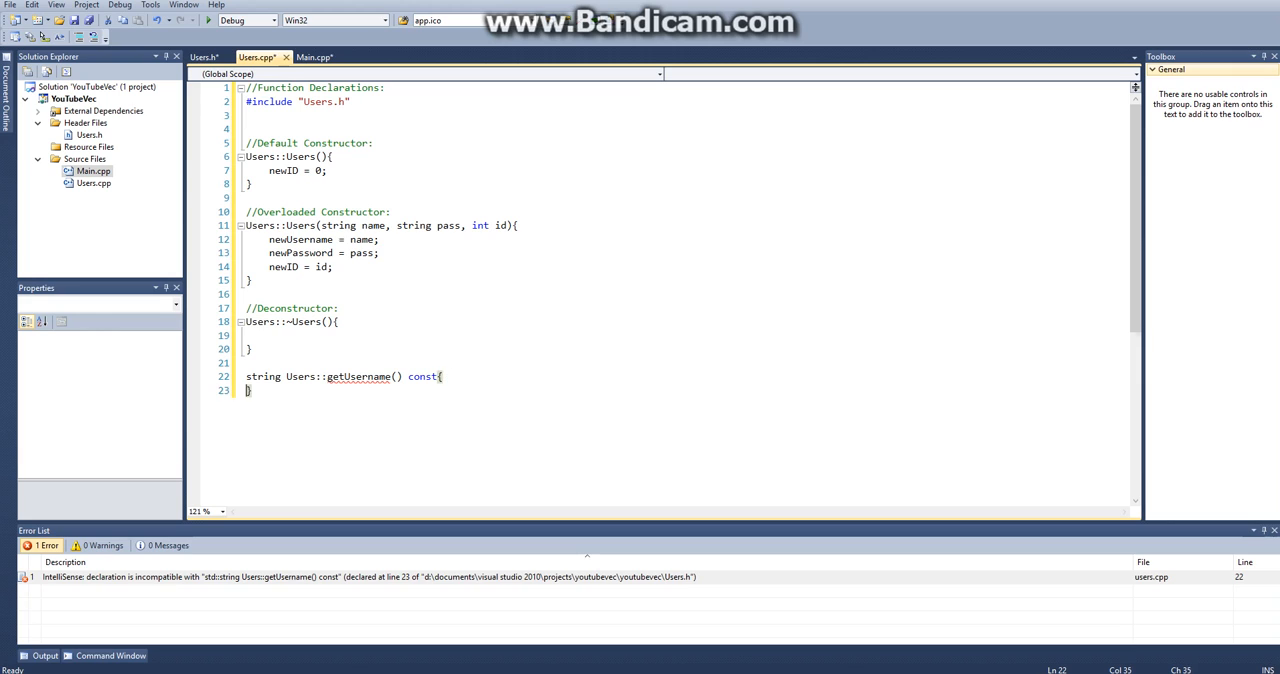
{"action": "type", "text": "retru"}
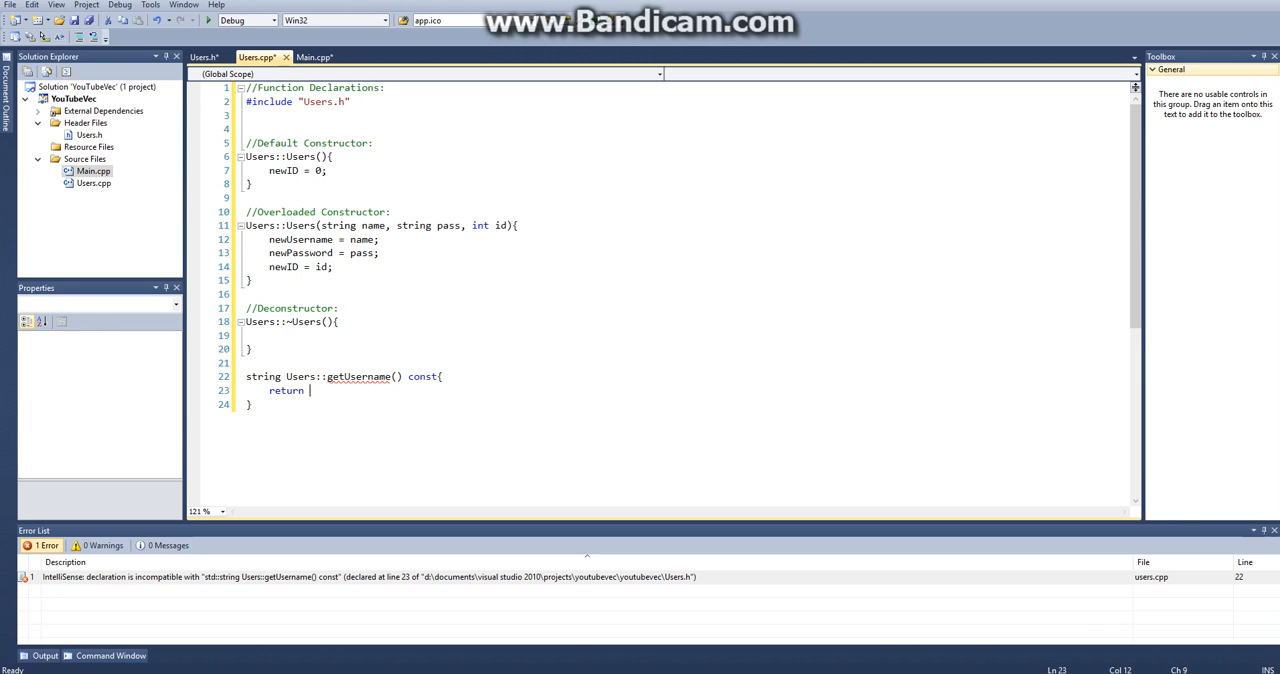
{"action": "type", "text": "newUsername;"}
{"action": "type", "text": "string"}
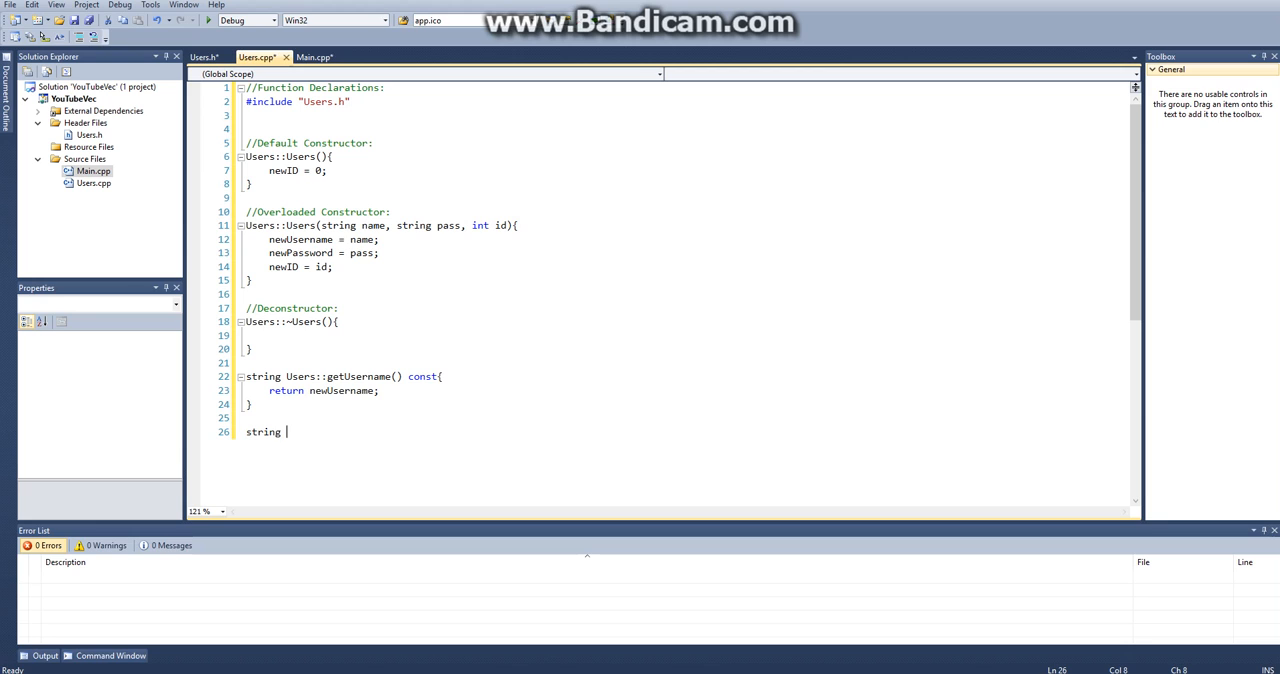
Step: Define the const getter Users::getPassword() returning newPassword
{"action": "type", "text": "Users::get"}
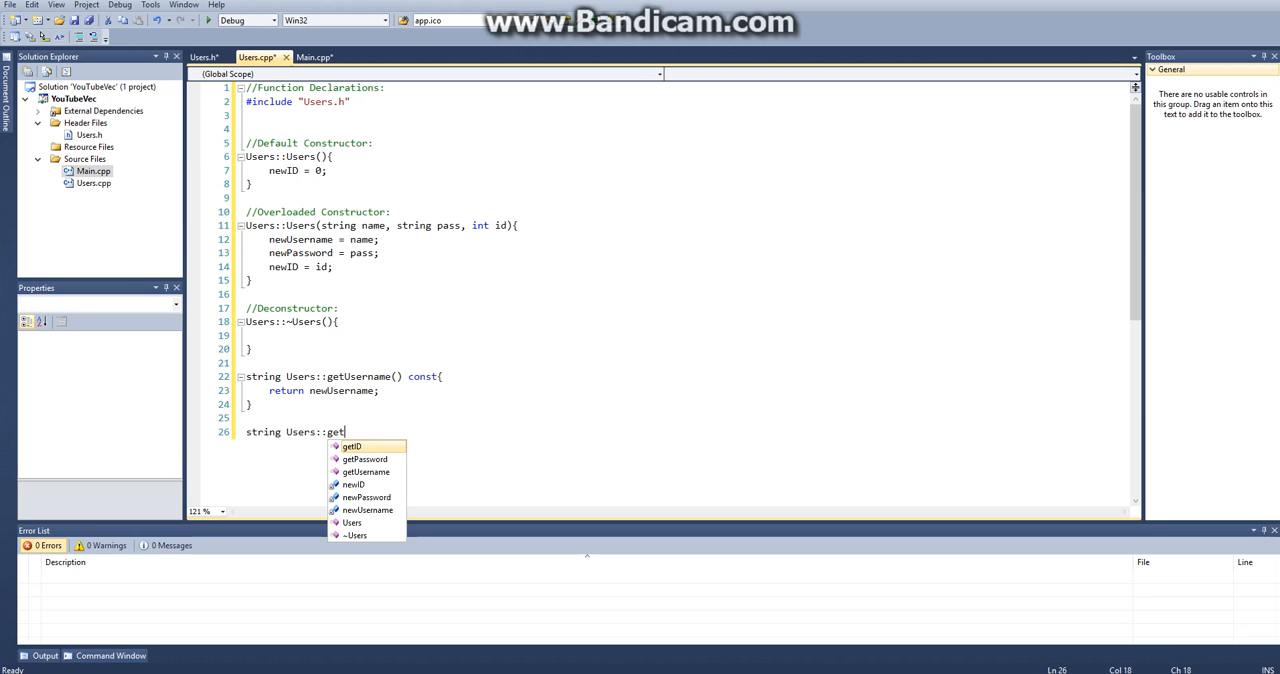
{"action": "type", "text": "Password"}
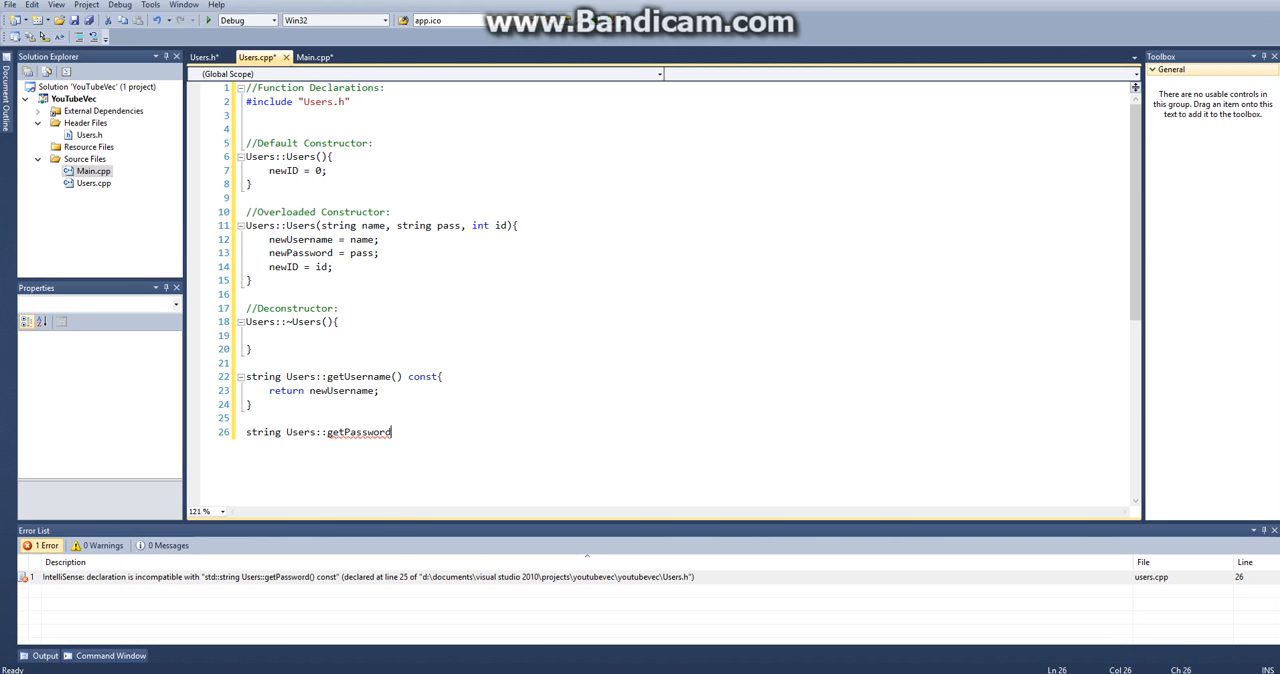
{"action": "type", "text": "() const{"}
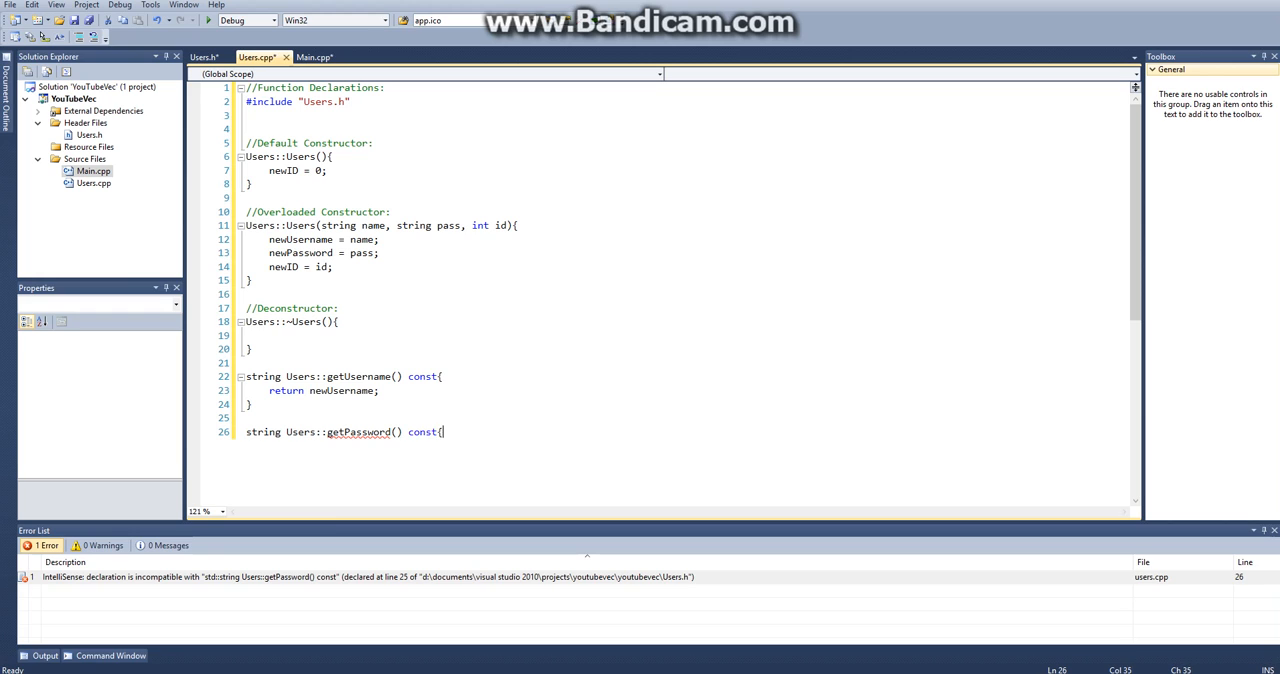
{"action": "type", "text": "ret"}
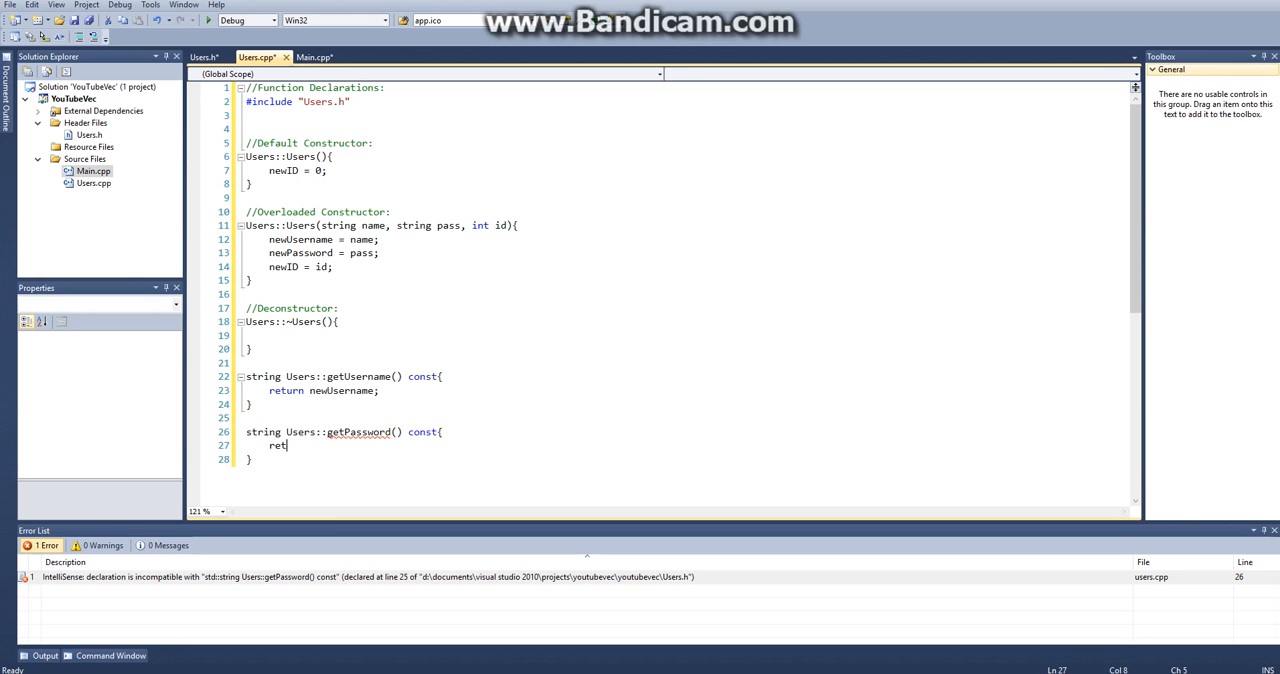
{"action": "type", "text": "urn newP"}
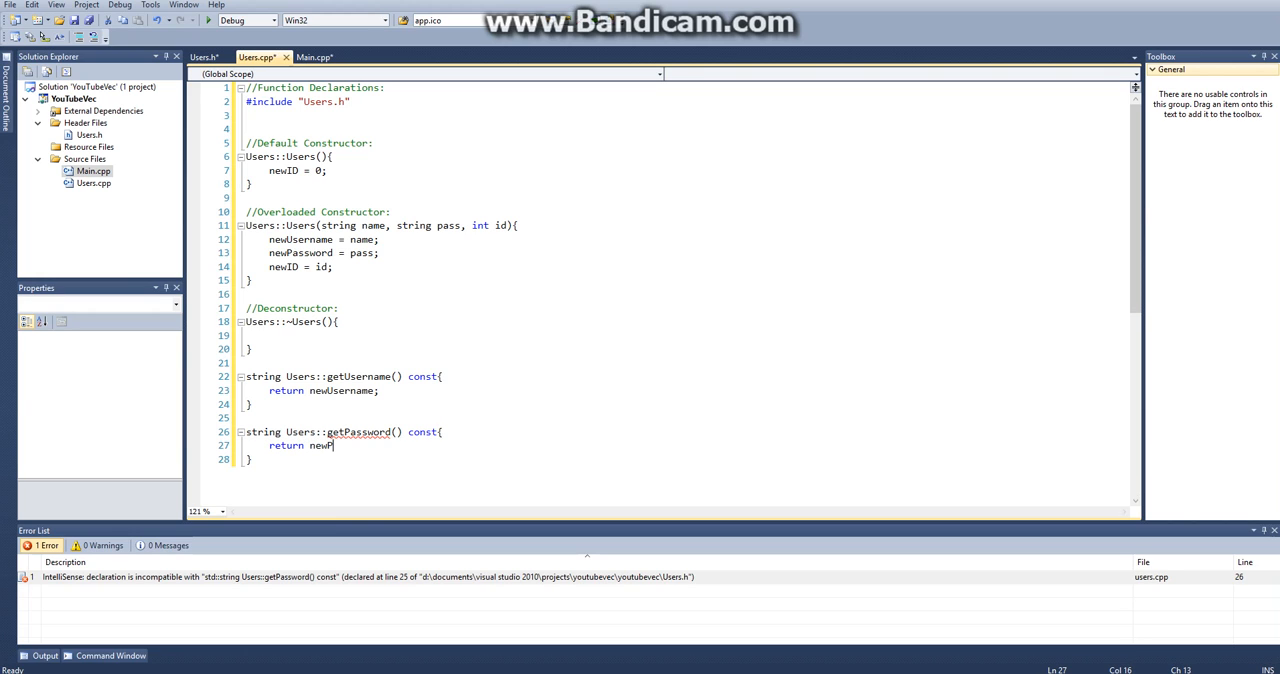
{"action": "type", "text": "assword;"}
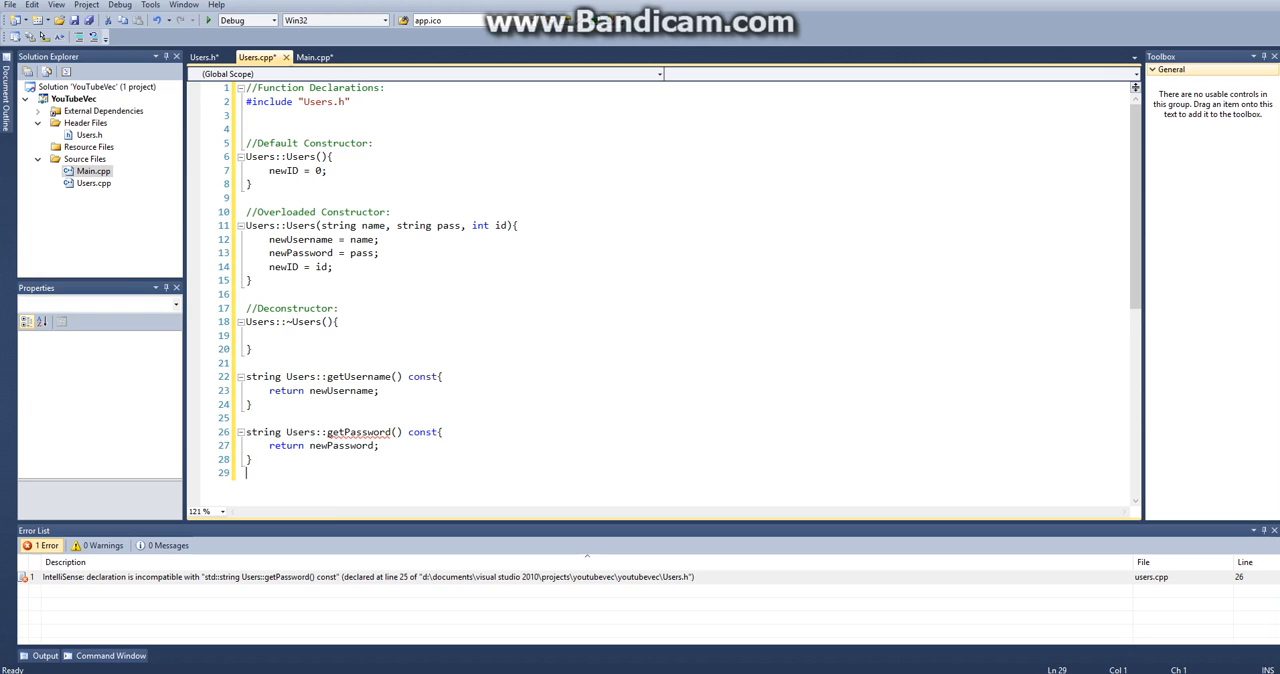
Step: Define the const getter int Users::getID() returning newID
{"action": "type", "text": "int U"}
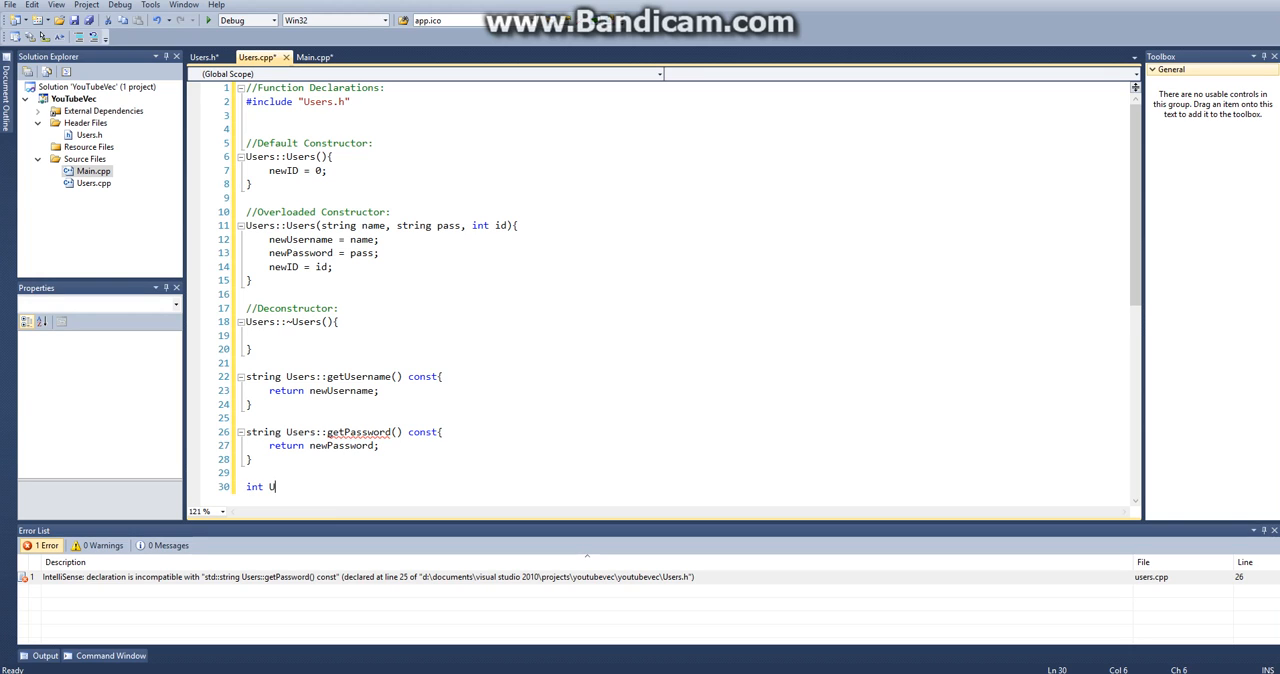
{"action": "type", "text": "sers:"}
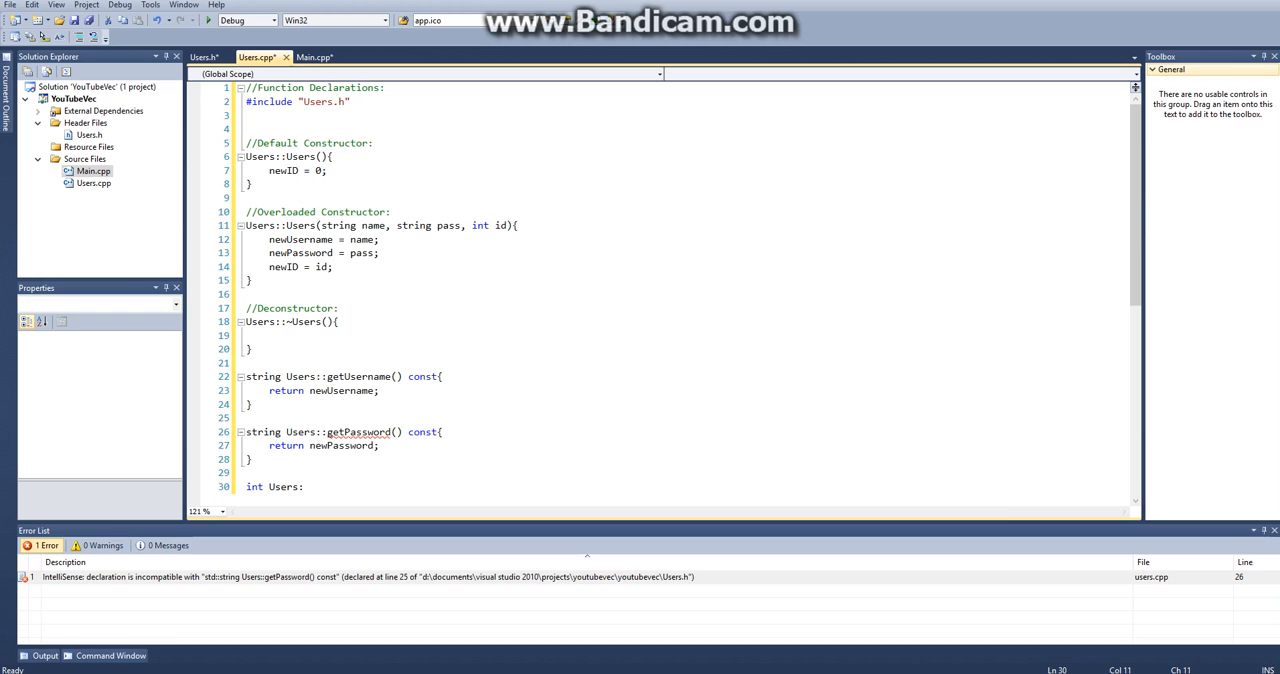
{"action": "type", "text": ":"}
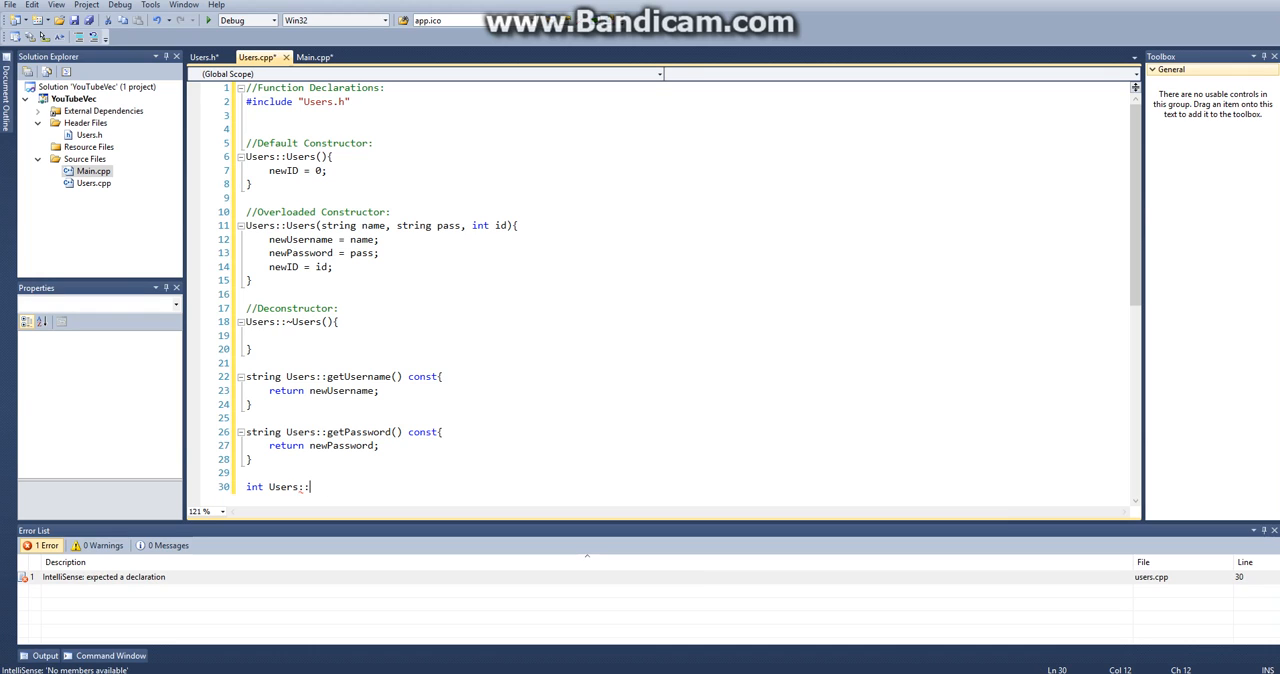
{"action": "type", "text": "getID()"}
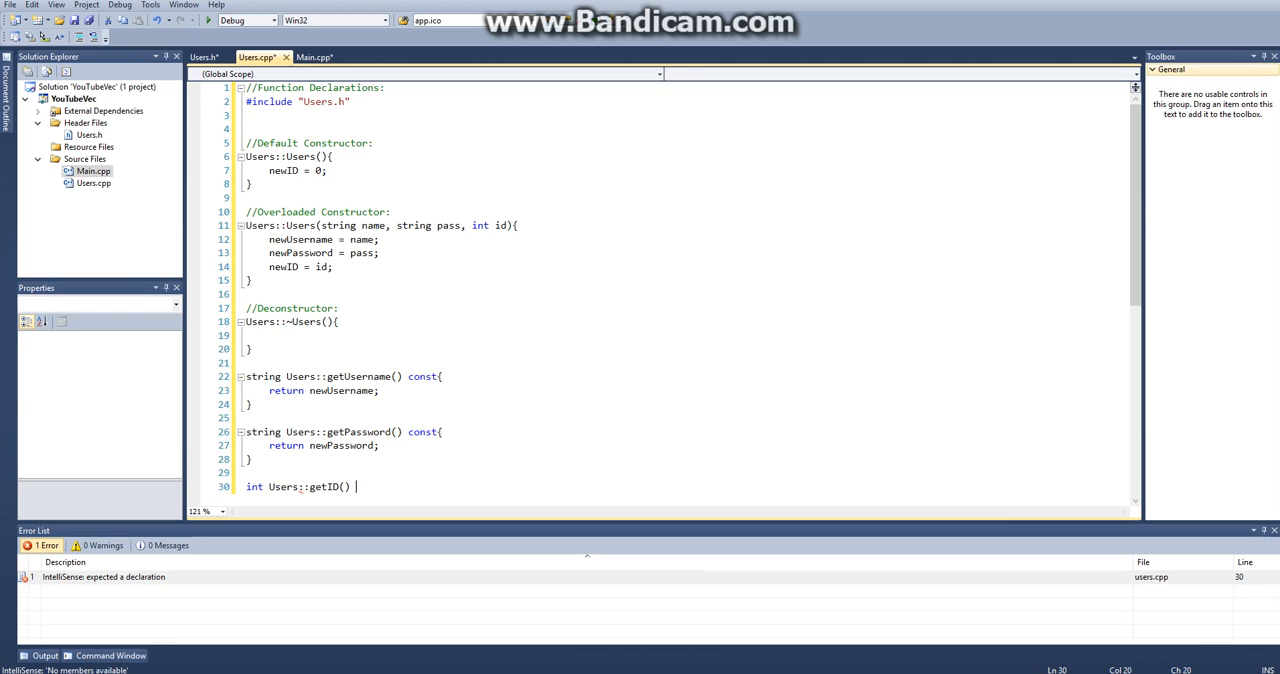
{"action": "type", "text": "const"}
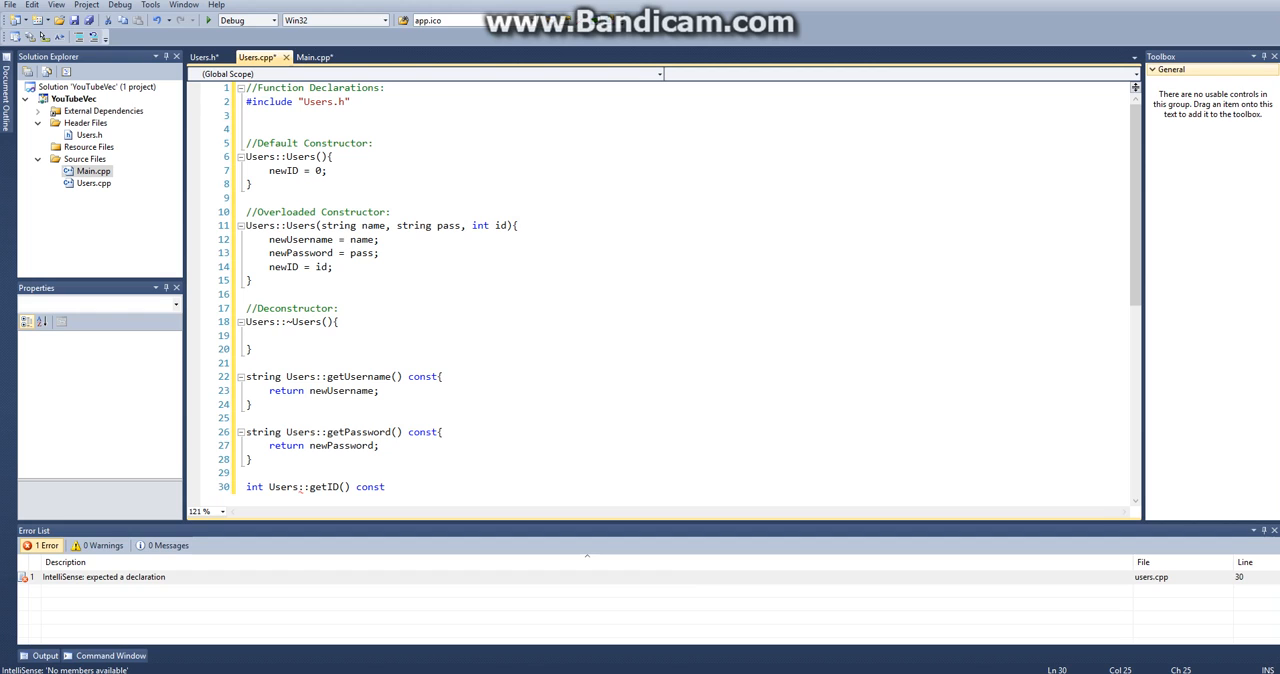
{"action": "type", "text": "{"}
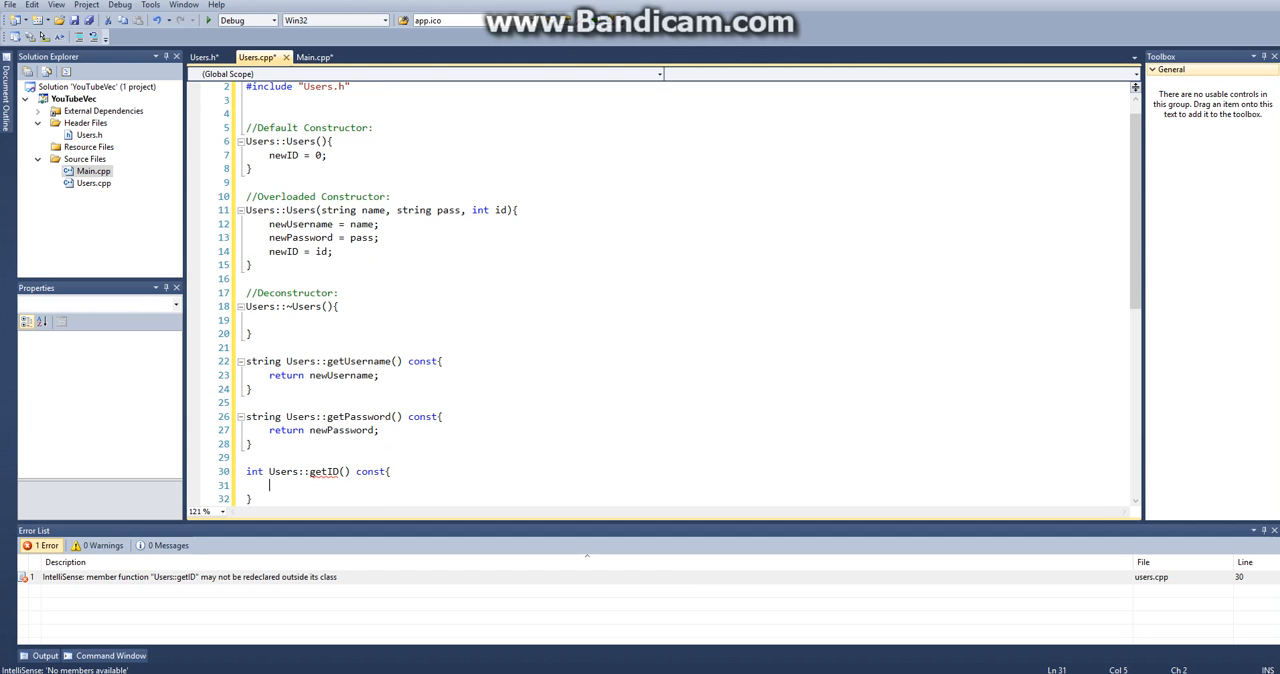
{"action": "type", "text": "return"}
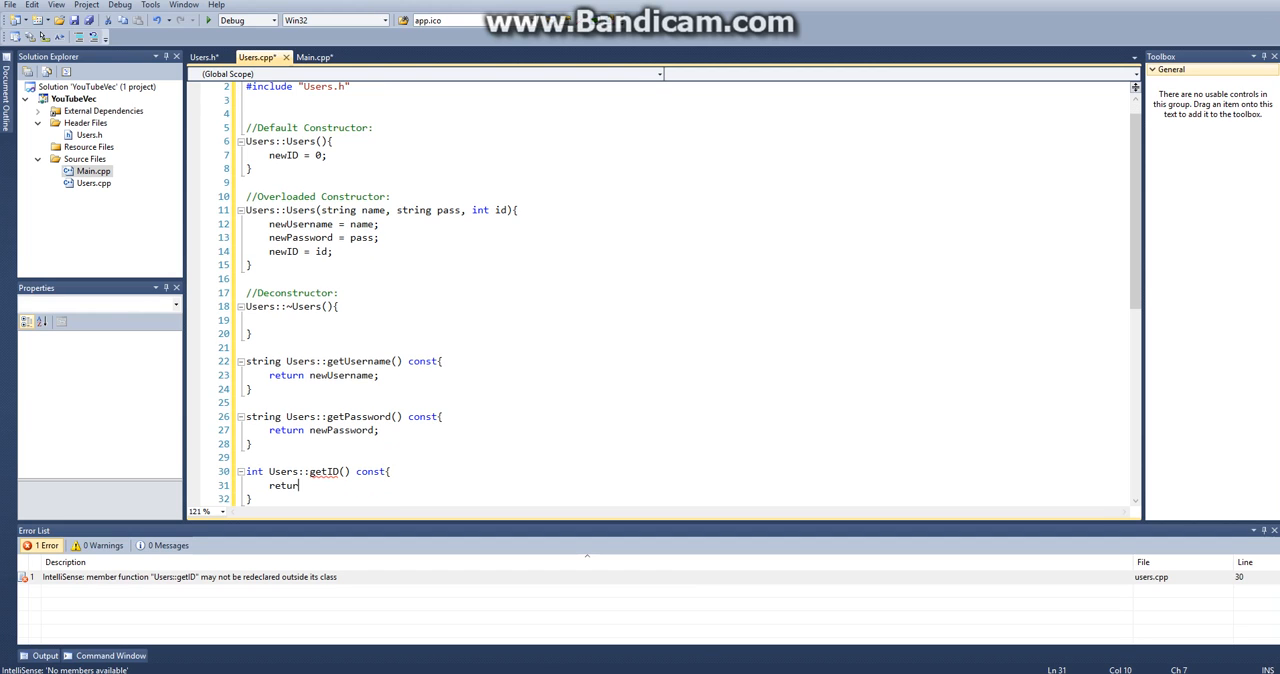
{"action": "type", "text": "newID;"}
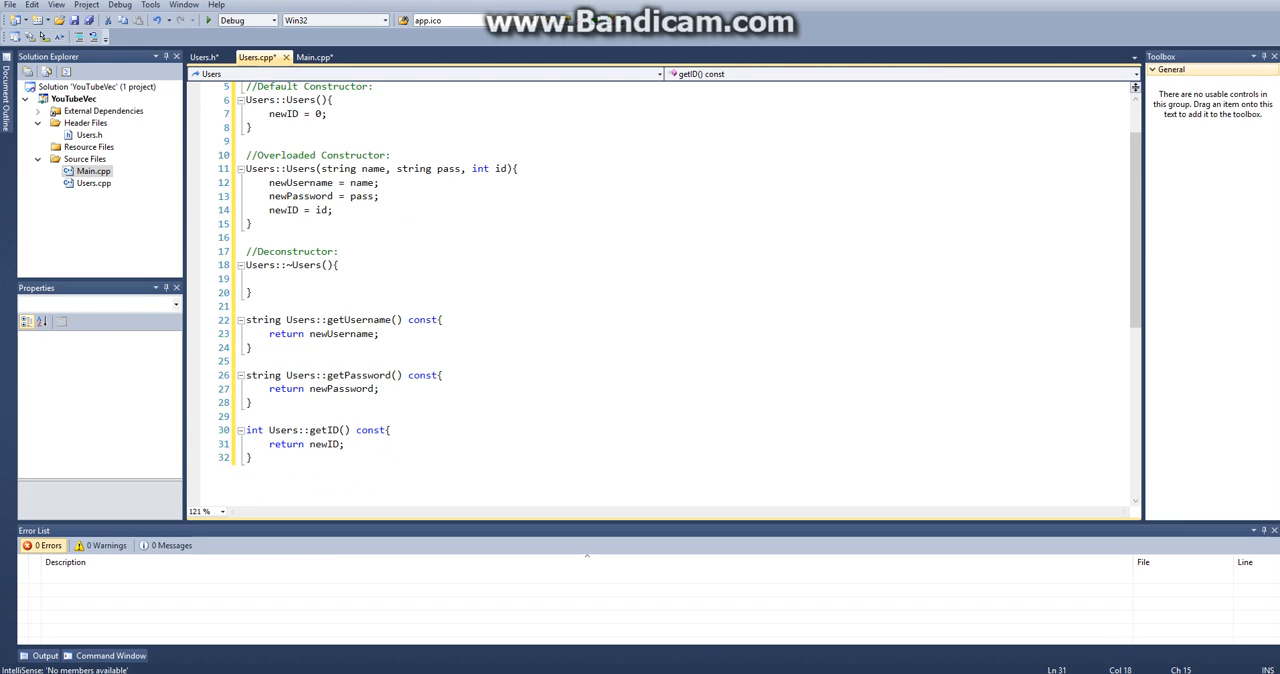
Step: Add an //Accessor Functions: comment above the getUsername definition
{"action": "left_click", "coordinate": [252, 292]}
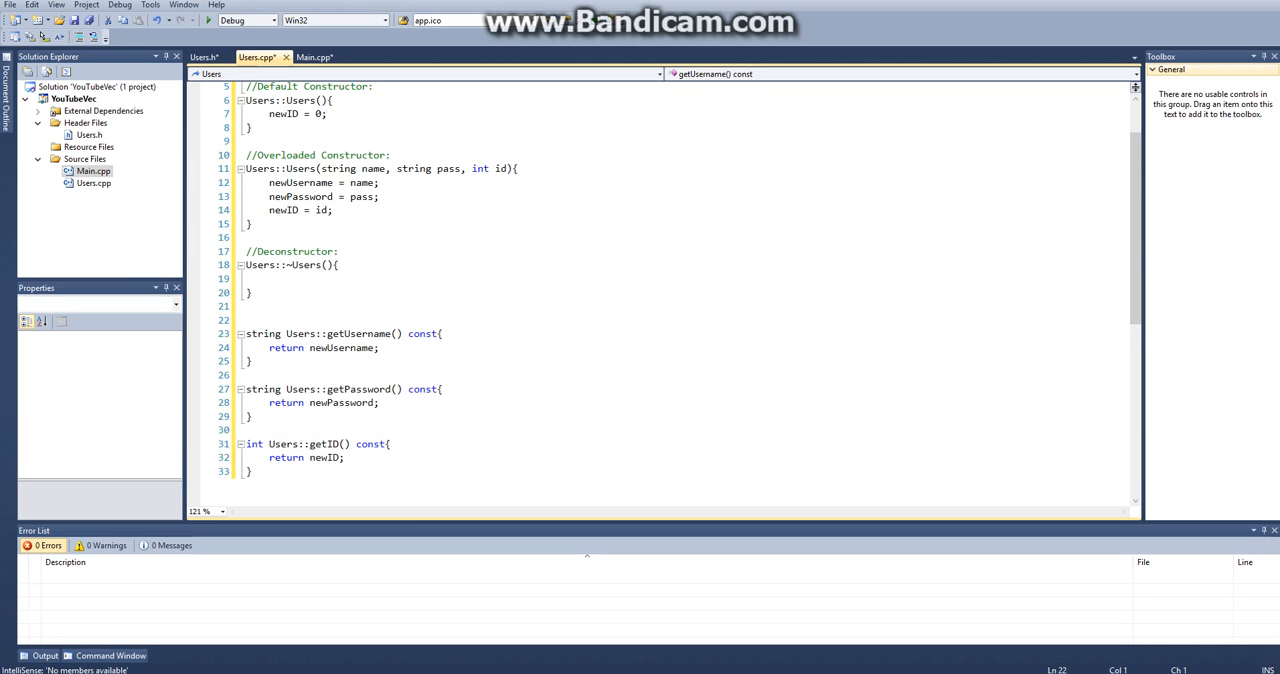
{"action": "type", "text": "//Ace"}
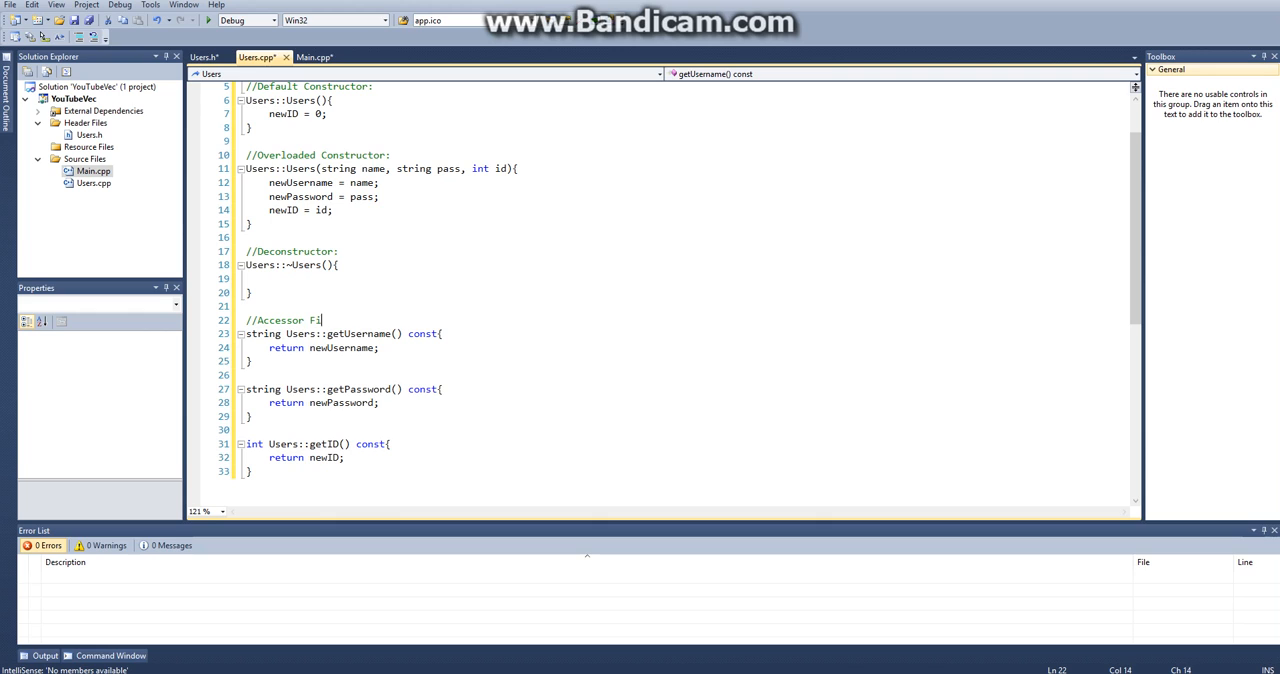
{"action": "type", "text": "nctions:"}
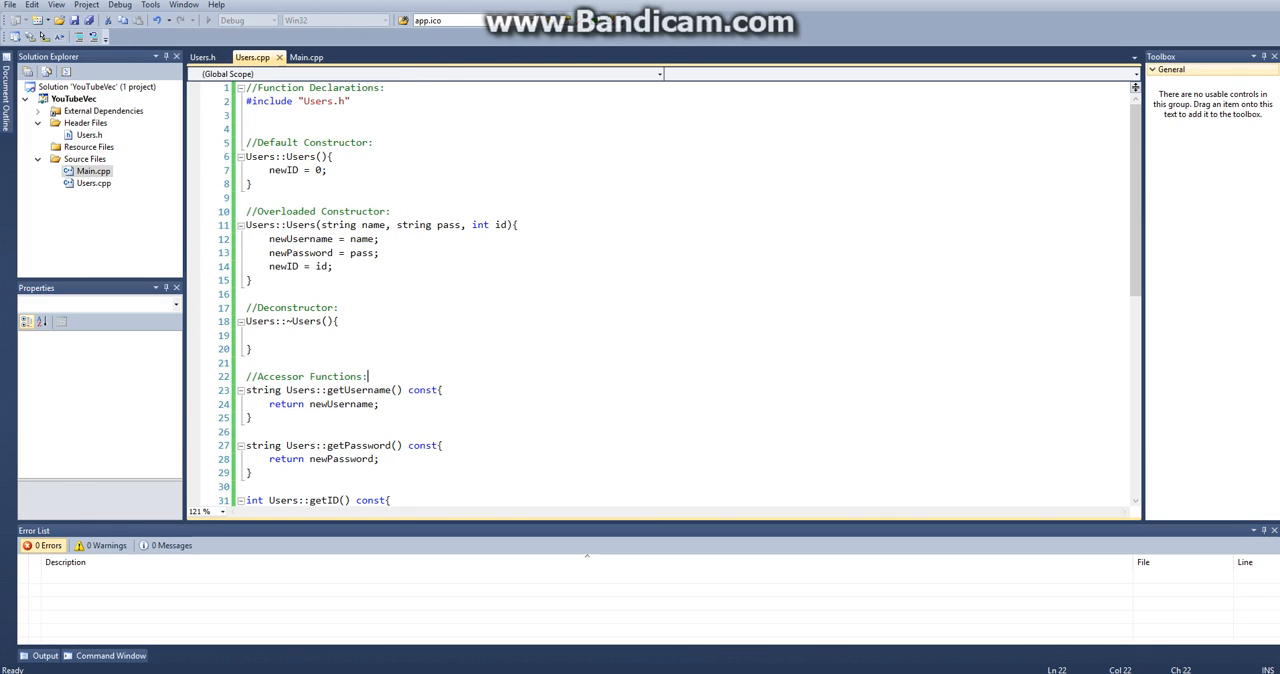
Step: Review Users.cpp, Users.h and Main.cpp's iostream, string and vector includes, finishing in Main.cpp
{"action": "left_click", "coordinate": [306, 56]}
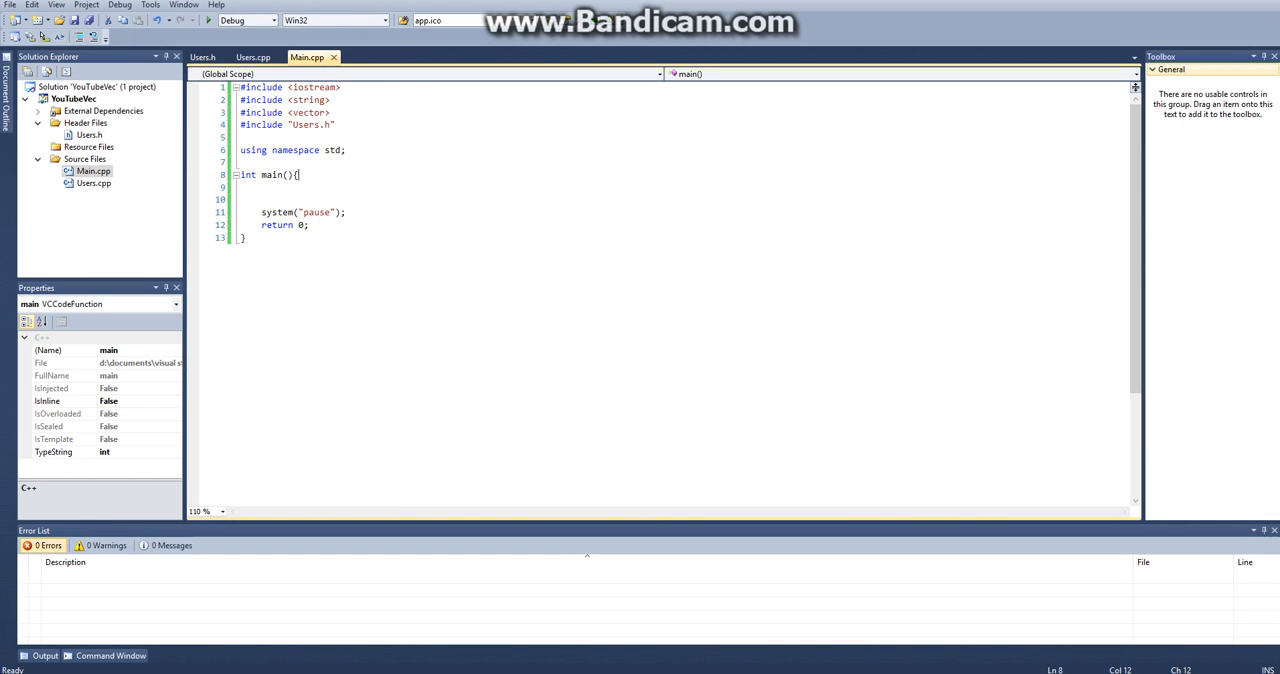
{"action": "left_click", "coordinate": [252, 58]}
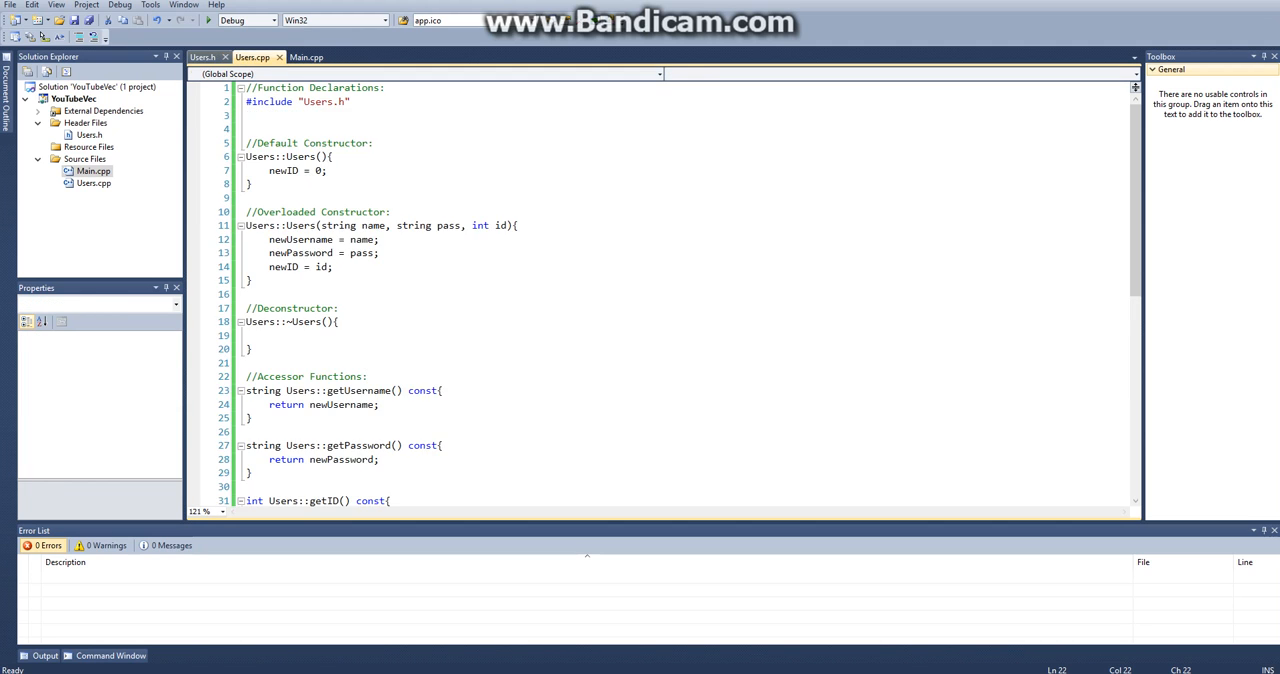
{"action": "left_click", "coordinate": [204, 58]}
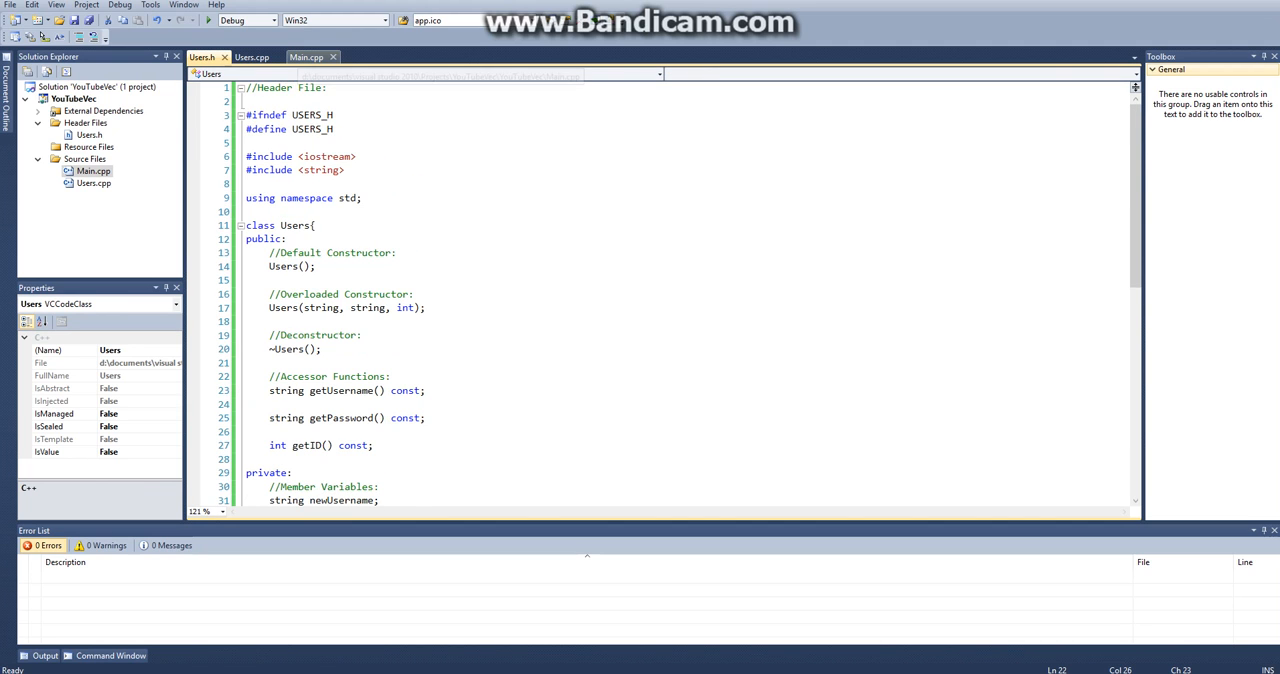
{"action": "left_click", "coordinate": [308, 56]}
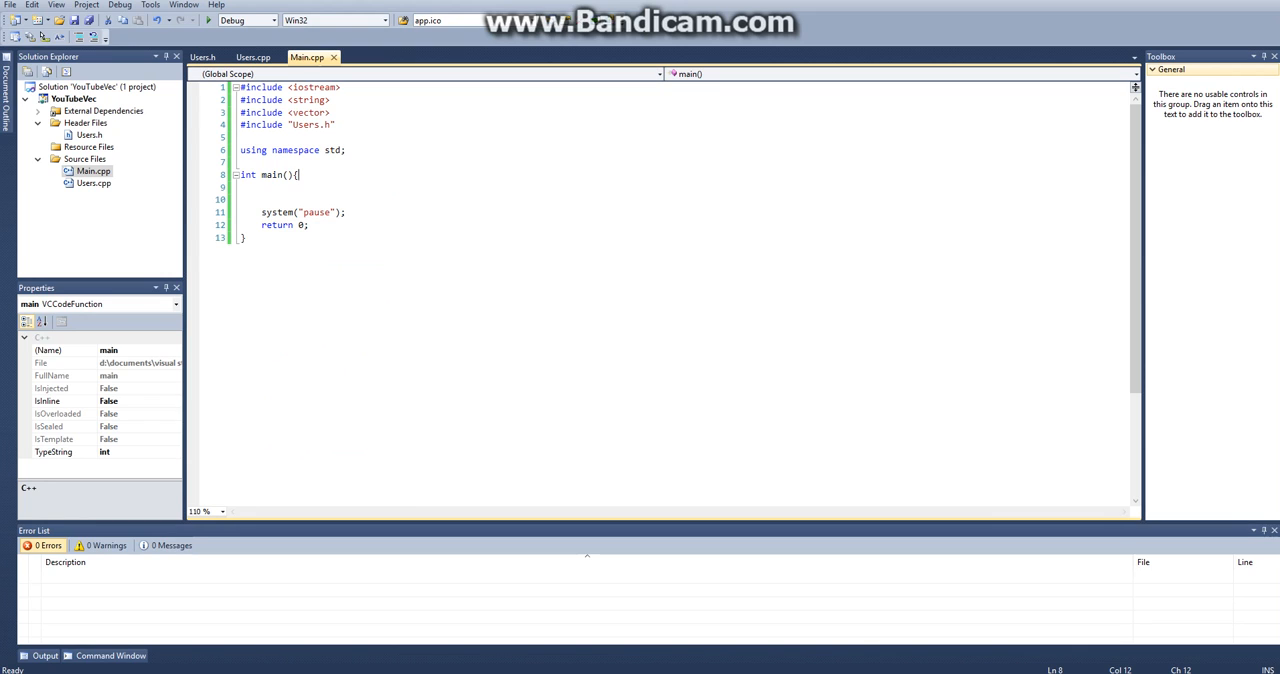
{"action": "left_click", "coordinate": [244, 86]}
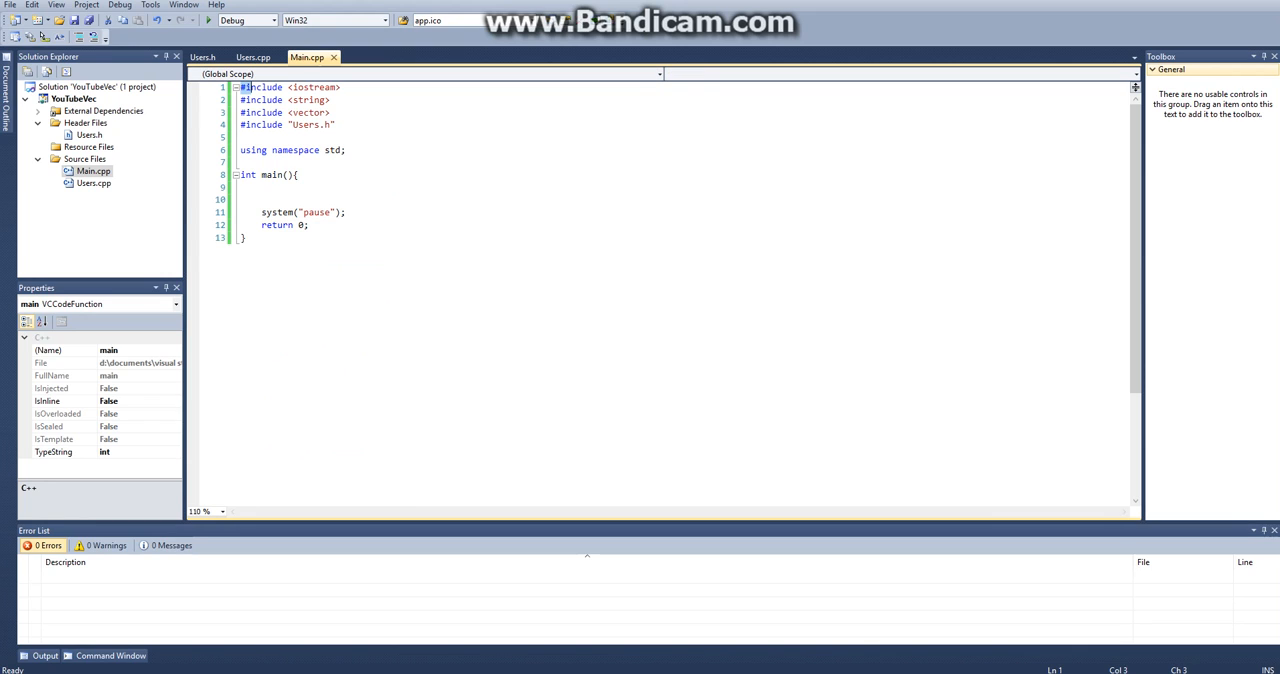
{"action": "left_click_drag", "start_coordinate": [240, 86], "coordinate": [332, 112]}
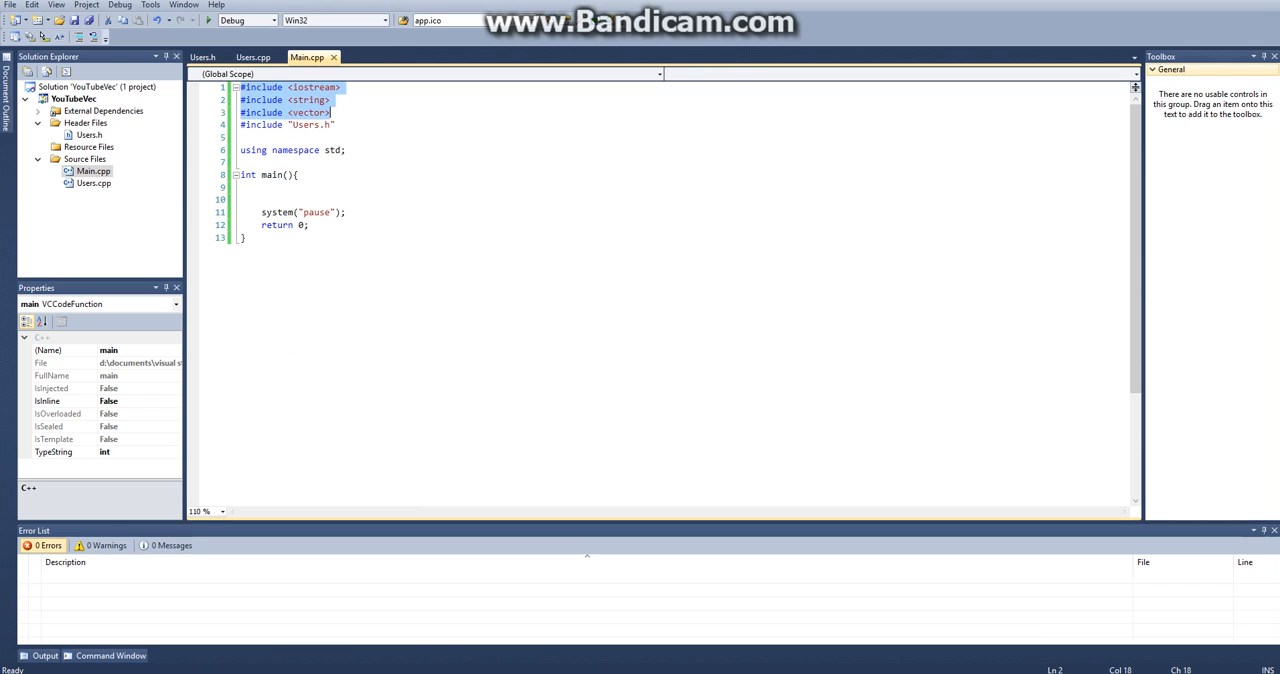
{"action": "left_click", "coordinate": [336, 124]}
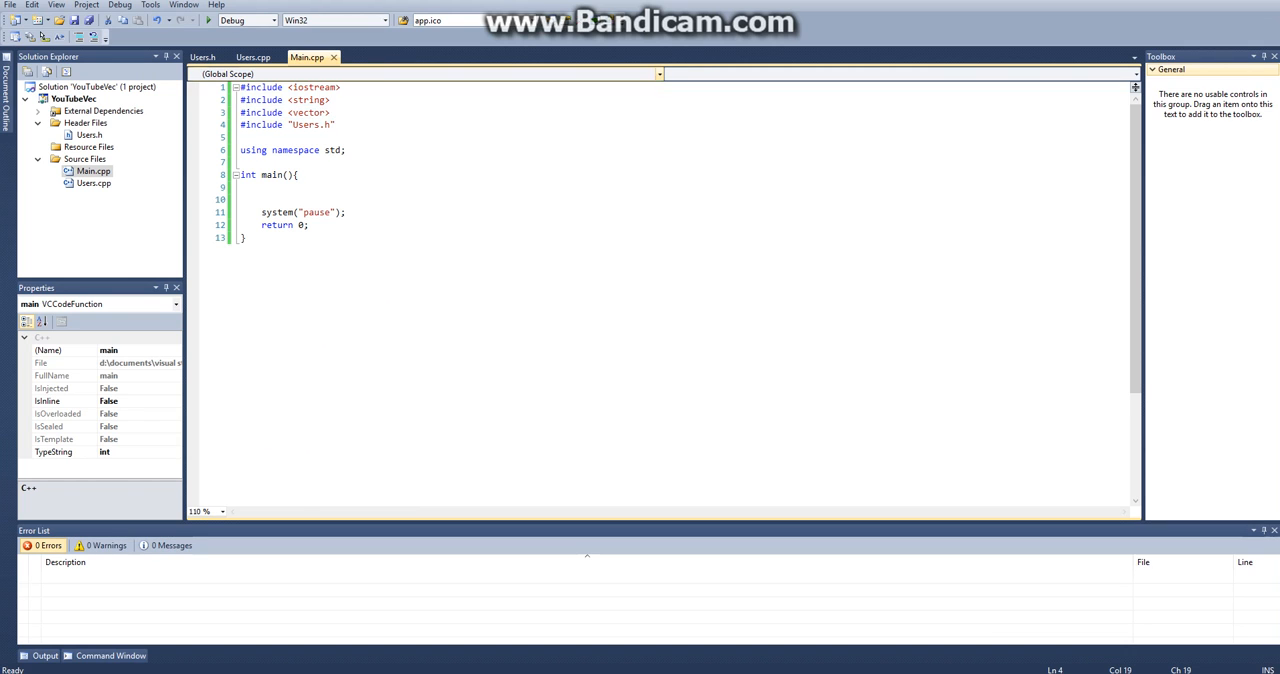
{"action": "left_click", "coordinate": [252, 58]}
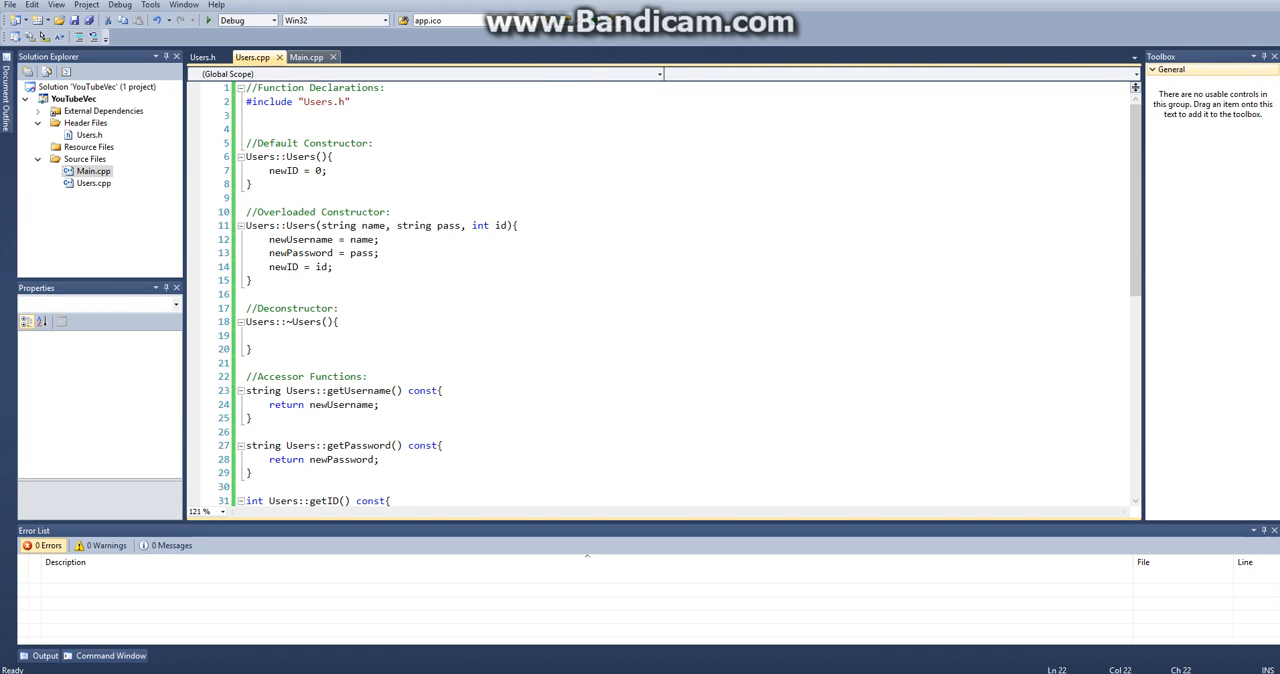
{"action": "mouse_move", "coordinate": [306, 58]}
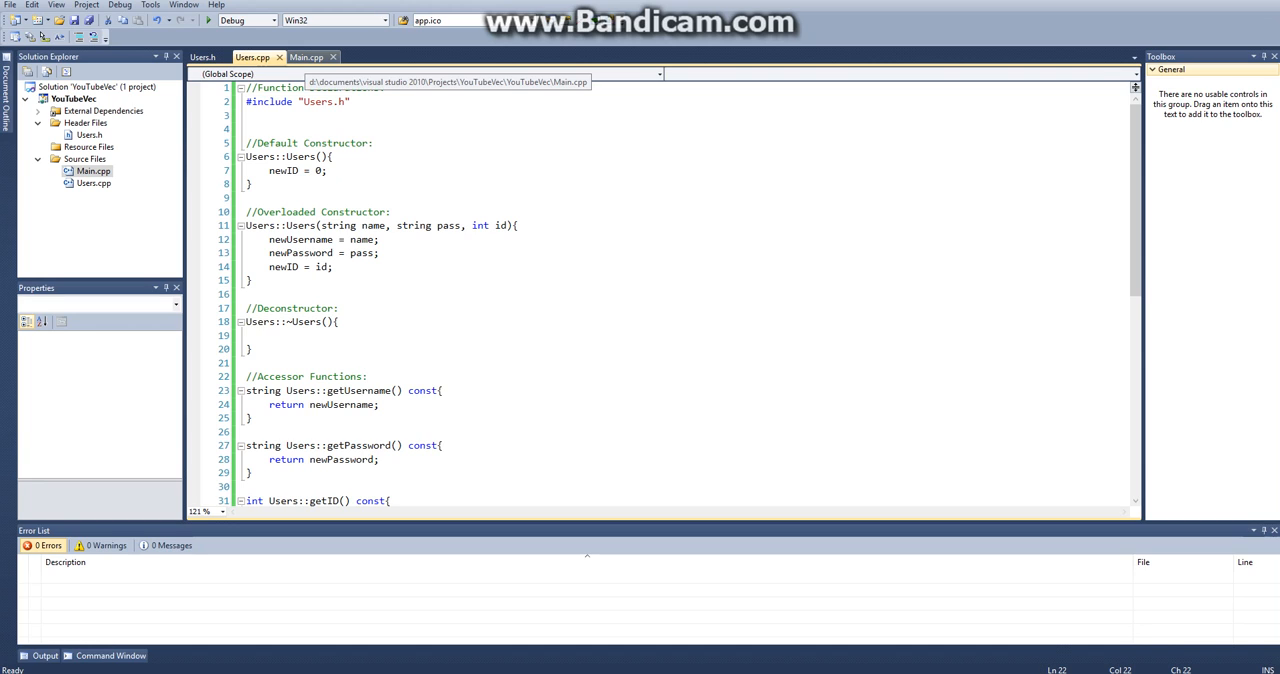
{"action": "left_click", "coordinate": [308, 58]}
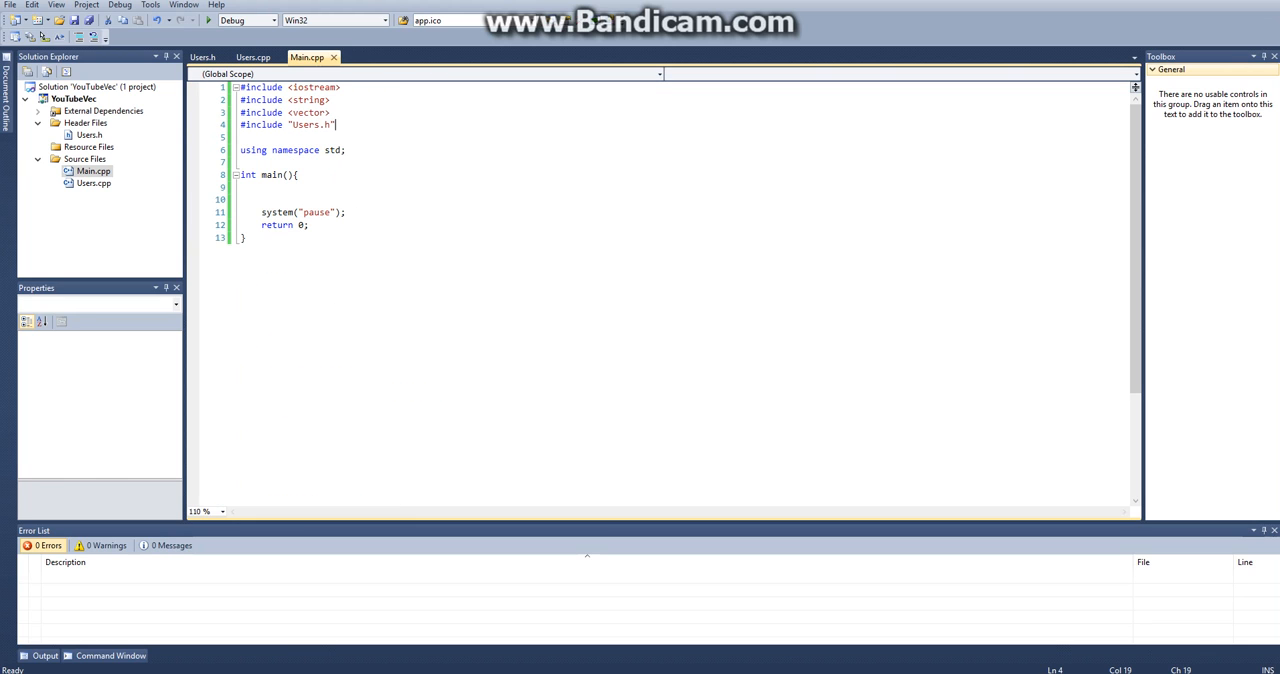
{"action": "left_click", "coordinate": [252, 56]}
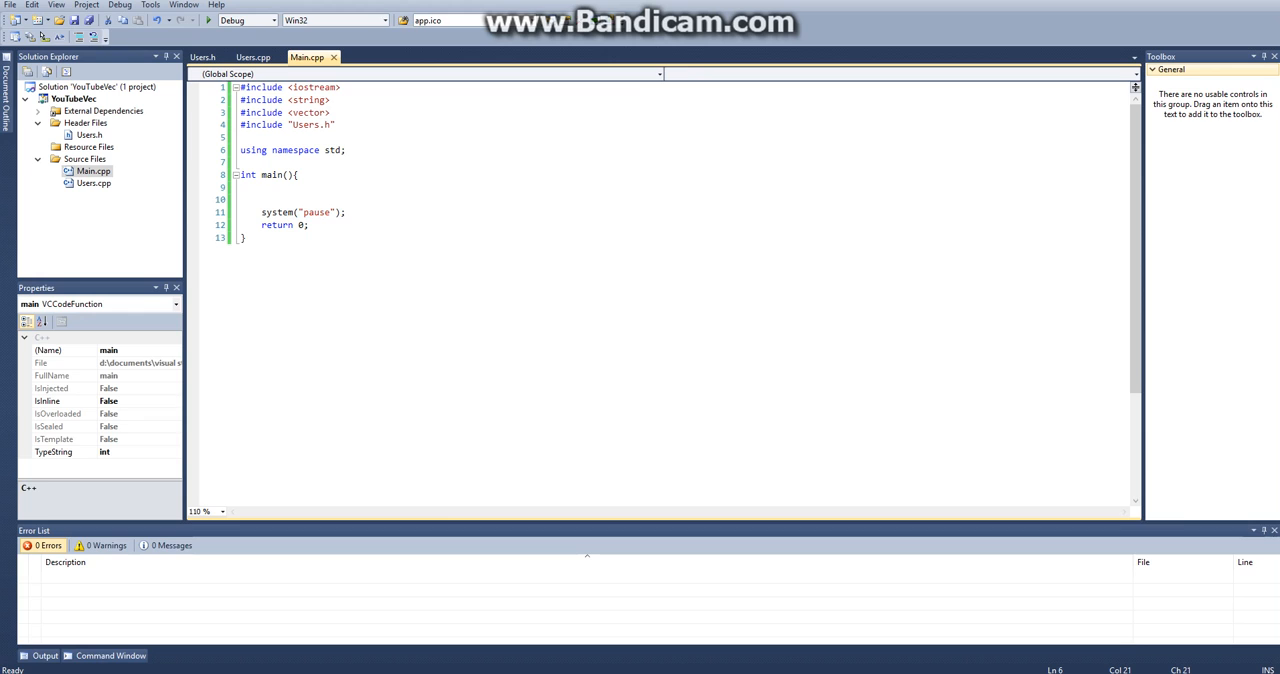
Step: Declare the prototype void createVec(vector<Users>&); above main
{"action": "key", "text": "enter"}
{"action": "type", "text": "void"}
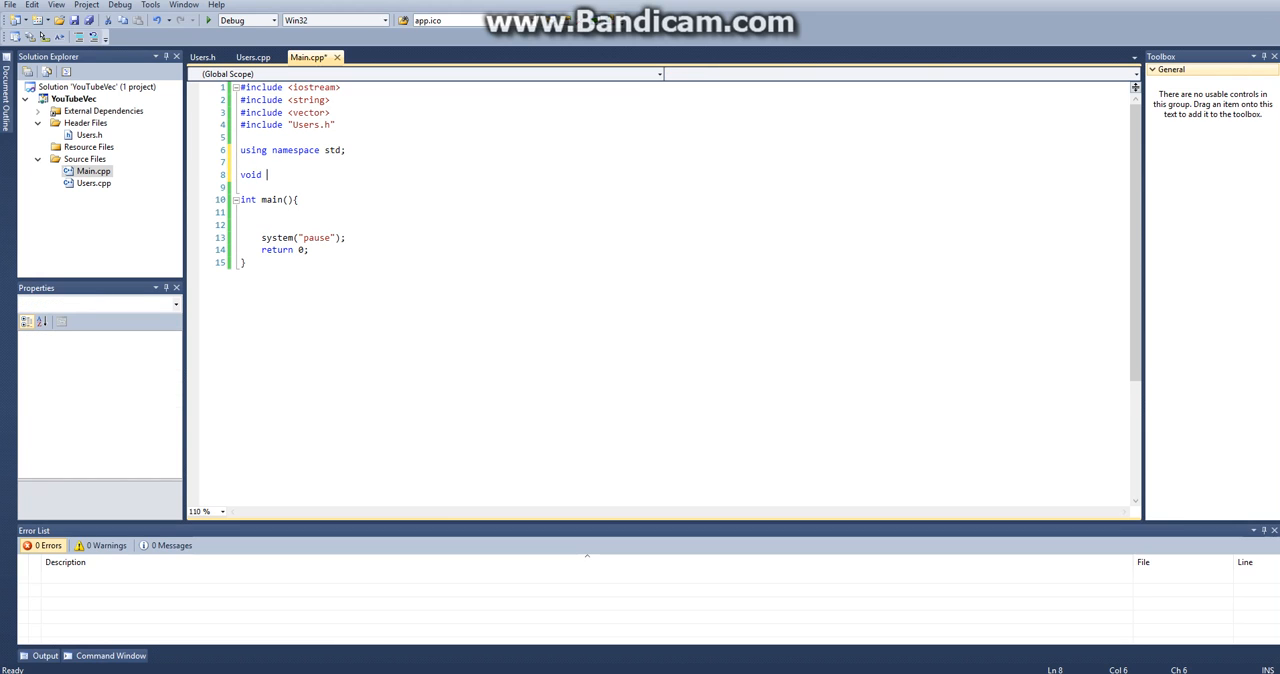
{"action": "type", "text": "createVec()"}
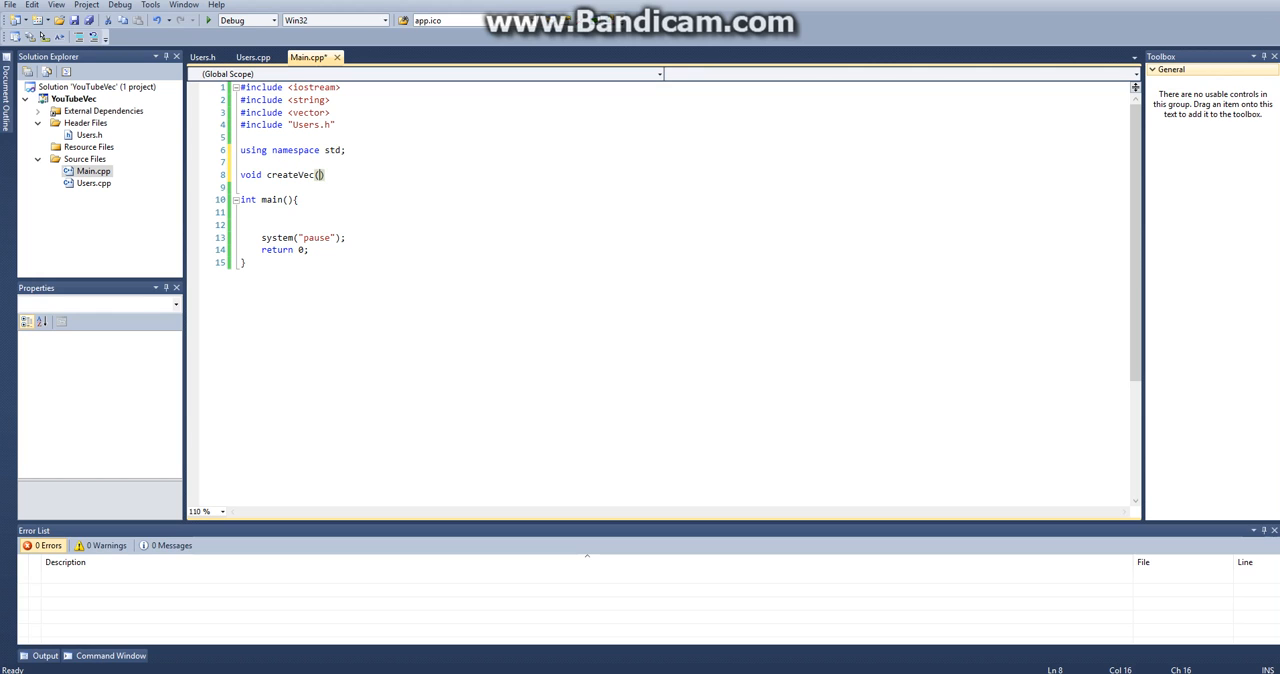
{"action": "type", "text": "vector"}
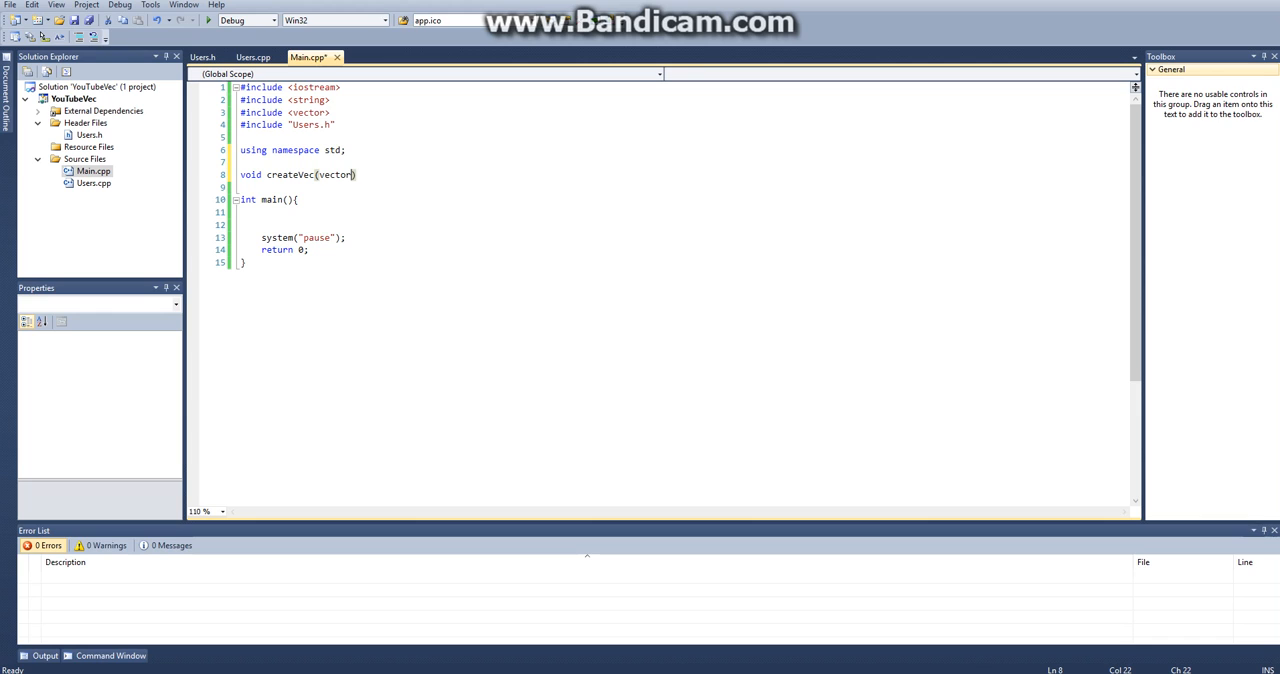
{"action": "type", "text": "<>"}
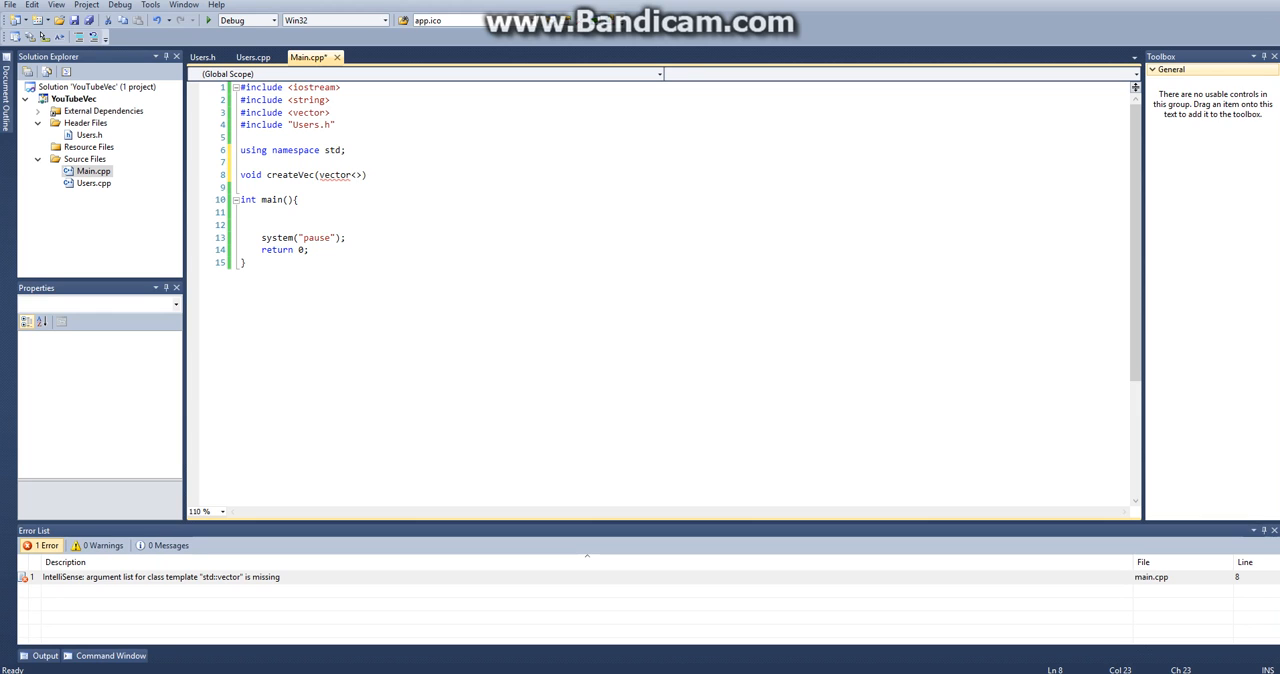
{"action": "type", "text": "Users"}
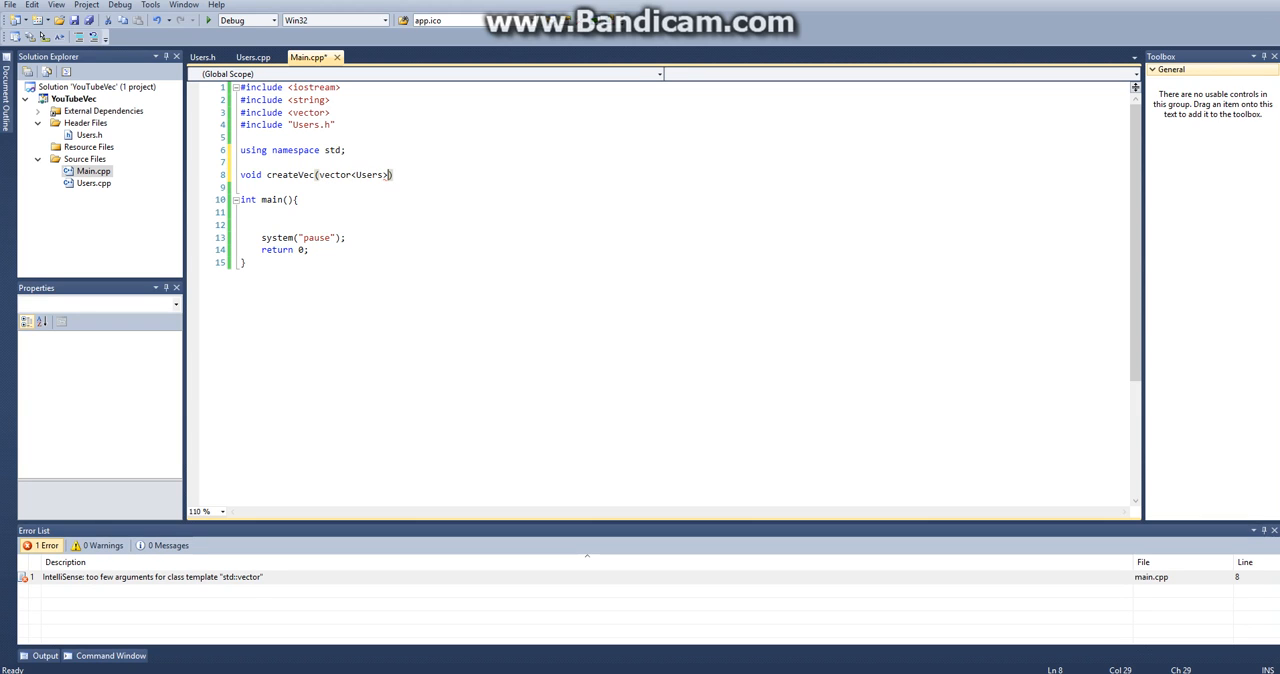
{"action": "type", "text": "&"}
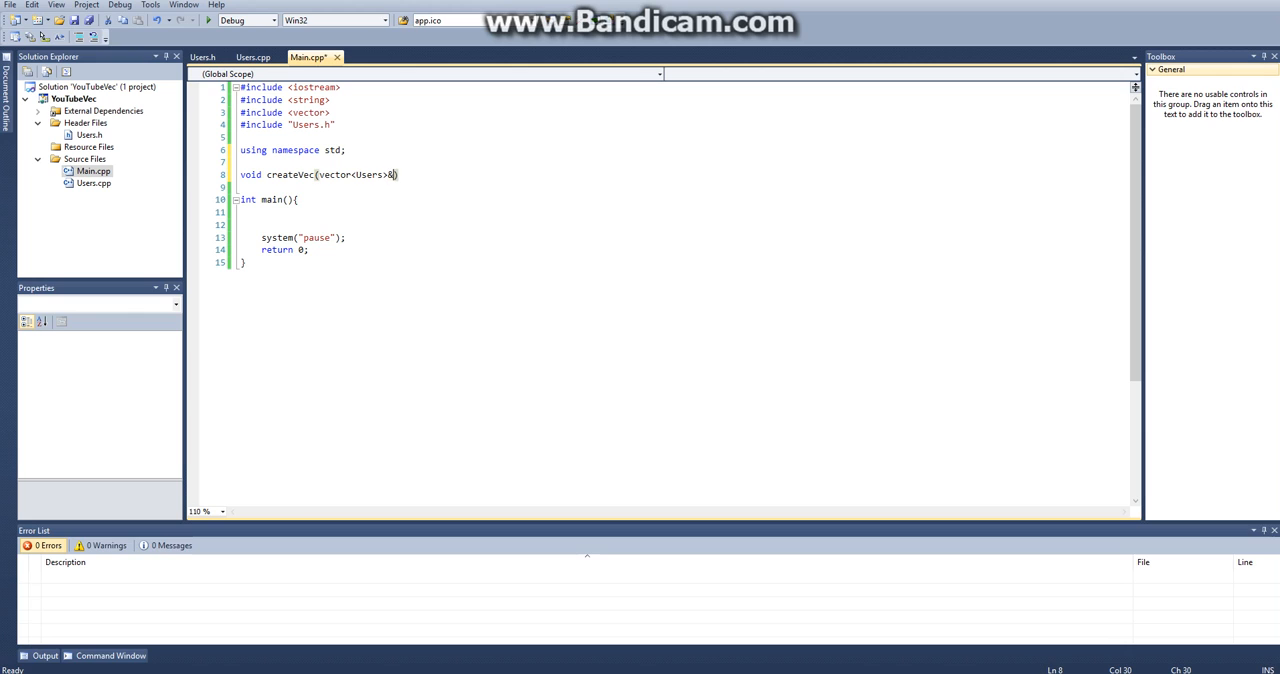
{"action": "type", "text": ";"}
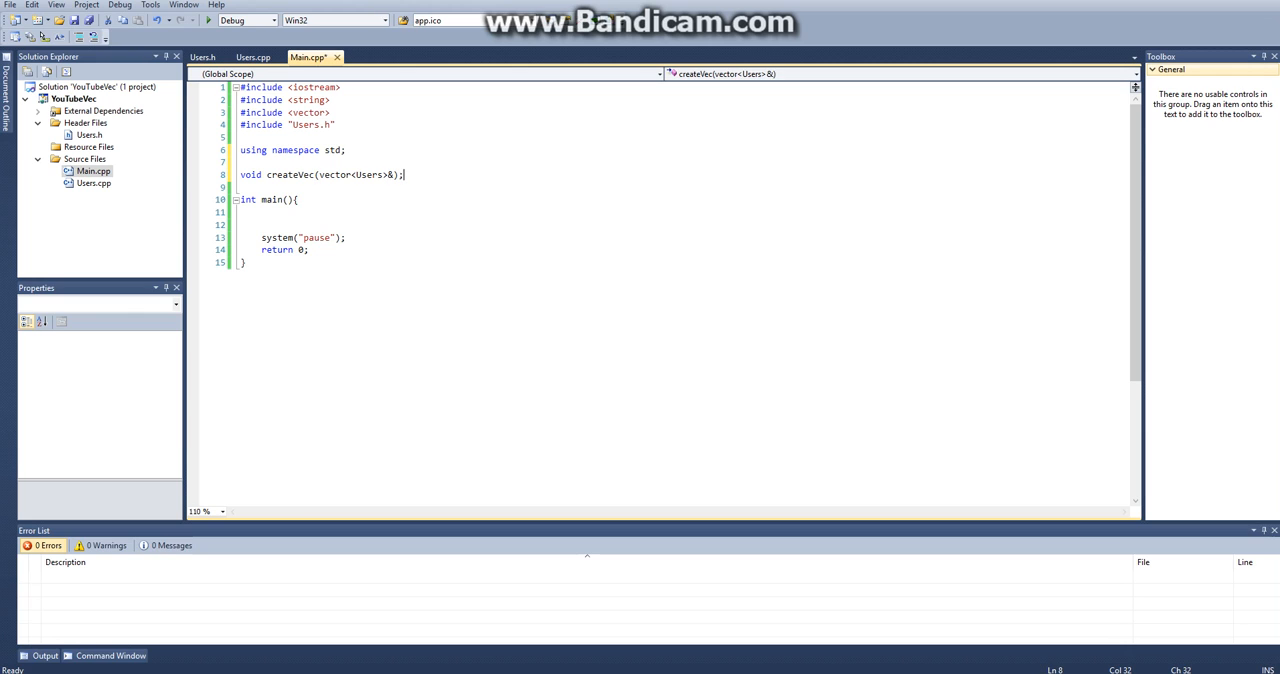
Step: Declare the prototype void showVec(const vector<Users>&); above main
{"action": "type", "text": "void"}
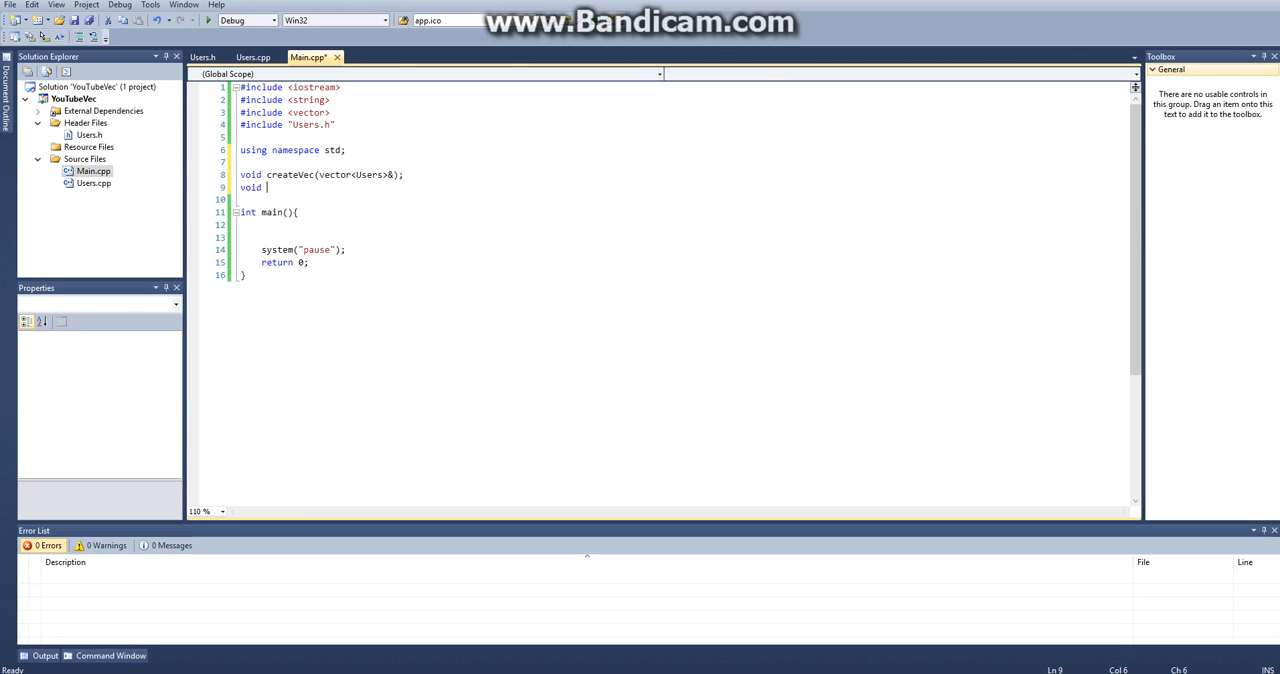
{"action": "type", "text": "showVec()"}
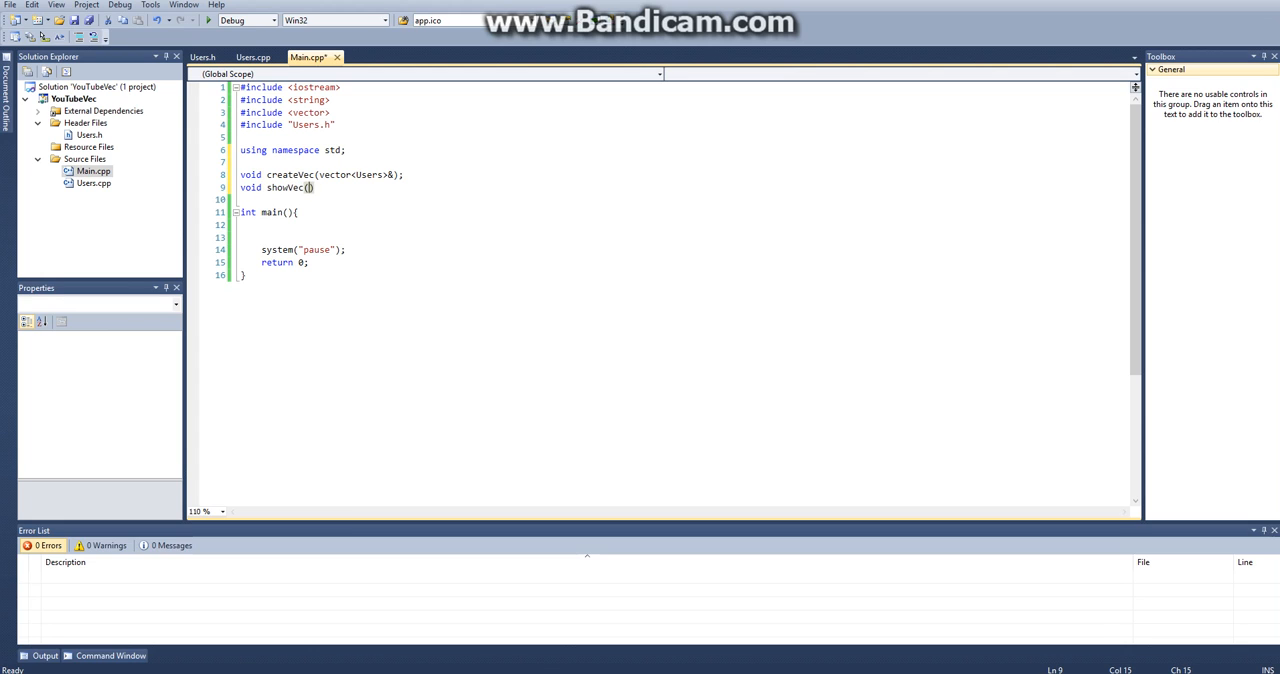
{"action": "type", "text": "const vecto"}
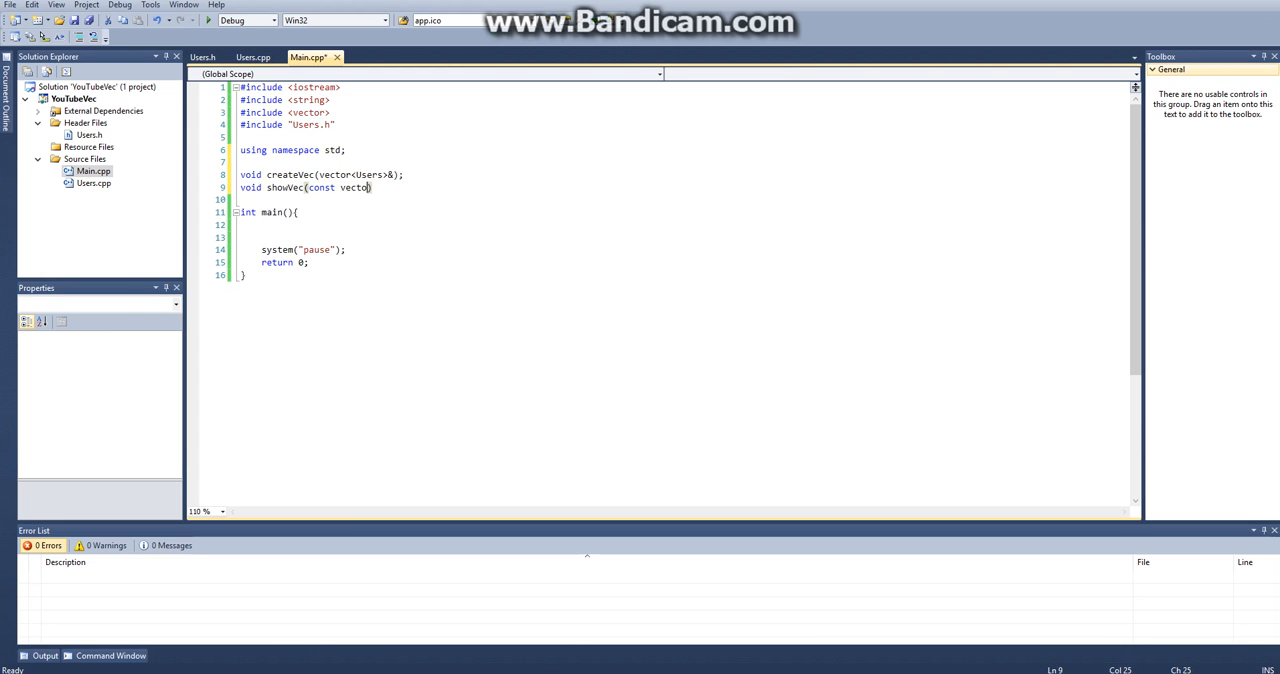
{"action": "type", "text": "<Users>)"}
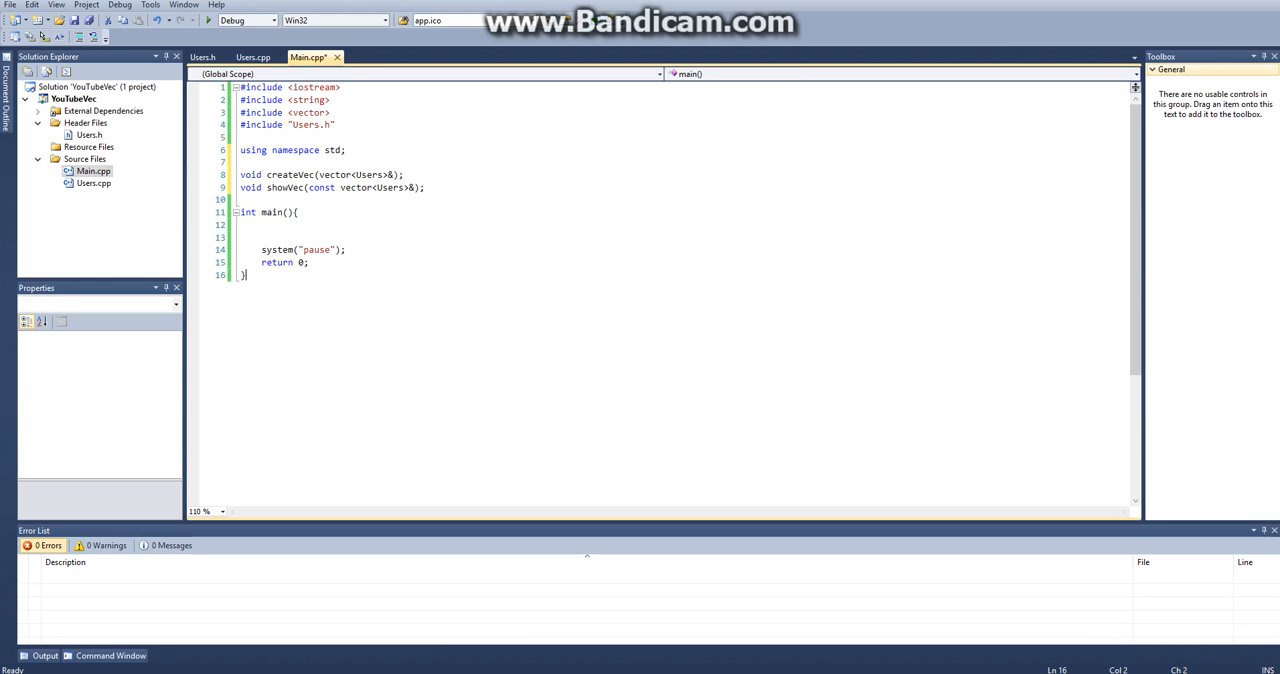
Step: Add a //Create Vector Function: comment and an empty createVec(vector<Users>& newVec) definition below main
{"action": "type", "text": "//C"}
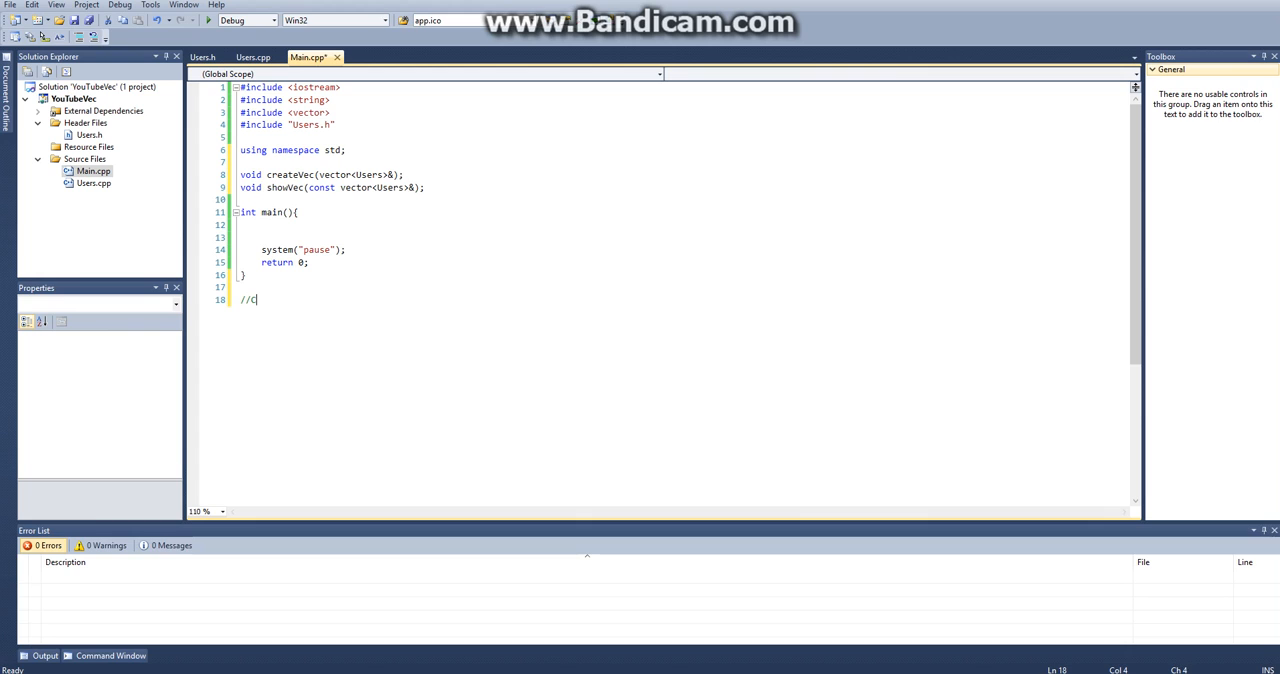
{"action": "type", "text": "reate"}
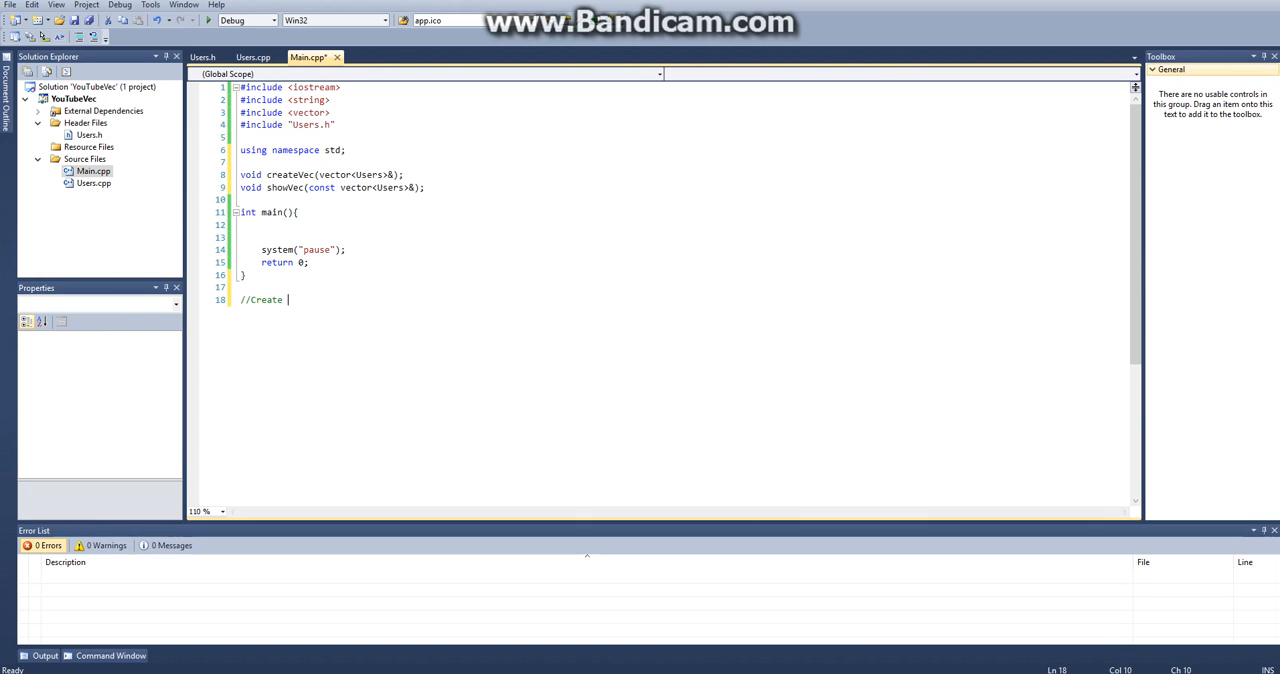
{"action": "type", "text": "Vector Functio"}
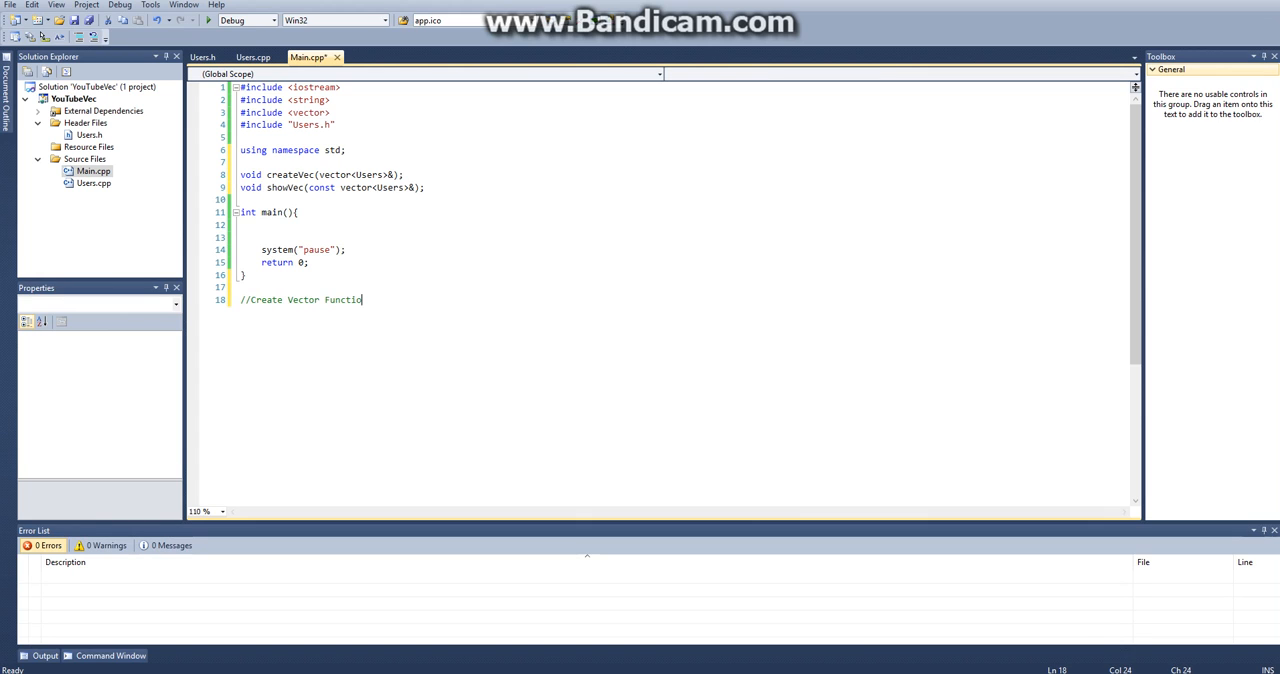
{"action": "type", "text": ":"}
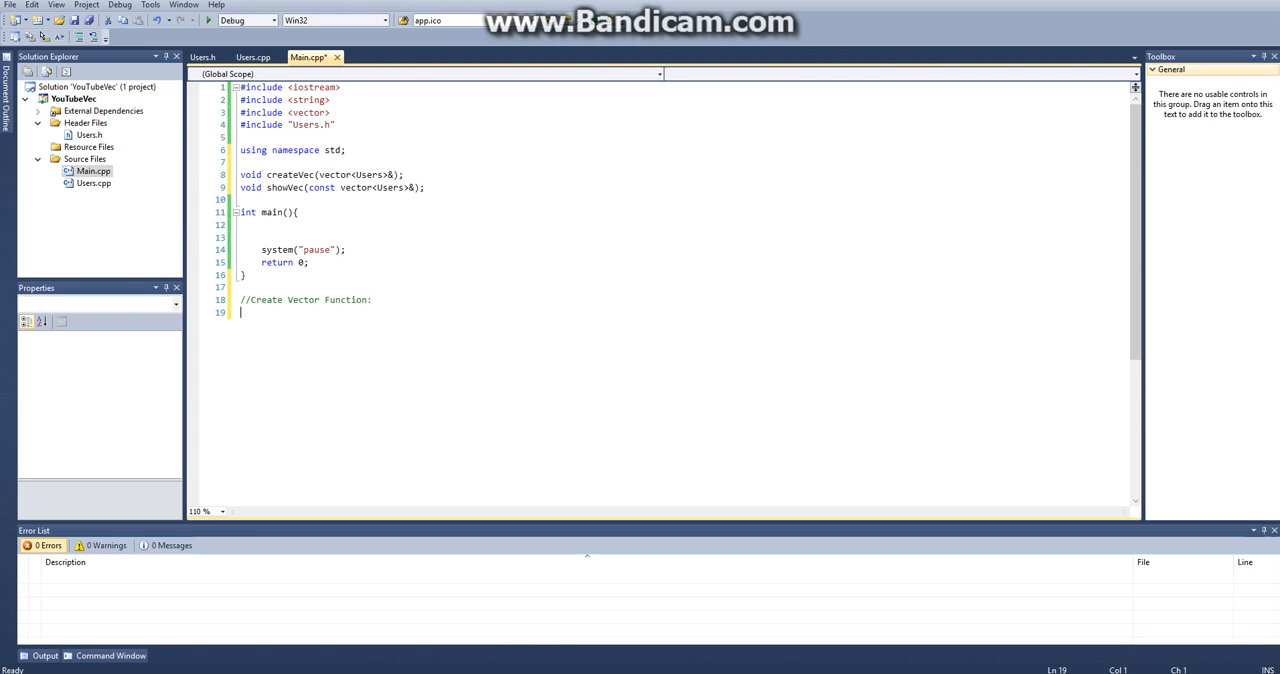
{"action": "type", "text": "void vr"}
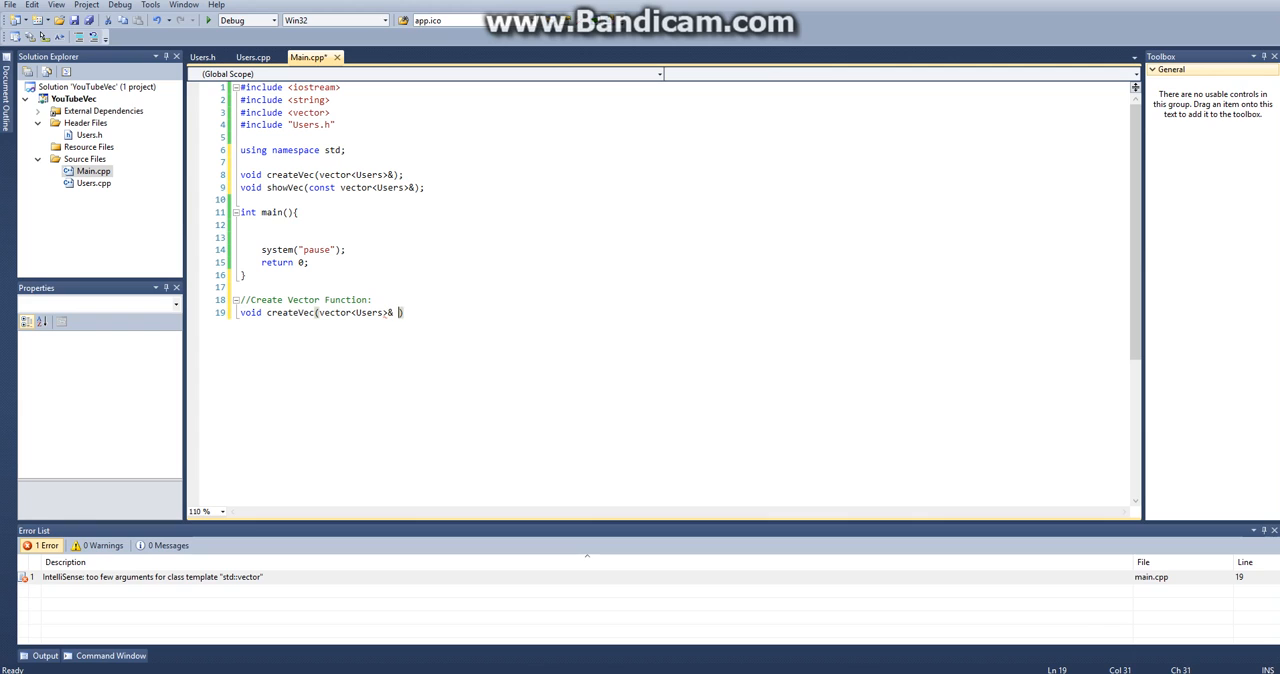
{"action": "type", "text": "newVec){}"}
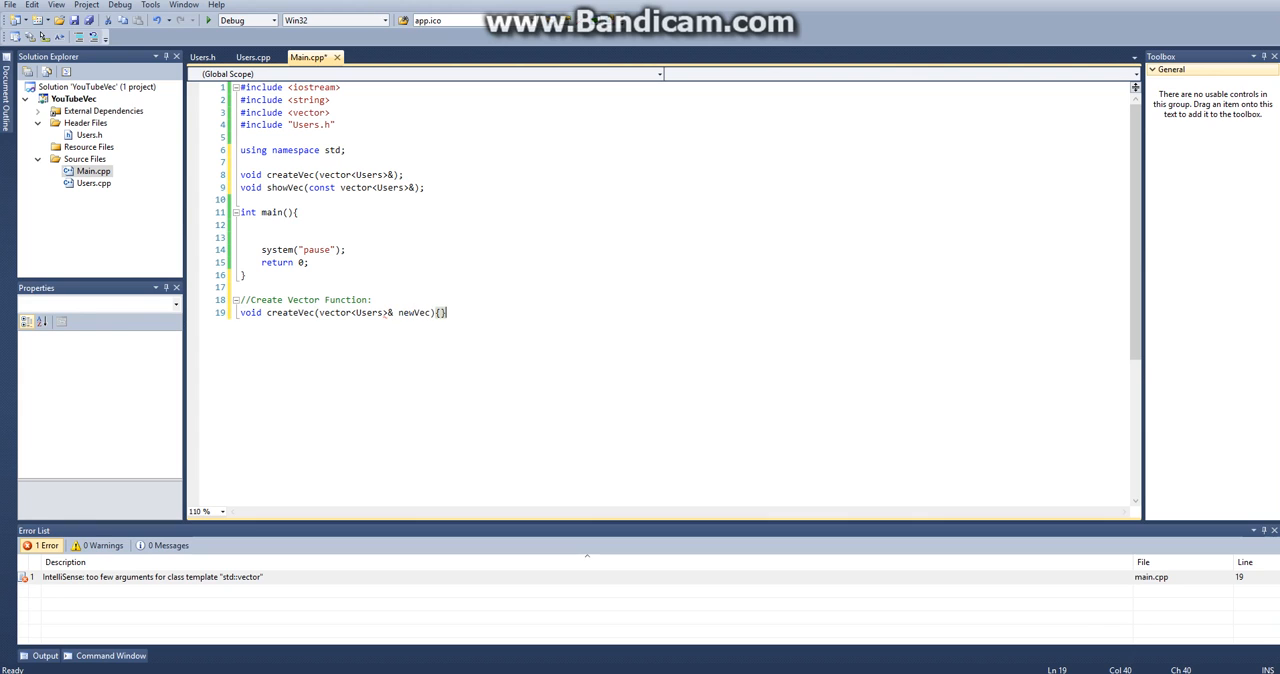
{"action": "key", "text": "enter"}
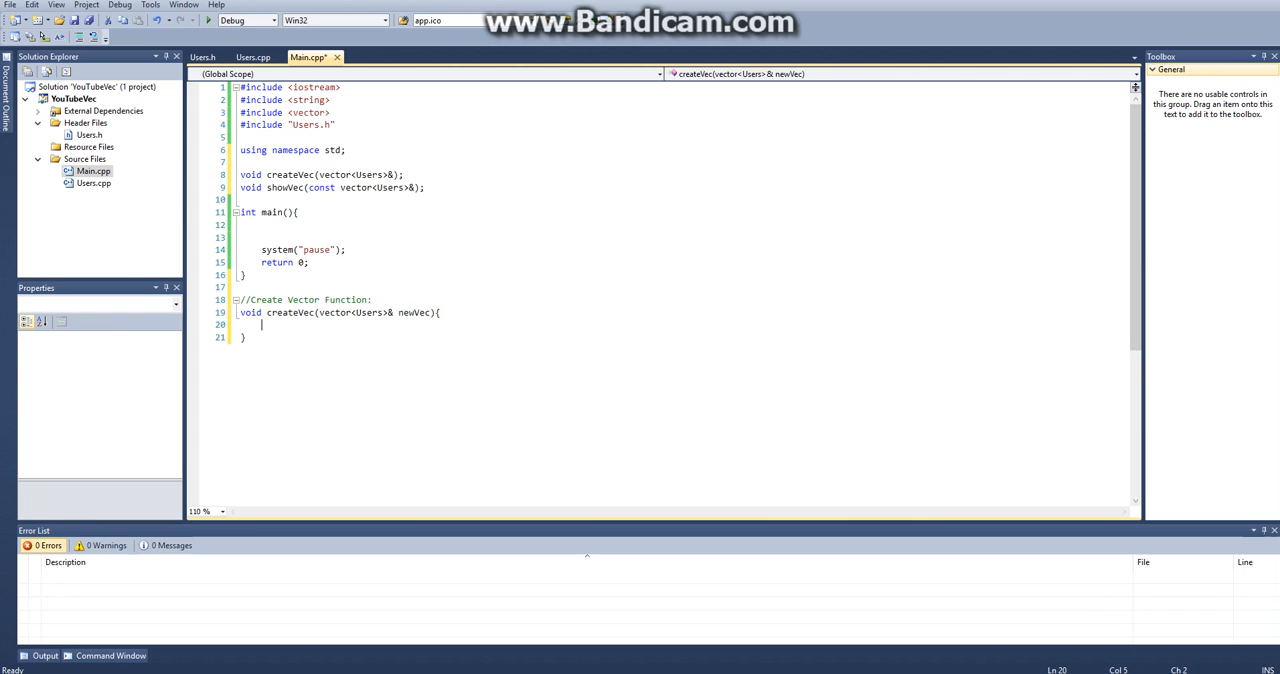
{"action": "key", "text": "Enter"}
{"action": "type", "text": "cout << \"Enter"}
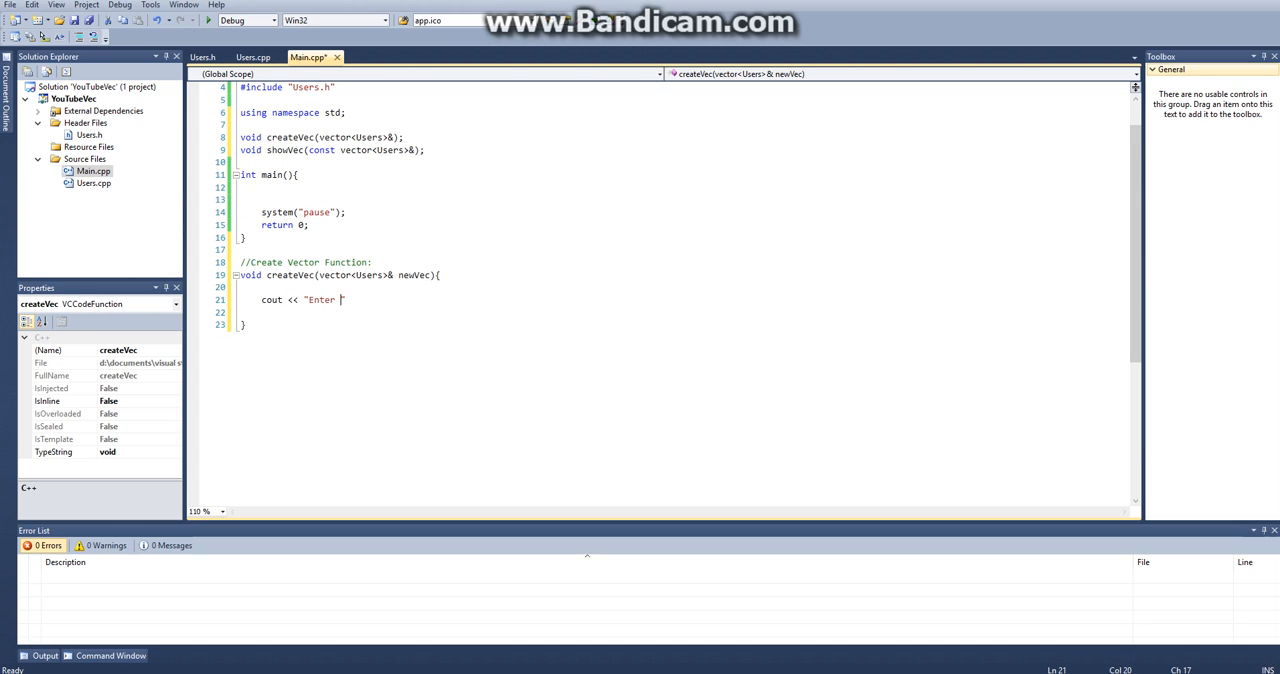
Step: Write the cout prompt "Enter number of users: " inside createVec
{"action": "type", "text": "User Siz"}
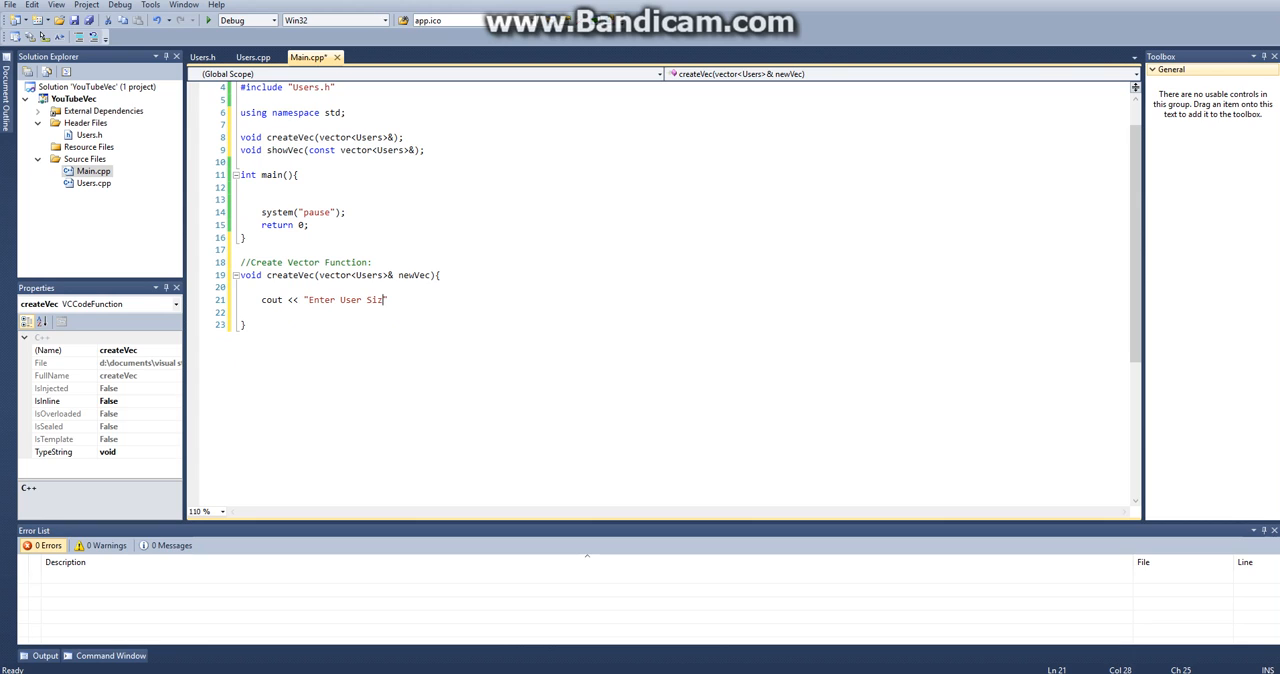
{"action": "type", "text": "Enter number o"}
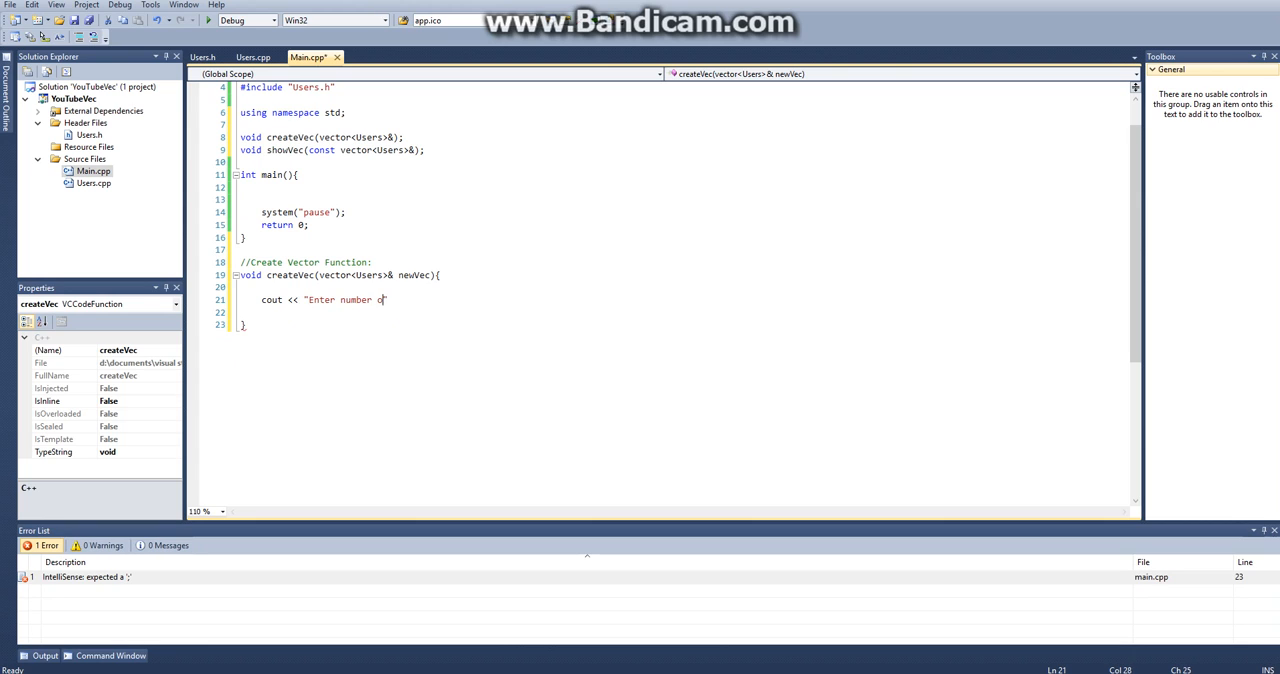
{"action": "type", "text": "users:\""}
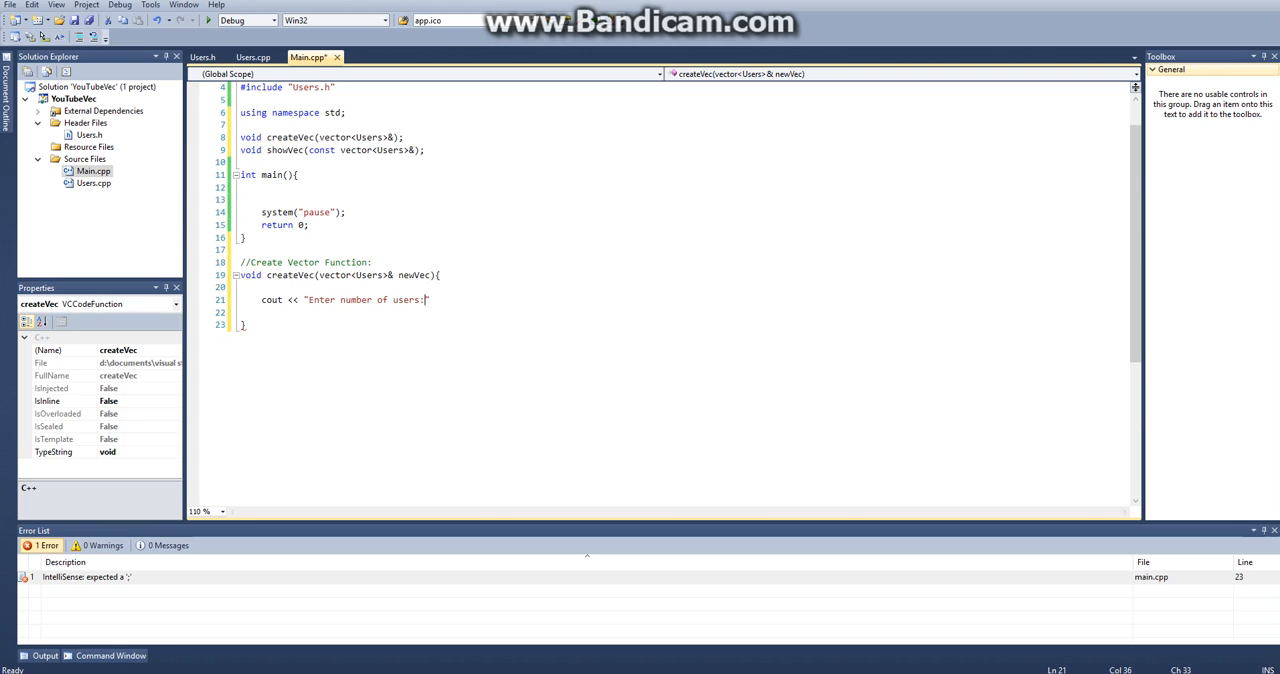
{"action": "type", "text": "\";"}
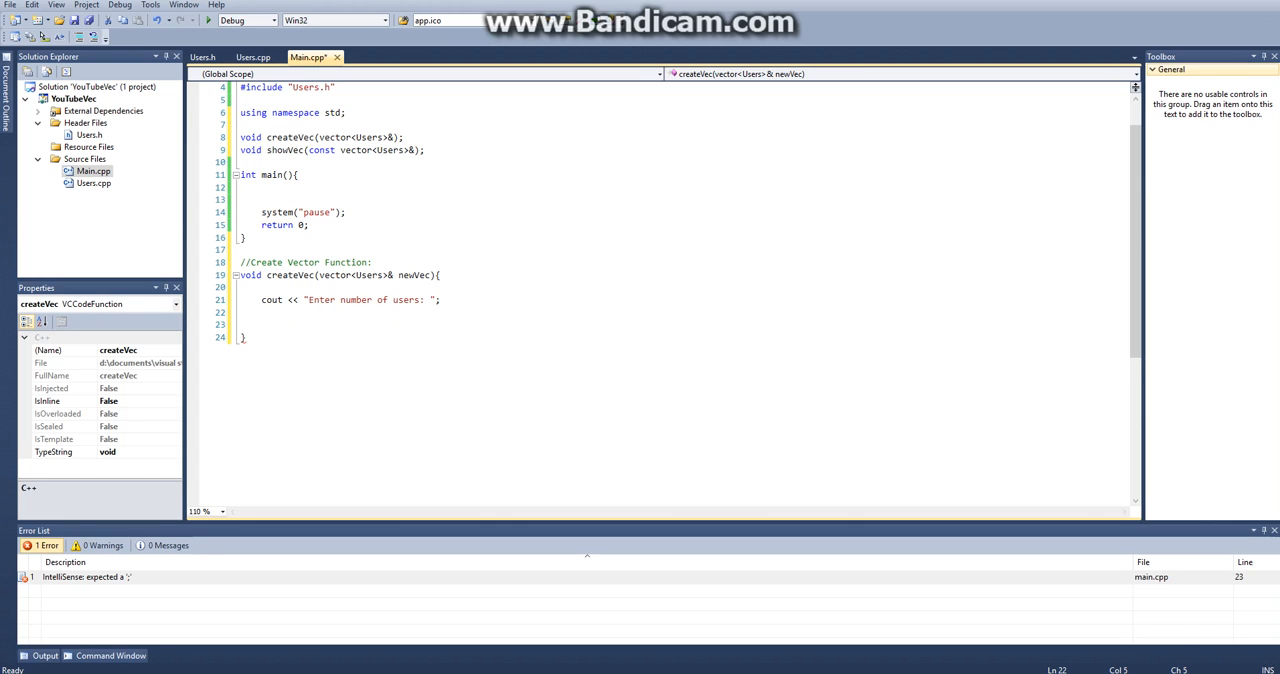
Step: Declare //Variables int uSize, string username, string password, int id, and read uSize with cin
{"action": "key", "text": "Enter"}
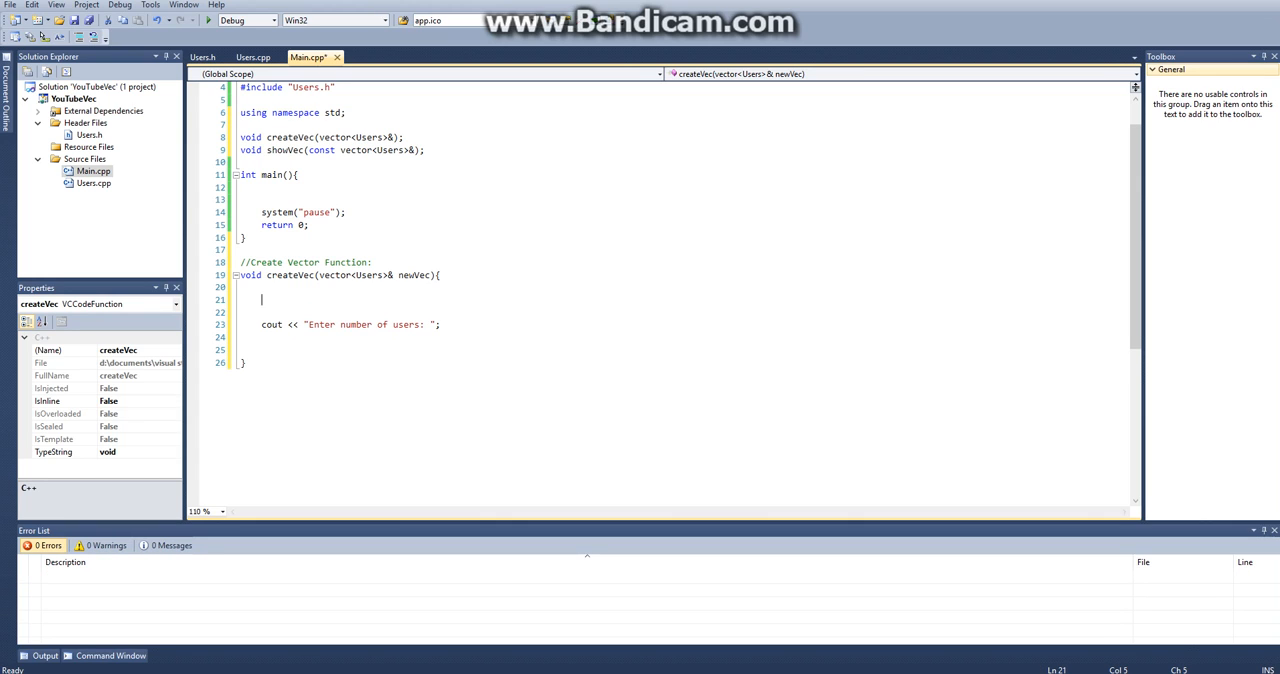
{"action": "type", "text": "//Variables"}
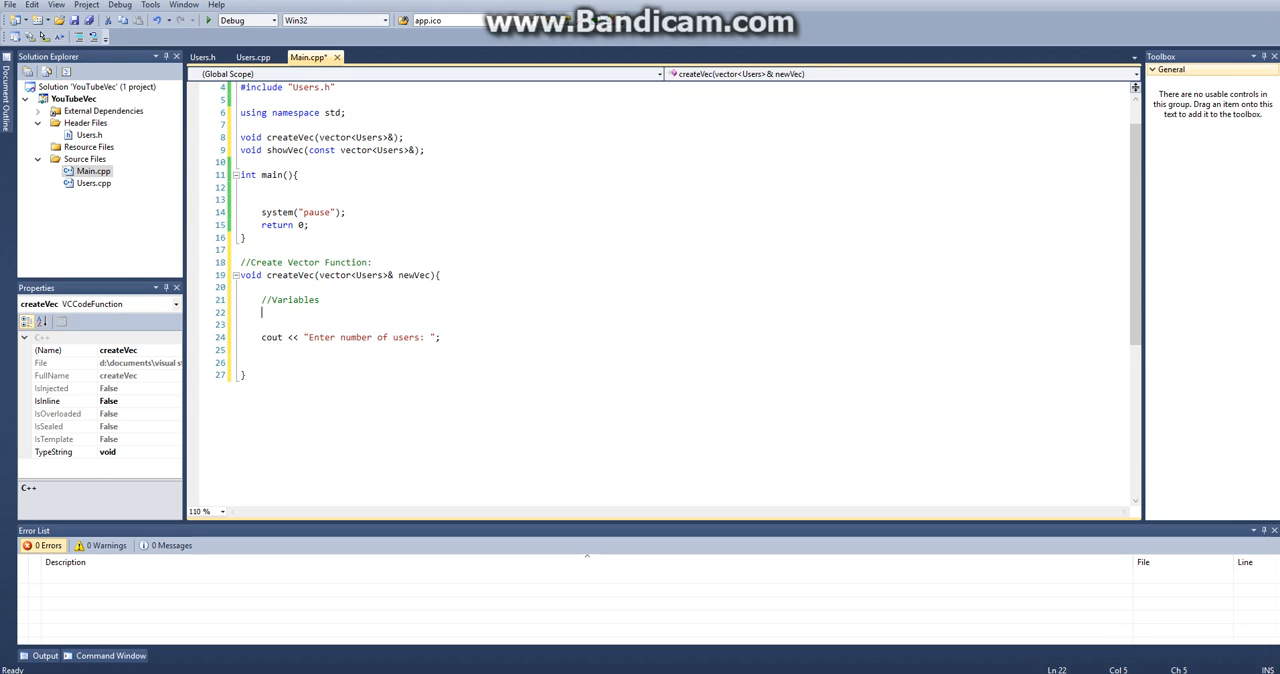
{"action": "type", "text": "int uSi"}
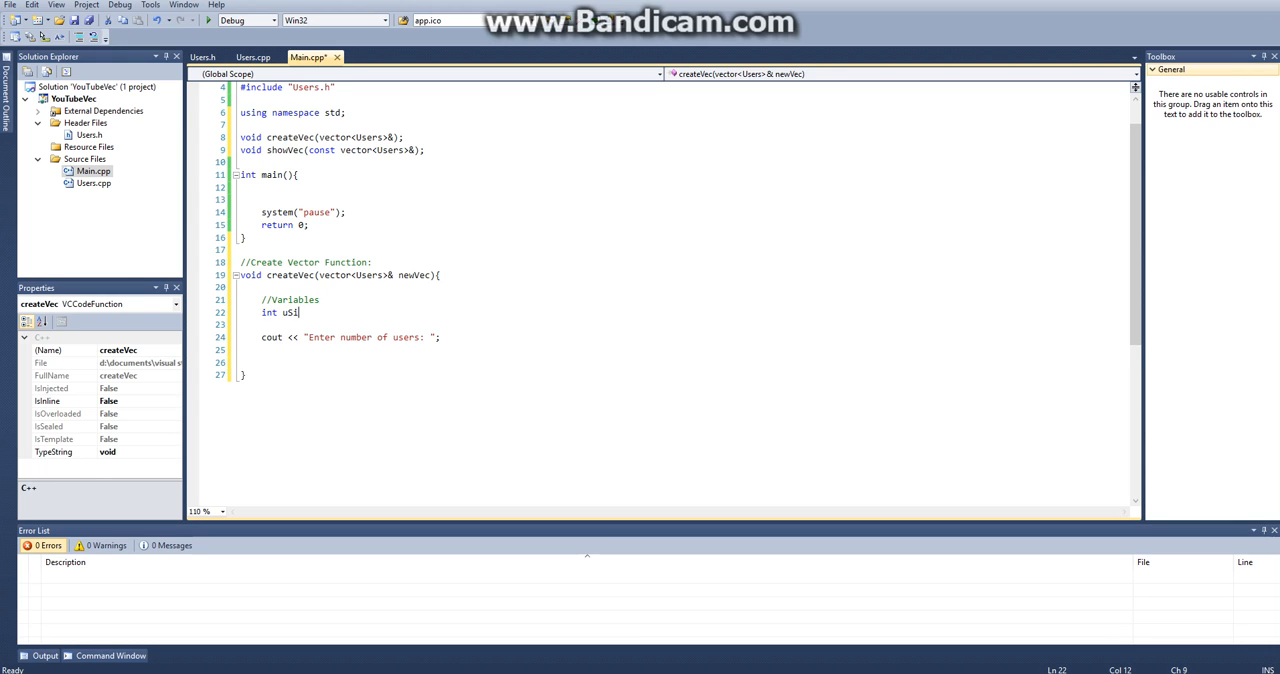
{"action": "type", "text": "ze;"}
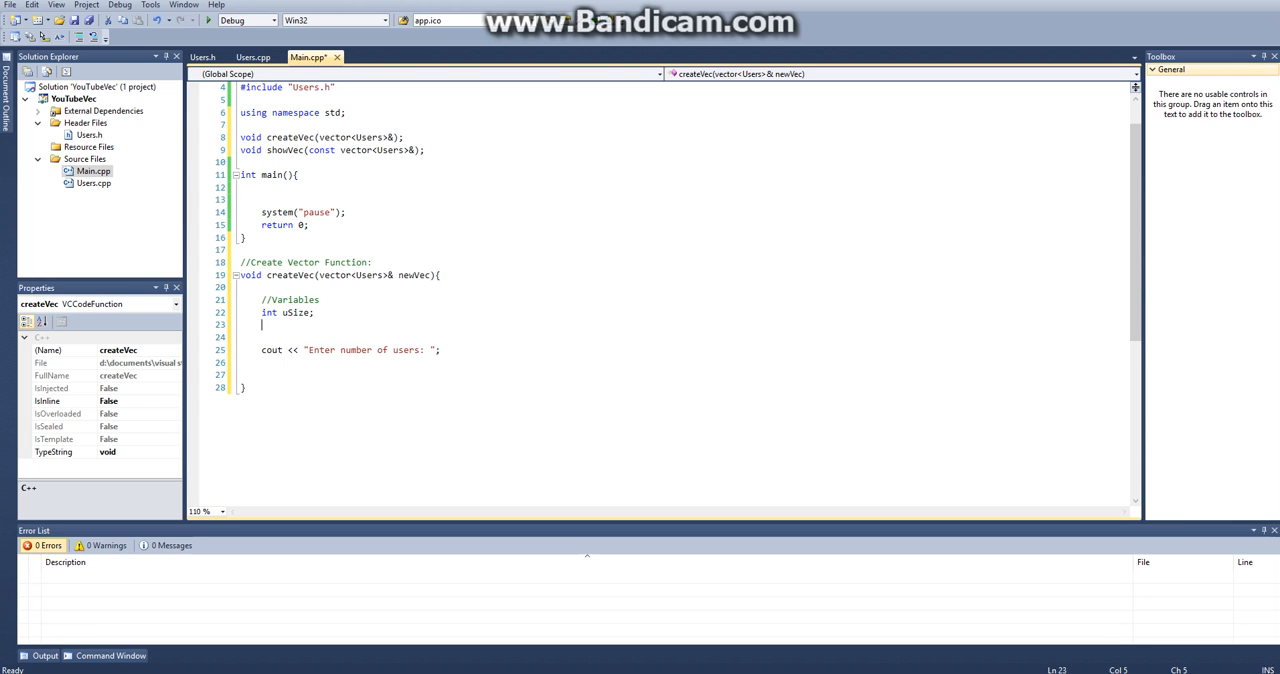
{"action": "type", "text": "string username;"}
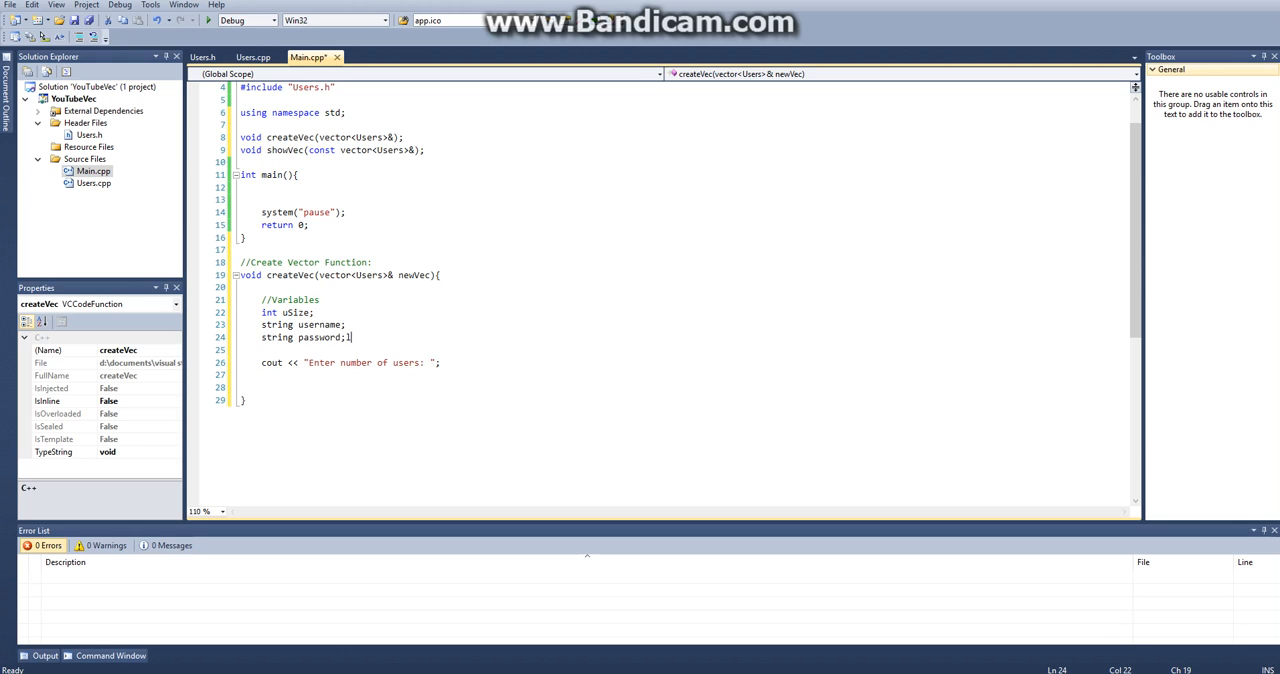
{"action": "type", "text": "int"}
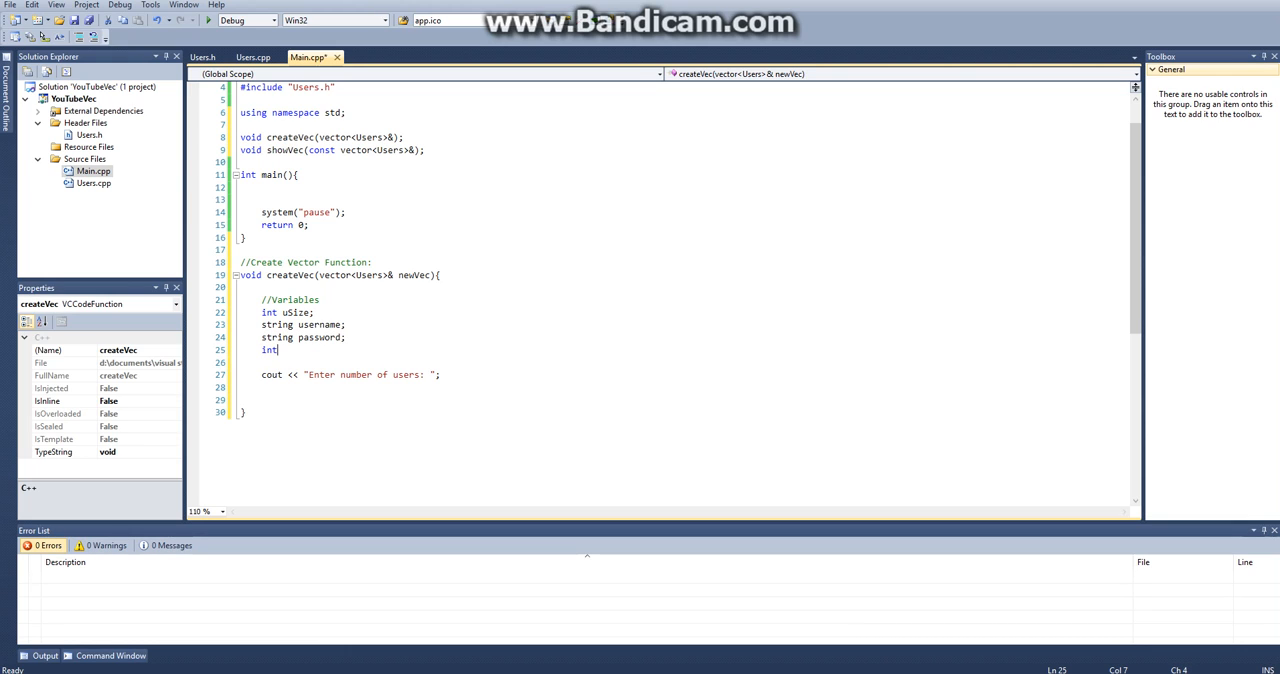
{"action": "type", "text": "id;"}
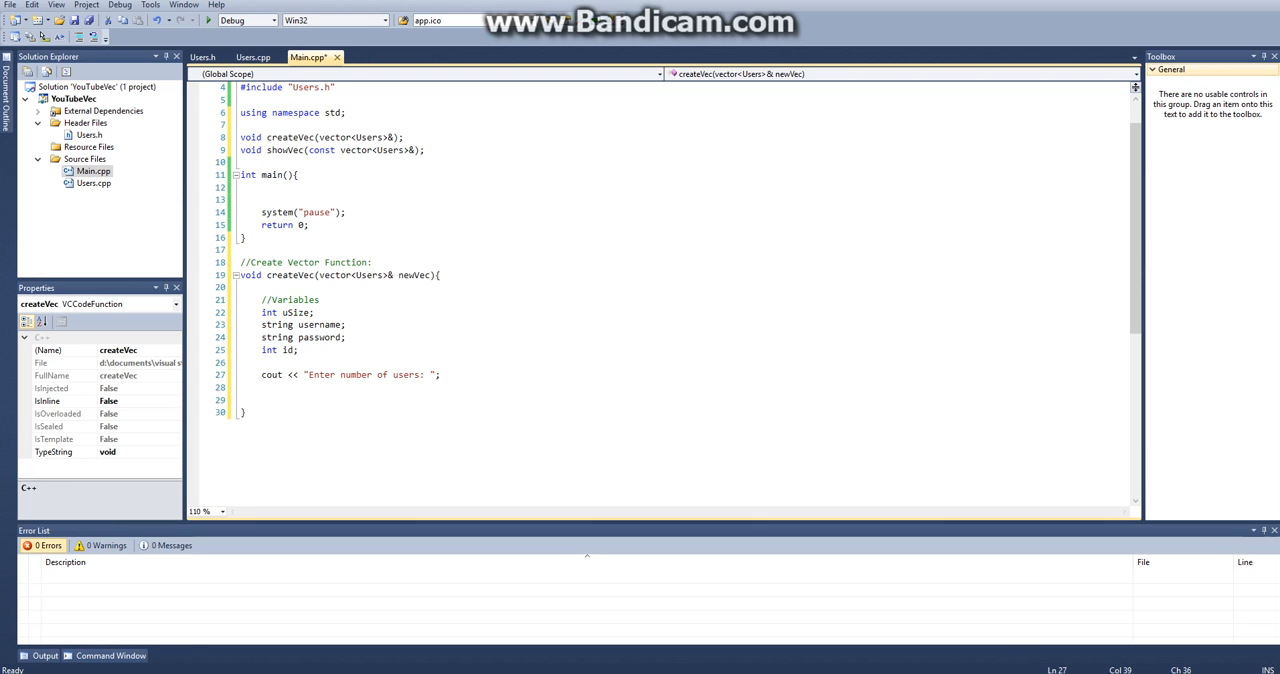
{"action": "type", "text": "cin"}
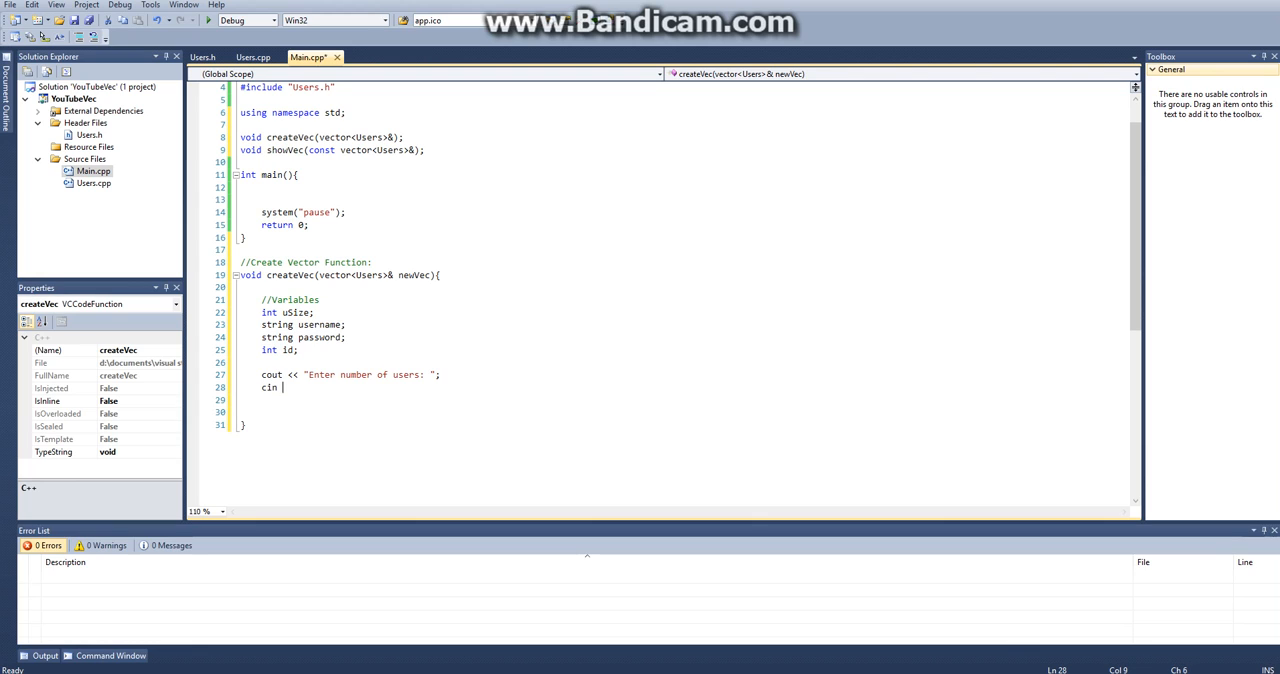
{"action": "type", "text": ">> uSize;"}
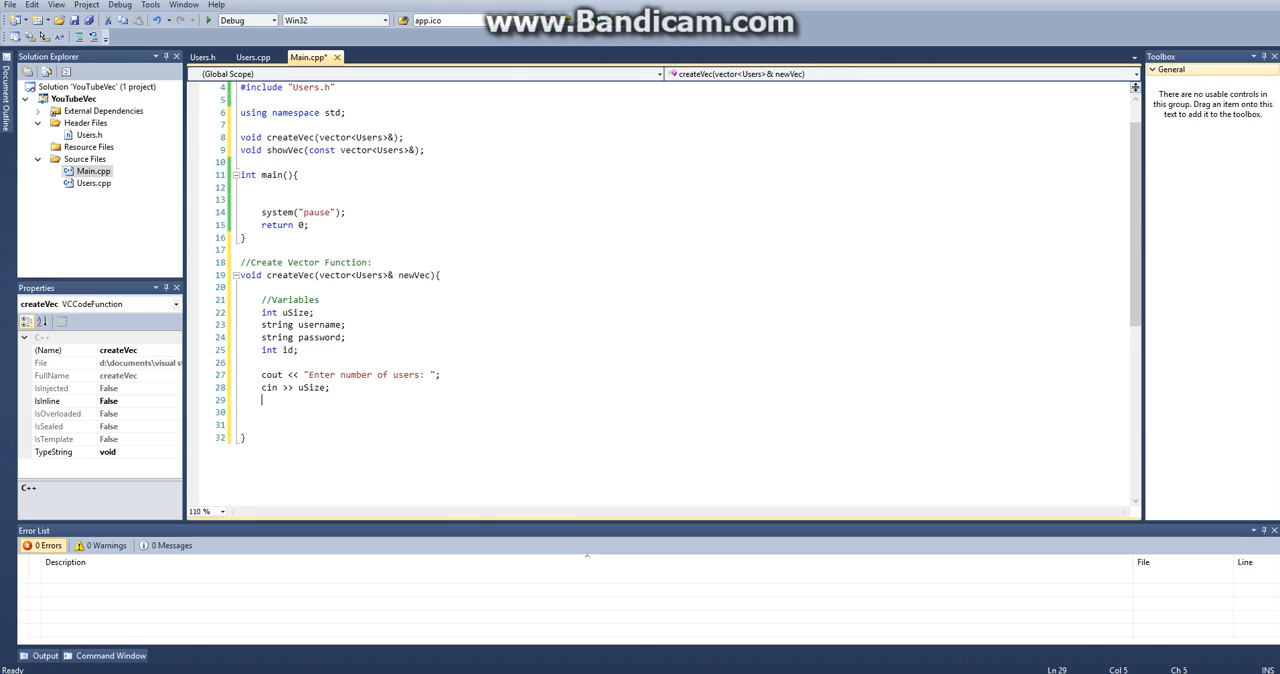
Step: Start a for loop from i = 0 to uSize in createVec
{"action": "key", "text": "enter"}
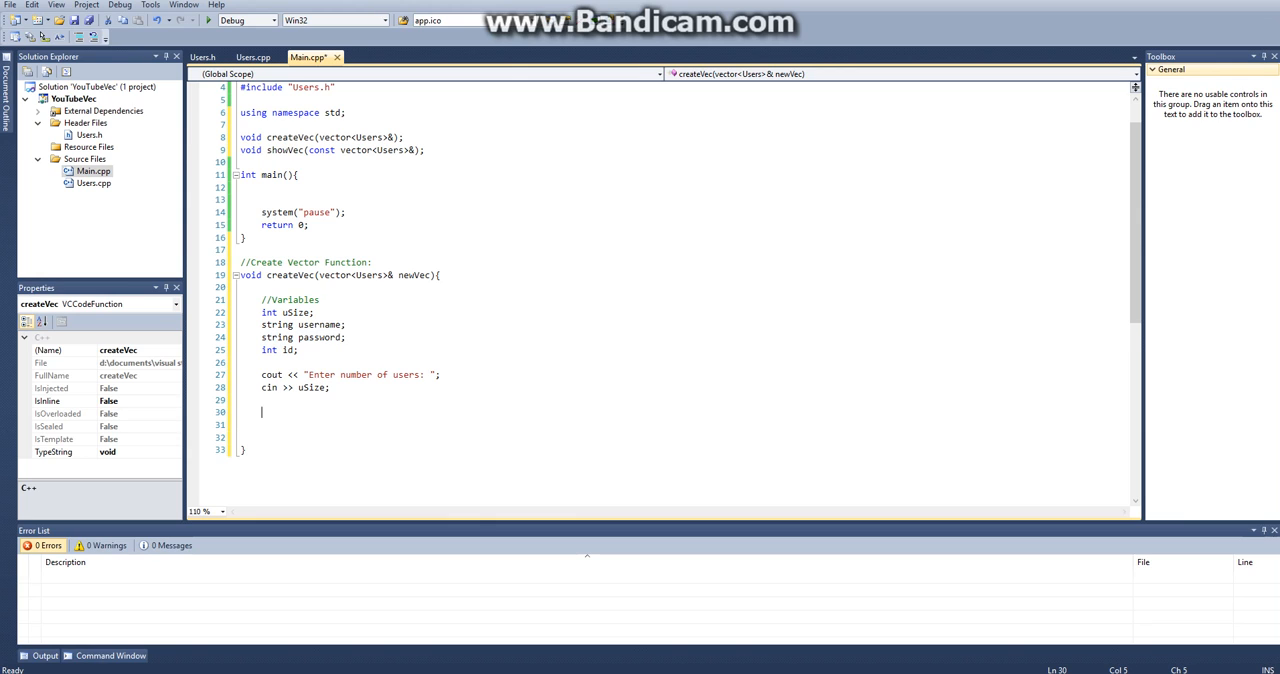
{"action": "type", "text": "for"}
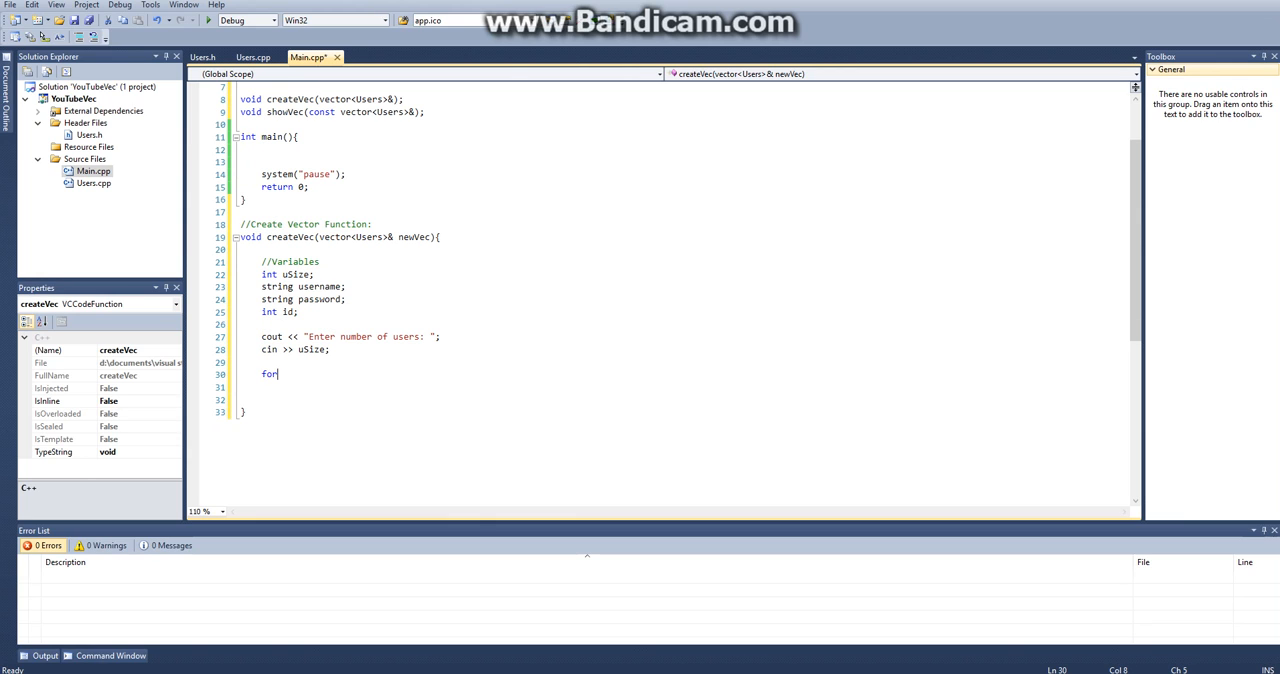
{"action": "type", "text": "(int i"}
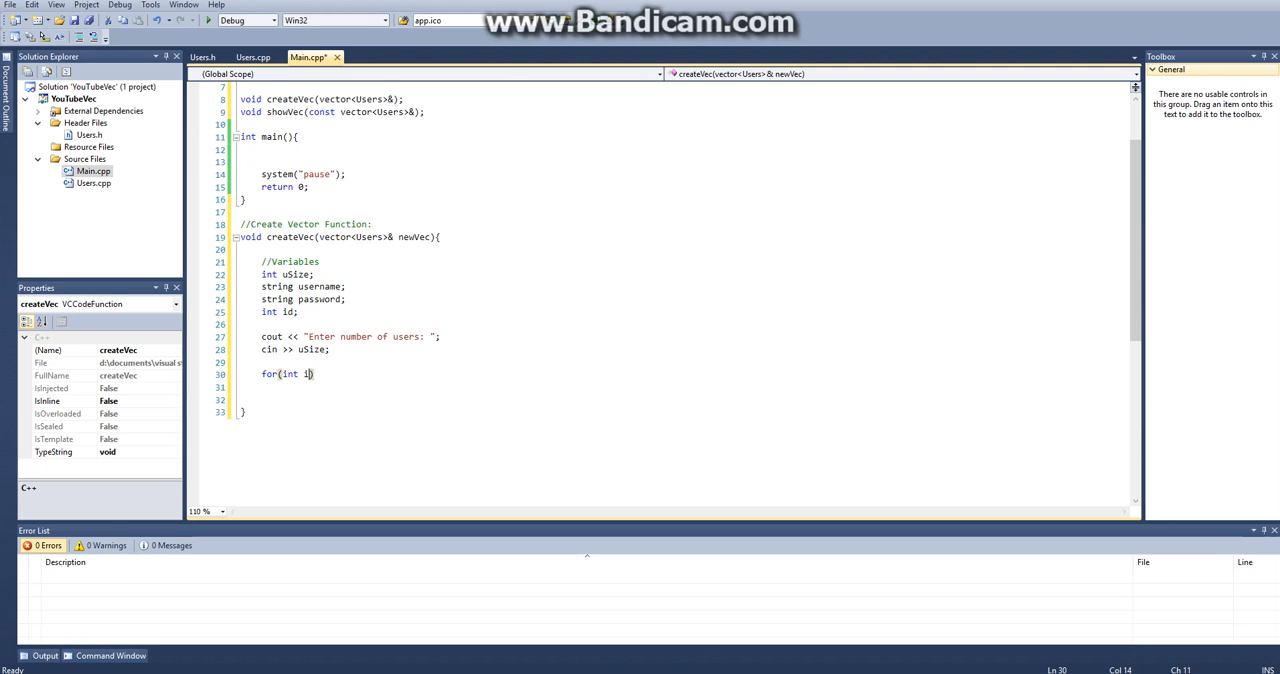
{"action": "type", "text": "= 0; i<"}
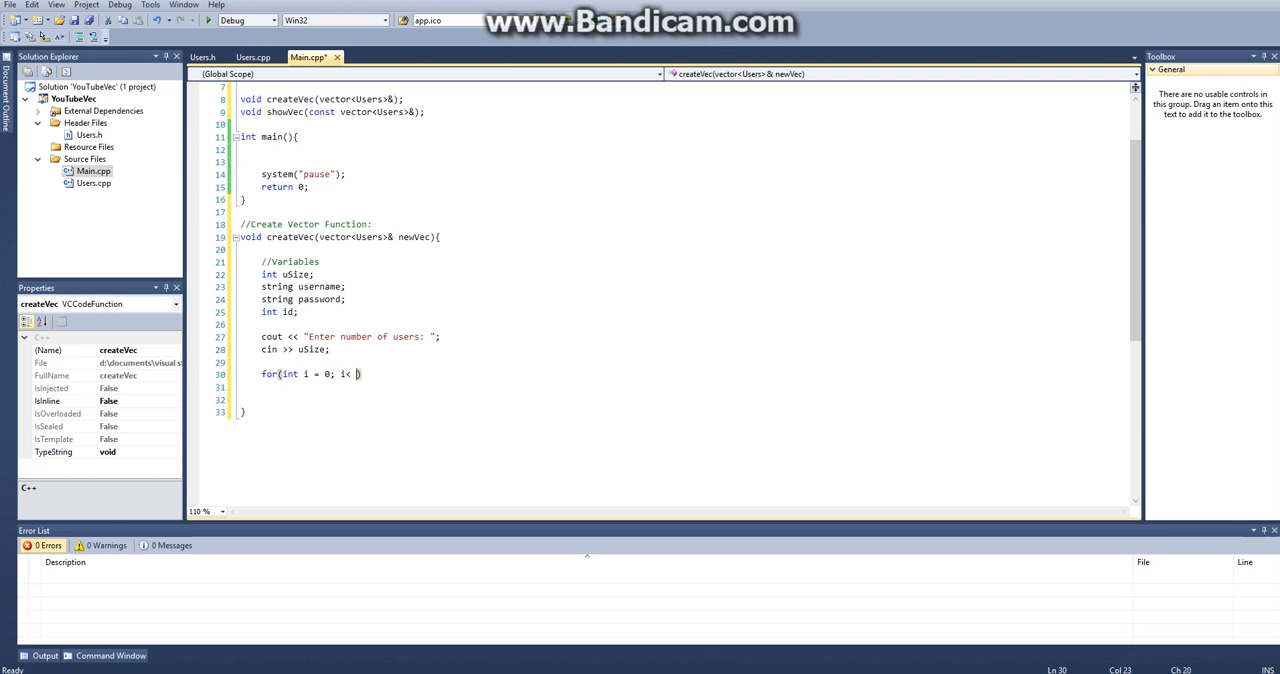
{"action": "type", "text": "\" \""}
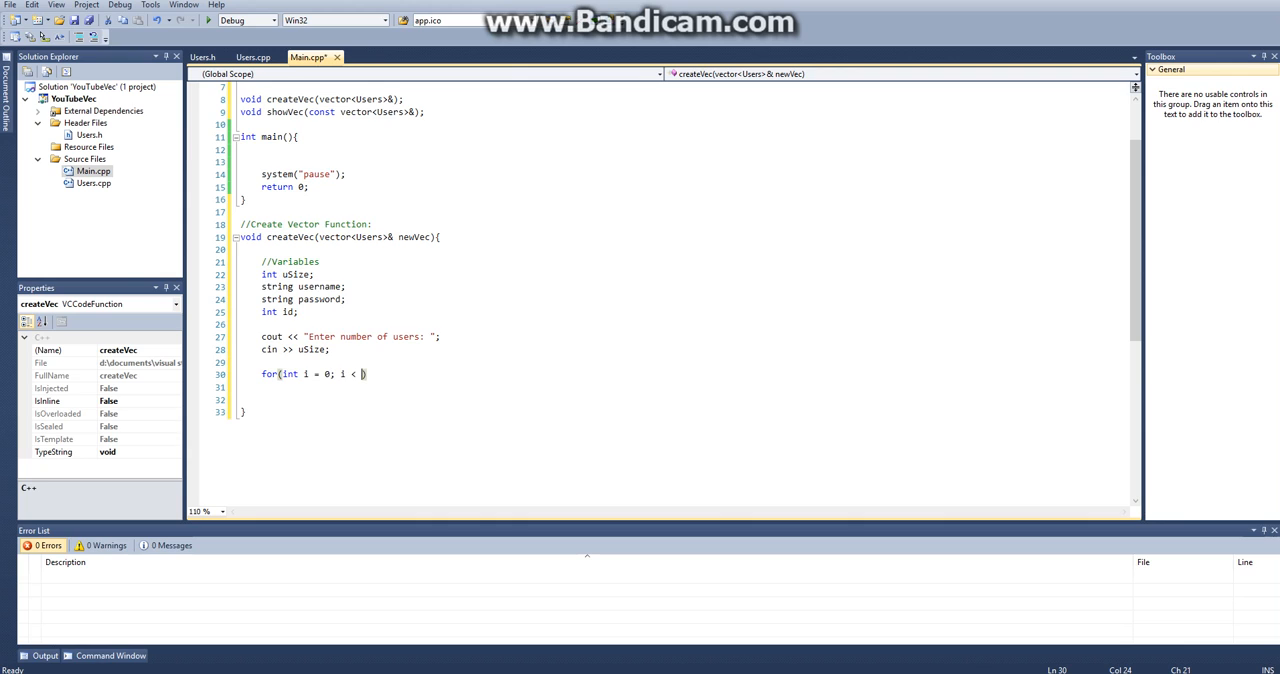
{"action": "type", "text": "uSize;"}
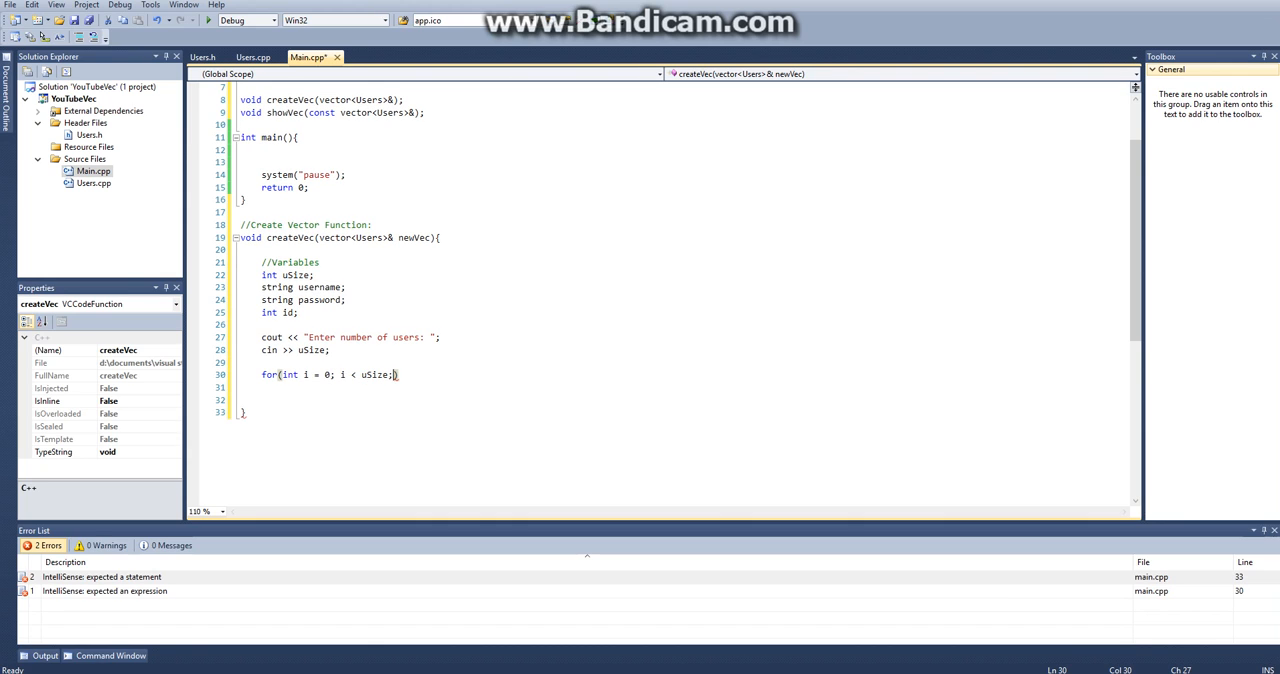
{"action": "type", "text": "i++)"}
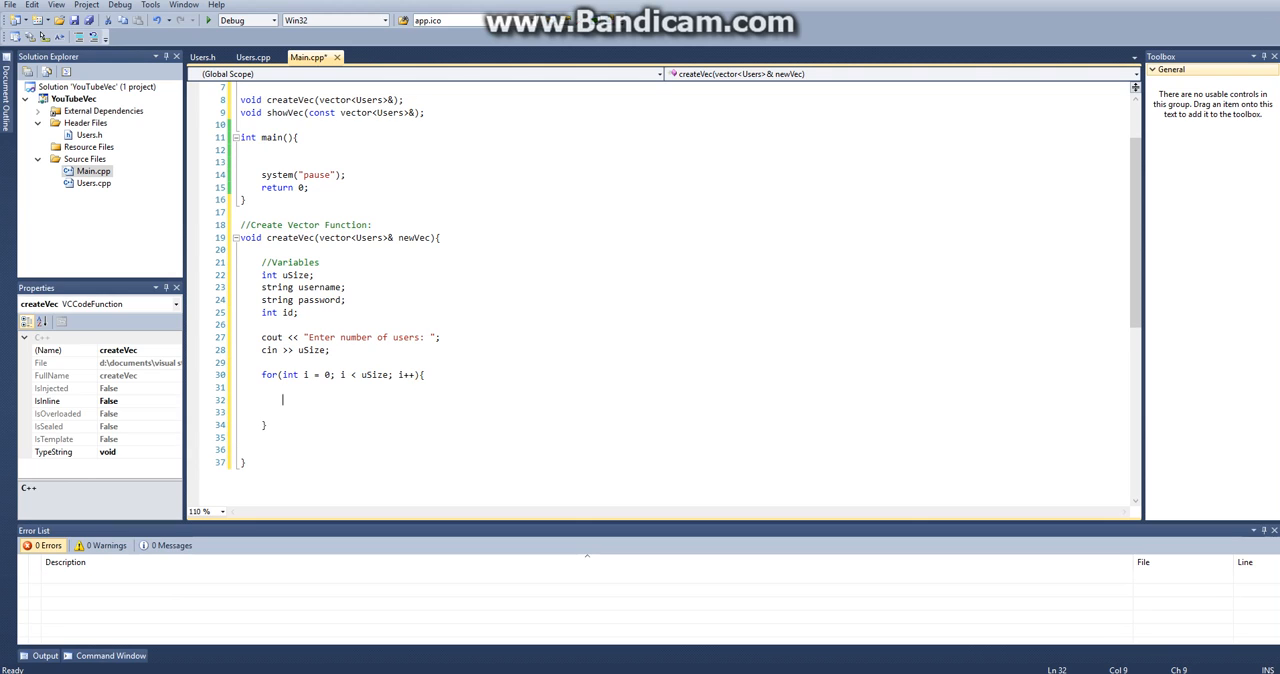
Step: Inside the loop, prompt for and read username, password and id with cout and cin
{"action": "type", "text": "cout << \"Enter"}
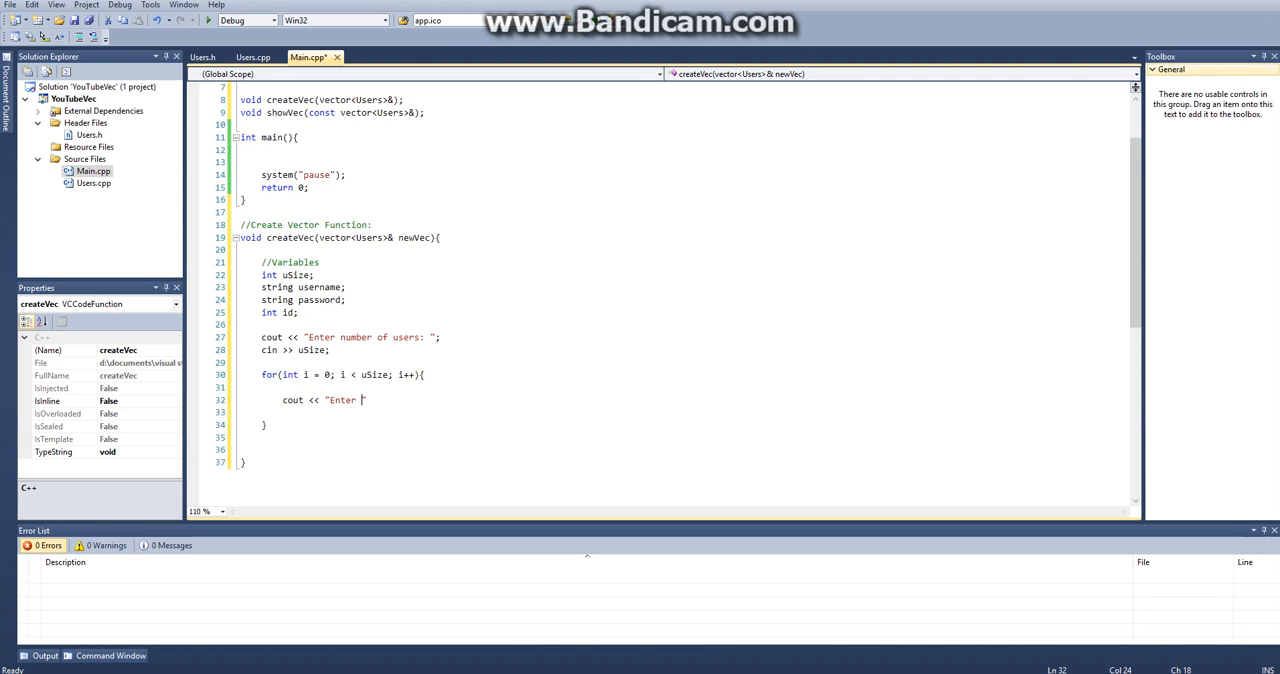
{"action": "type", "text": "username:"}
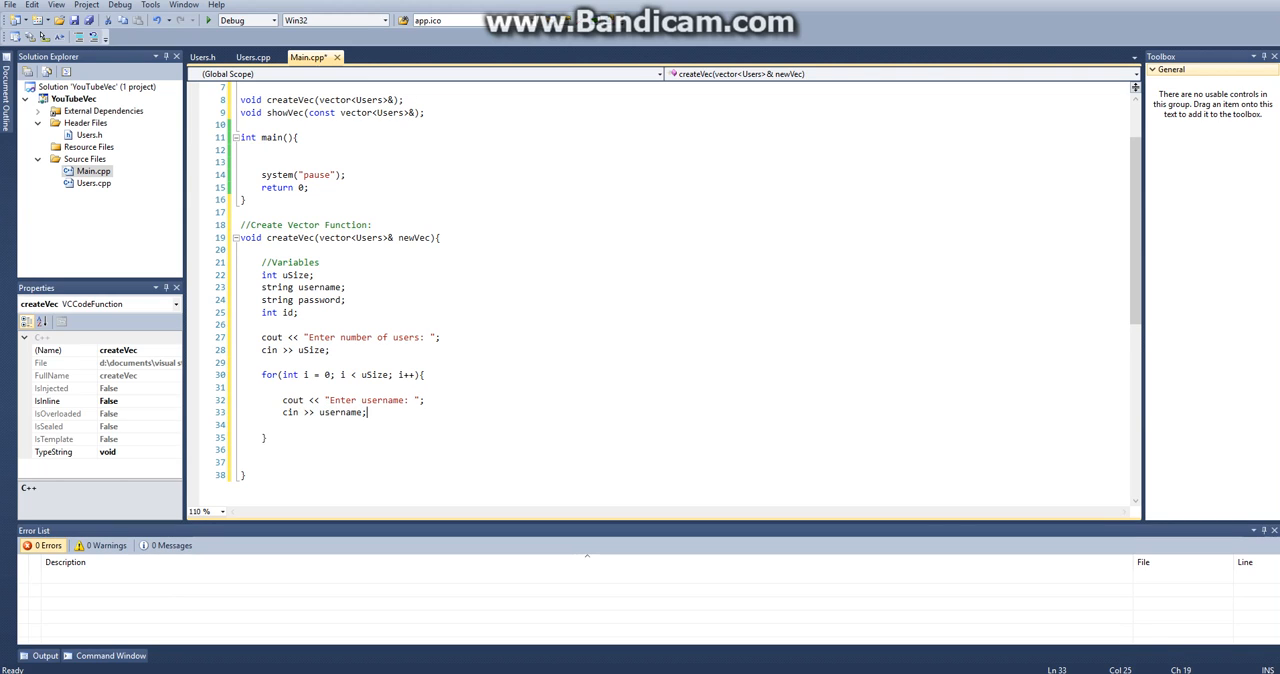
{"action": "type", "text": "cout << \"Enter password: \";"}
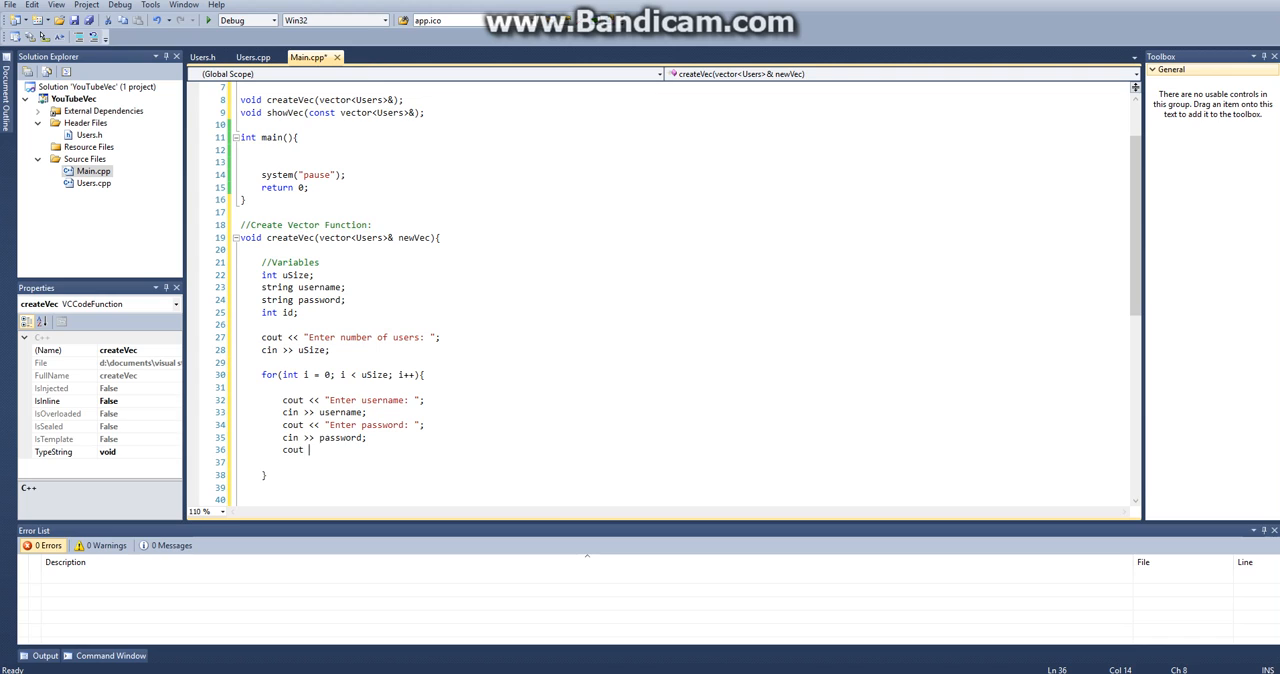
{"action": "type", "text": "<< \"En"}
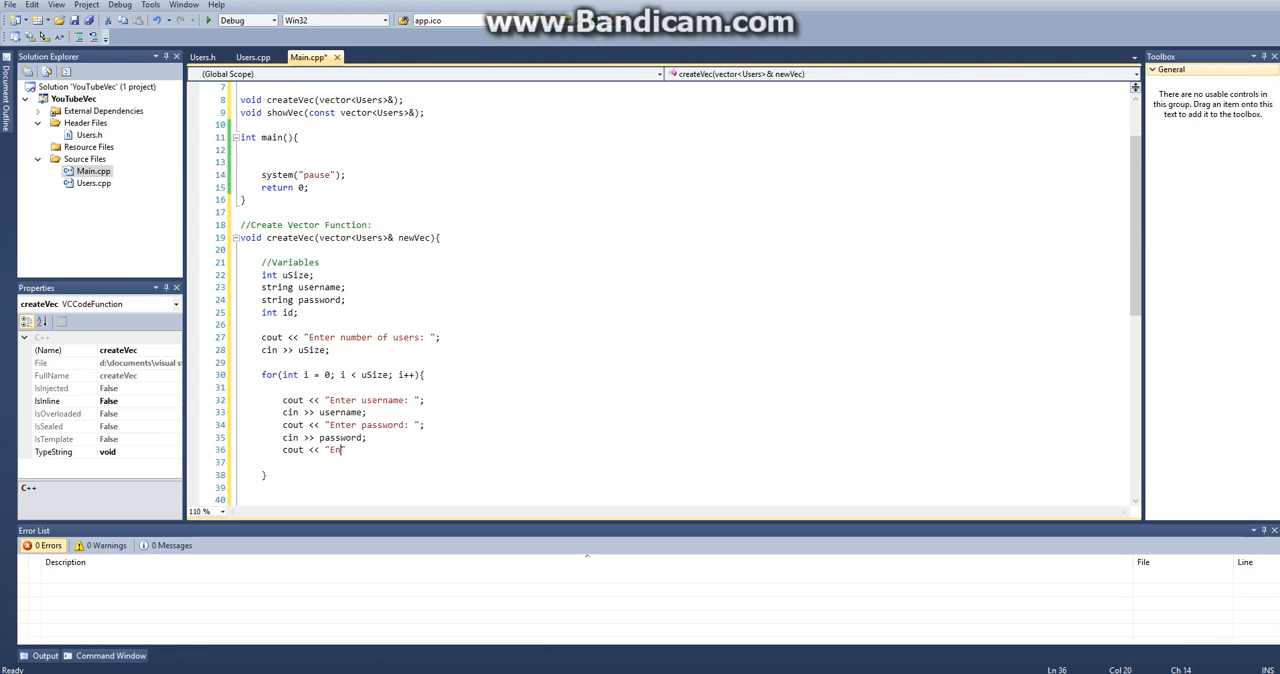
{"action": "type", "text": "ter id\""}
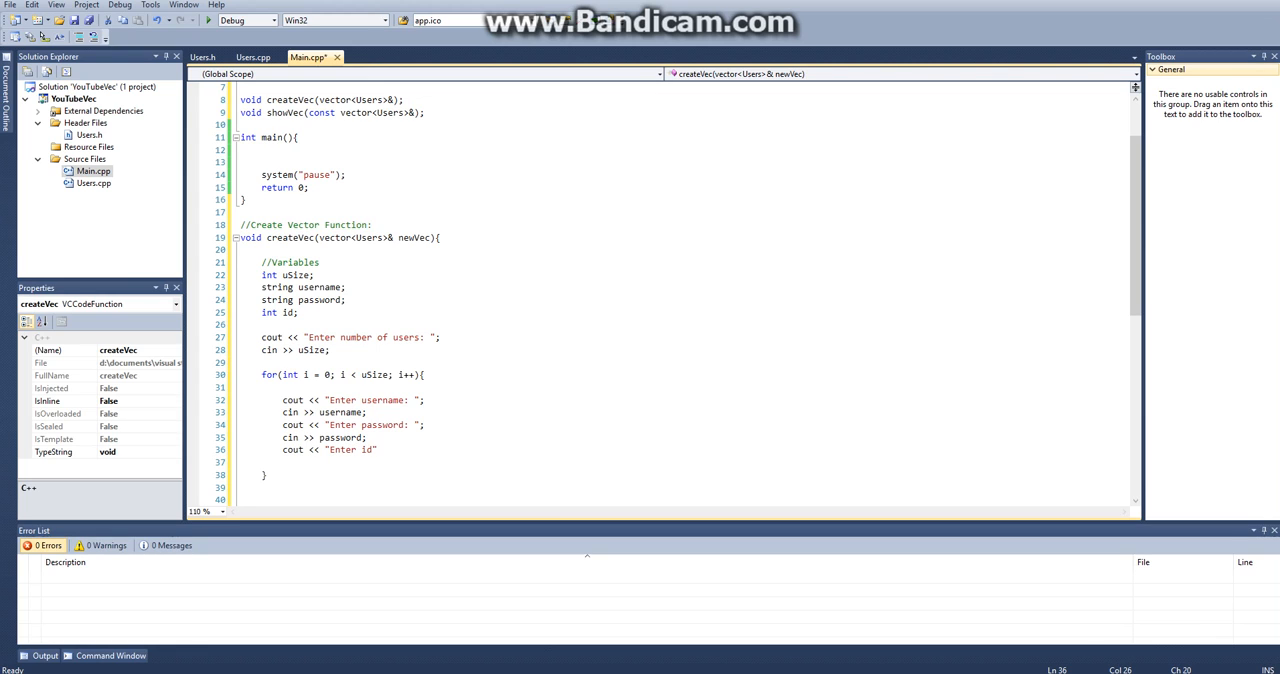
{"action": "type", "text": "ID:"}
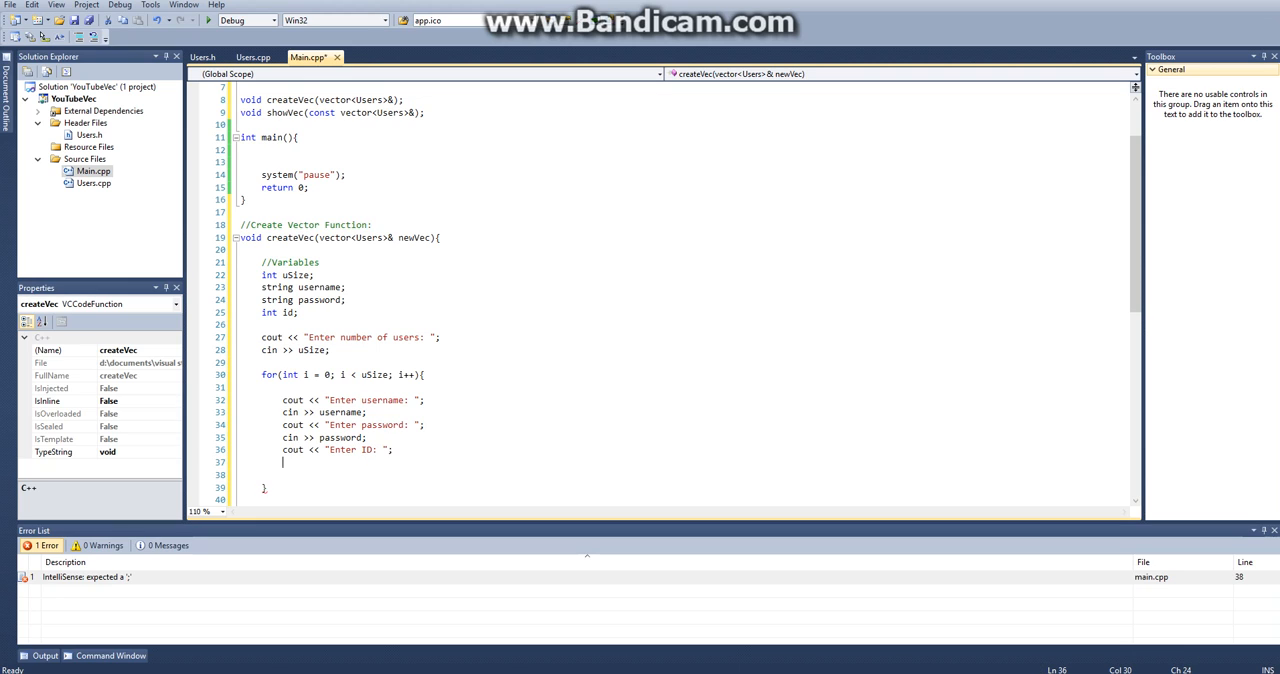
{"action": "type", "text": "cin >>"}
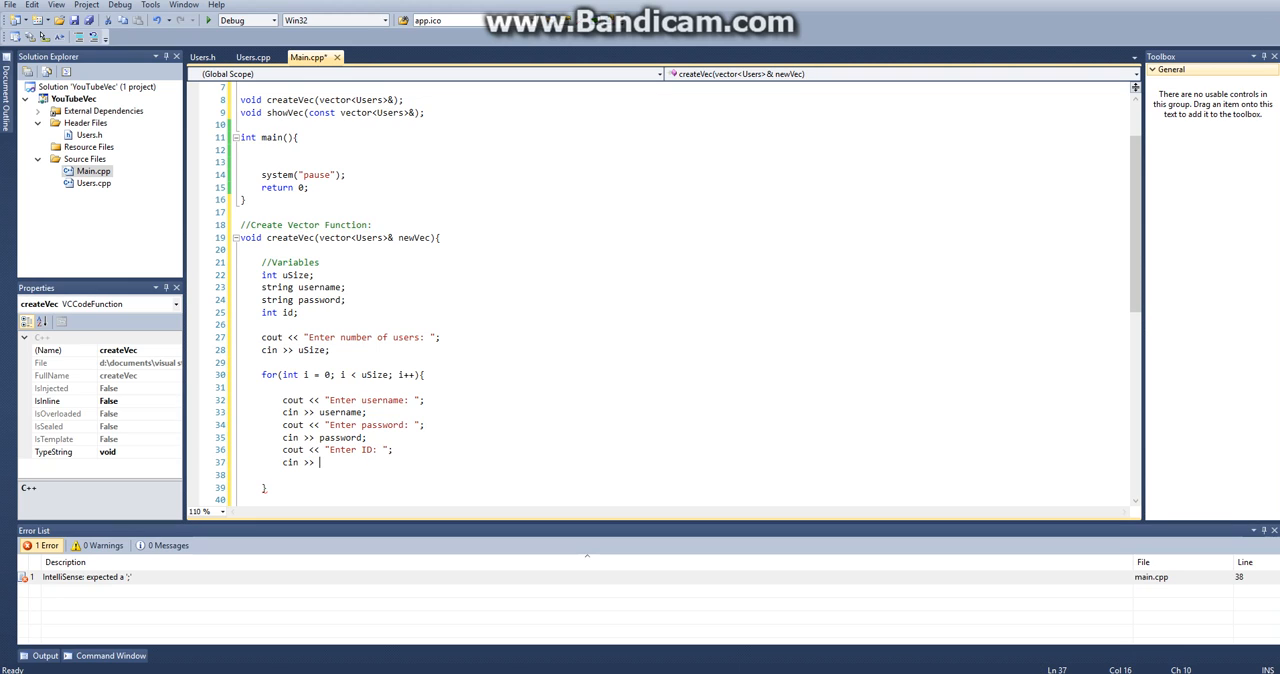
{"action": "type", "text": "id;"}
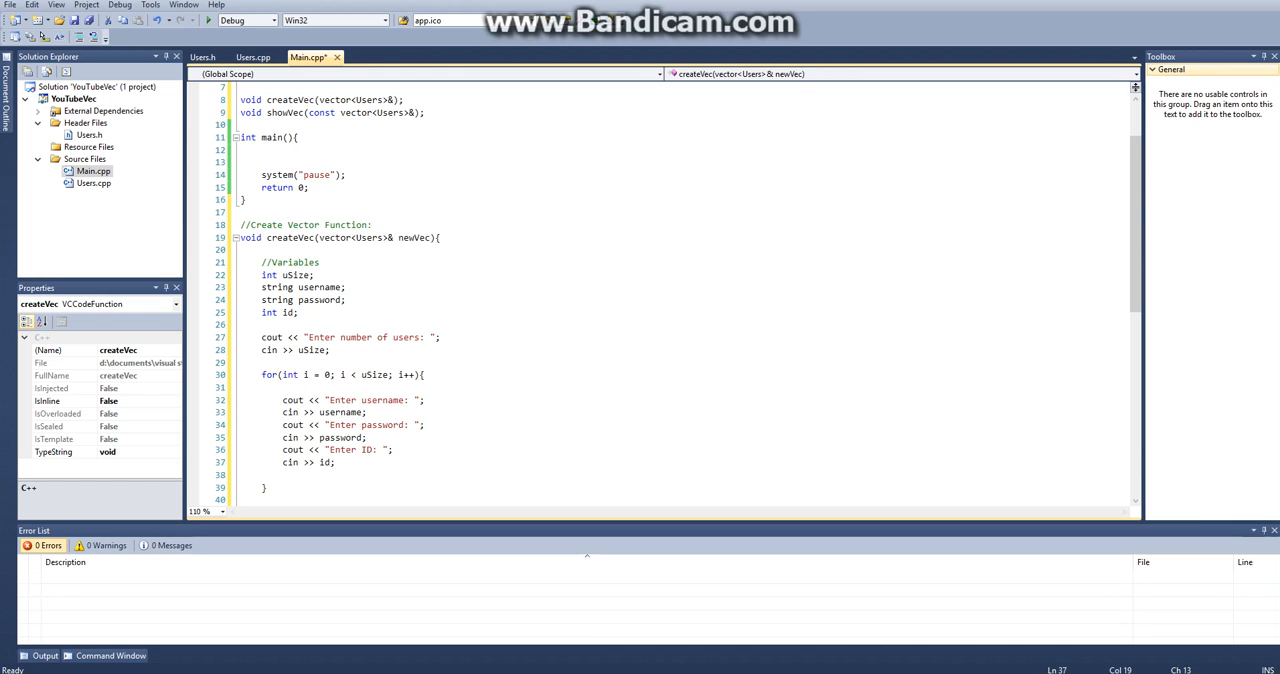
{"action": "scroll", "scroll_direction": "down", "scroll_amount": 3}
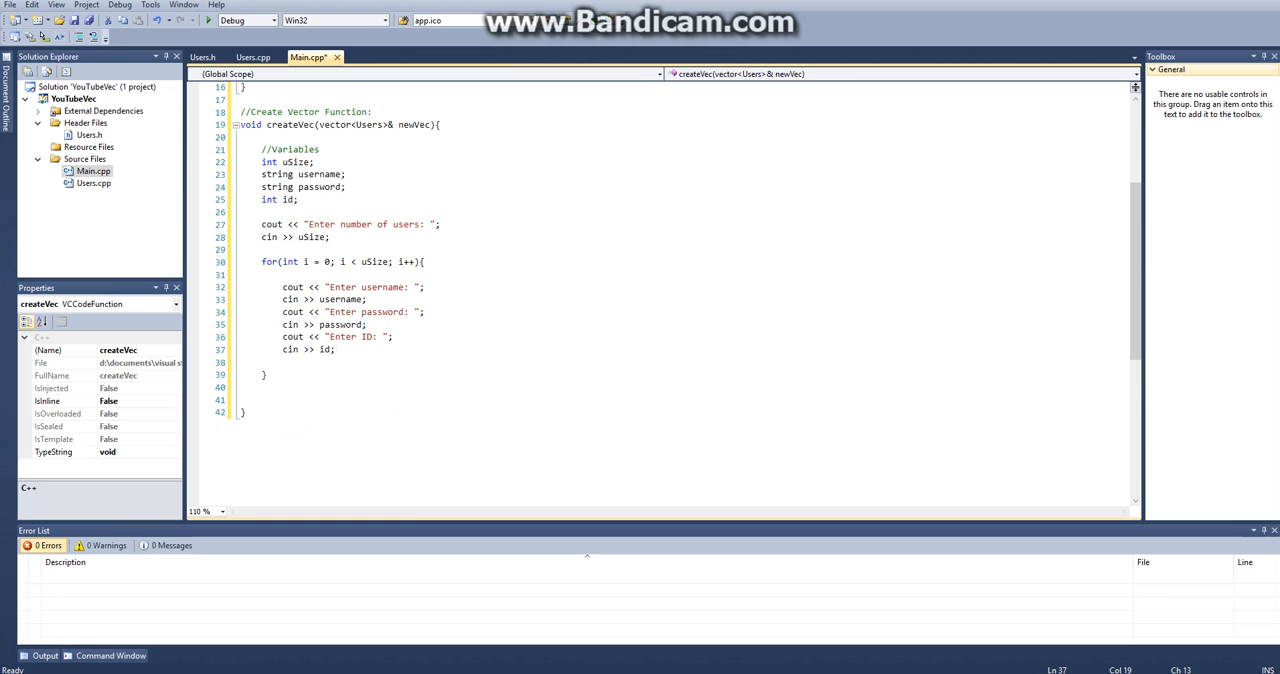
Step: Construct Users newUser(username, password, id) and push it onto newVec inside the loop
{"action": "key", "text": "enter"}
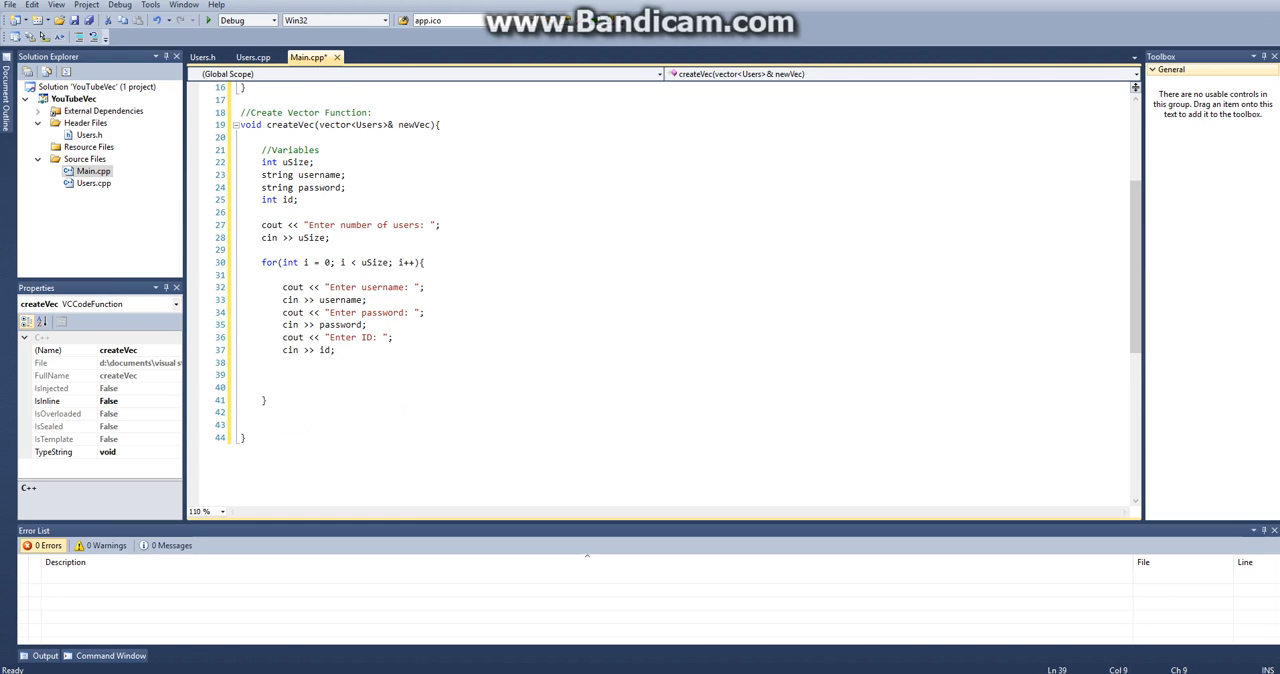
{"action": "type", "text": "Users"}
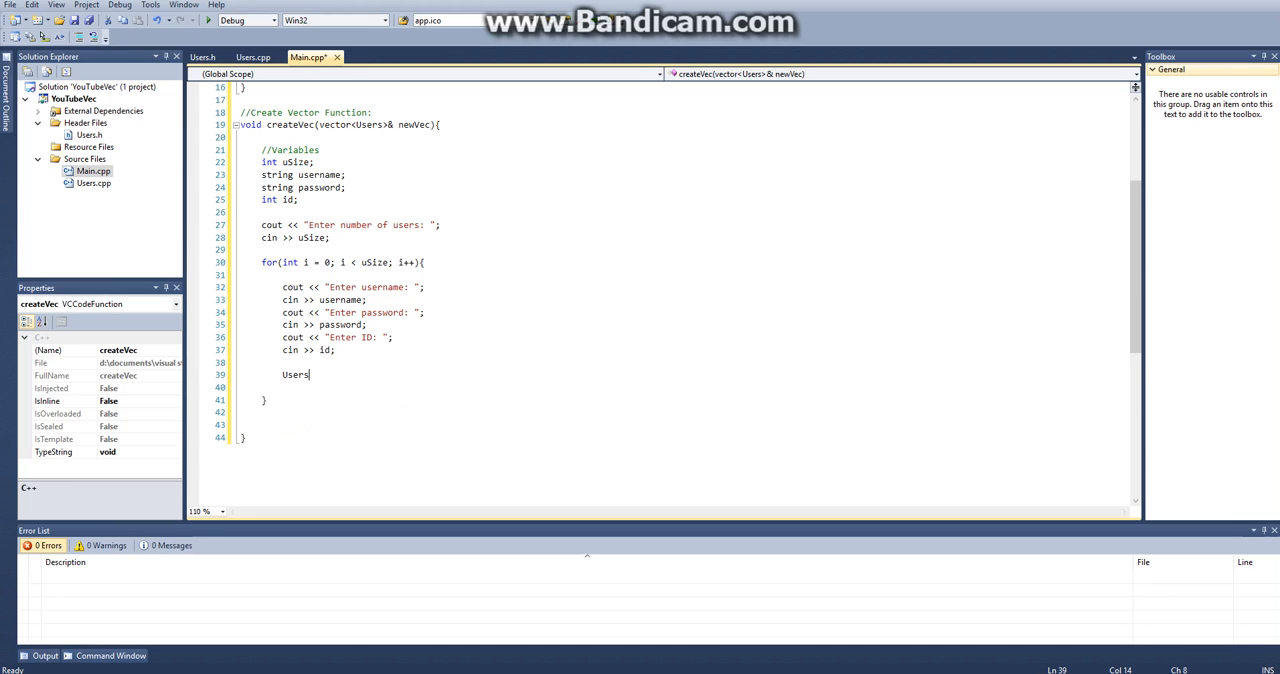
{"action": "type", "text": "newUse"}
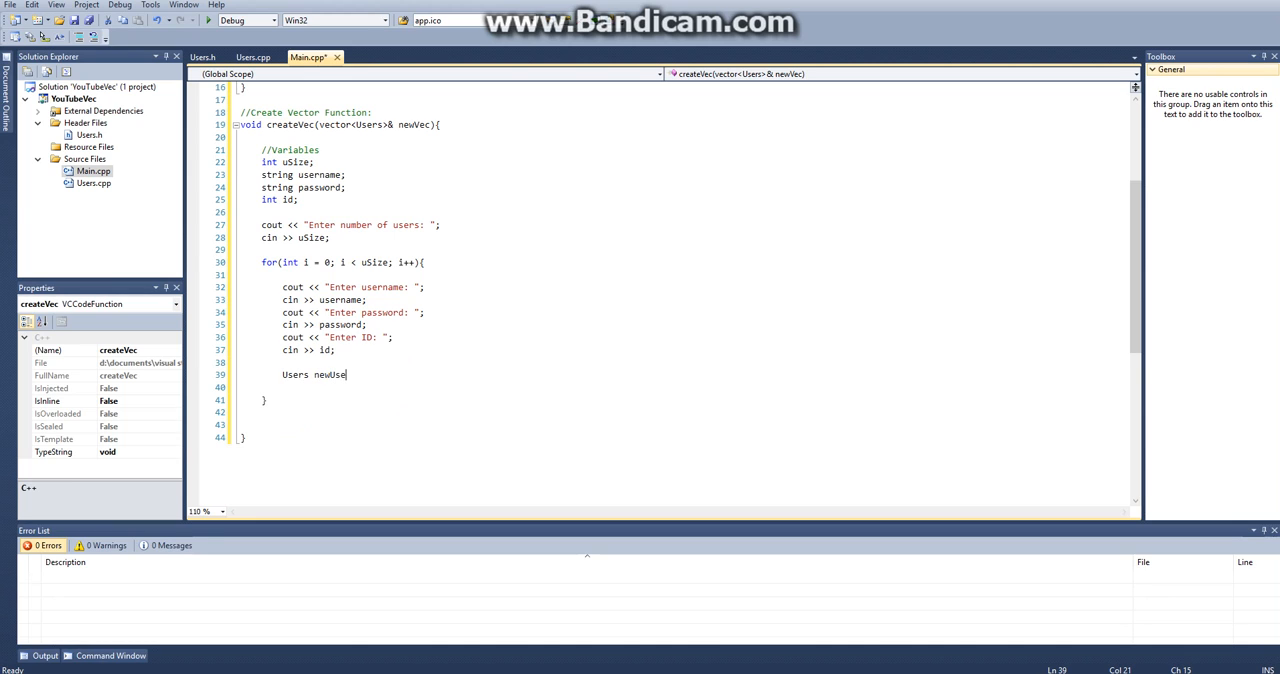
{"action": "type", "text": "r"}
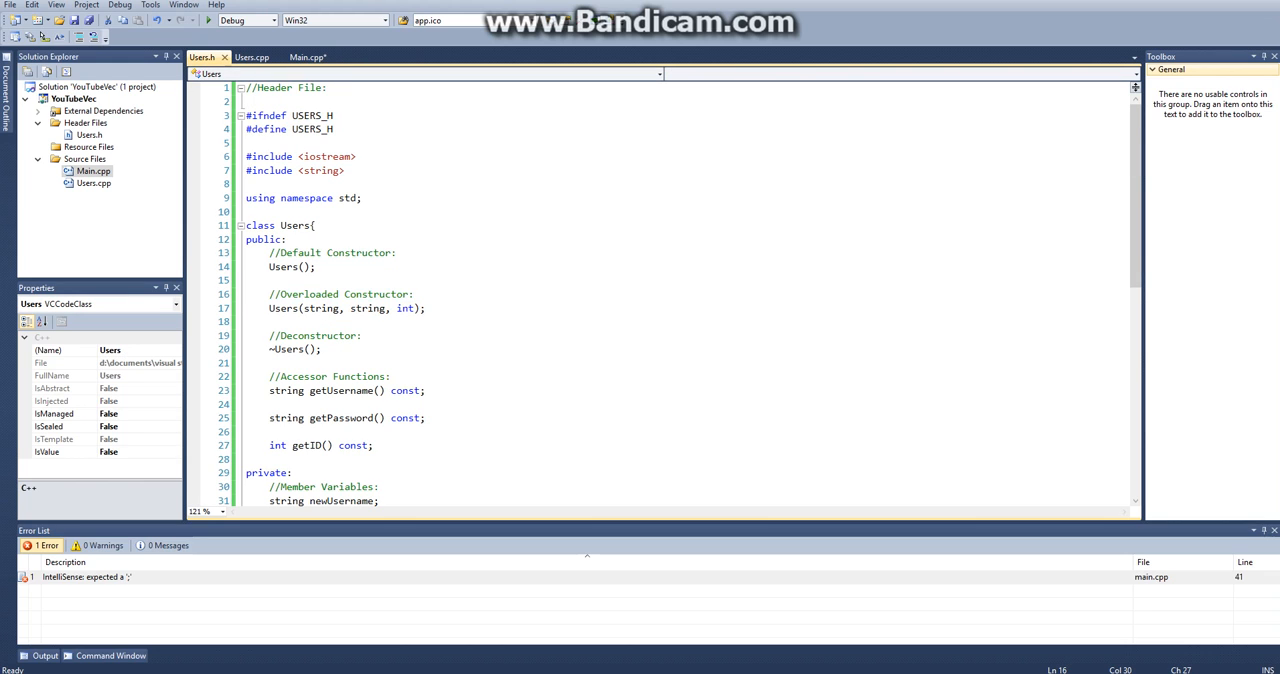
{"action": "left_click", "coordinate": [308, 58]}
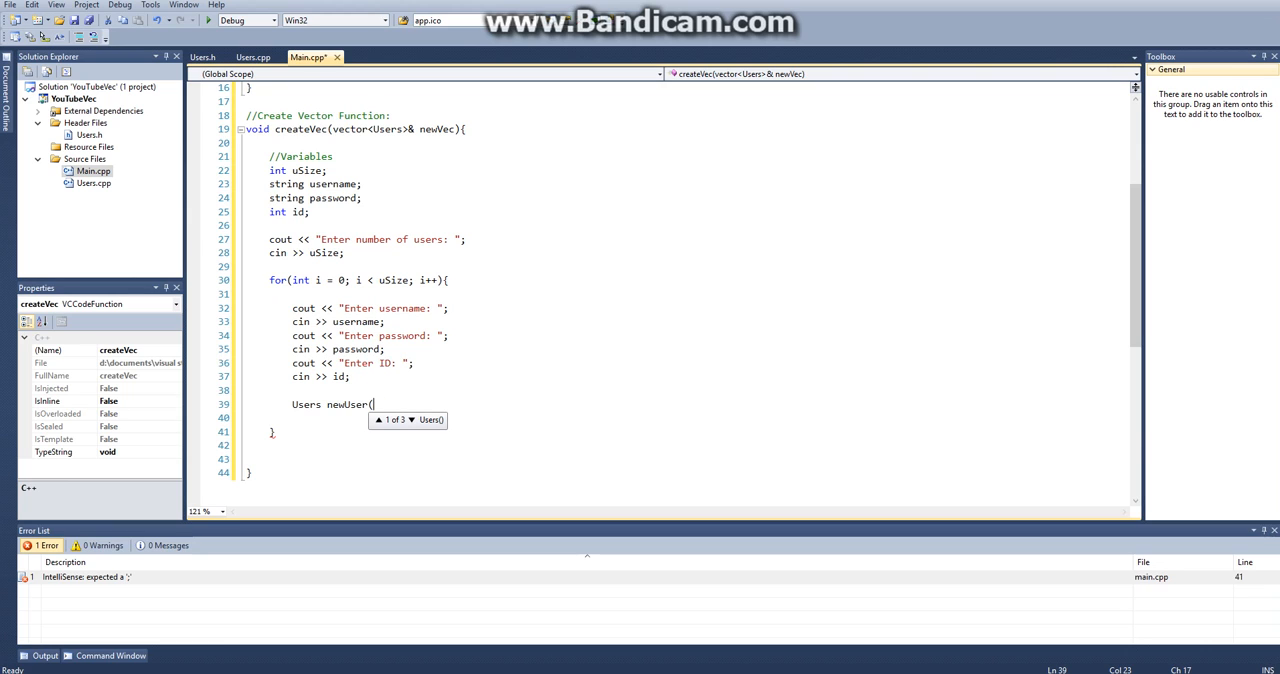
{"action": "type", "text": ")"}
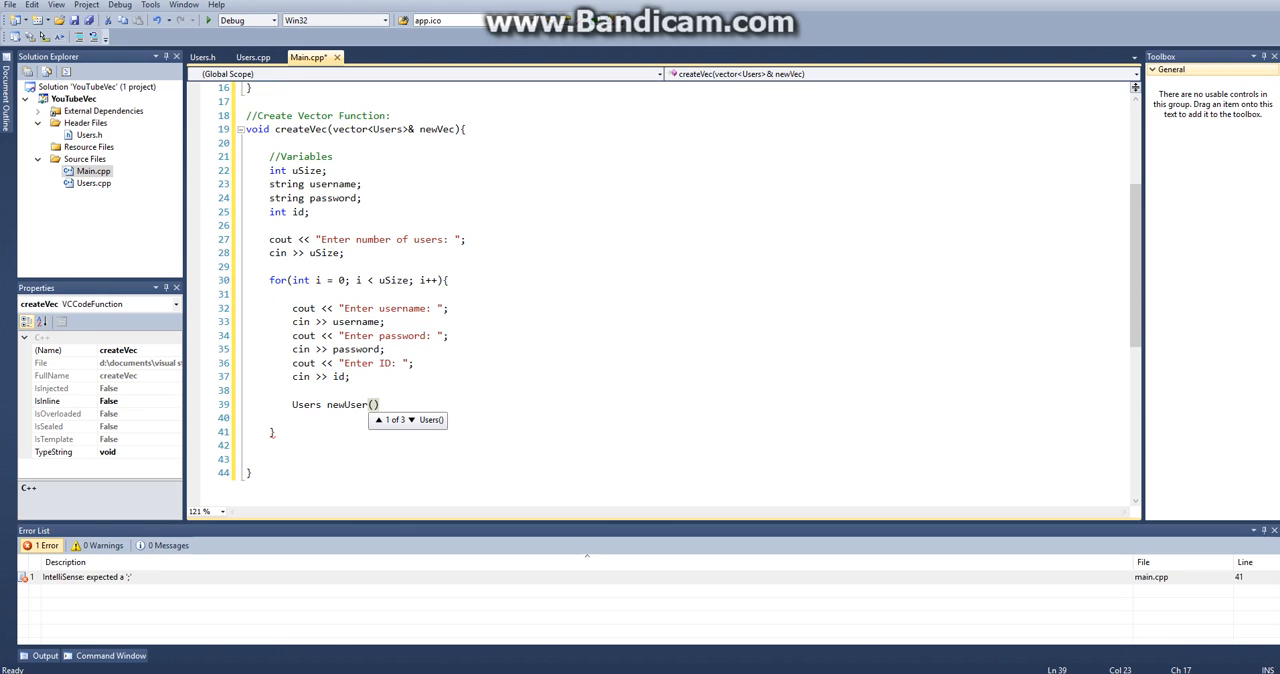
{"action": "type", "text": "username, passwo"}
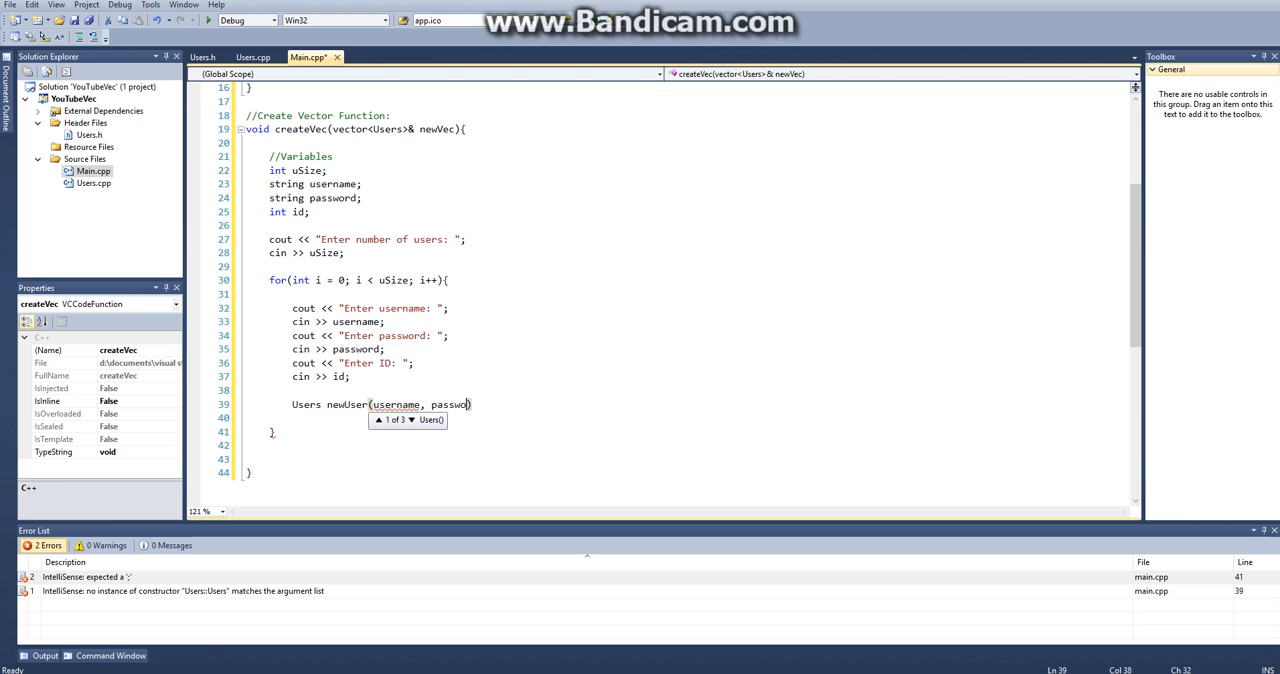
{"action": "type", "text": ","}
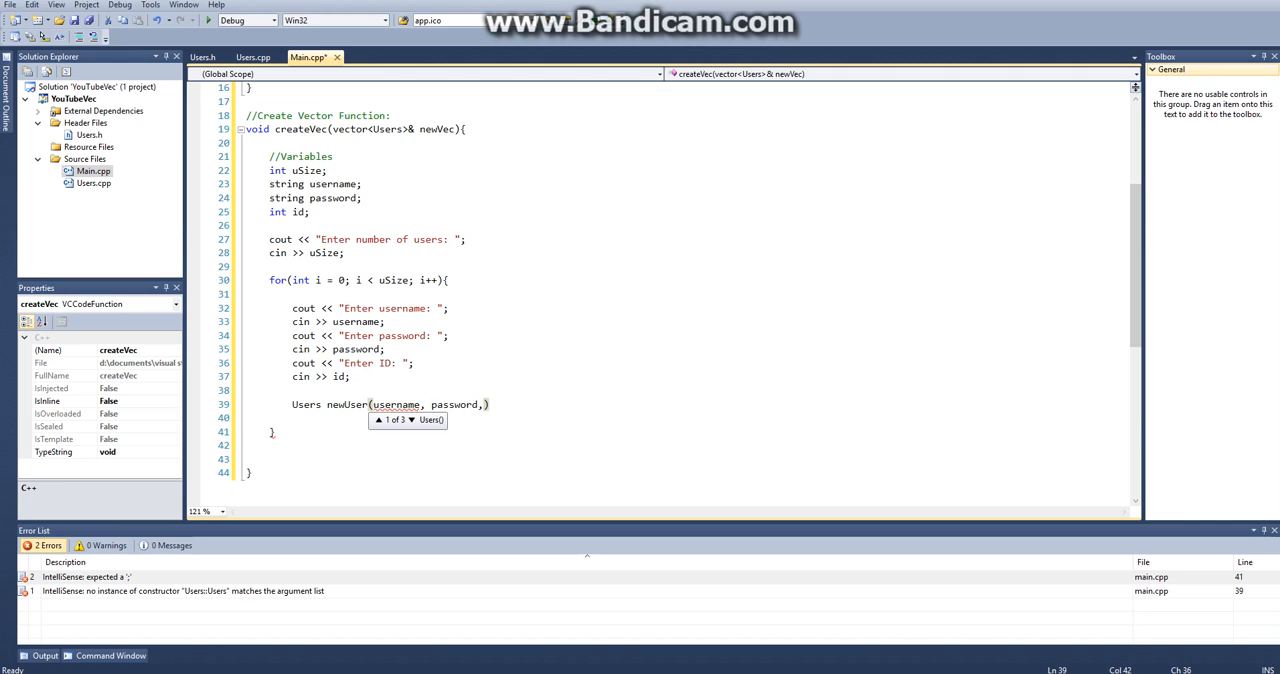
{"action": "type", "text": "id)"}
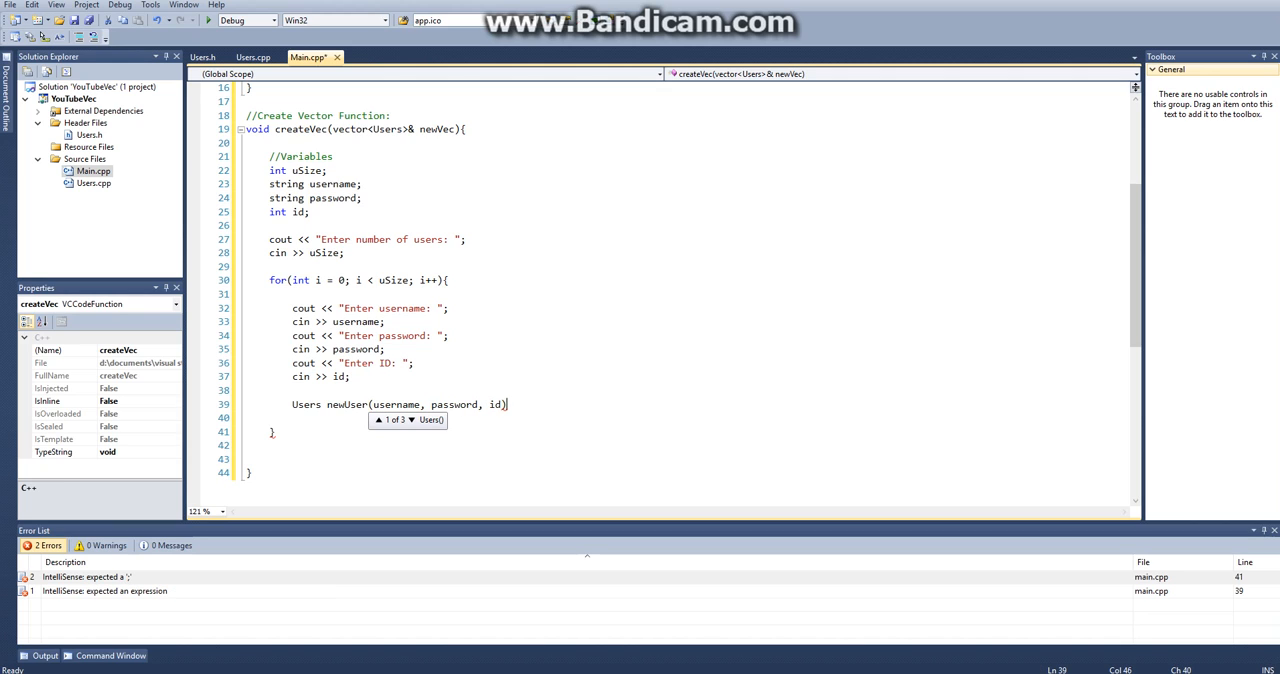
{"action": "type", "text": ";"}
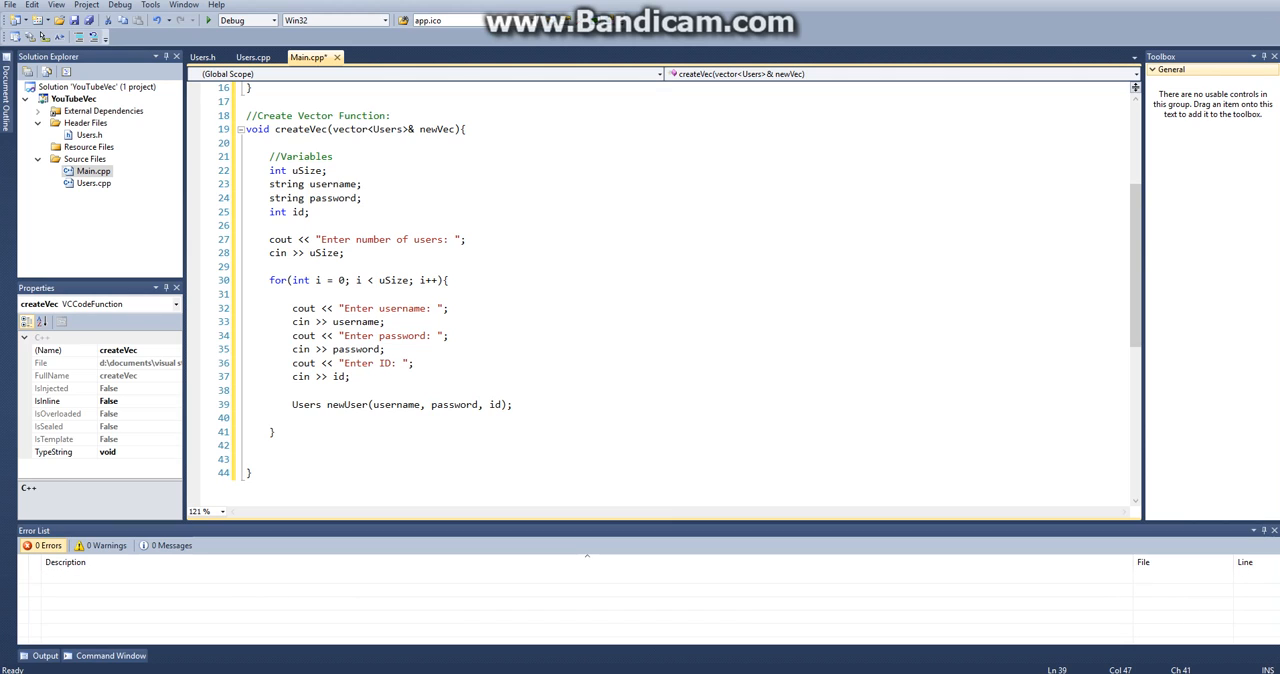
{"action": "type", "text": "newVec.push_back(newUser);"}
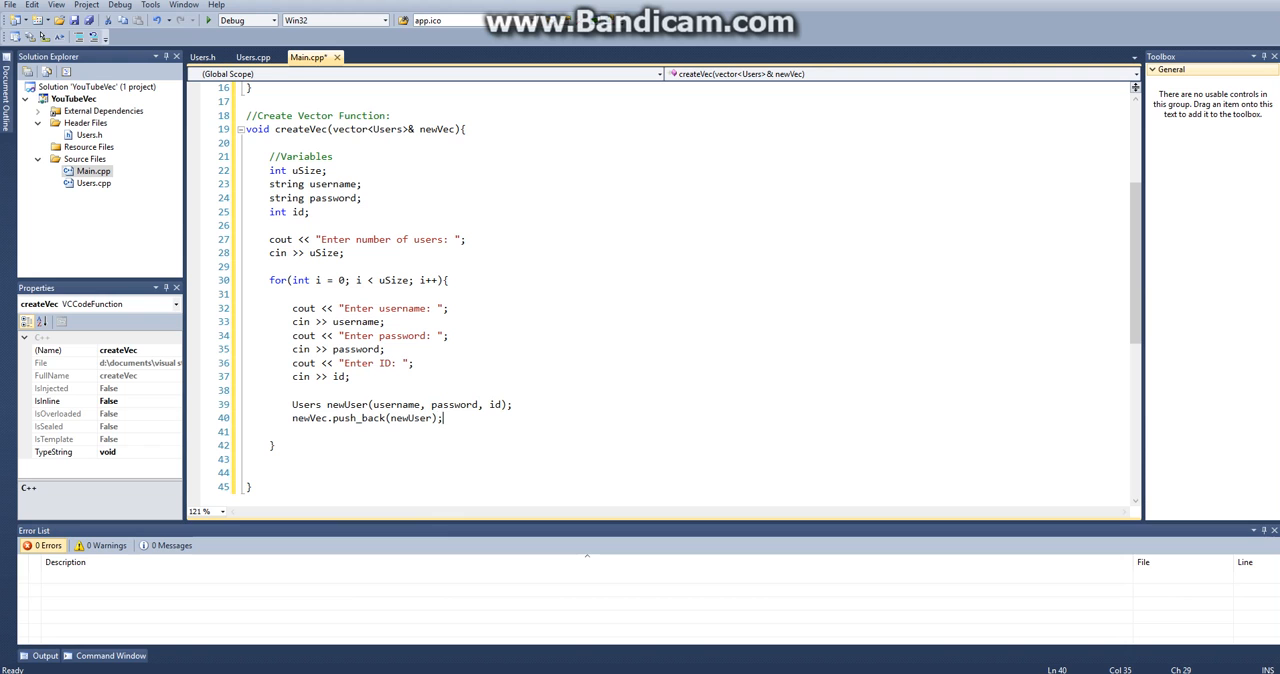
{"action": "scroll", "scroll_direction": "down", "scroll_amount": 3}
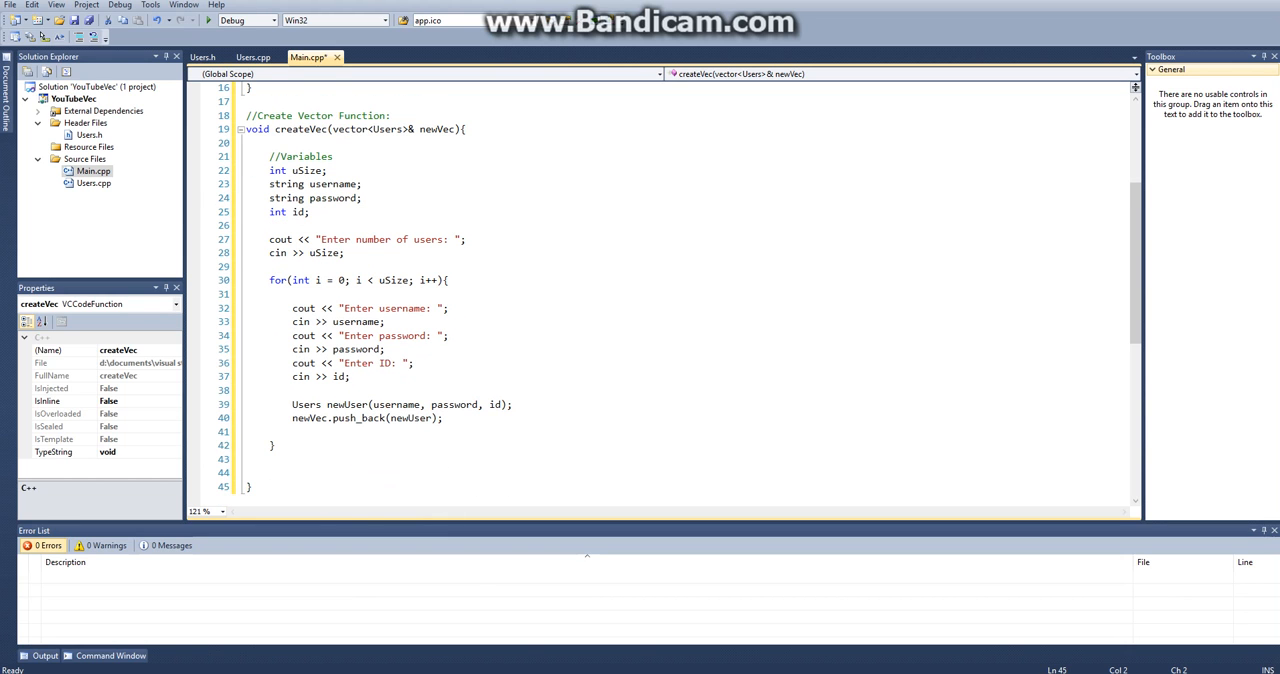
Step: Define void showVec(const vector<Users>&) below createVec's closing brace
{"action": "left_click", "coordinate": [244, 498]}
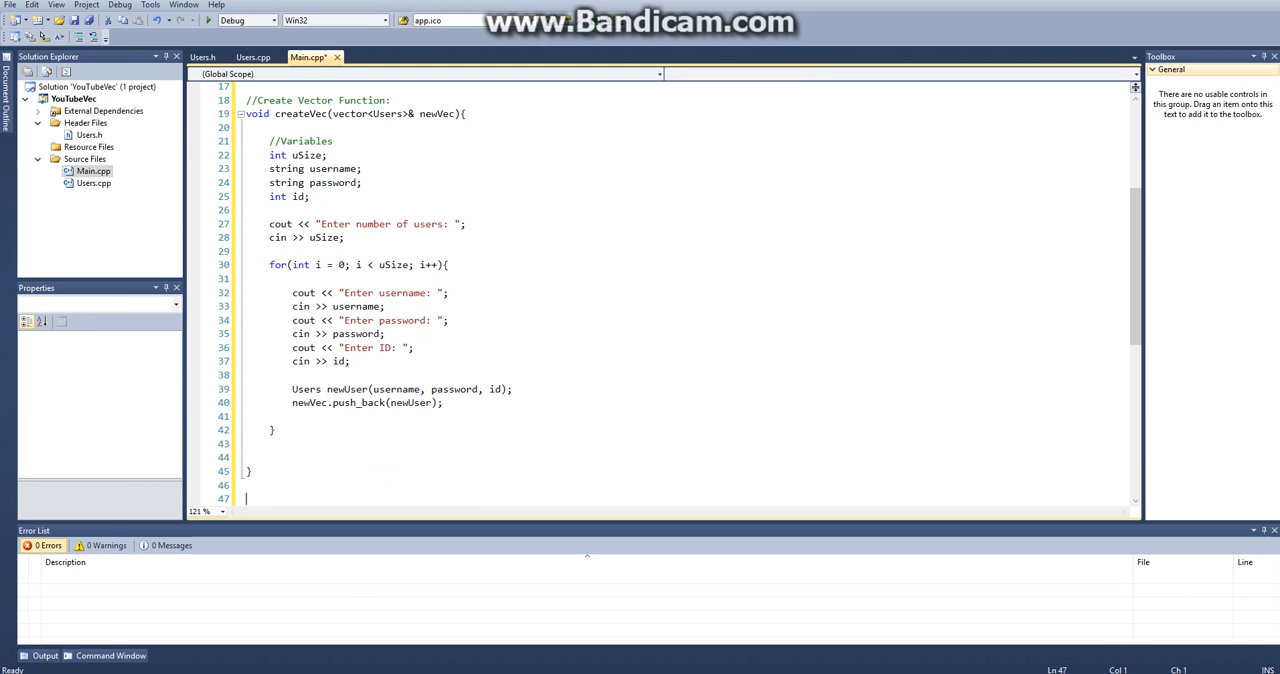
{"action": "type", "text": "void"}
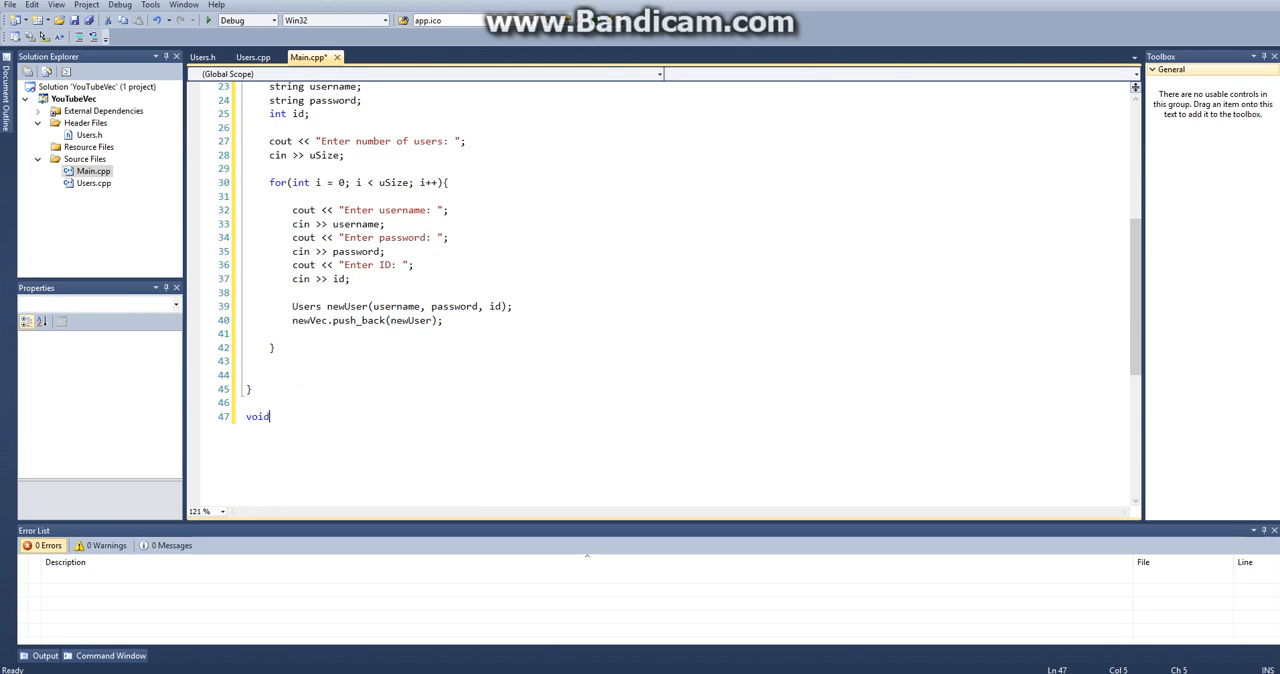
{"action": "type", "text": "showw"}
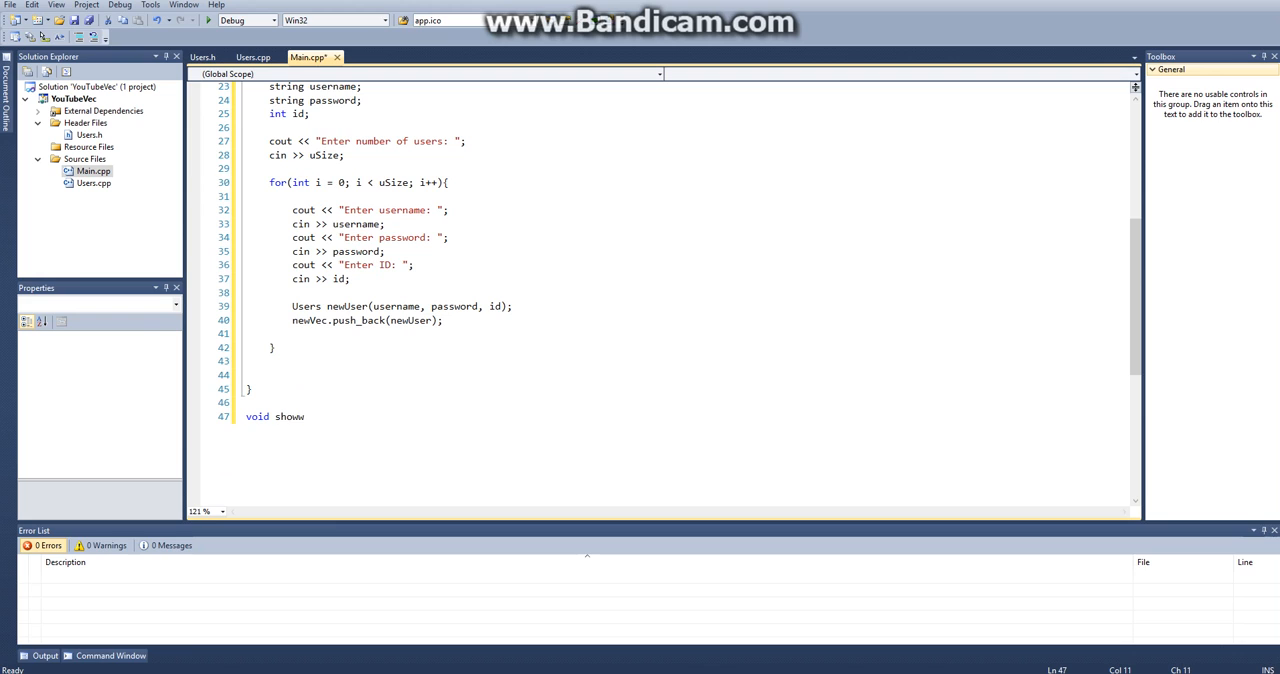
{"action": "type", "text": "Vec()"}
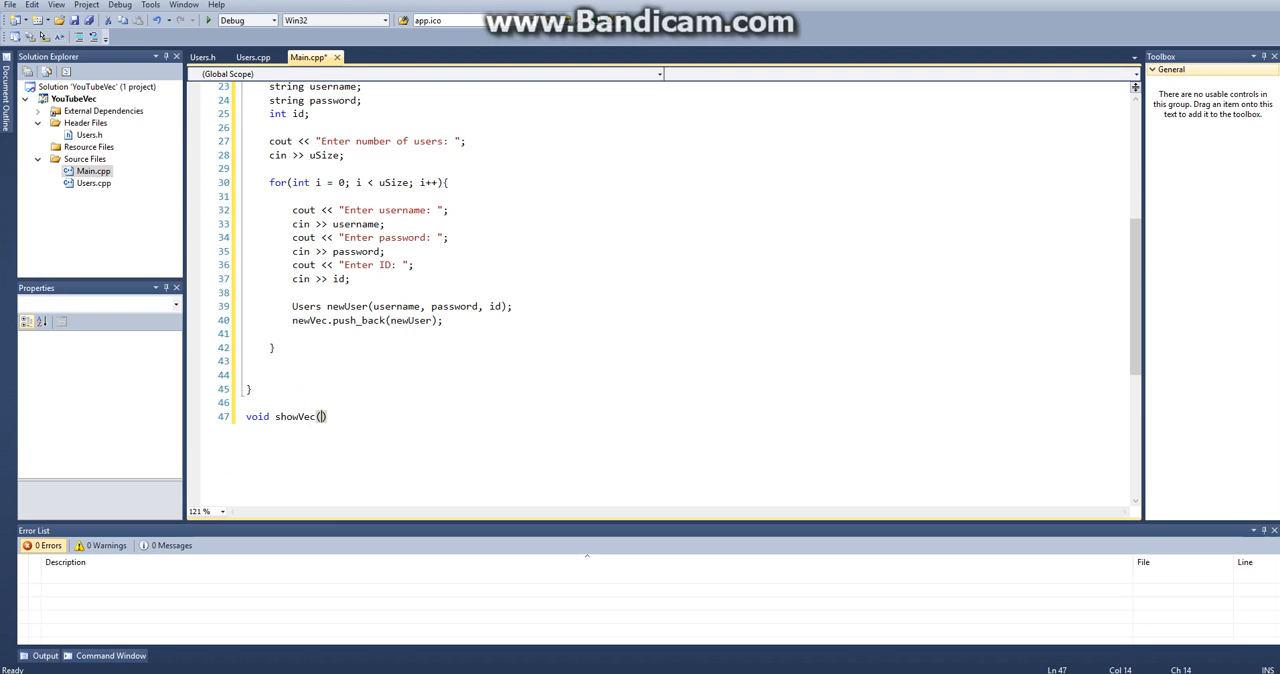
{"action": "type", "text": "const vector"}
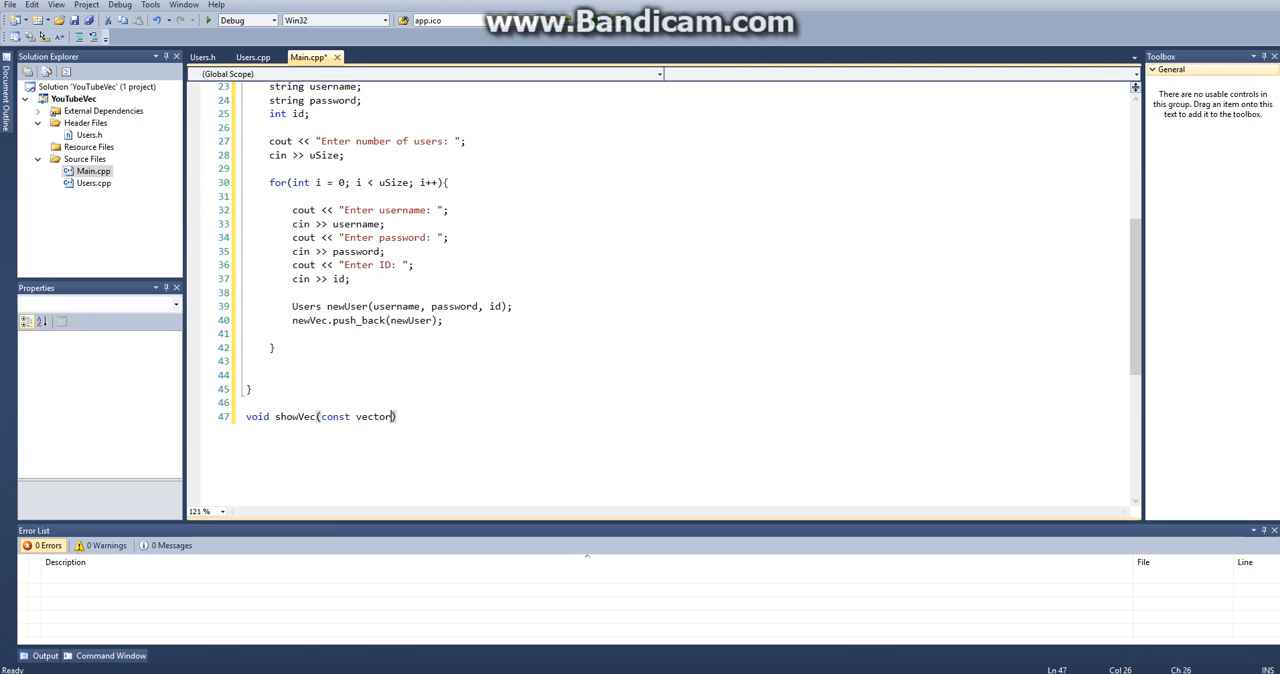
{"action": "type", "text": "<Users>"}
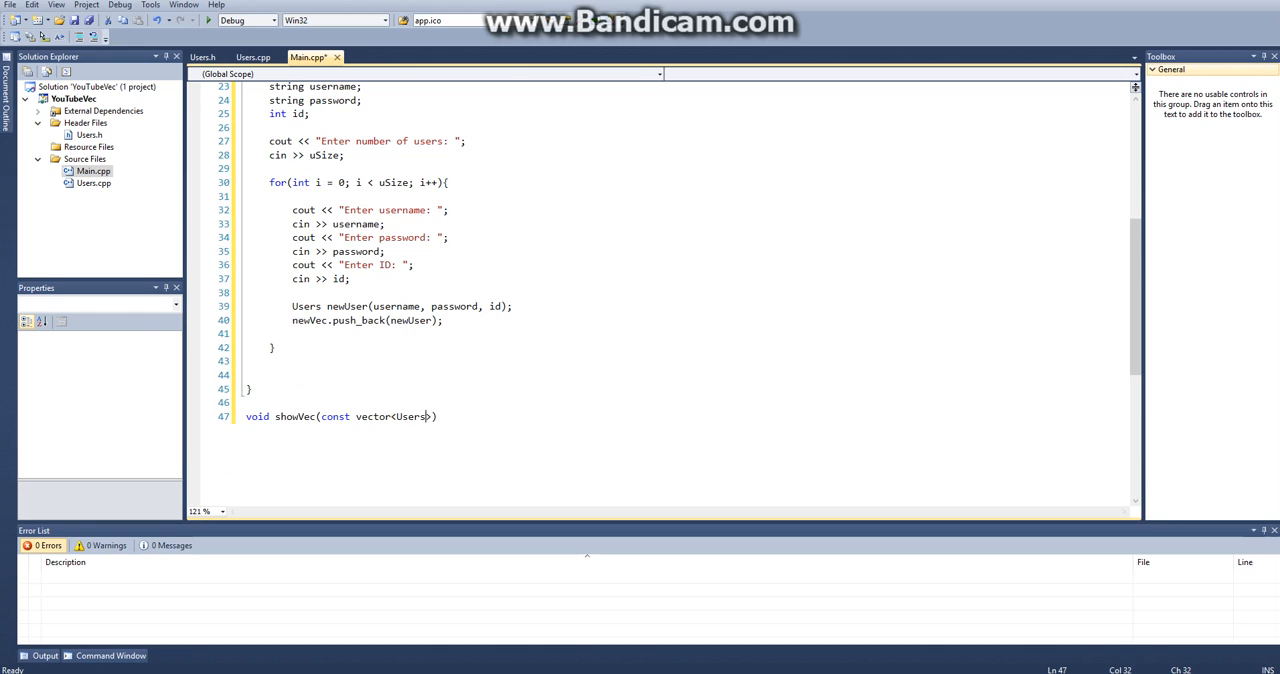
{"action": "type", "text": "&){"}
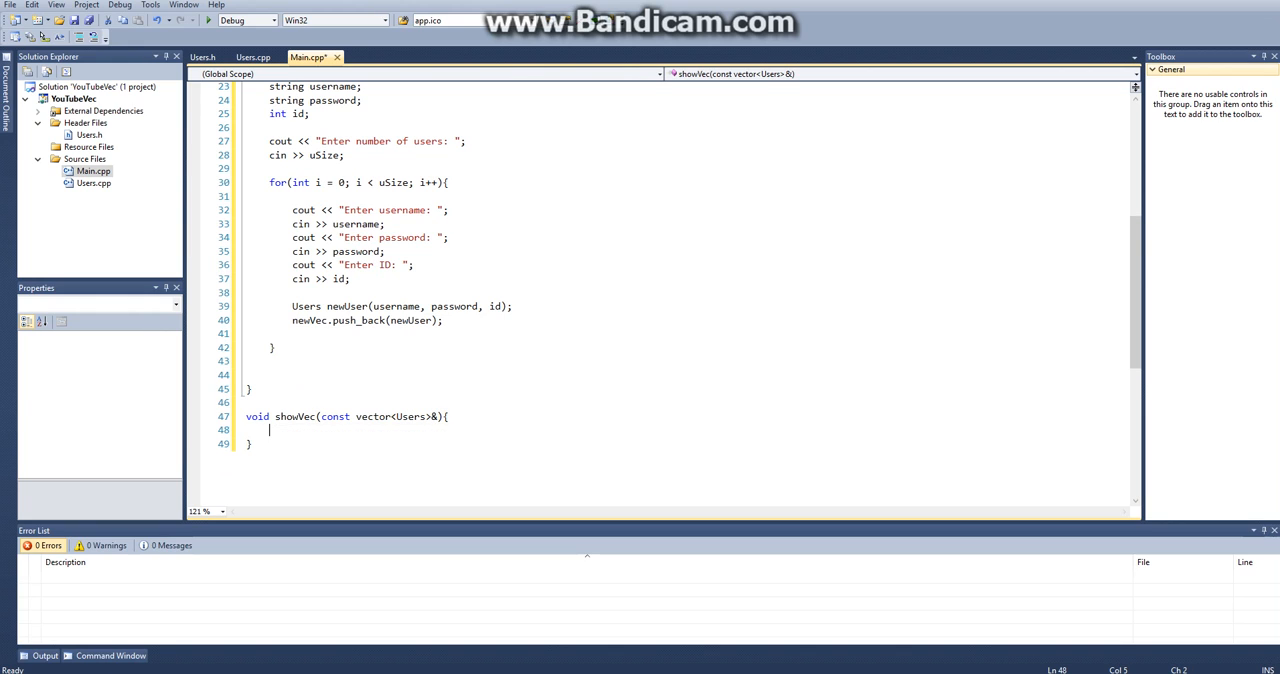
Step: Declare unsigned int vecSize = newVec.size() inside showVec
{"action": "left_click", "coordinate": [294, 416]}
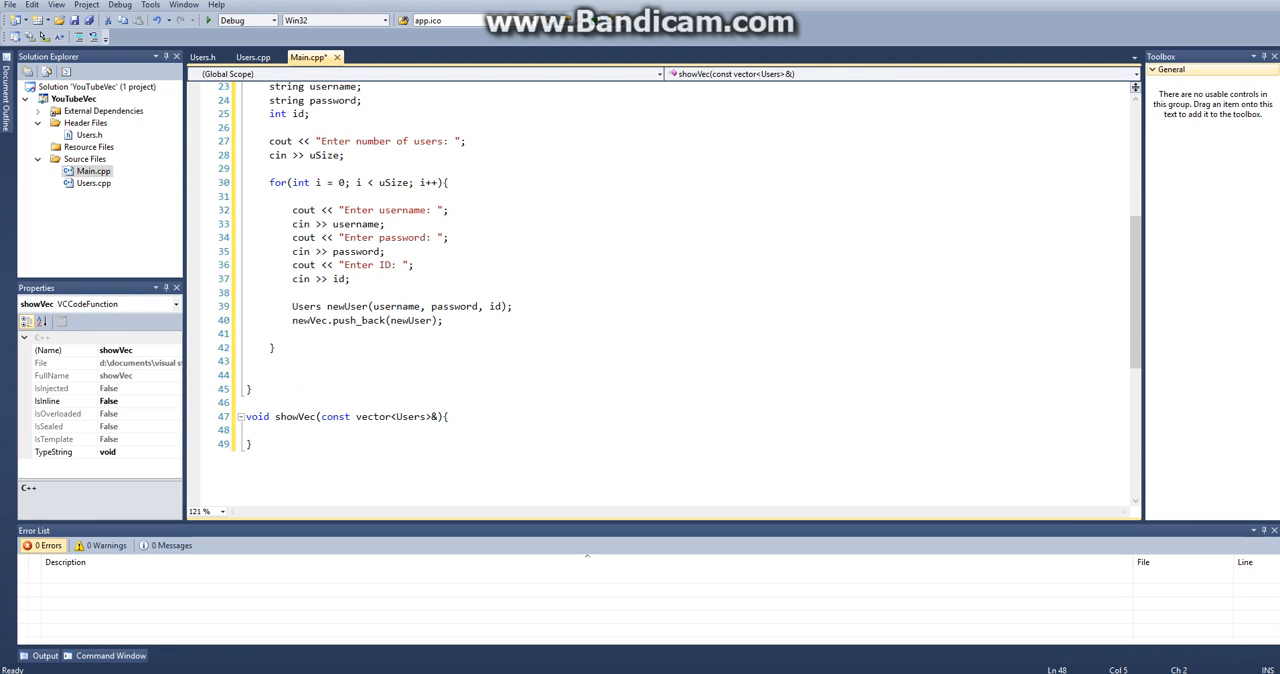
{"action": "key", "text": "enter"}
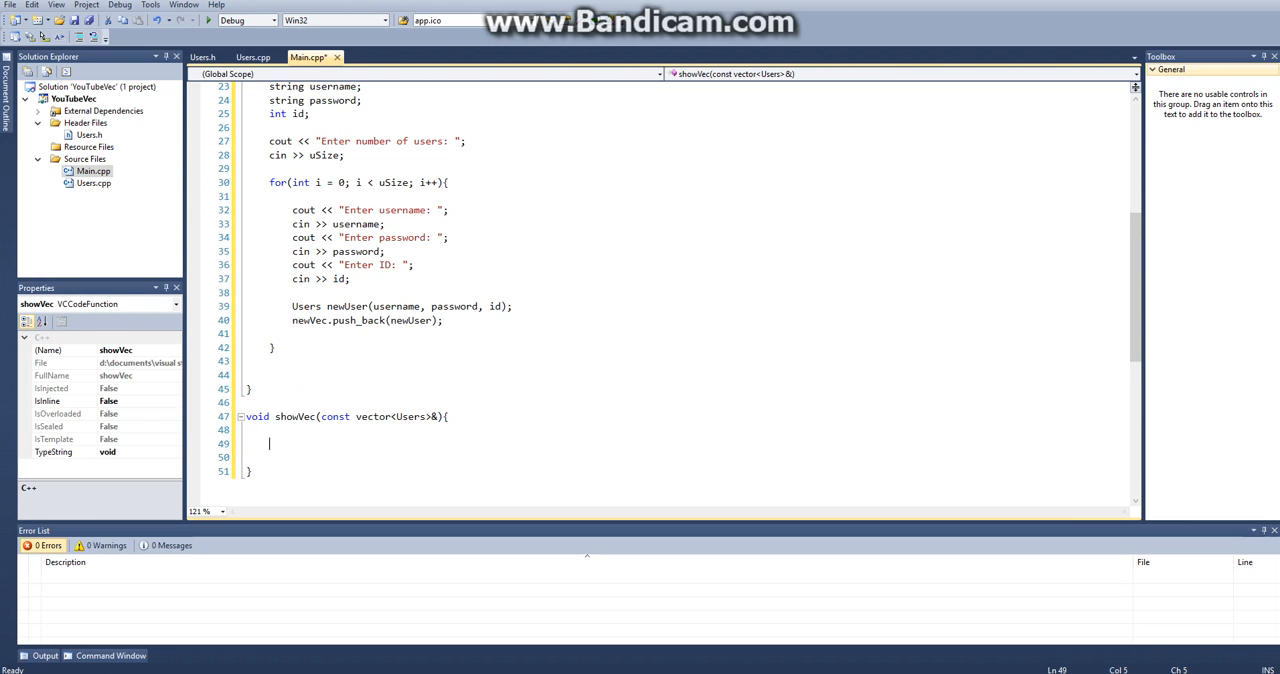
{"action": "type", "text": "unsigned int"}
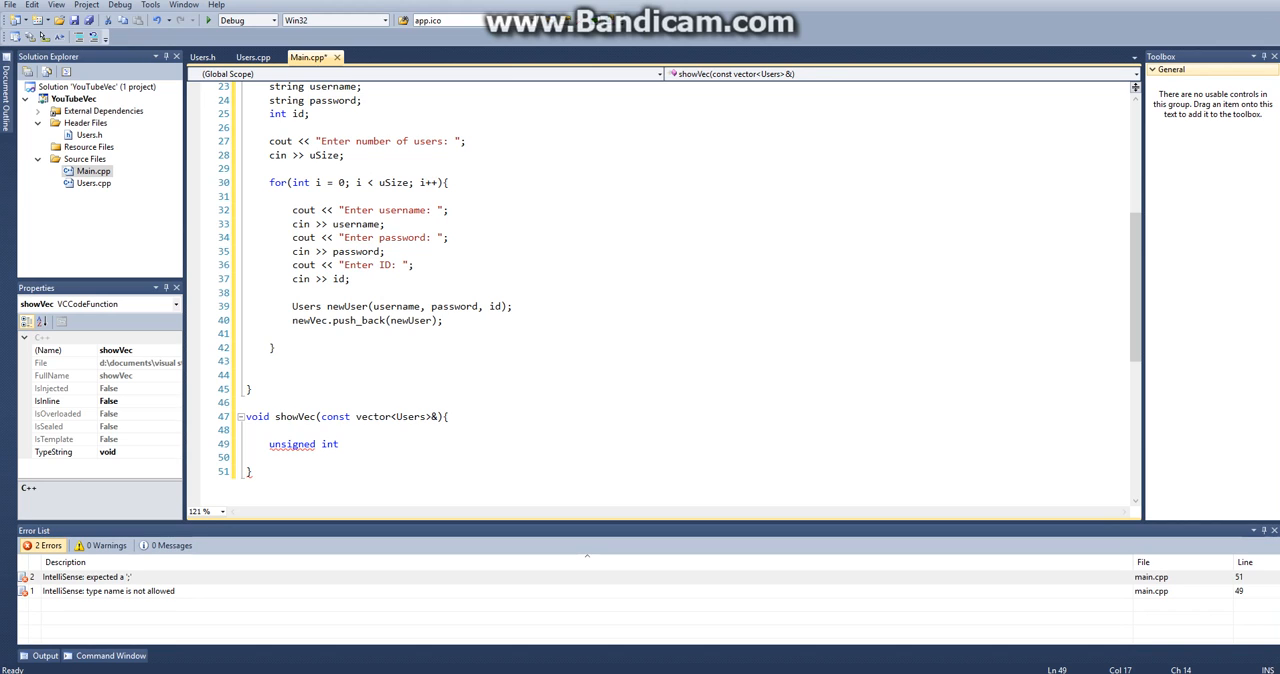
{"action": "type", "text": "vecS"}
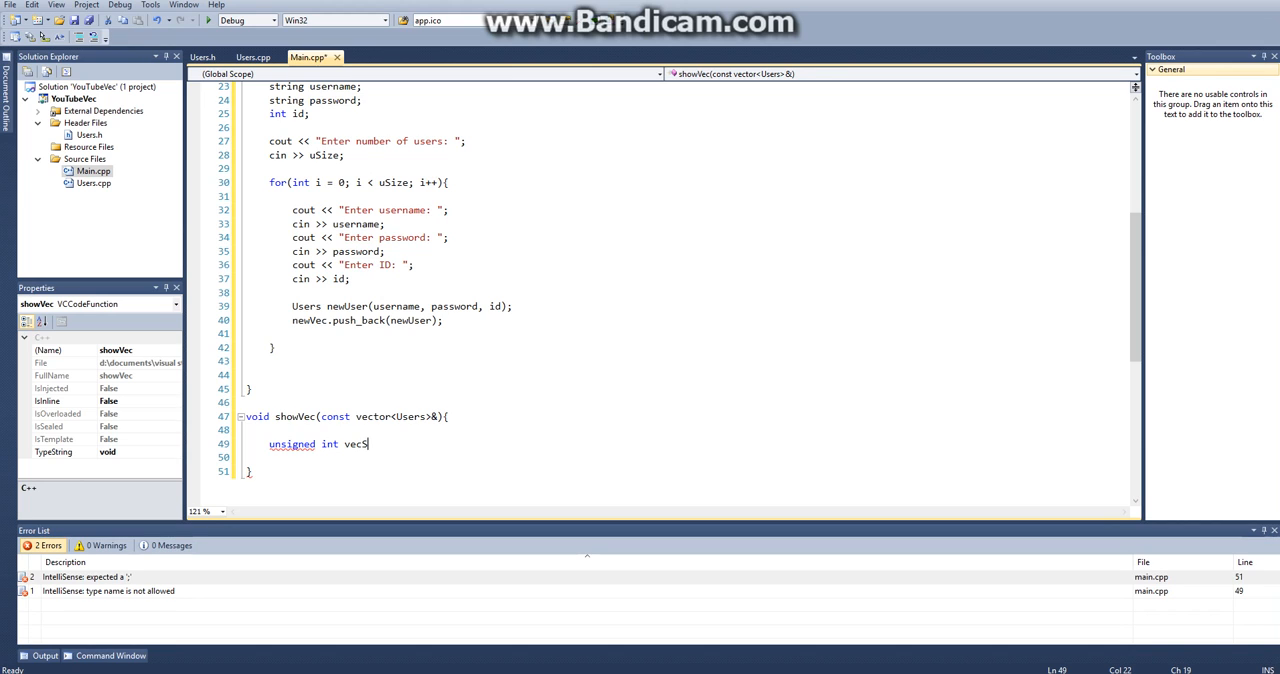
{"action": "type", "text": "ize"}
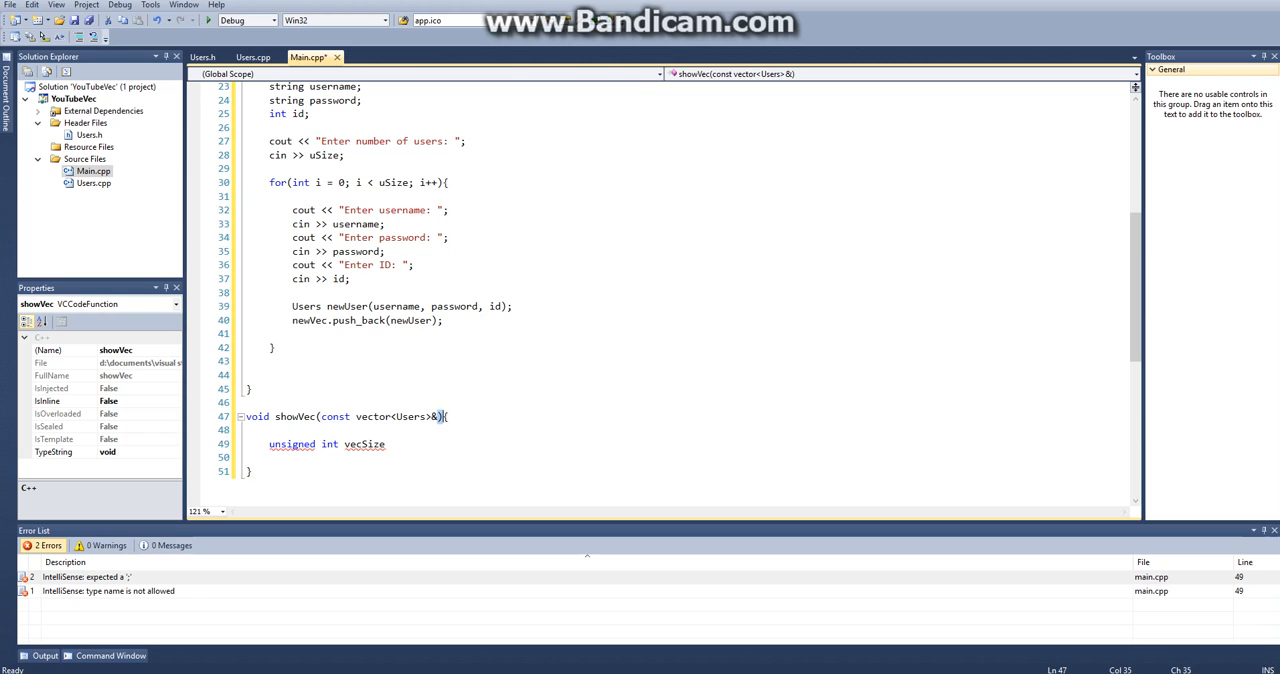
{"action": "type", "text": "newVec"}
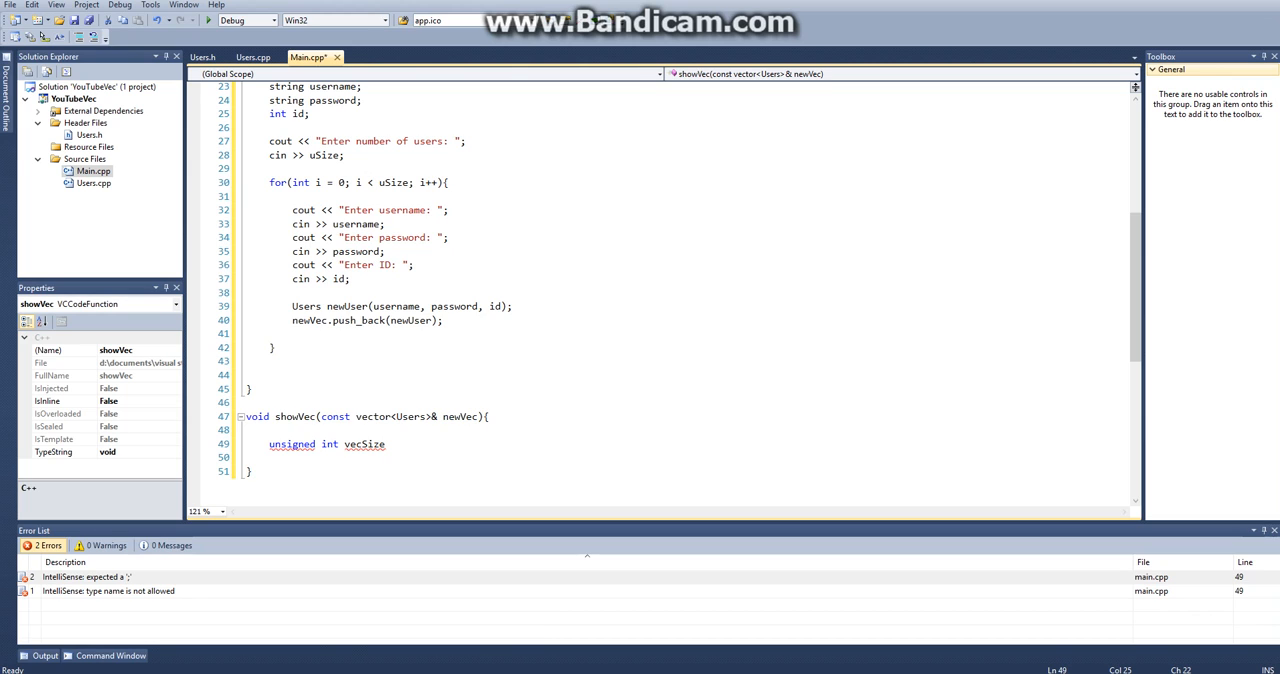
{"action": "type", "text": "= ne"}
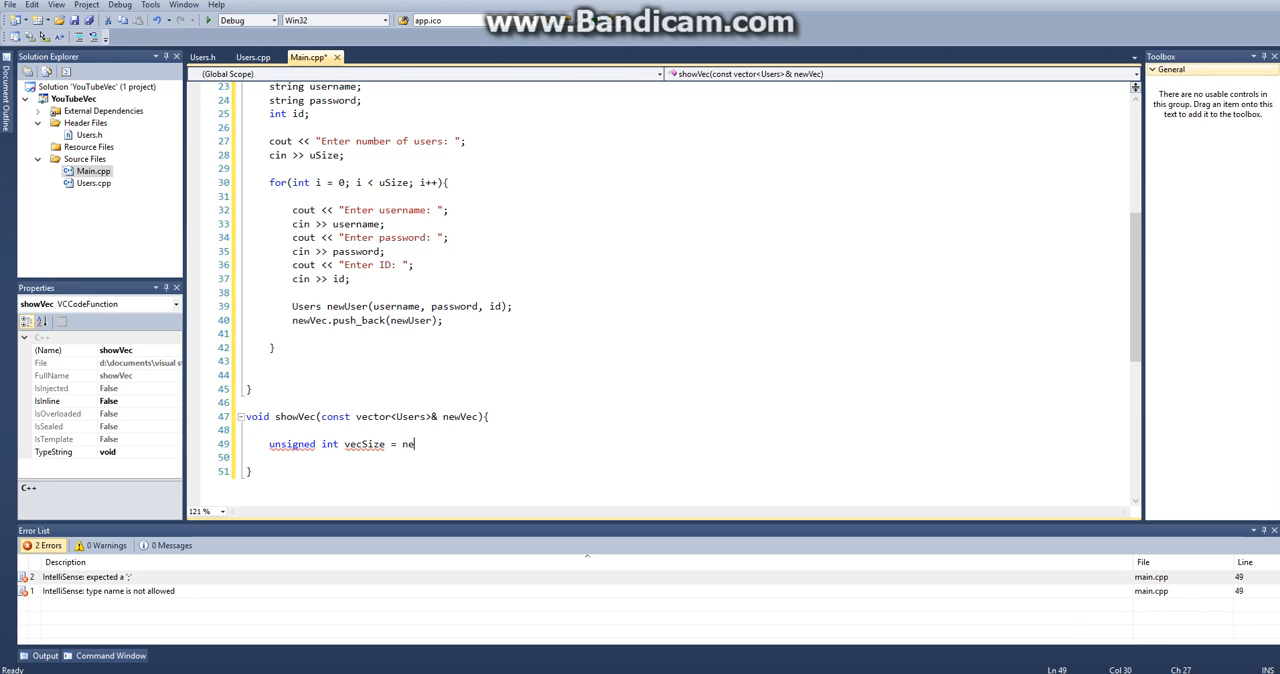
{"action": "type", "text": "wVec.size()"}
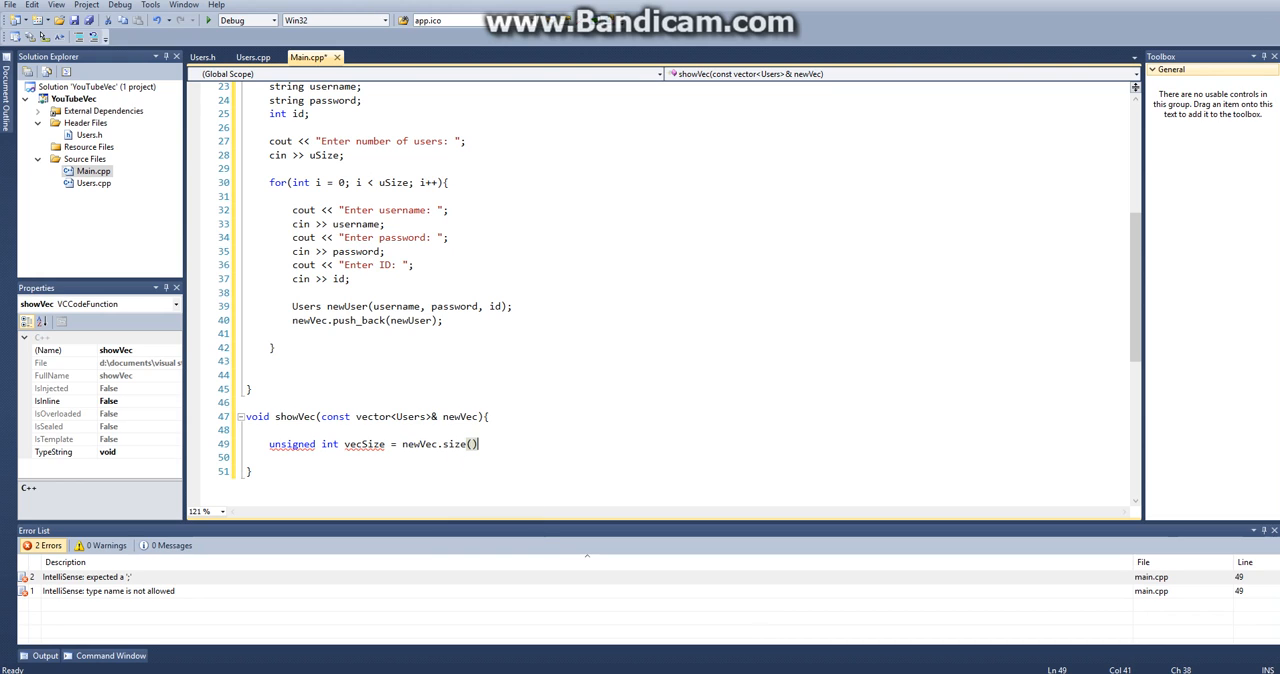
{"action": "type", "text": ";"}
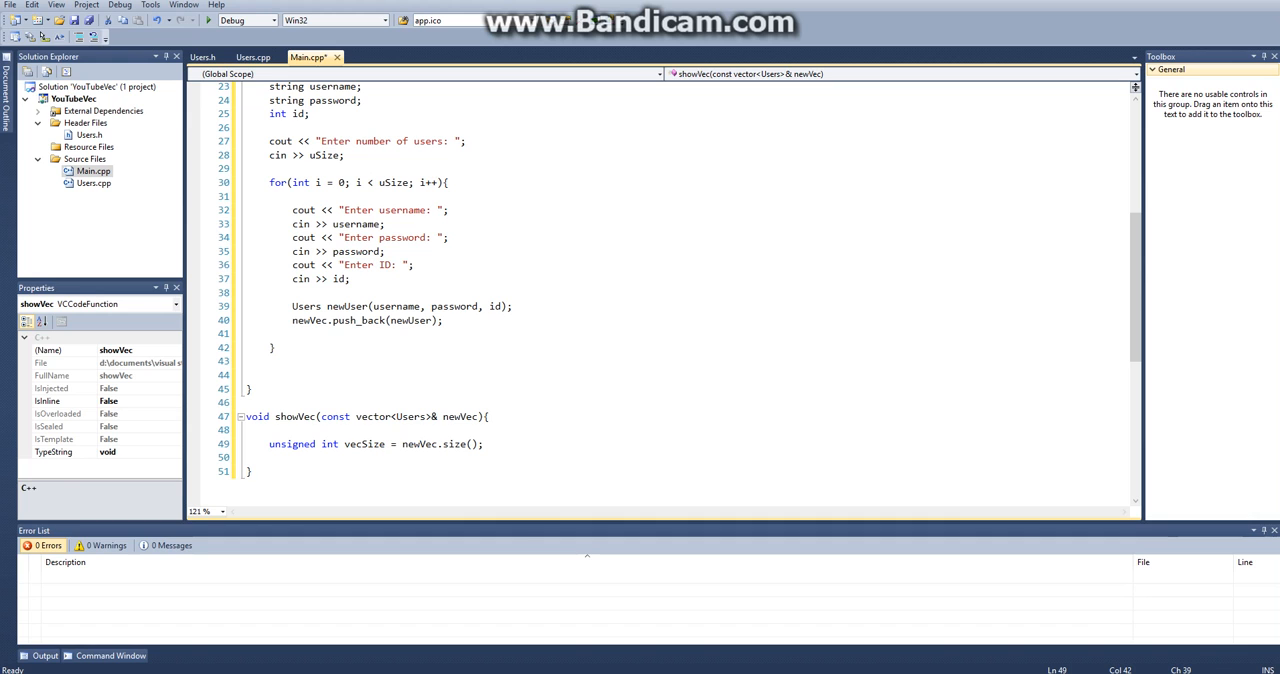
{"action": "left_click", "coordinate": [202, 58]}
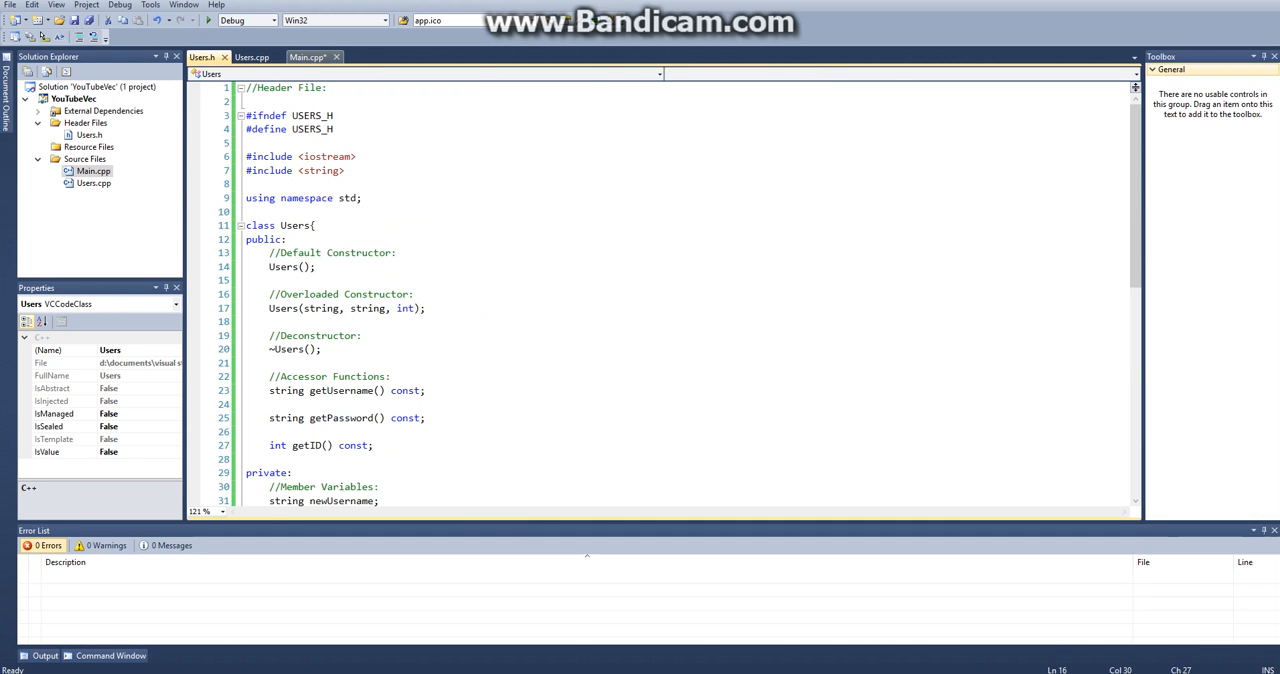
{"action": "left_click", "coordinate": [308, 58]}
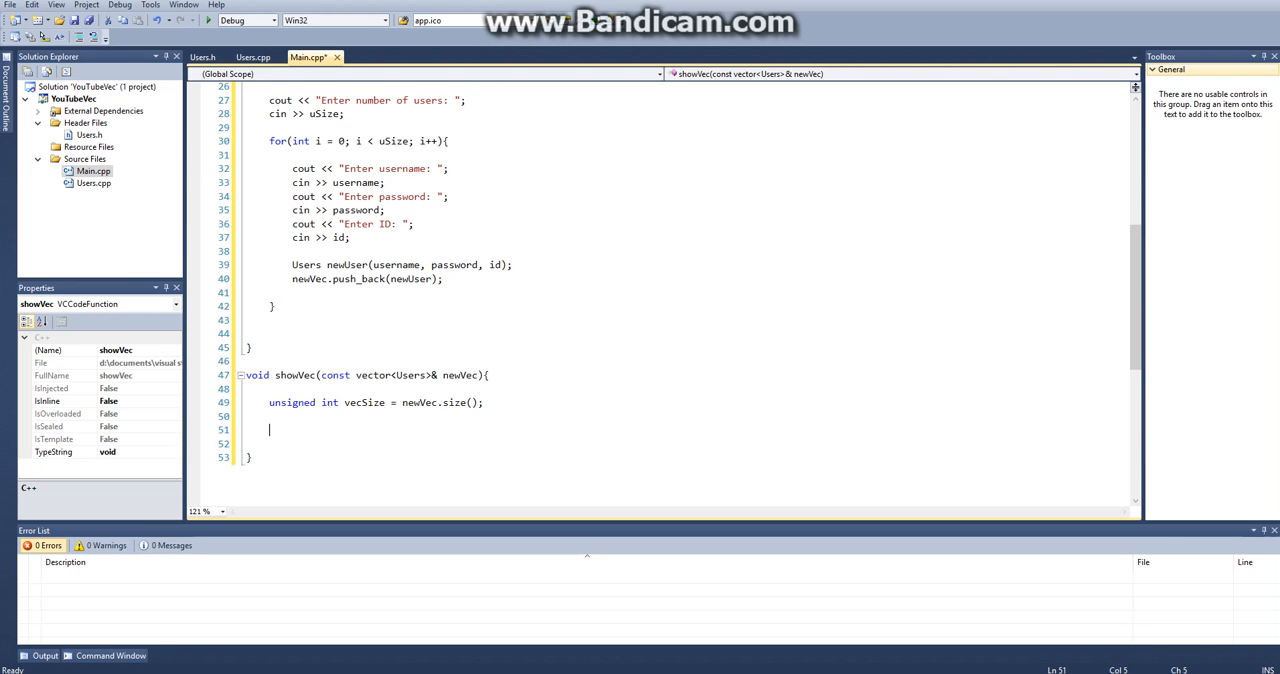
Step: Start a for loop from i = 0 over newVec in showVec
{"action": "type", "text": "for("}
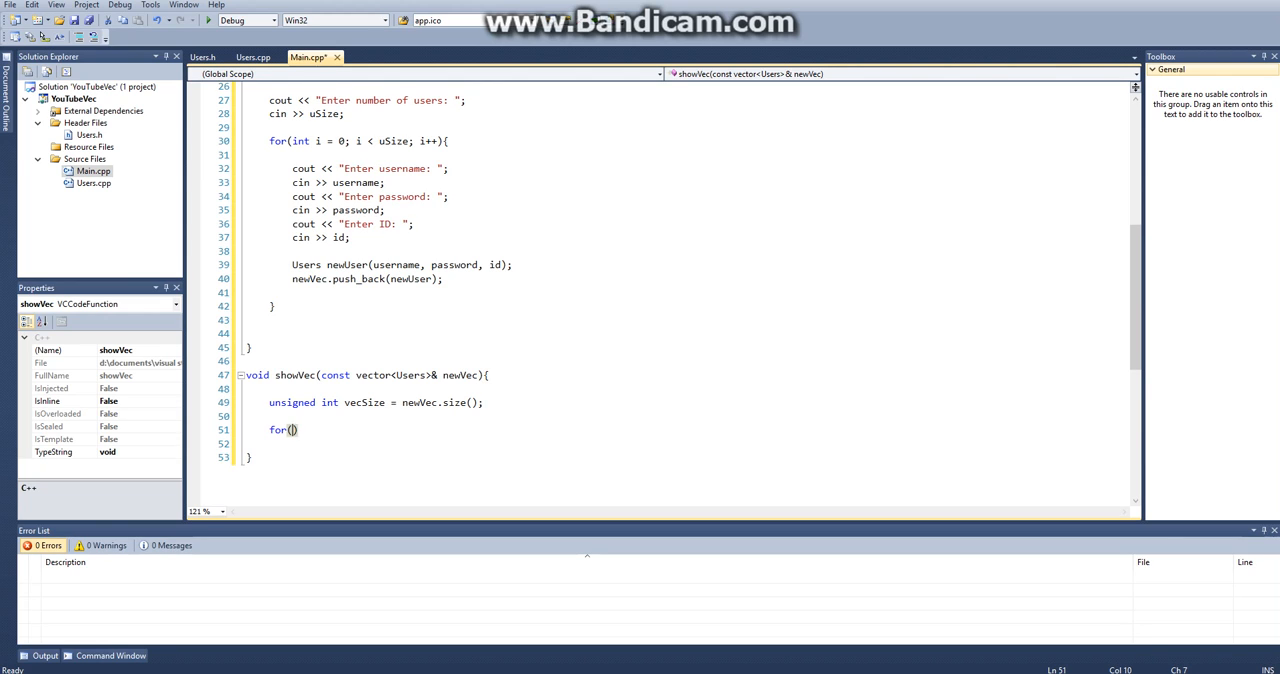
{"action": "type", "text": "int i = 0; i <"}
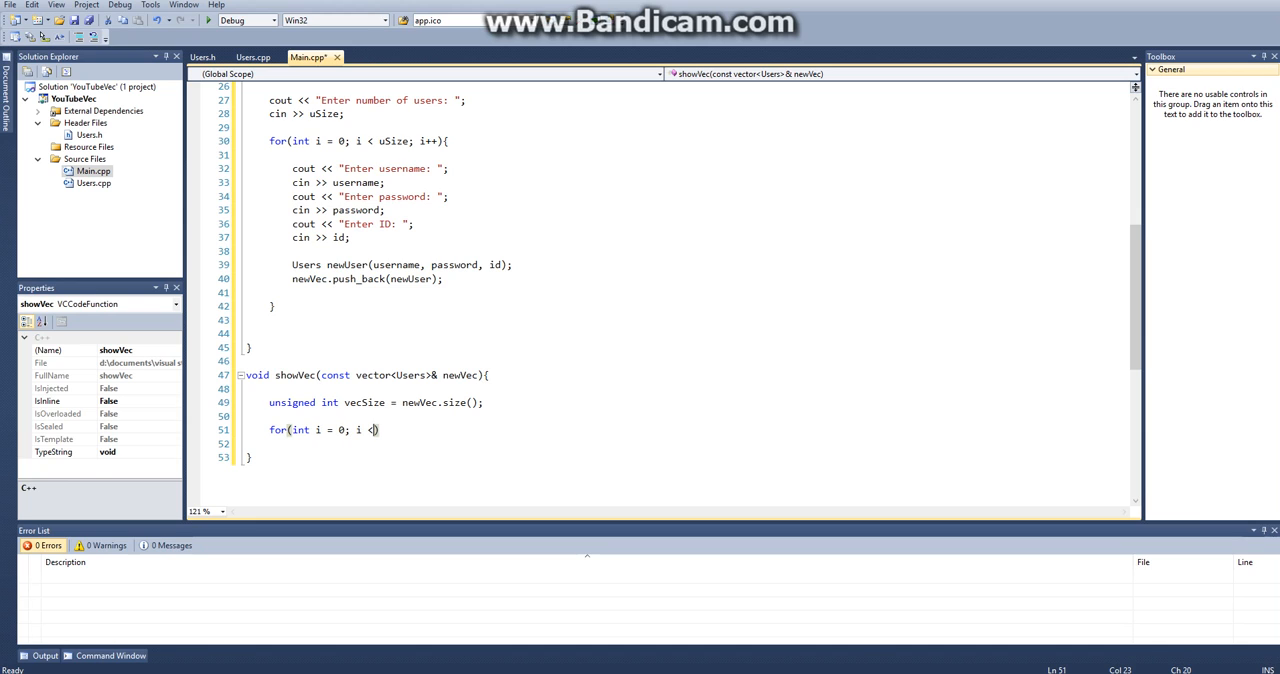
{"action": "type", "text": "newVec; i++"}
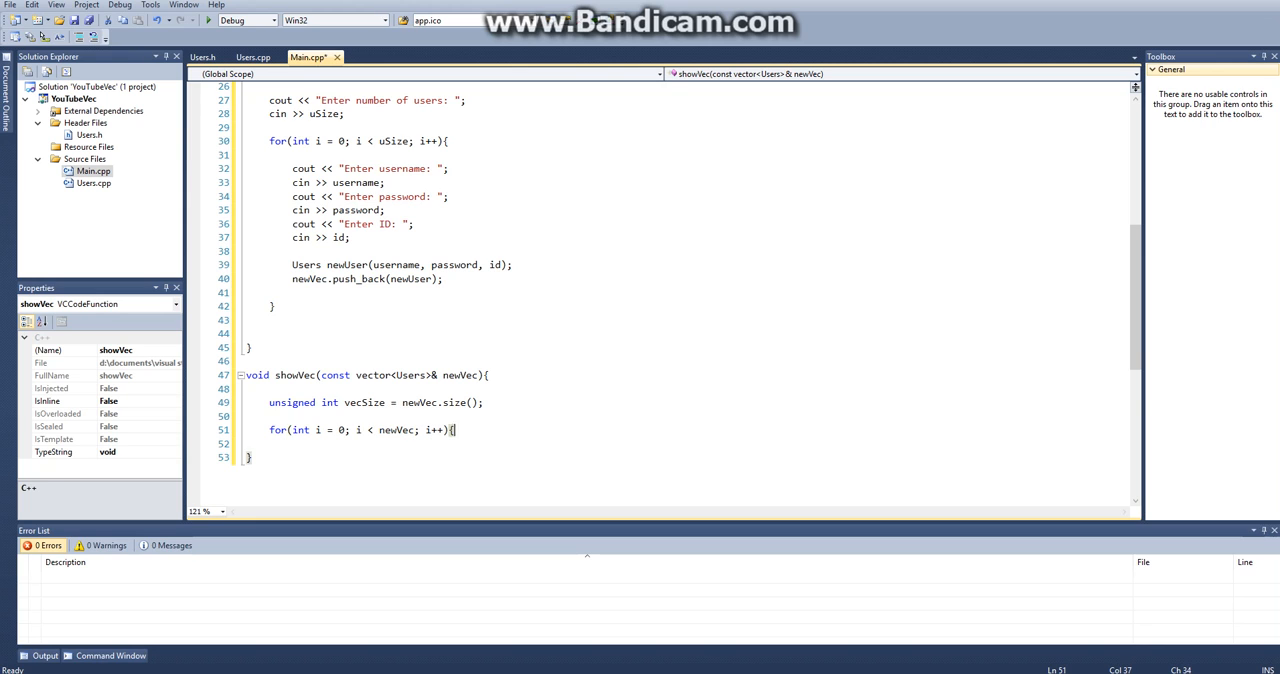
{"action": "key", "text": "enter"}
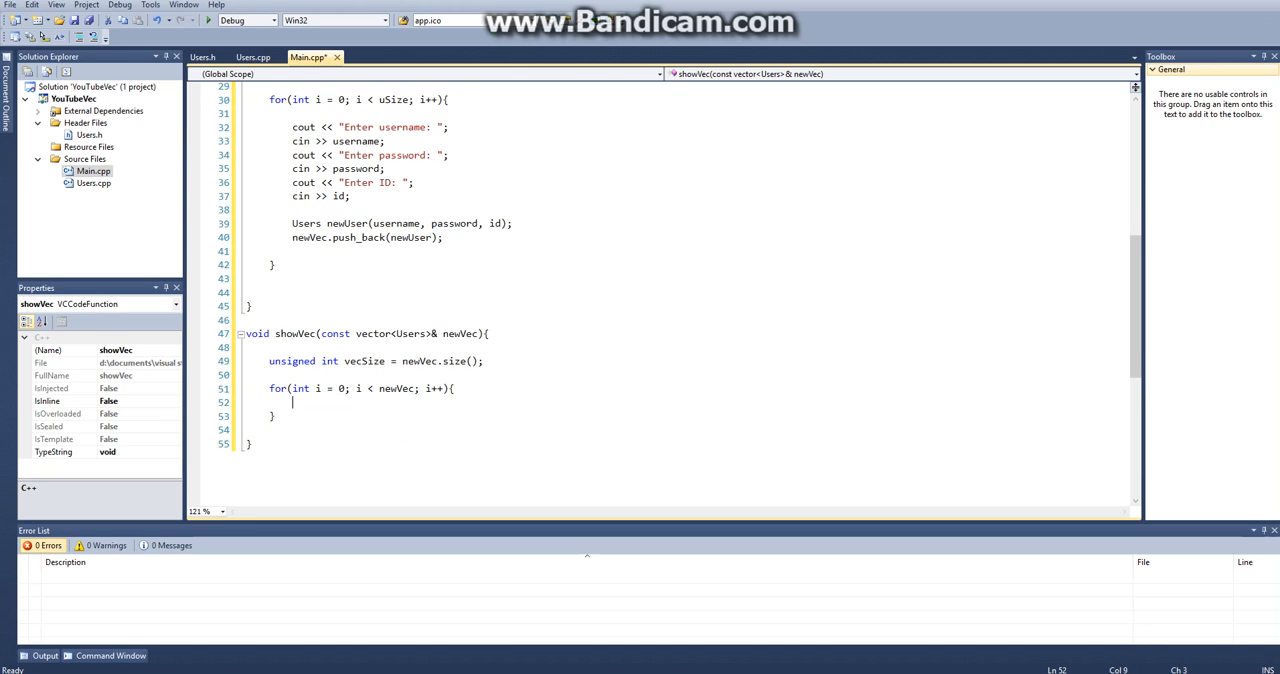
Step: Print "Username: " << newVec[i].getUsername() << endl and begin another cout line
{"action": "type", "text": "c"}
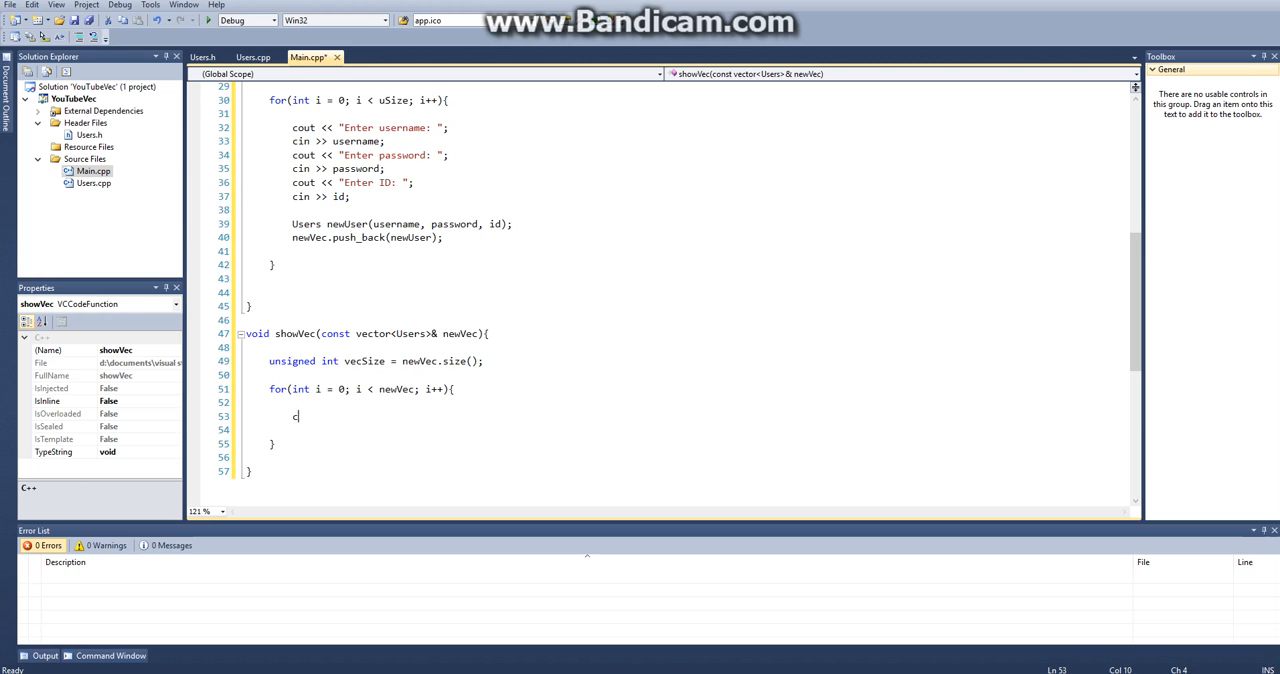
{"action": "type", "text": "out <<"}
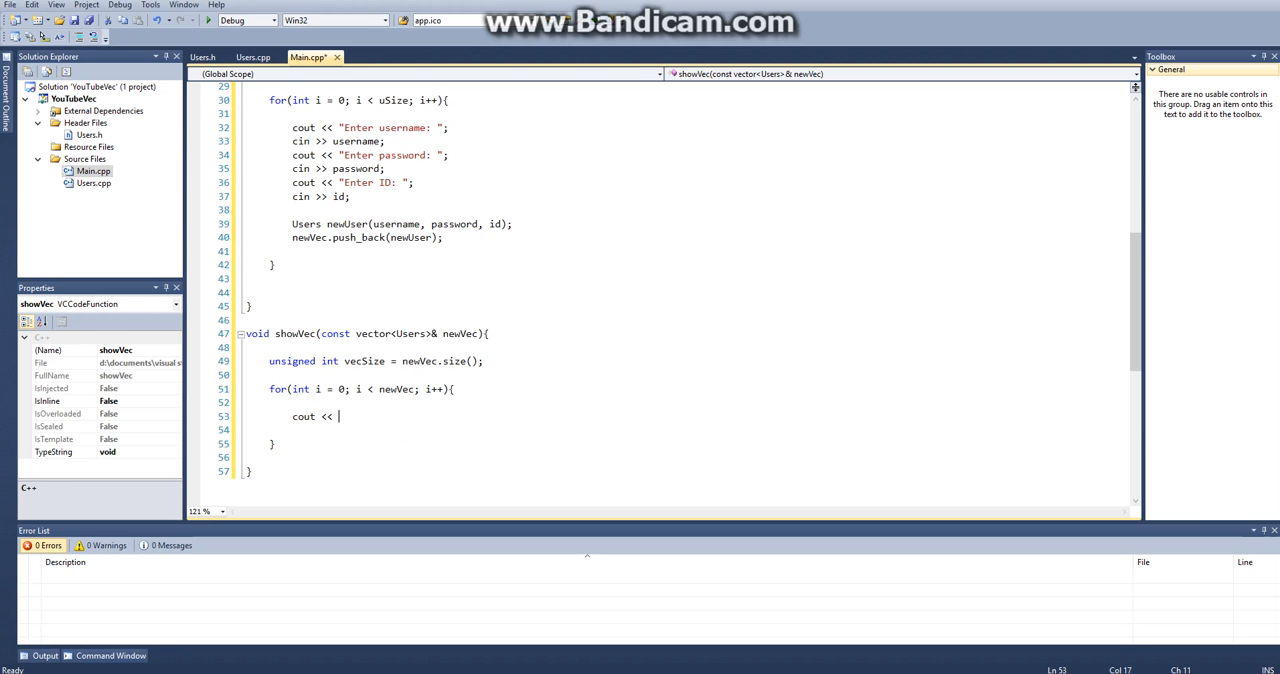
{"action": "type", "text": "\"Username\""}
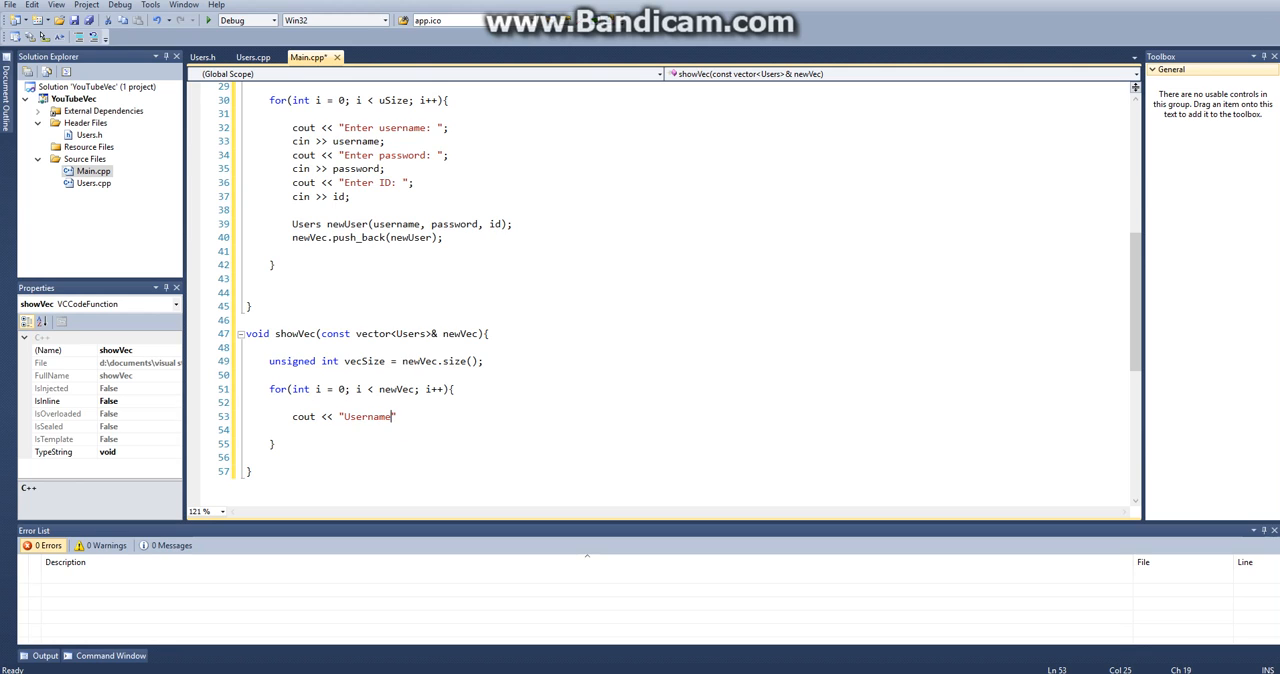
{"action": "type", "text": ": \" <<"}
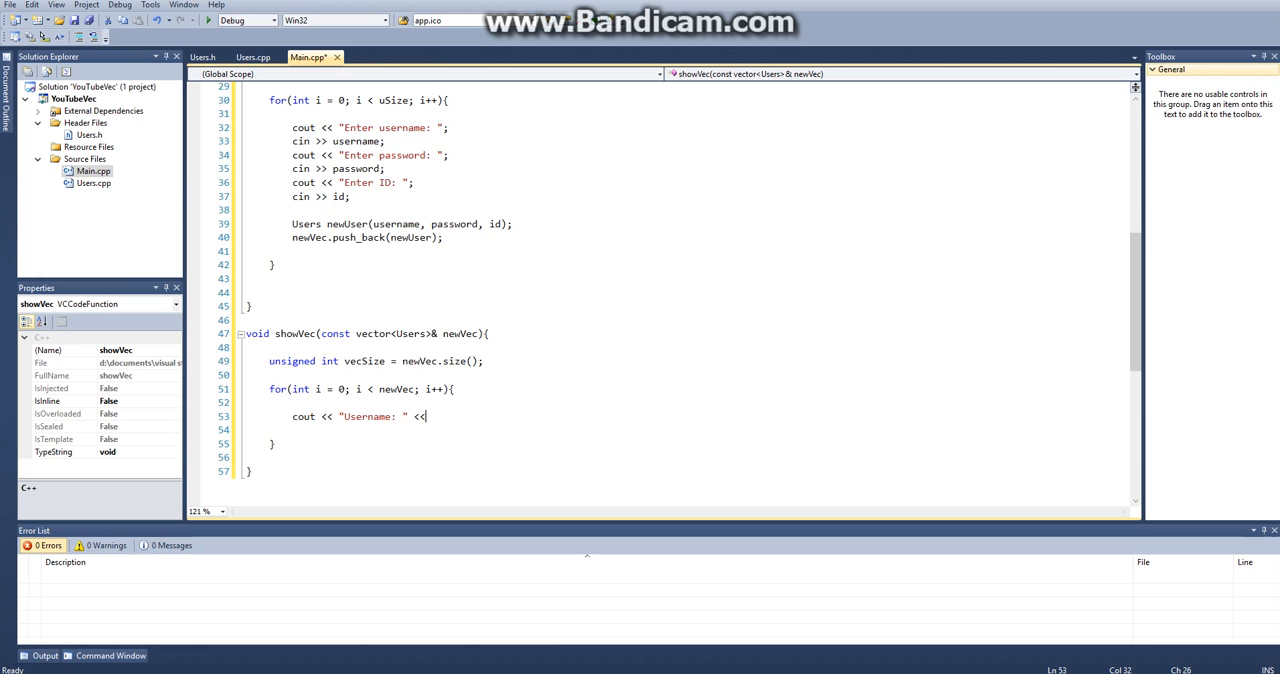
{"action": "type", "text": "newVe"}
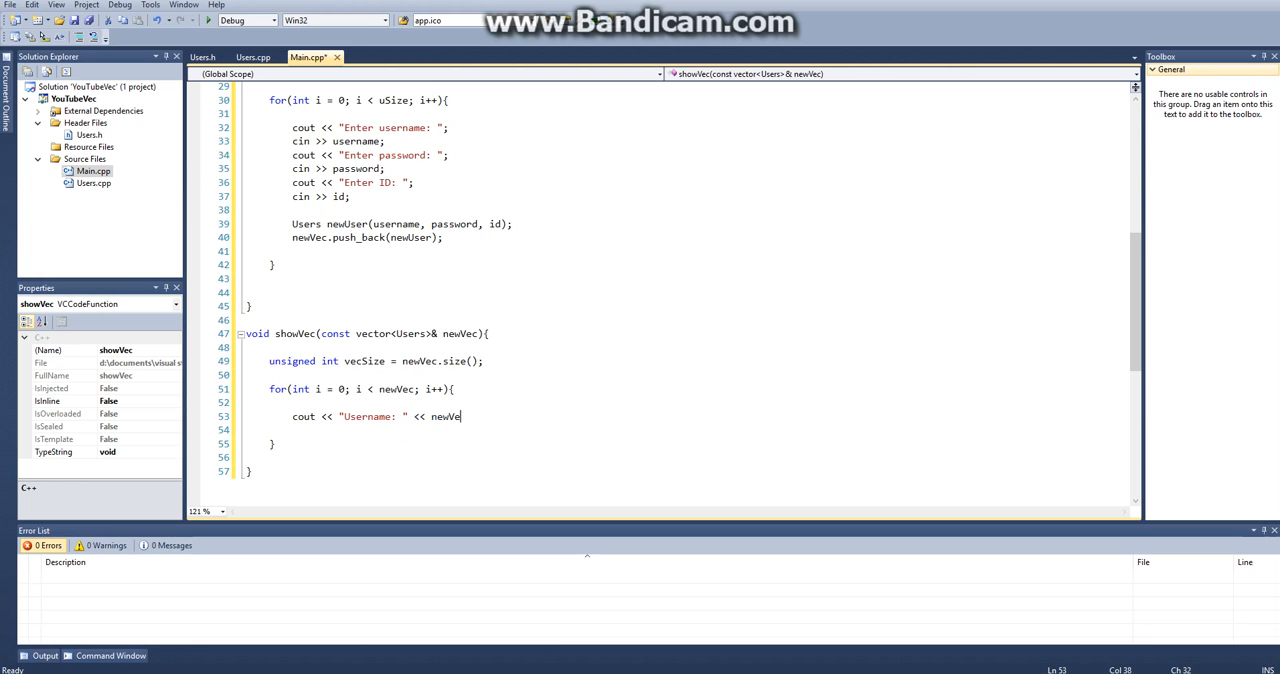
{"action": "type", "text": "c[i]"}
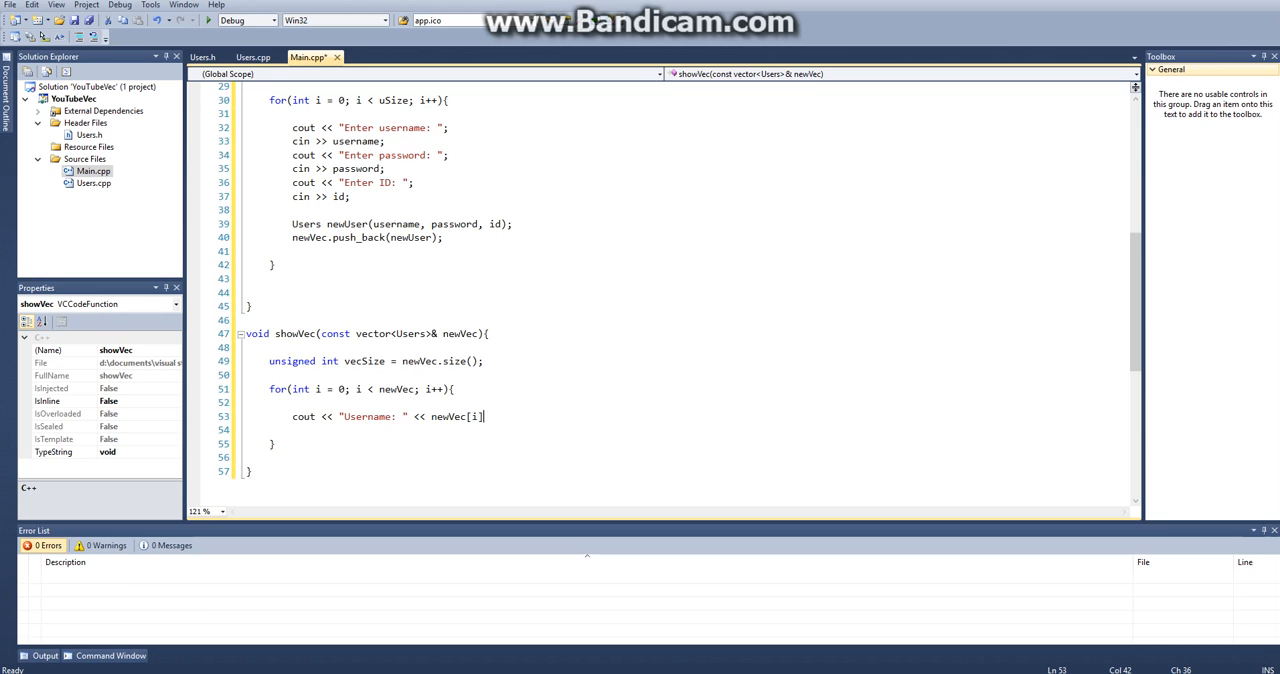
{"action": "type", "text": "."}
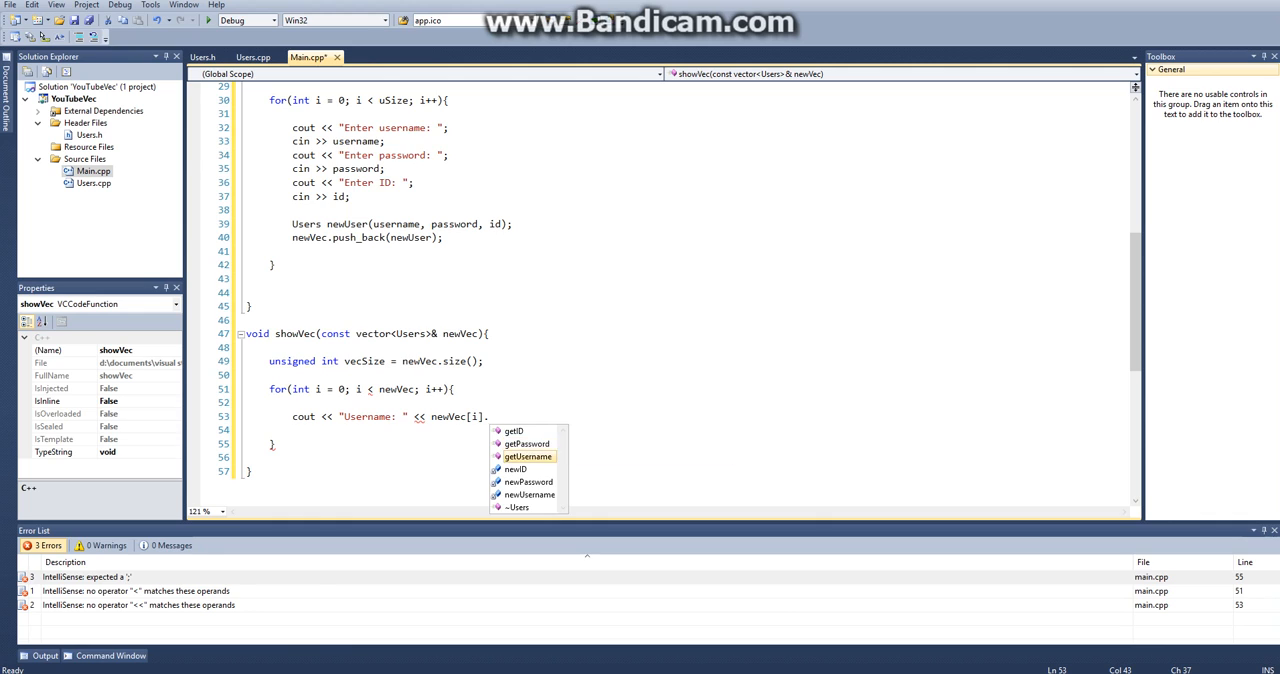
{"action": "type", "text": "getUsername();"}
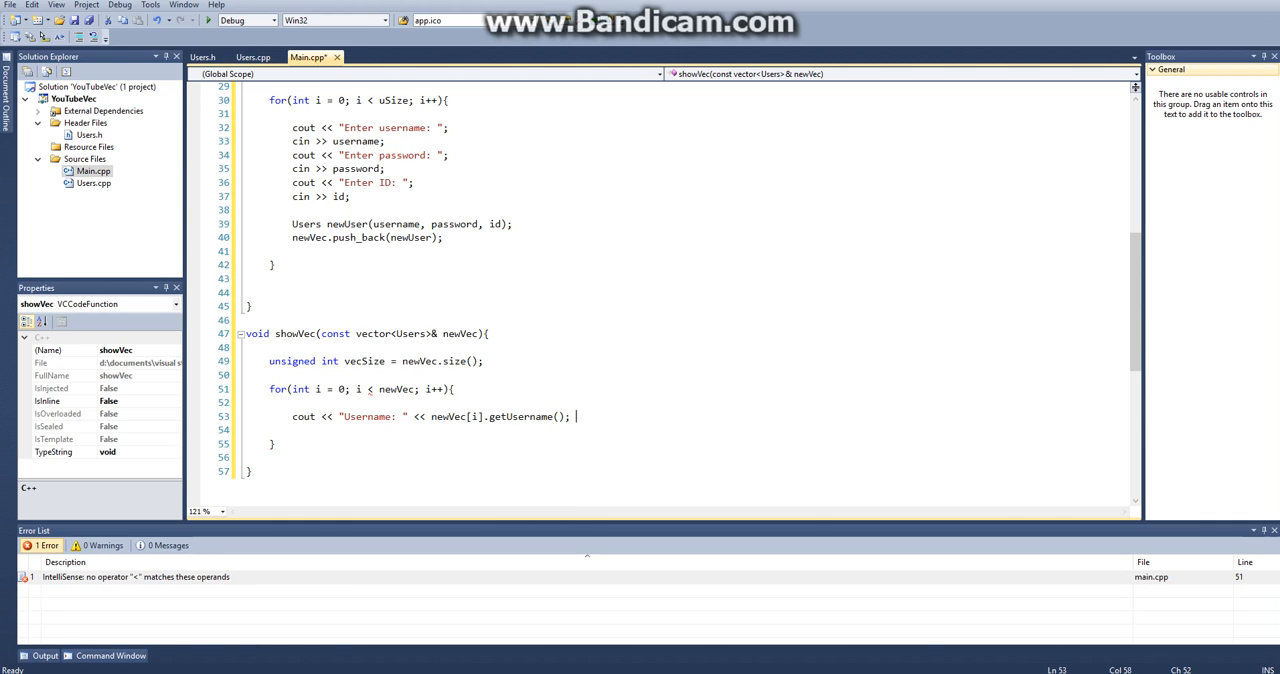
{"action": "key", "text": "Backspace"}
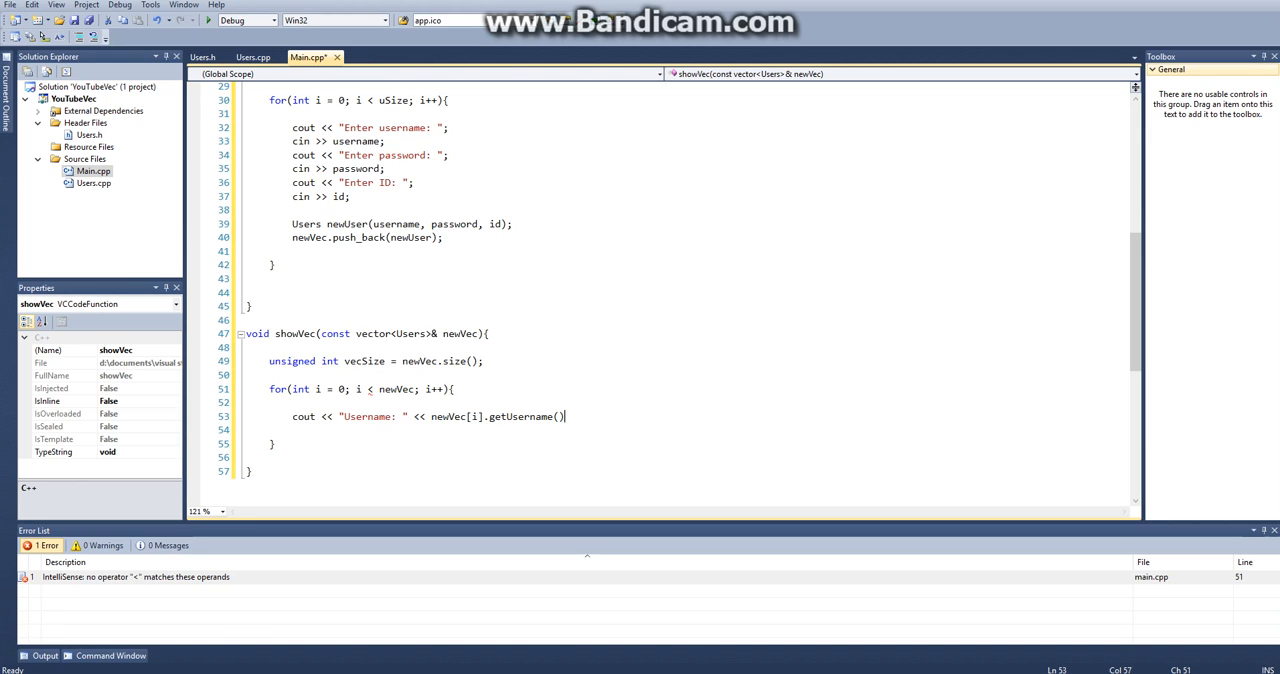
{"action": "type", "text": "<< endl;"}
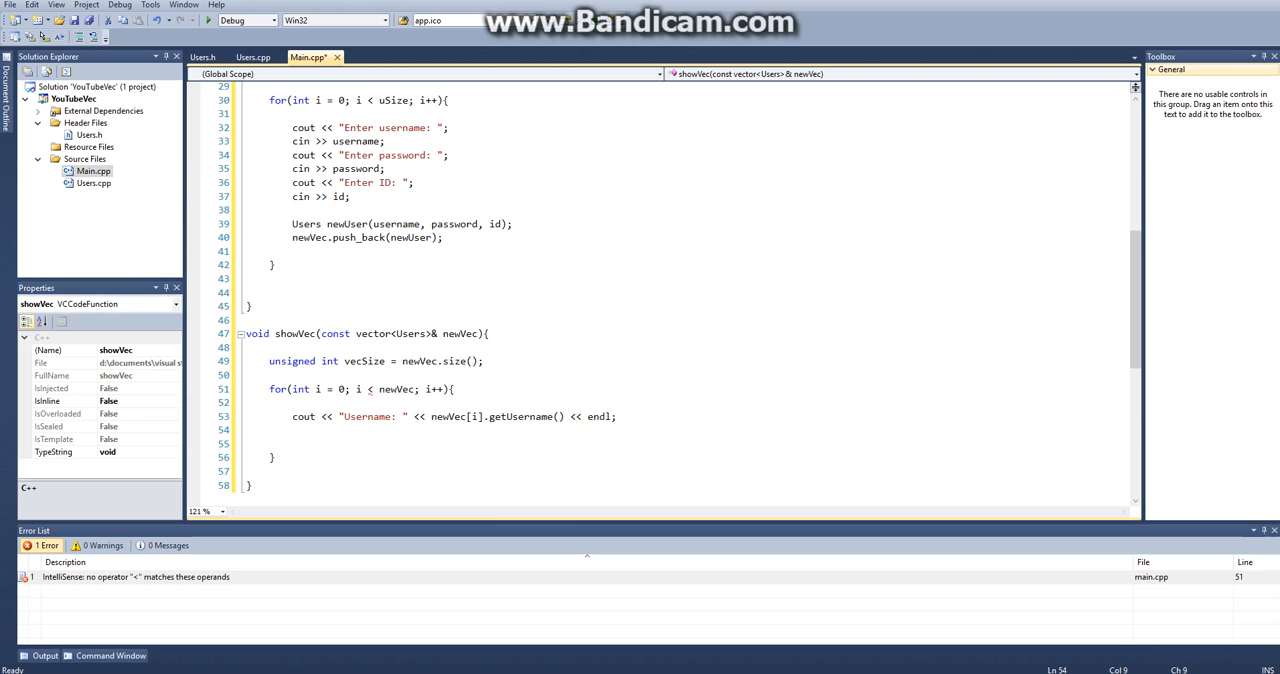
{"action": "type", "text": "cout <<"}
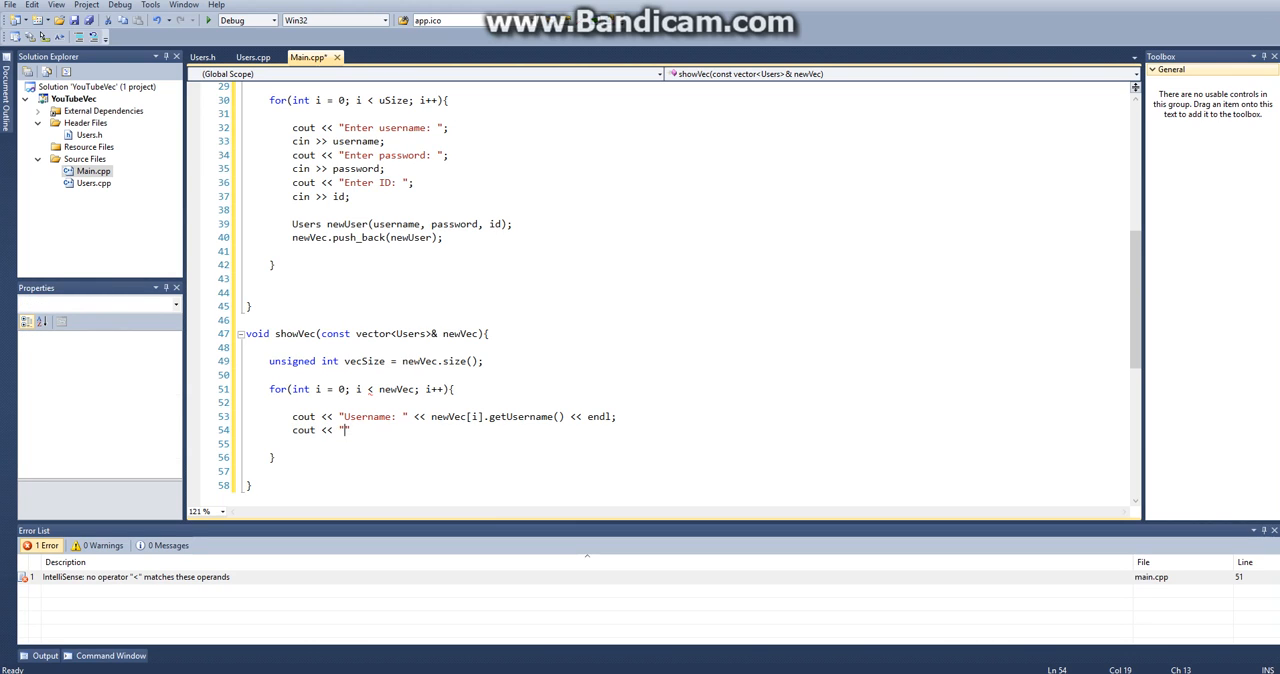
{"action": "type", "text": "\""}
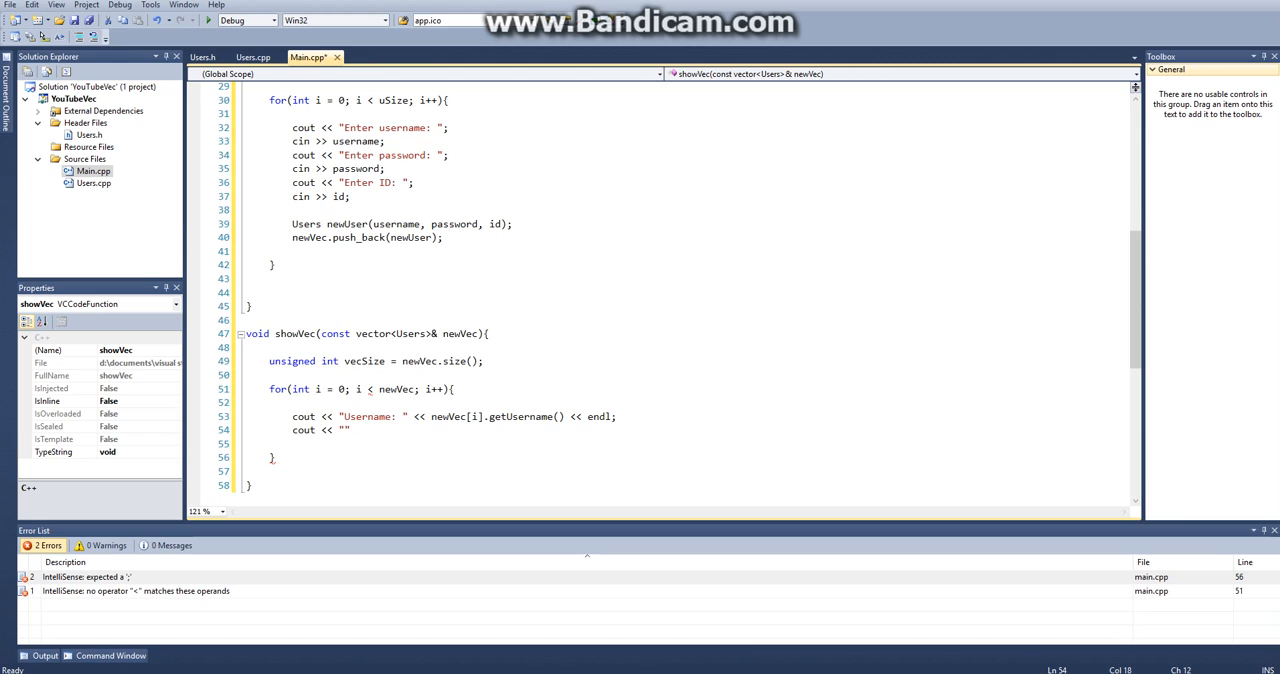
{"action": "left_click", "coordinate": [304, 388]}
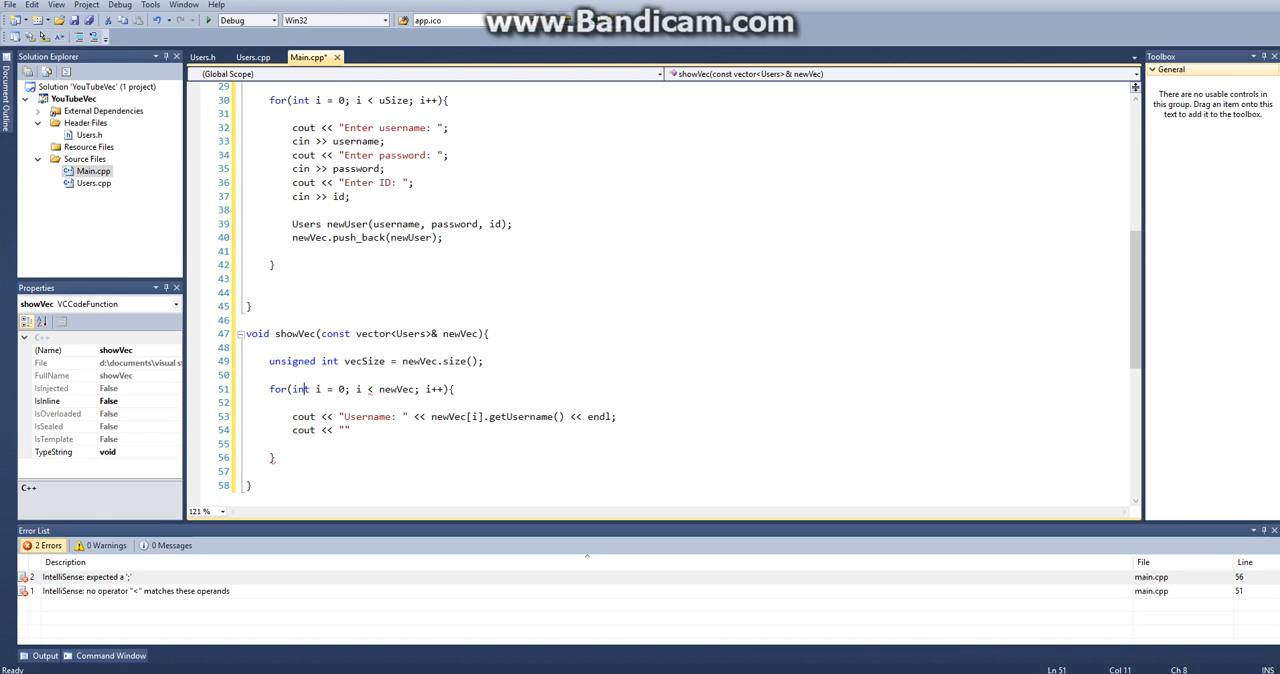
Step: Loop showVec to vecSize and print each user's Username and Password via getUsername and getPassword
{"action": "type", "text": "unsigned"}
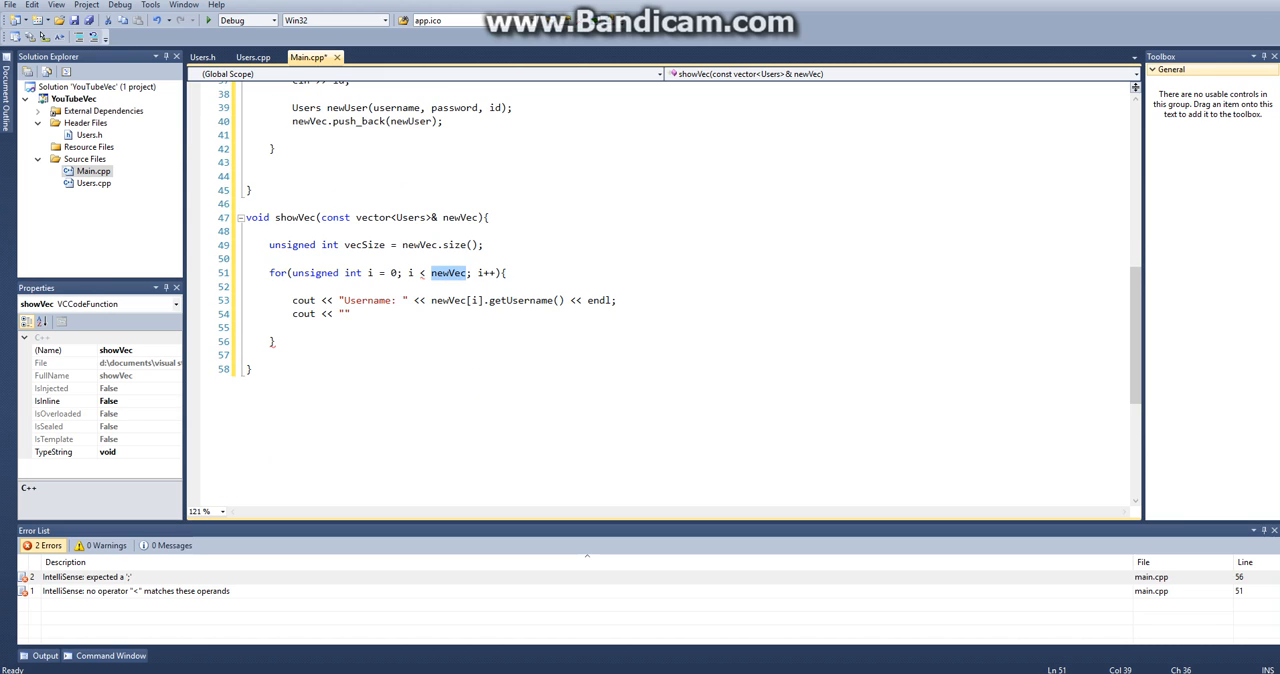
{"action": "type", "text": "vecSize"}
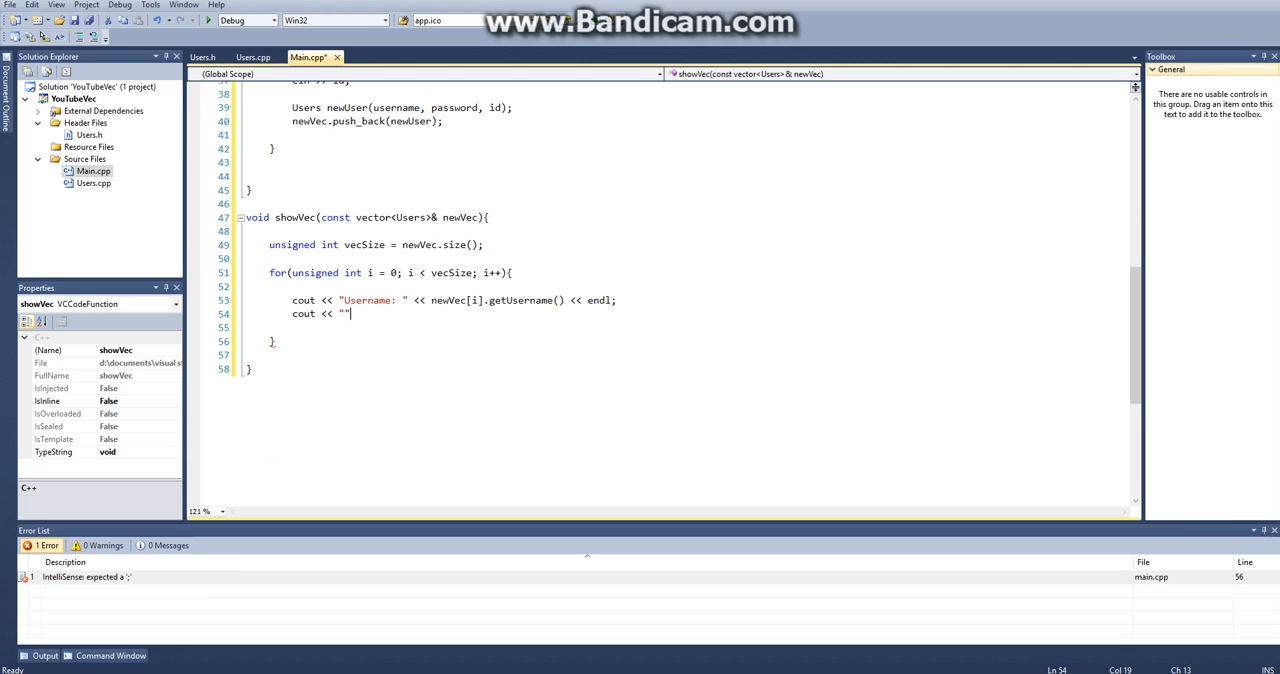
{"action": "type", "text": "Pass"}
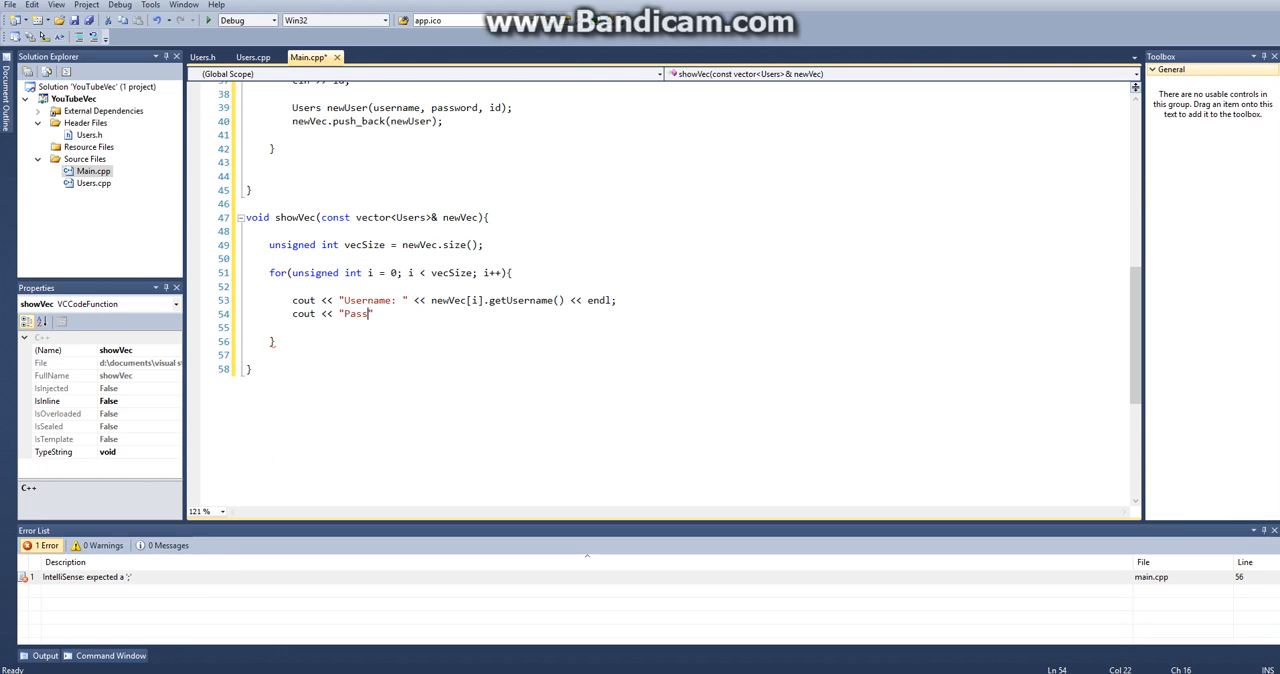
{"action": "type", "text": "word: \" << newVec"}
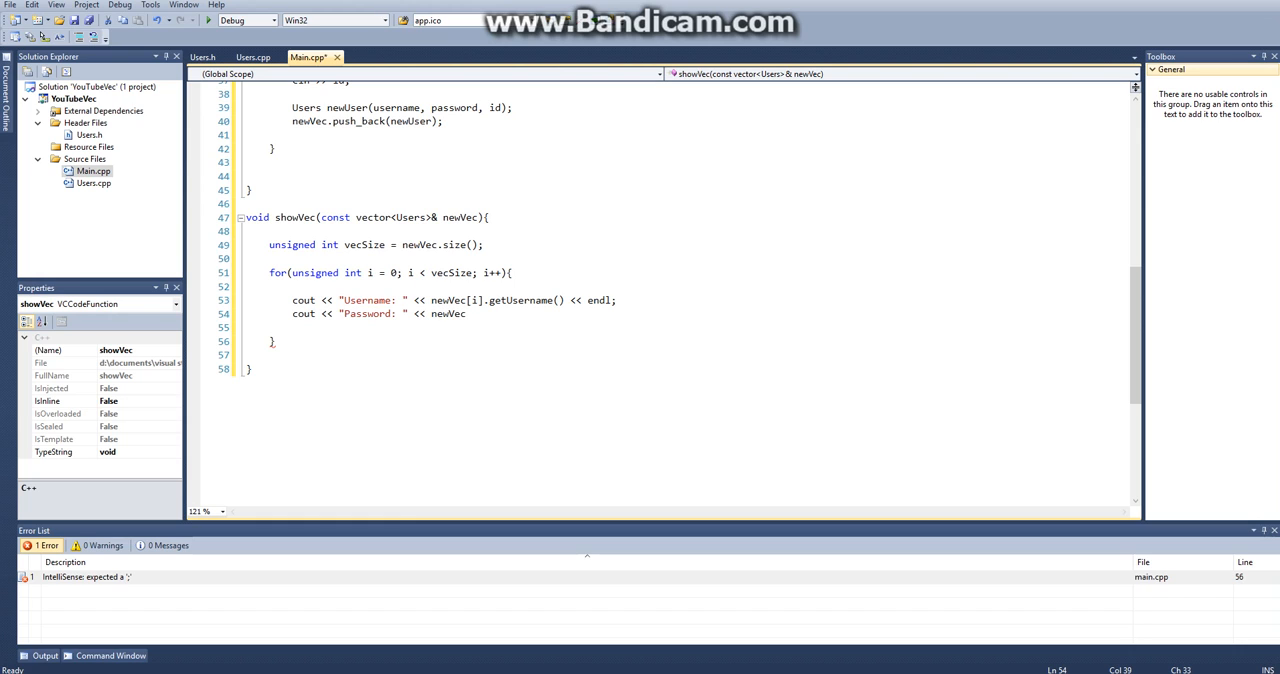
{"action": "type", "text": "[i]."}
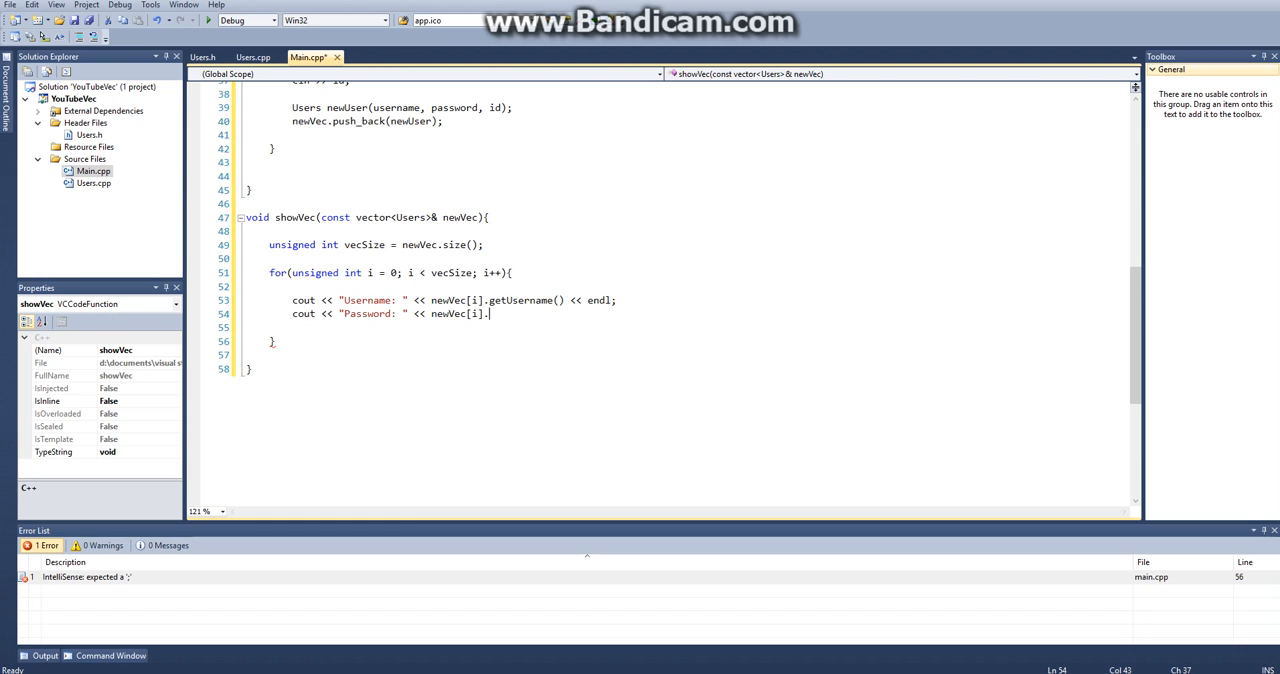
{"action": "type", "text": "getUsername"}
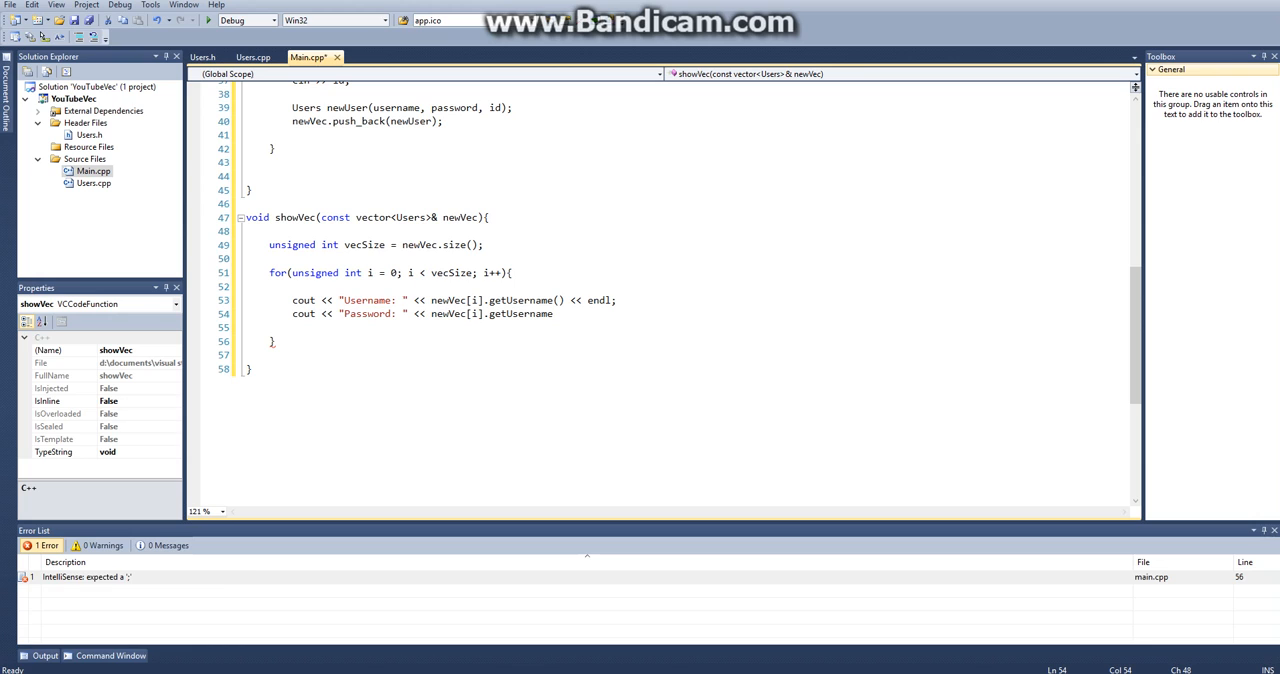
{"action": "type", "text": "get"}
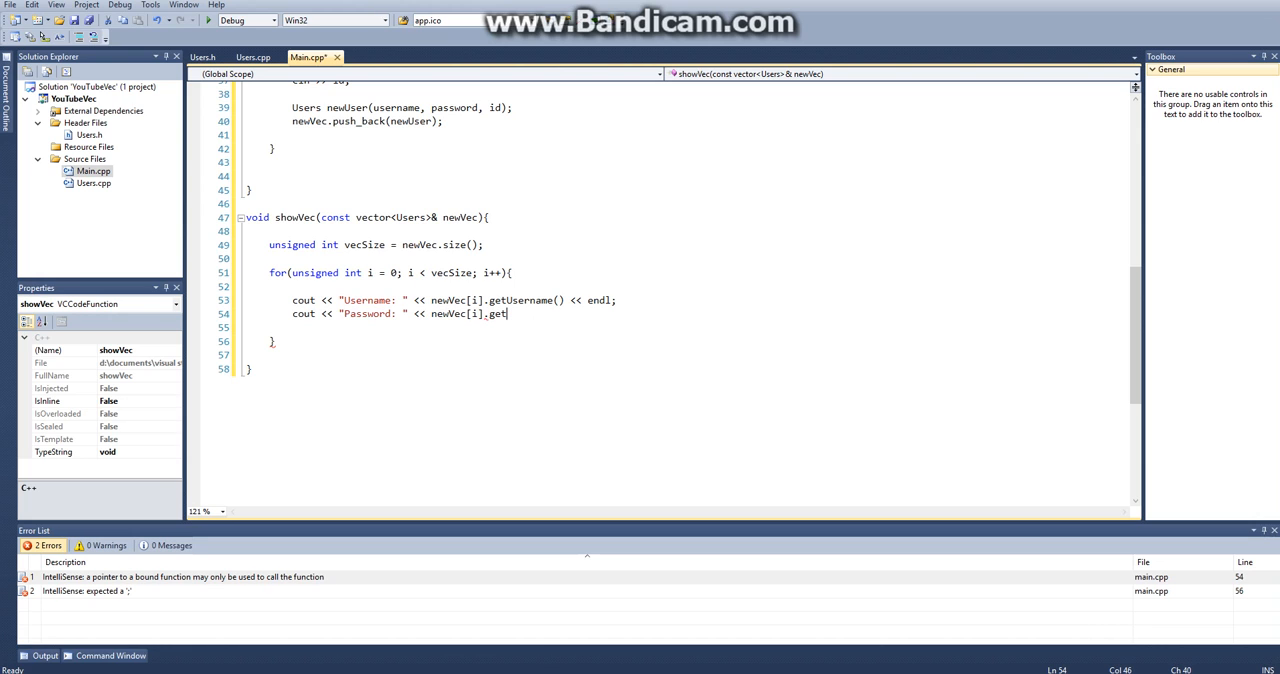
{"action": "type", "text": "Password()"}
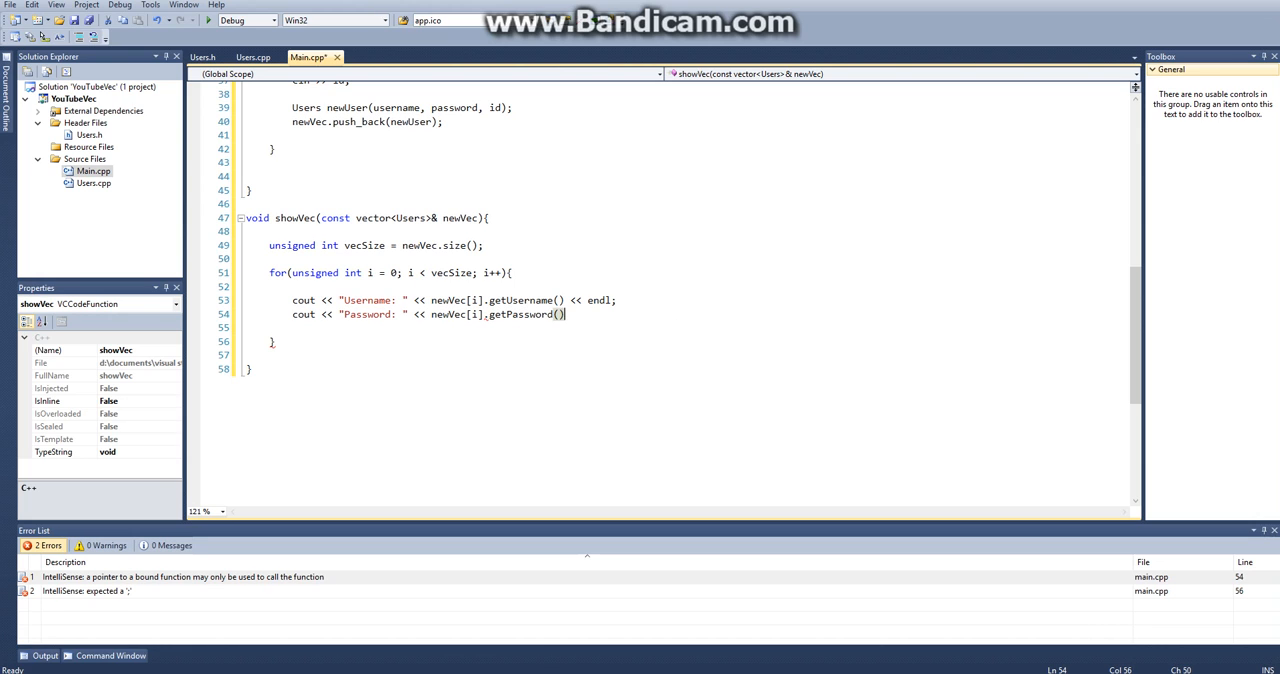
{"action": "type", "text": "<< endl"}
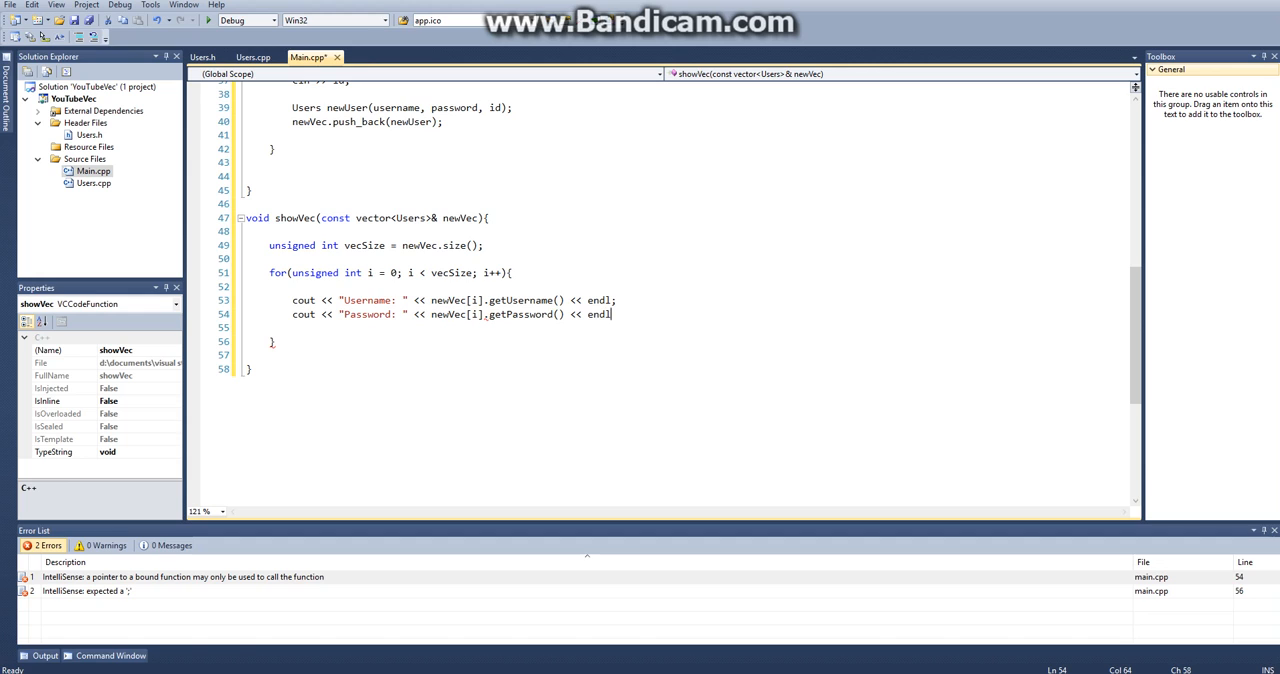
Step: Start the ID output line with cout and newVec[i].get for each user
{"action": "type", "text": "cout << \"ID: \" <<"}
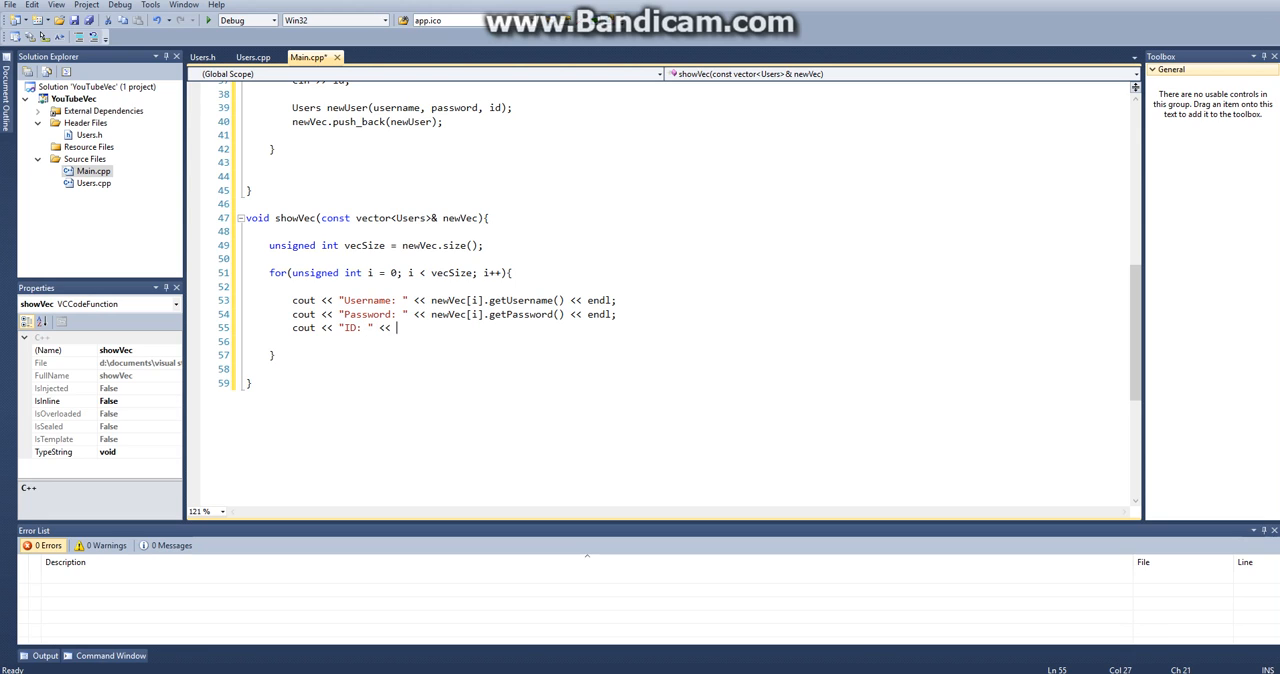
{"action": "type", "text": "newVec[i]"}
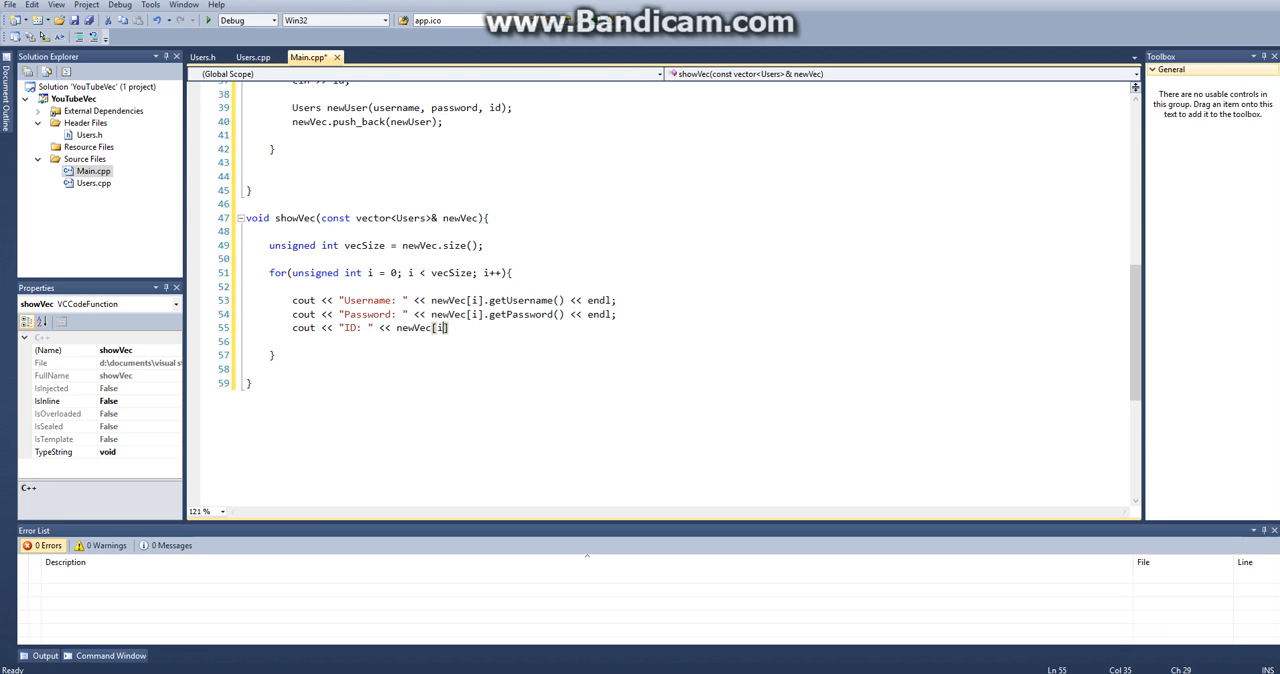
{"action": "type", "text": ".get"}
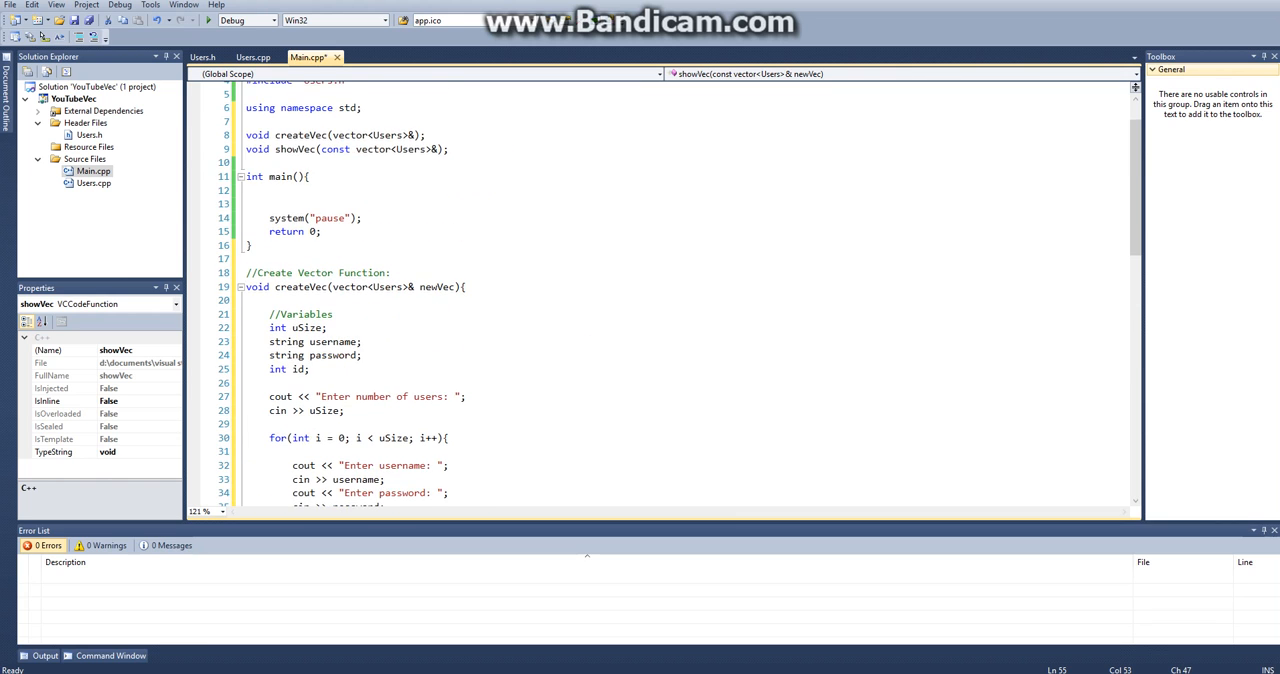
Step: In main declare vector<Users> uVec and call createVec(uVec) and showVec(uVec), then build
{"action": "type", "text": "ve"}
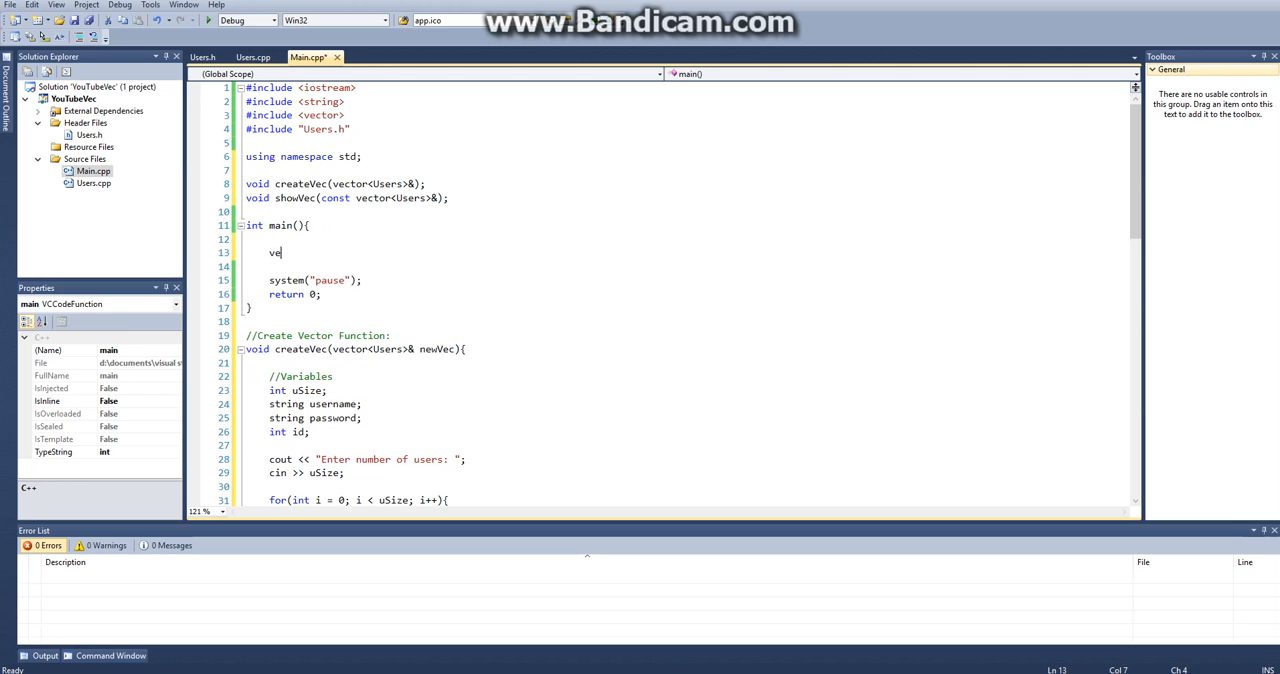
{"action": "type", "text": "ctor<Us>"}
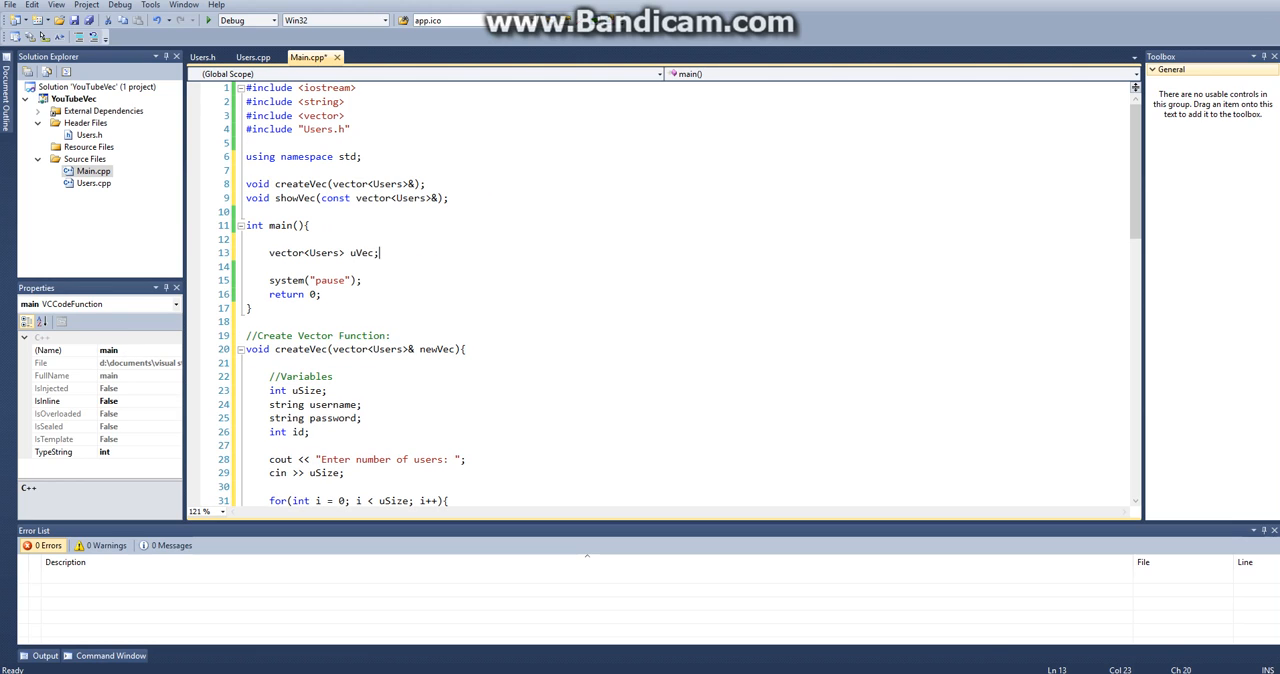
{"action": "type", "text": "createVec(uVec);"}
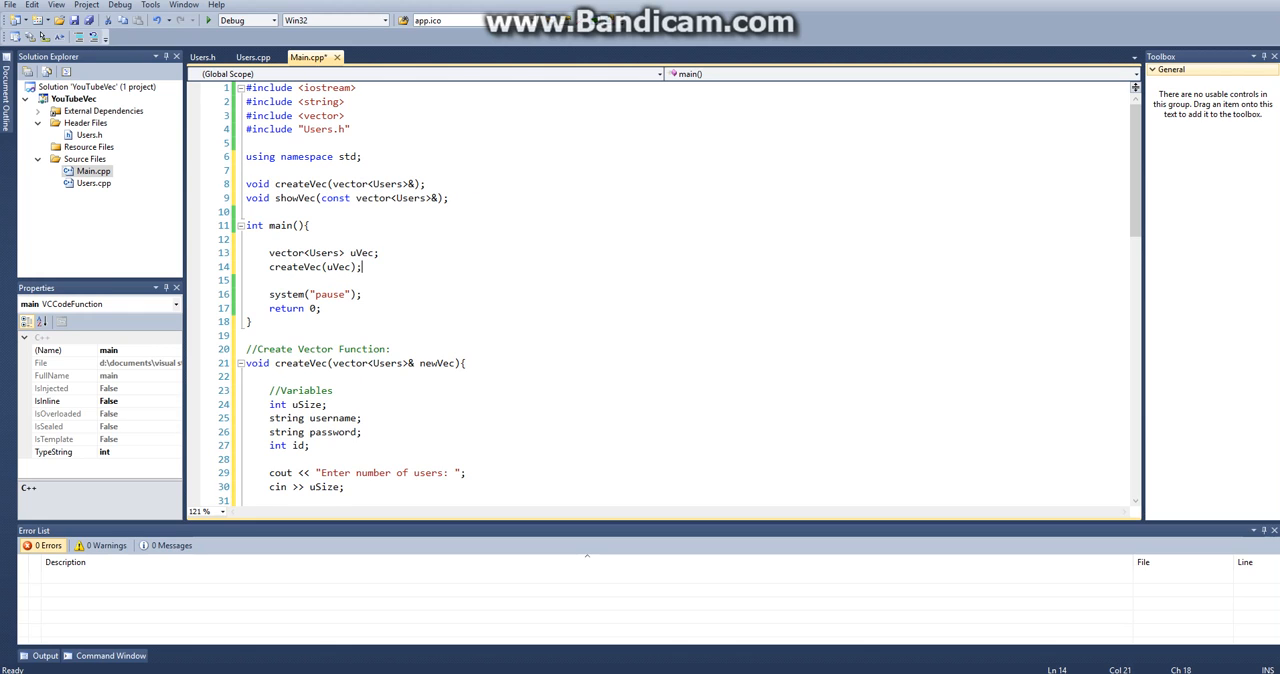
{"action": "type", "text": "showVec*("}
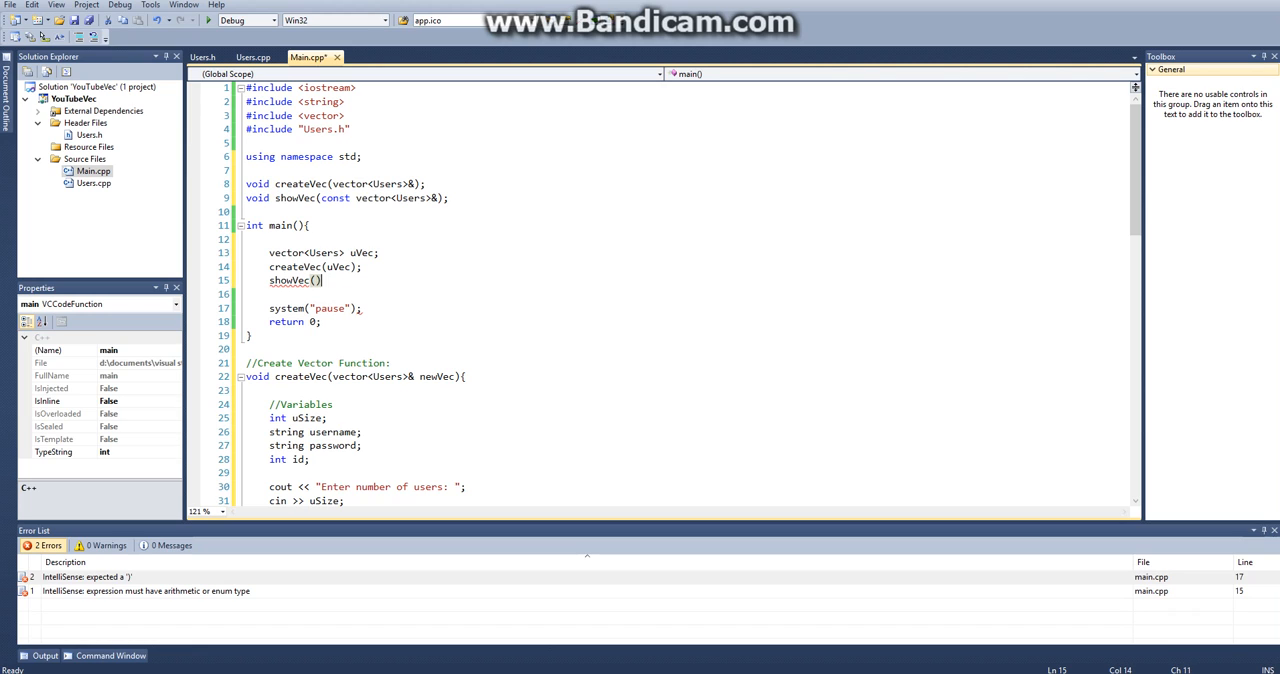
{"action": "type", "text": "uVec"}
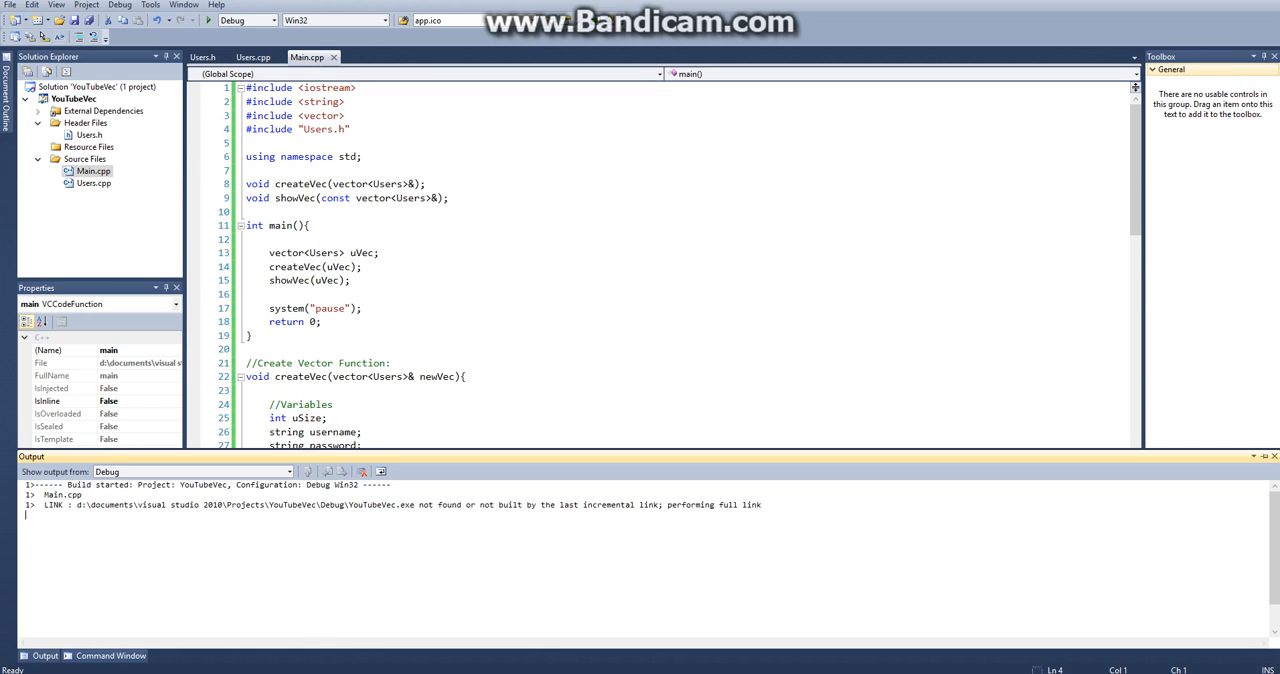
{"action": "left_click", "coordinate": [124, 36]}
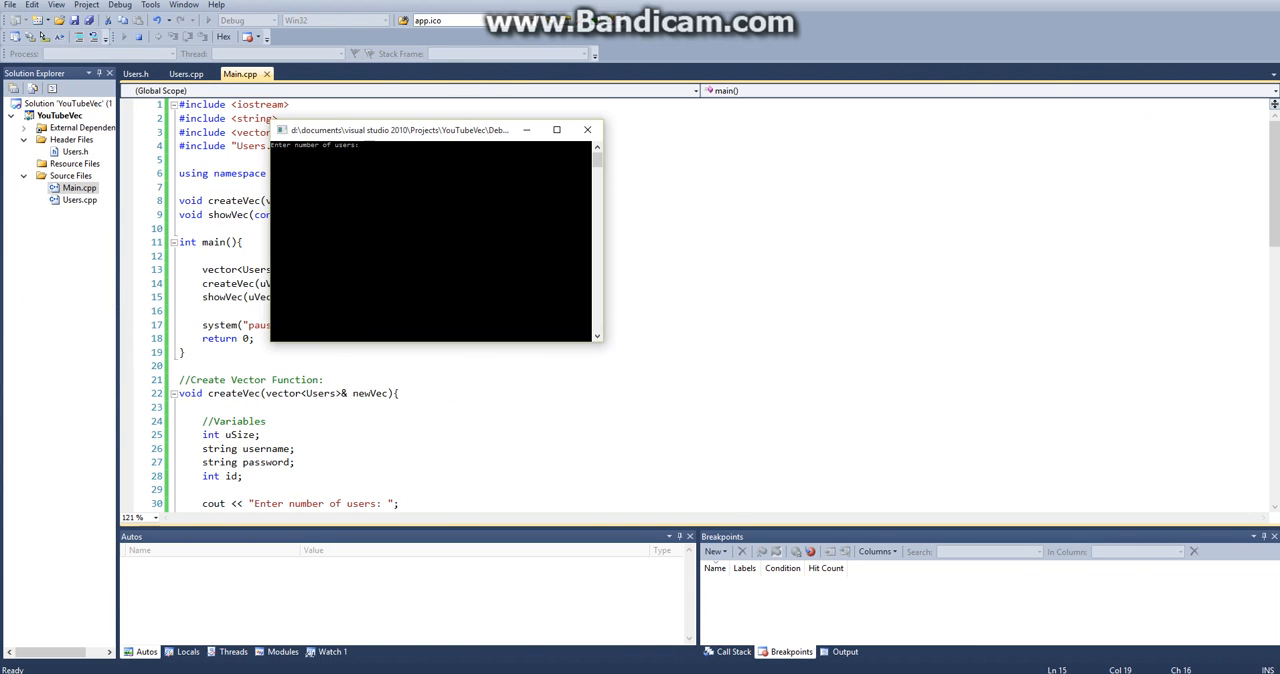
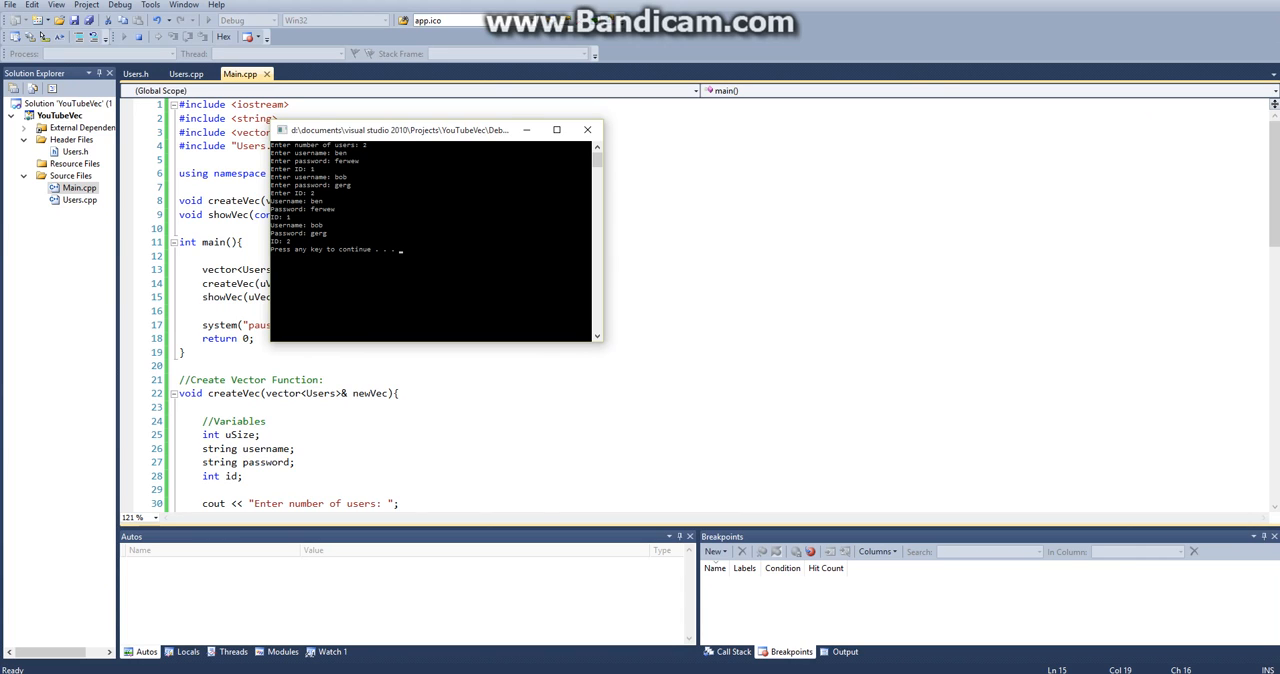